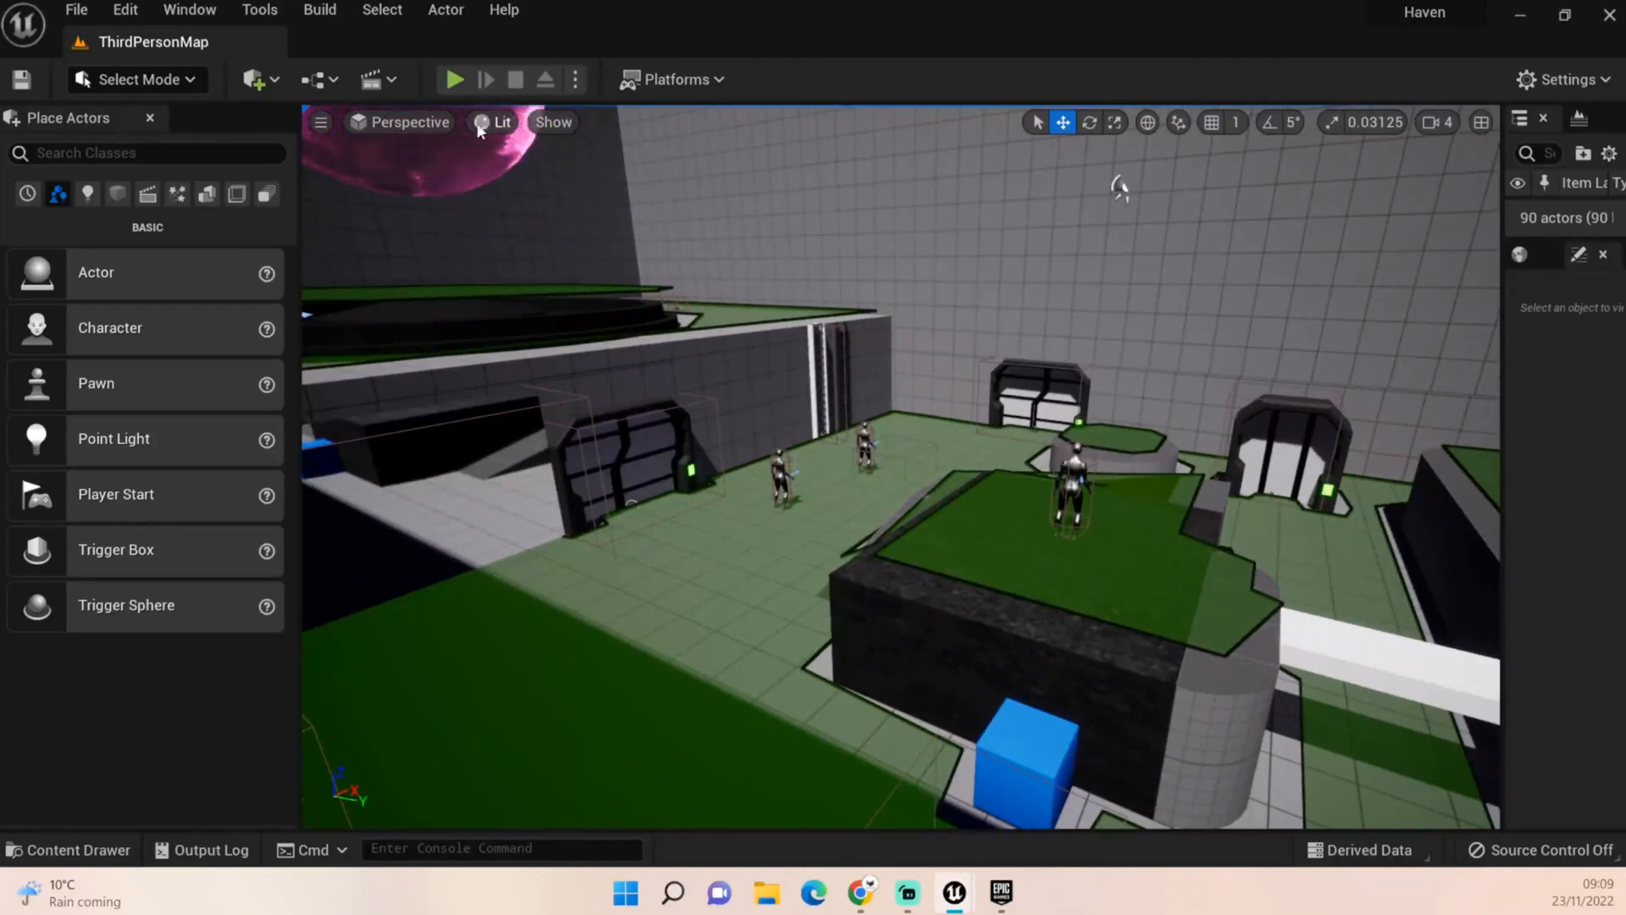
Open ZombieMaster from Zombies in the full Blueprint Editor and delete its ActorBeginOverlap and Tick events
click(452, 79)
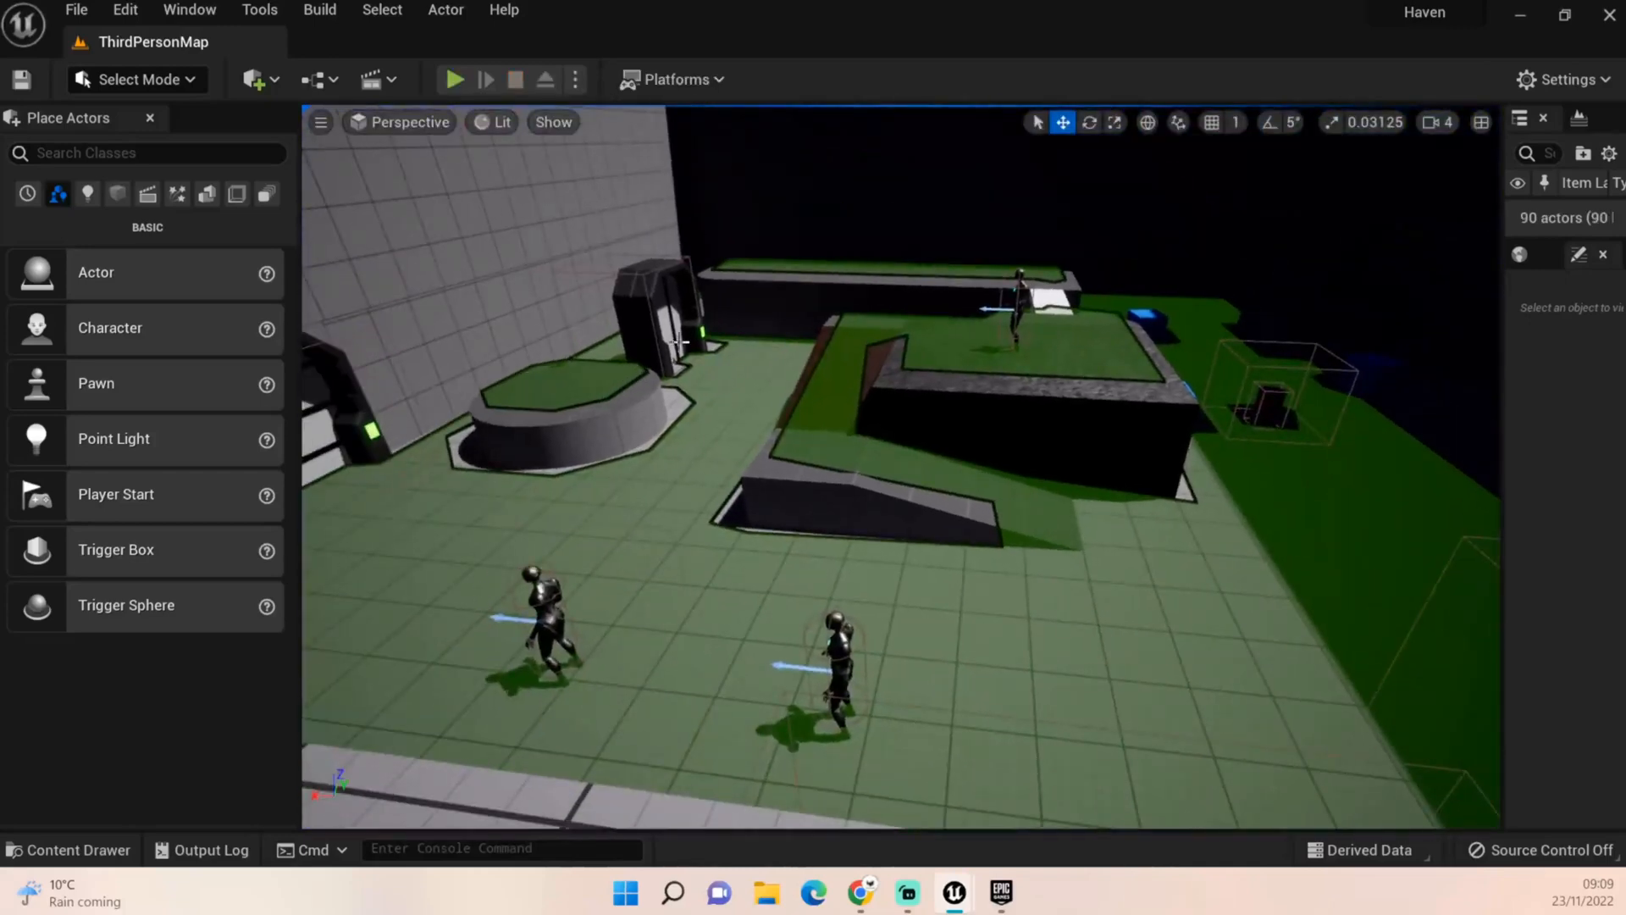
mouse_move(488, 223)
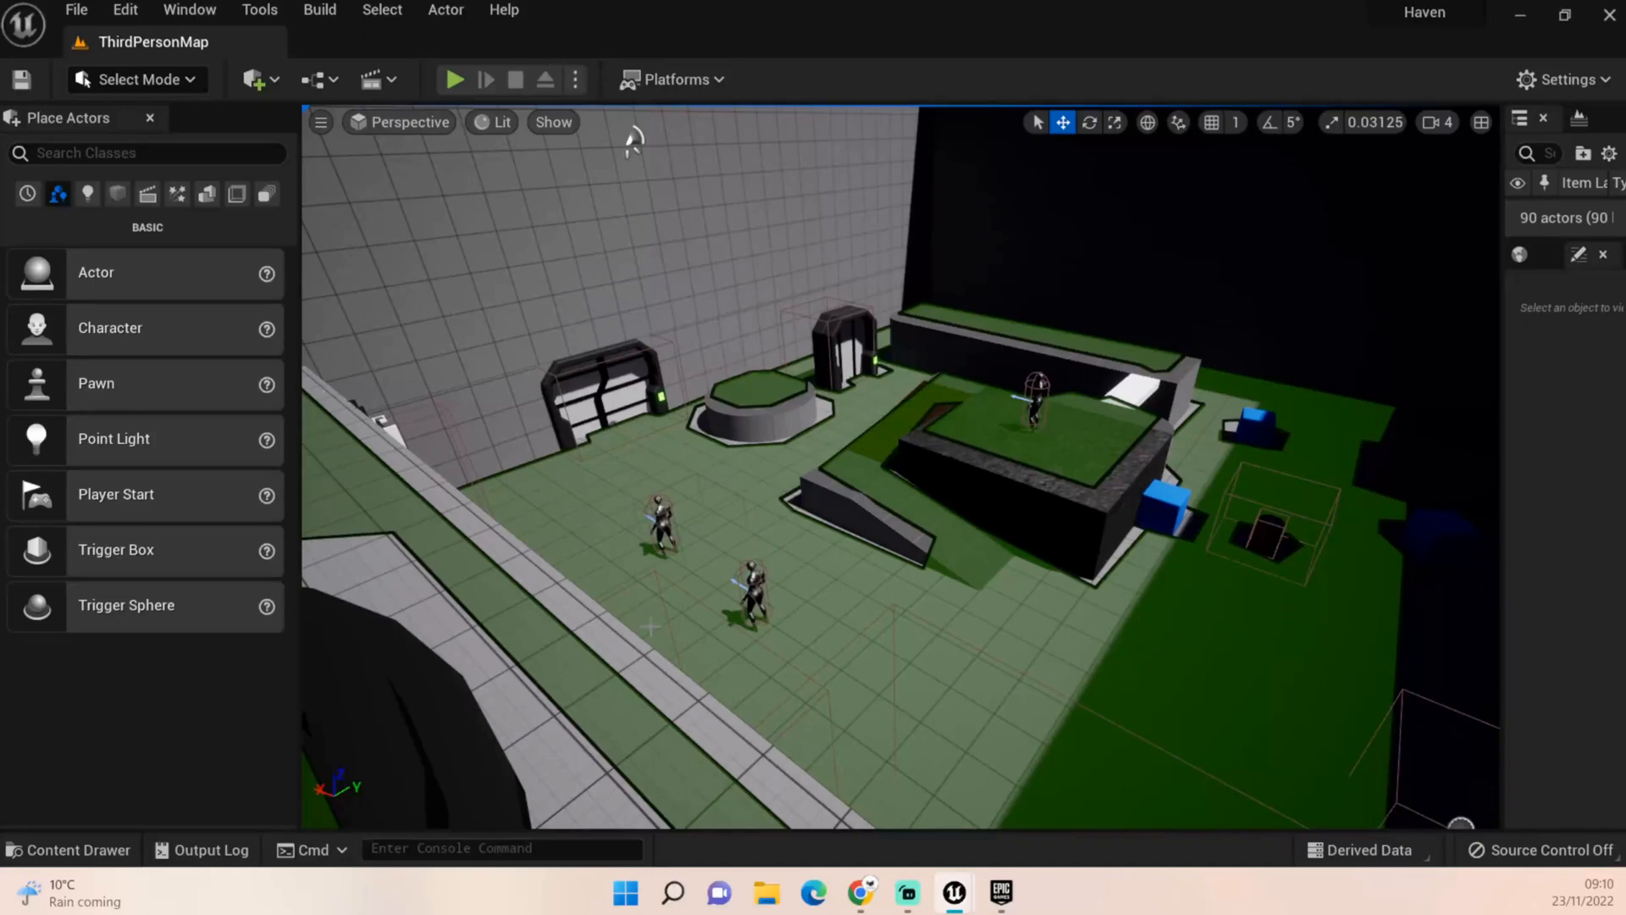
mouse_move(508, 582)
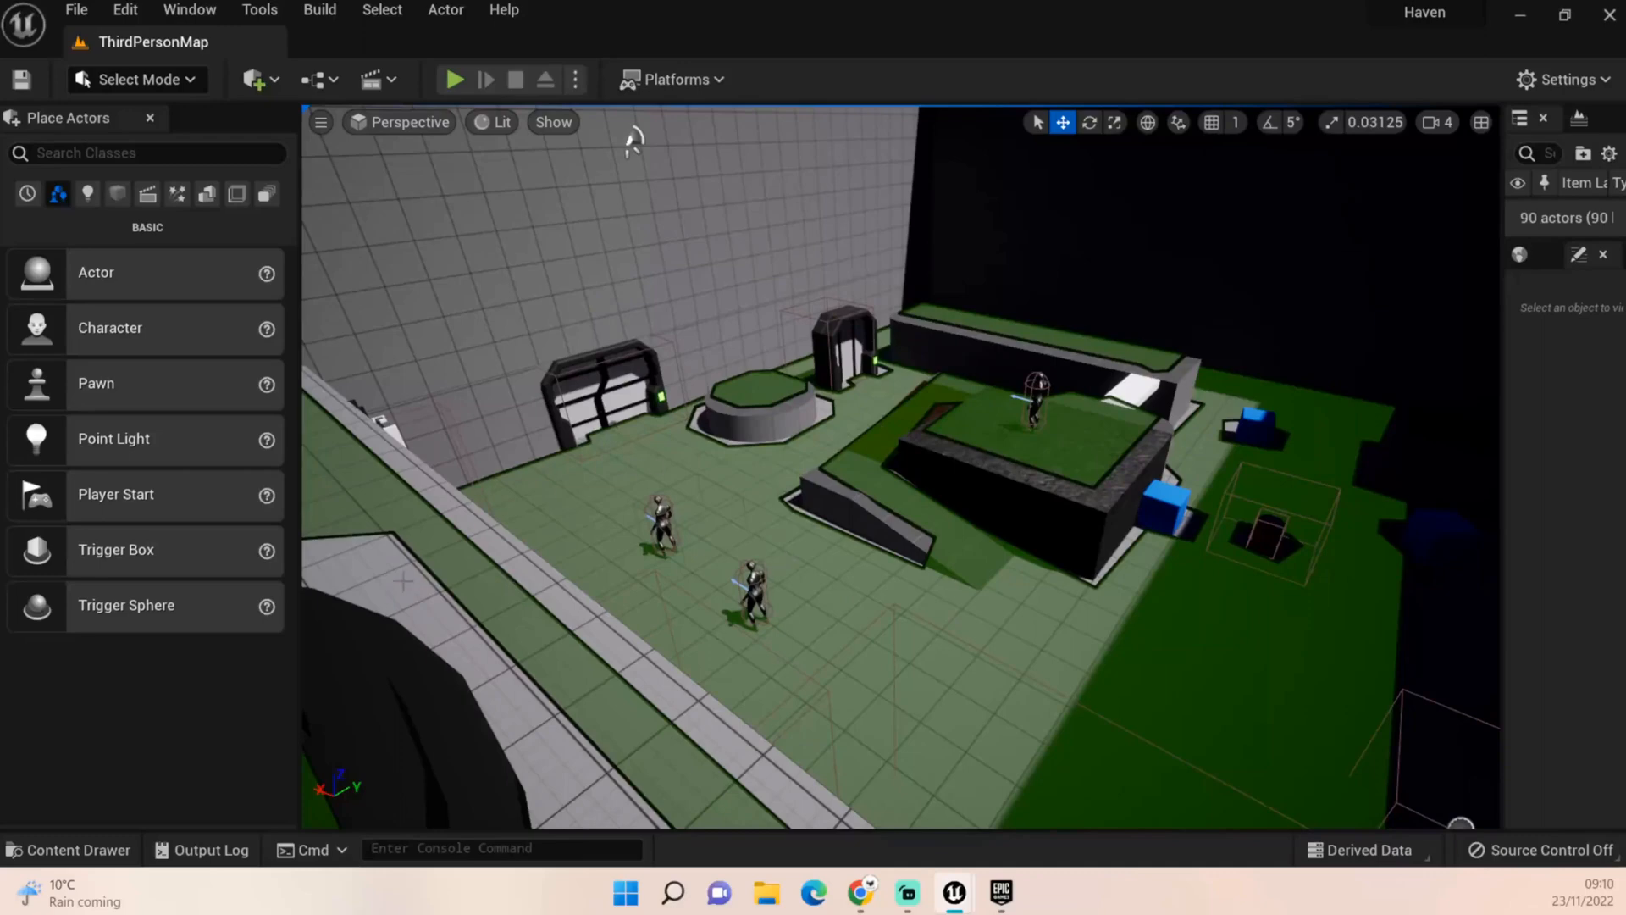
mouse_move(932, 560)
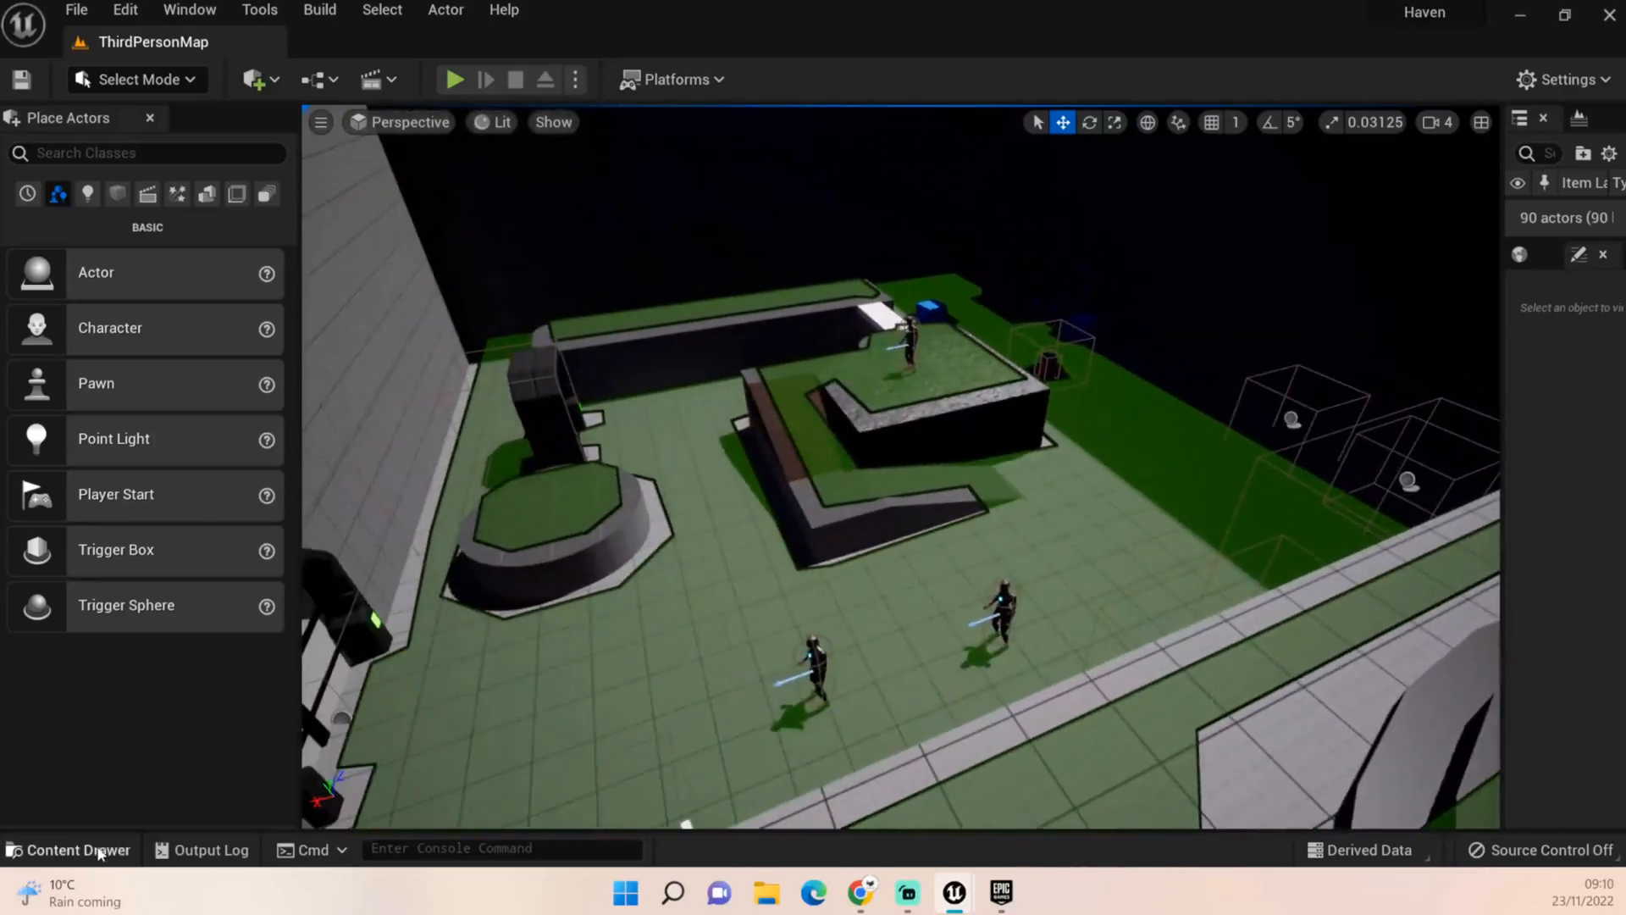
click(68, 849)
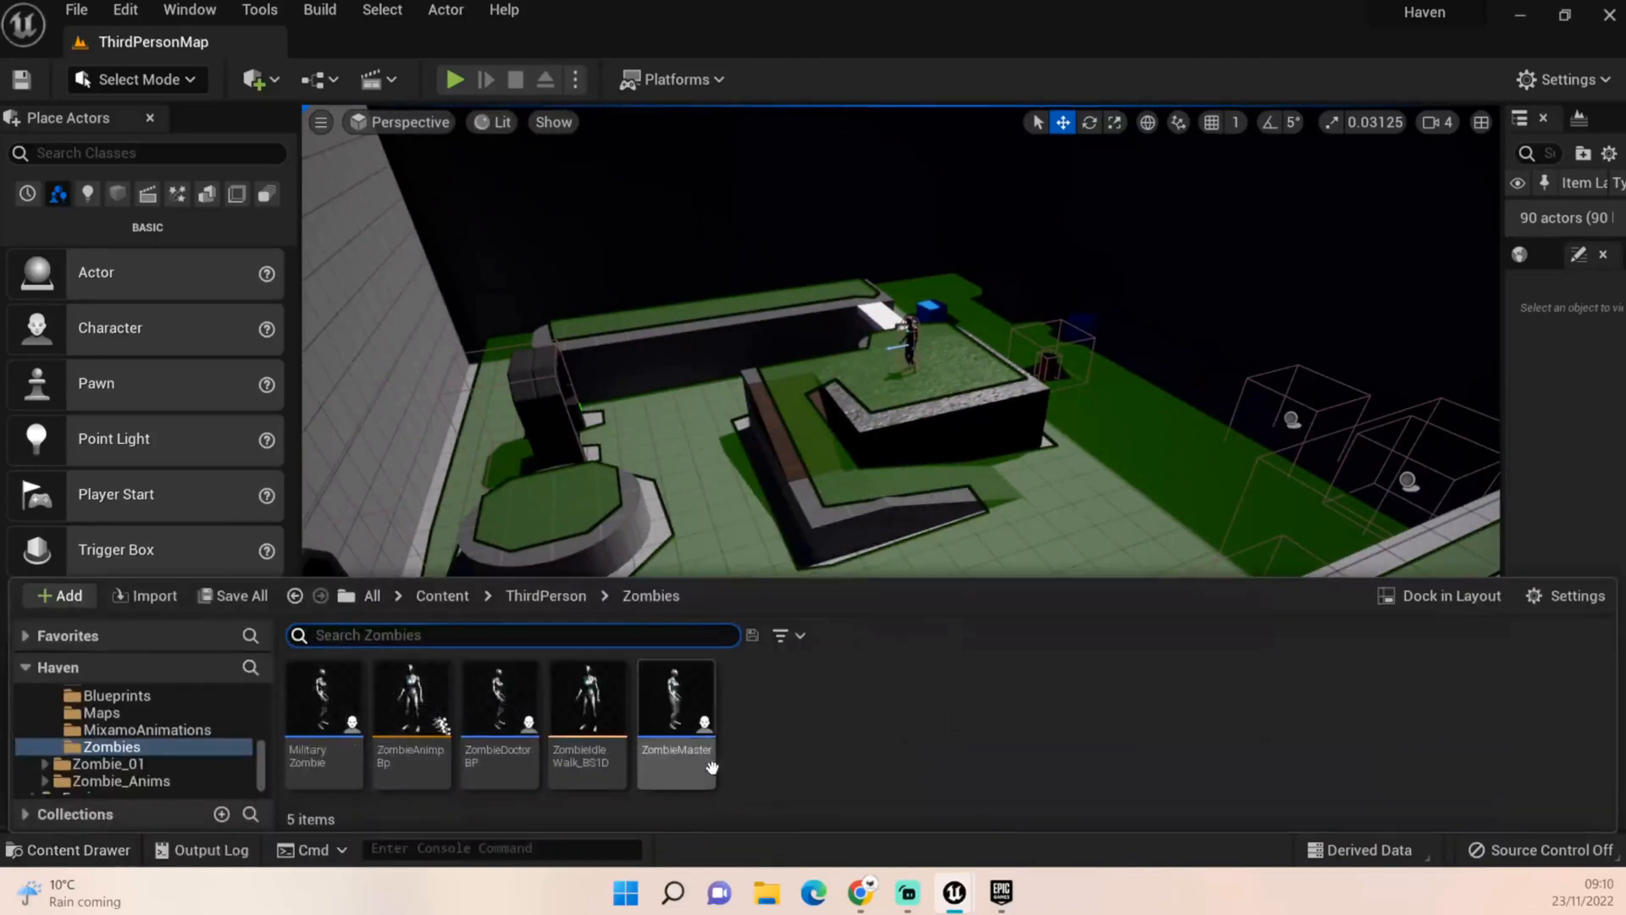
click(676, 705)
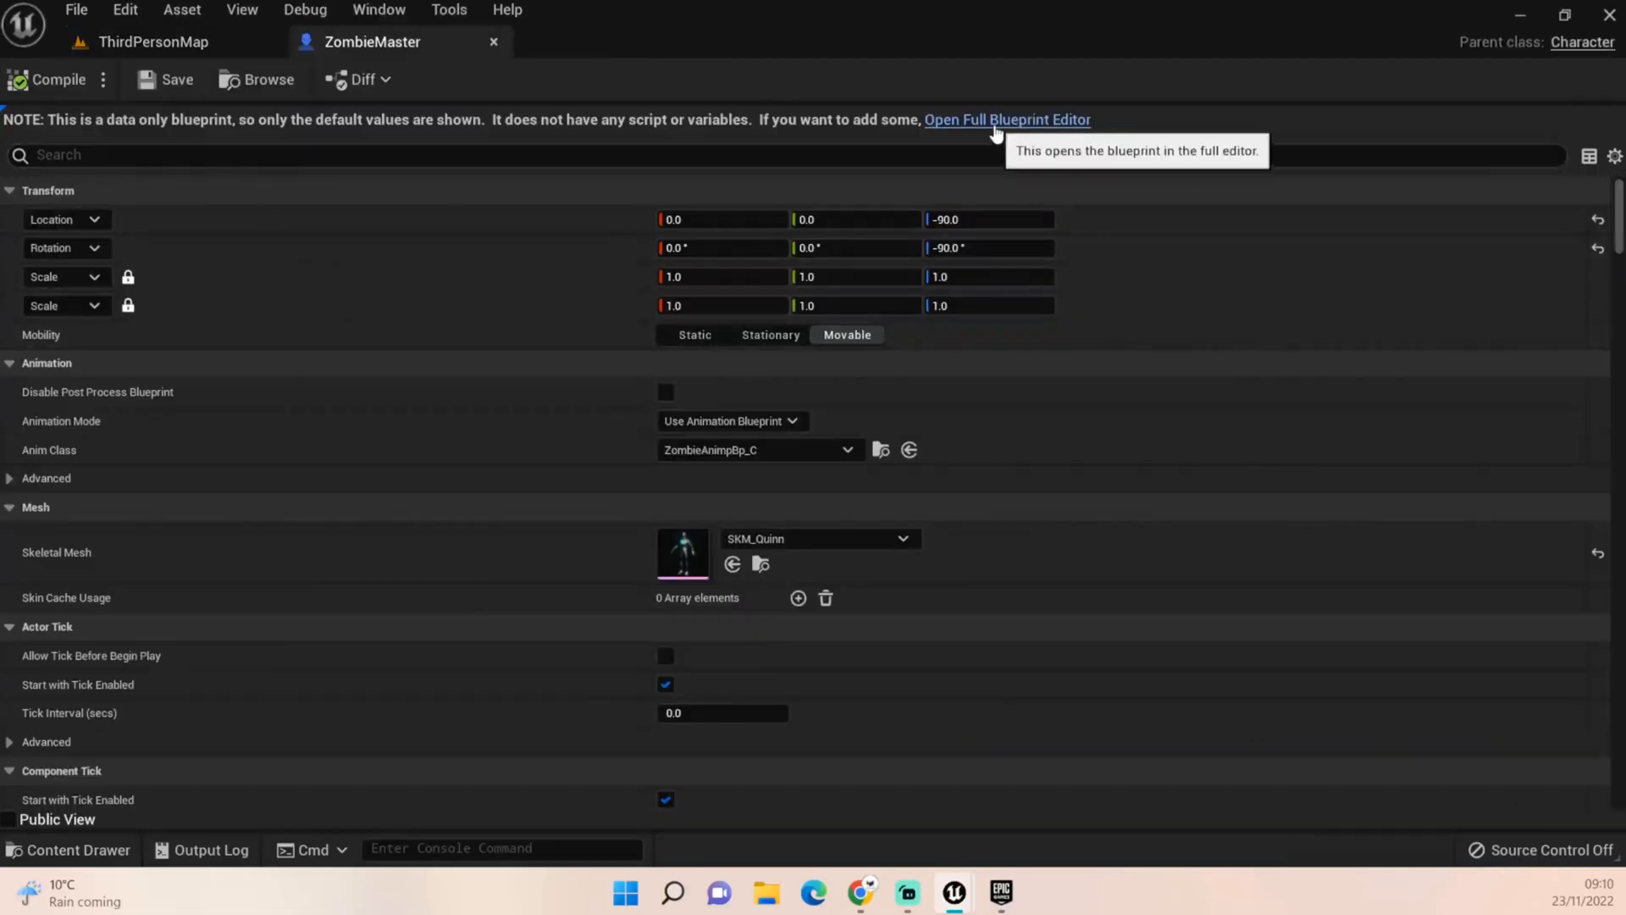
click(1006, 120)
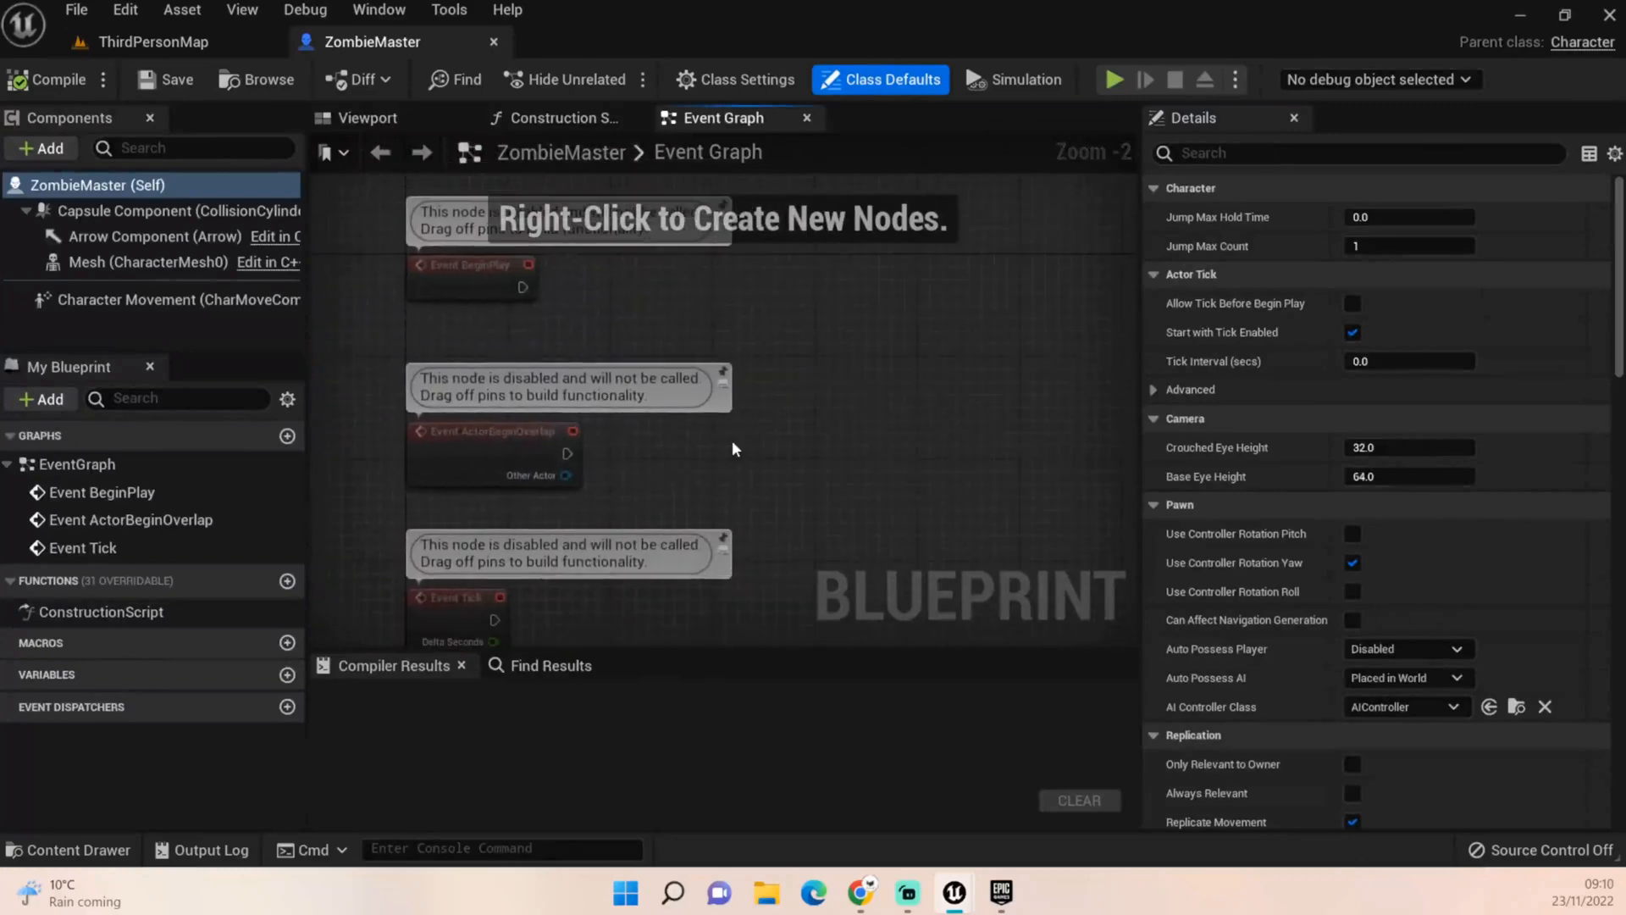
mouse_move(587, 454)
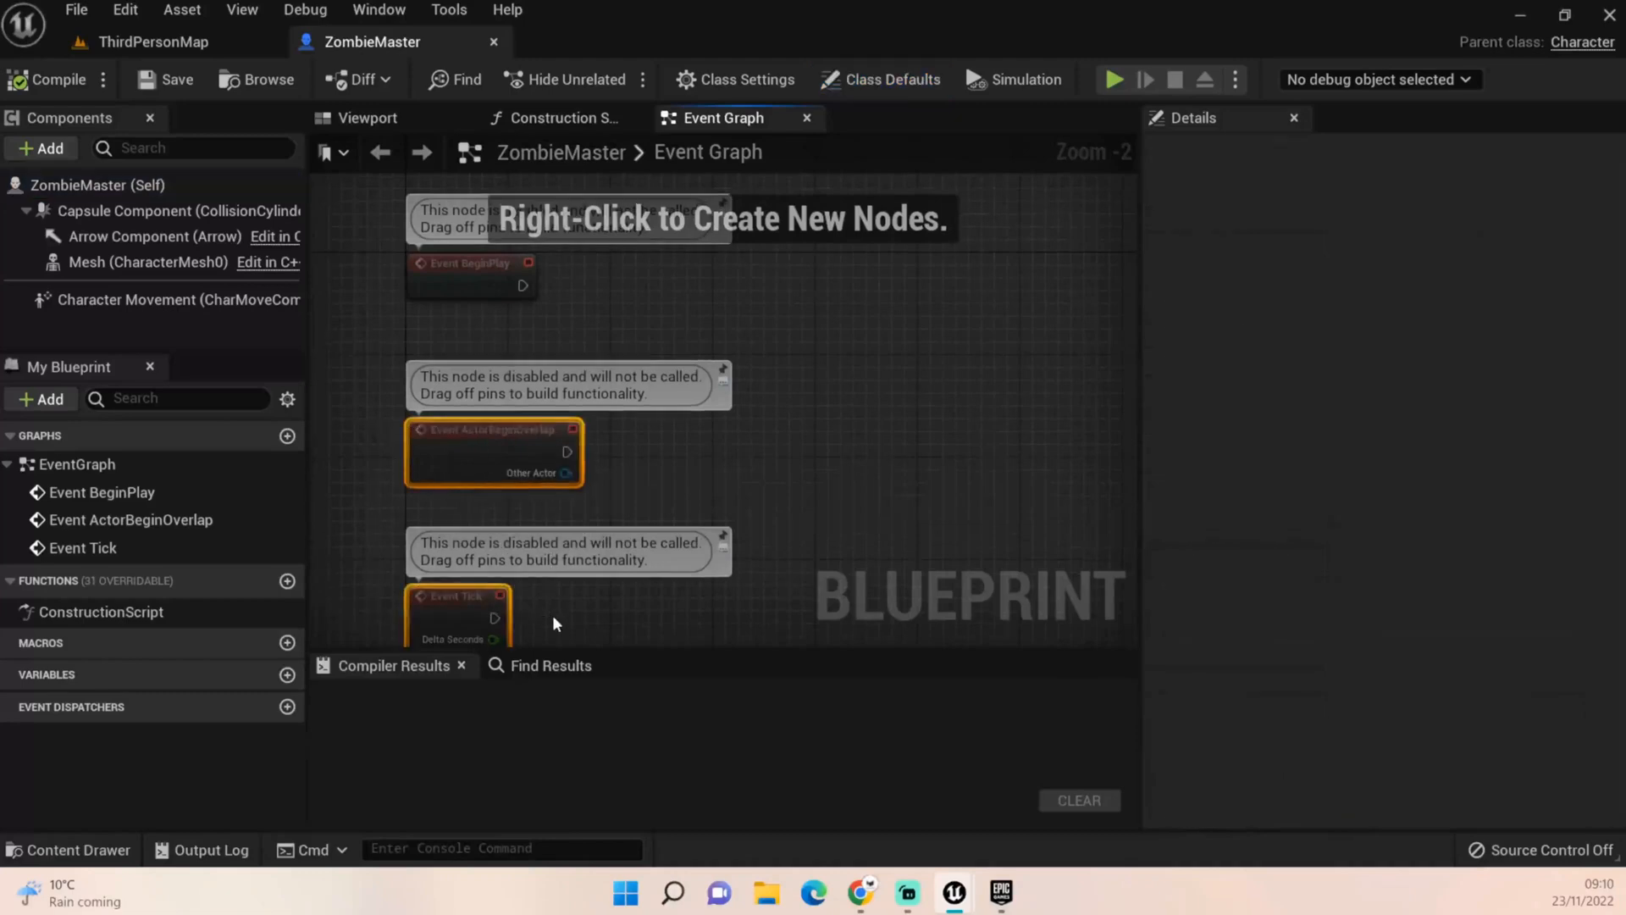
key(Delete)
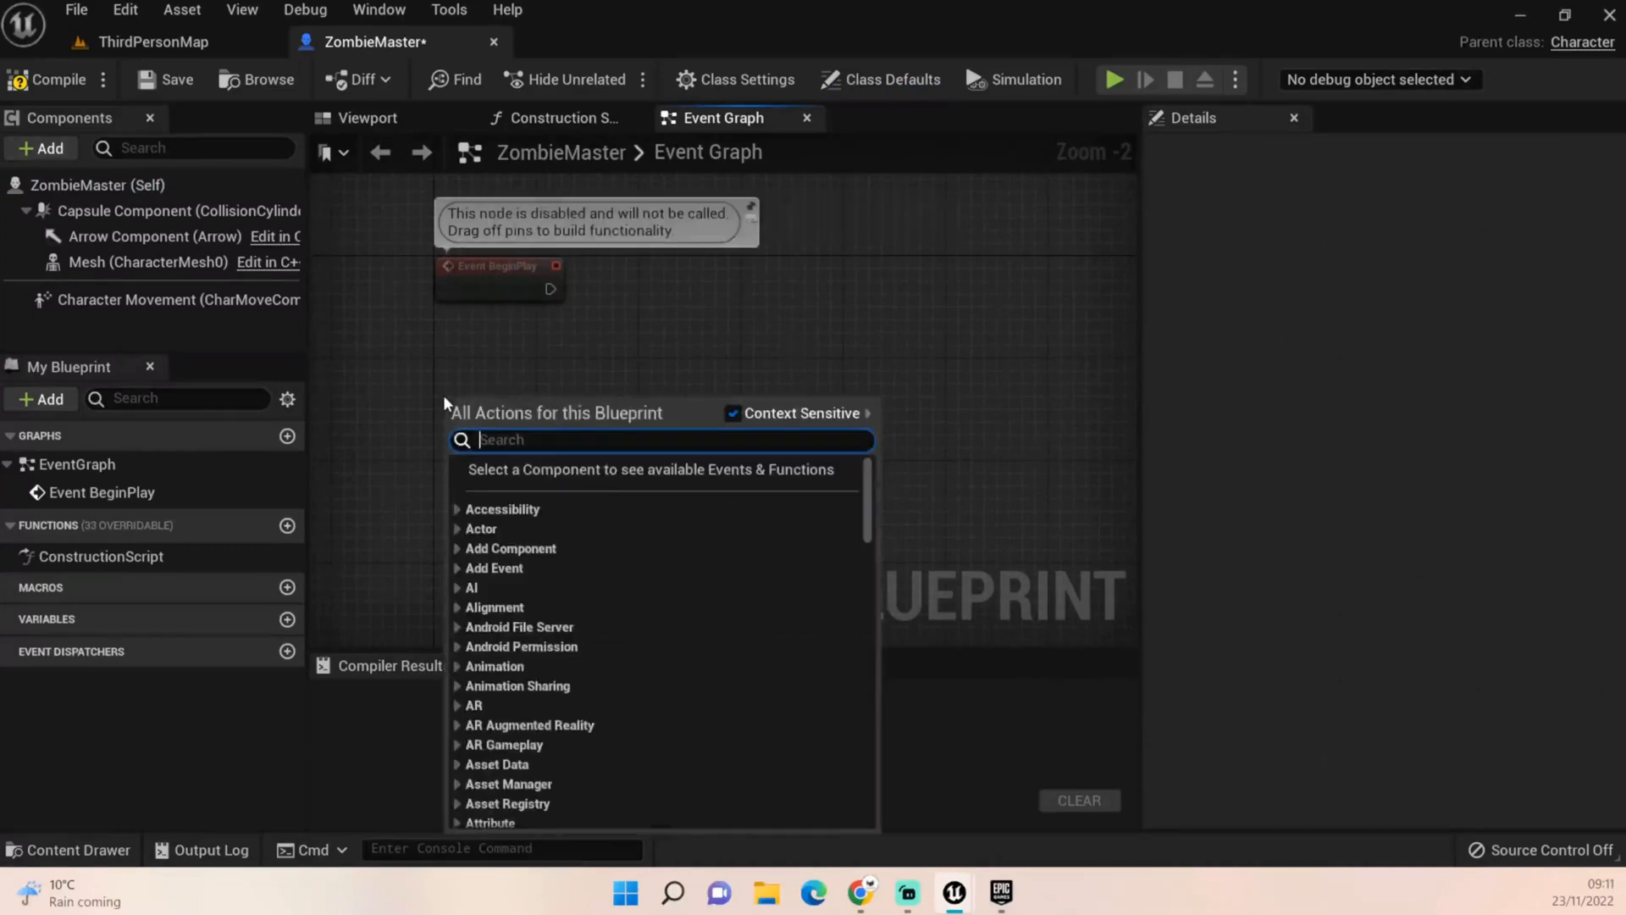
Create two Custom Event nodes beside BeginPlay, named DecideNextAction and Random Roam
text(Custom)
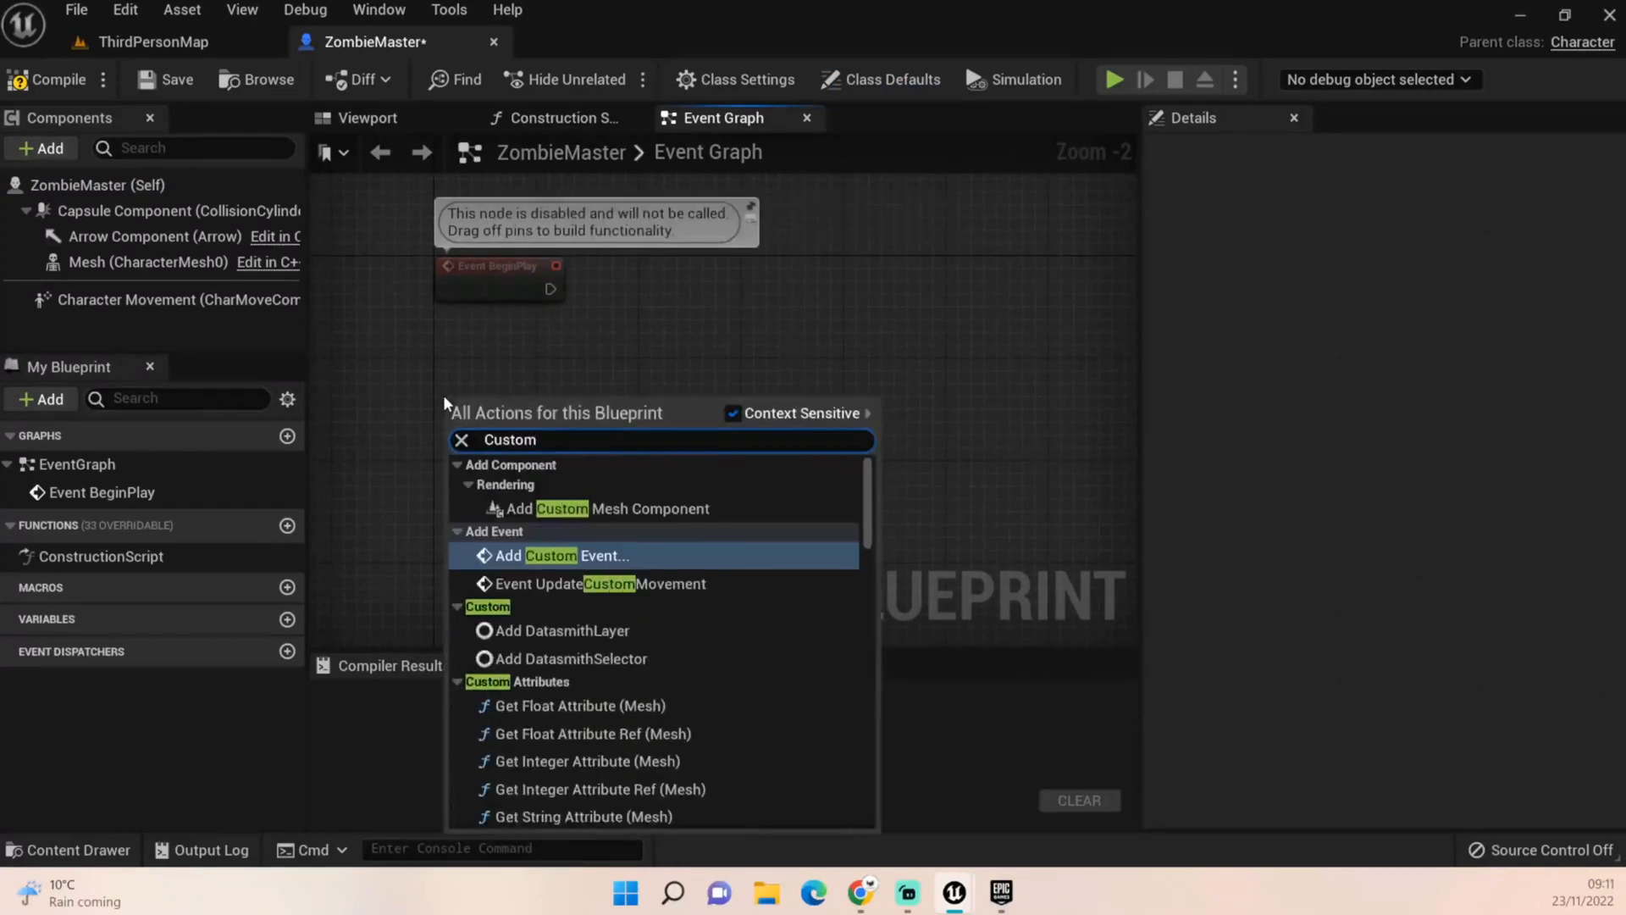
text(e)
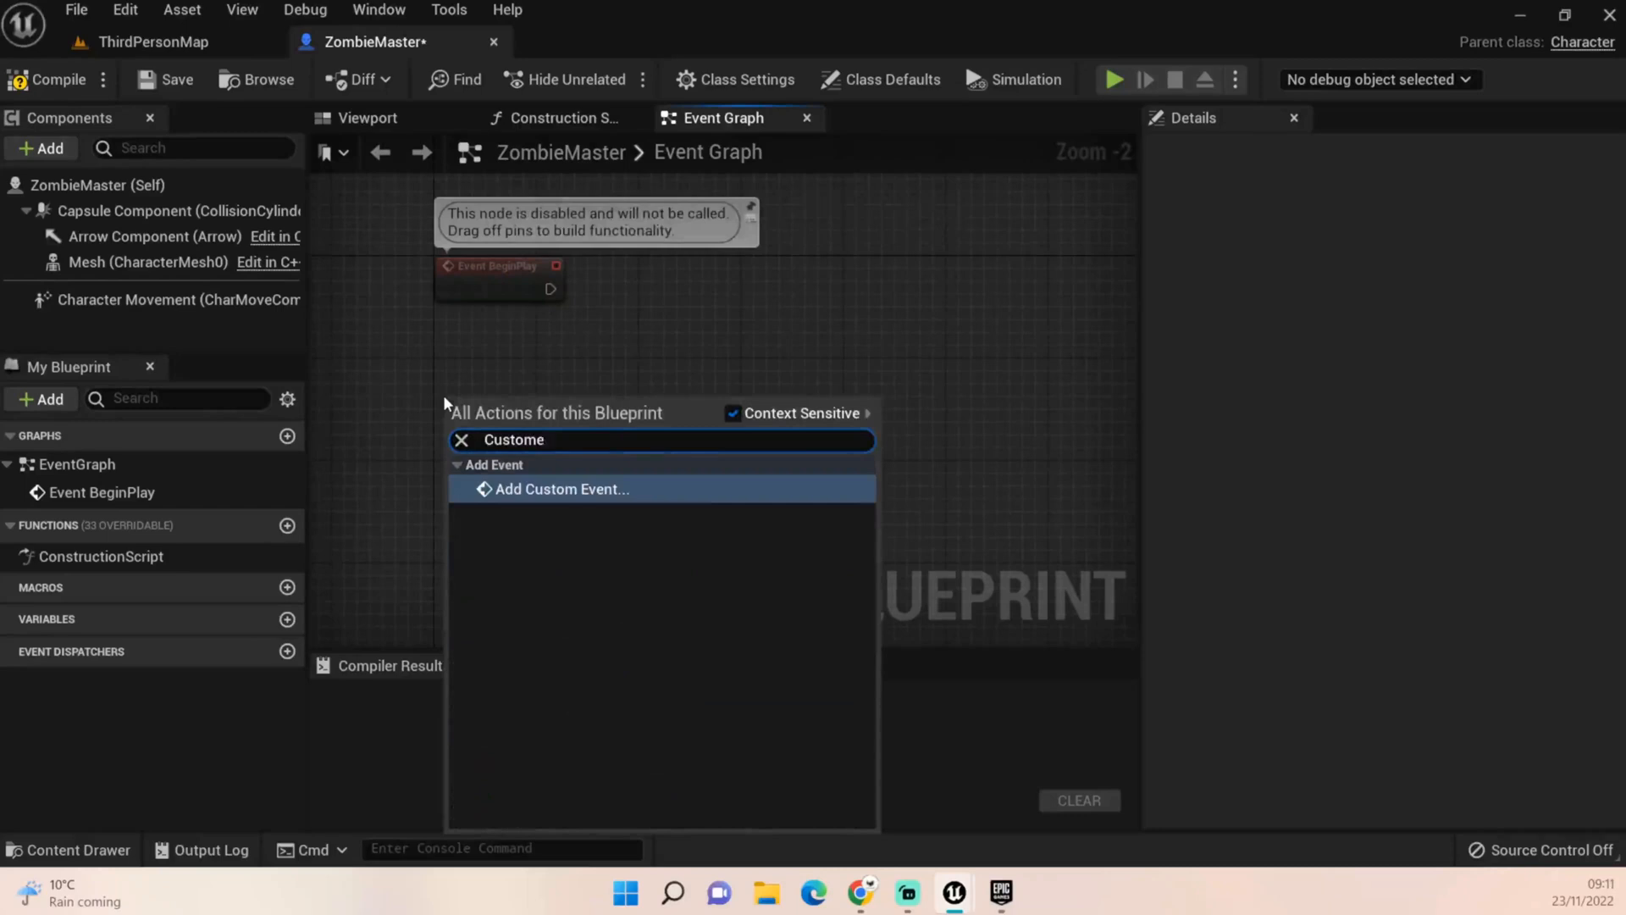
click(559, 489)
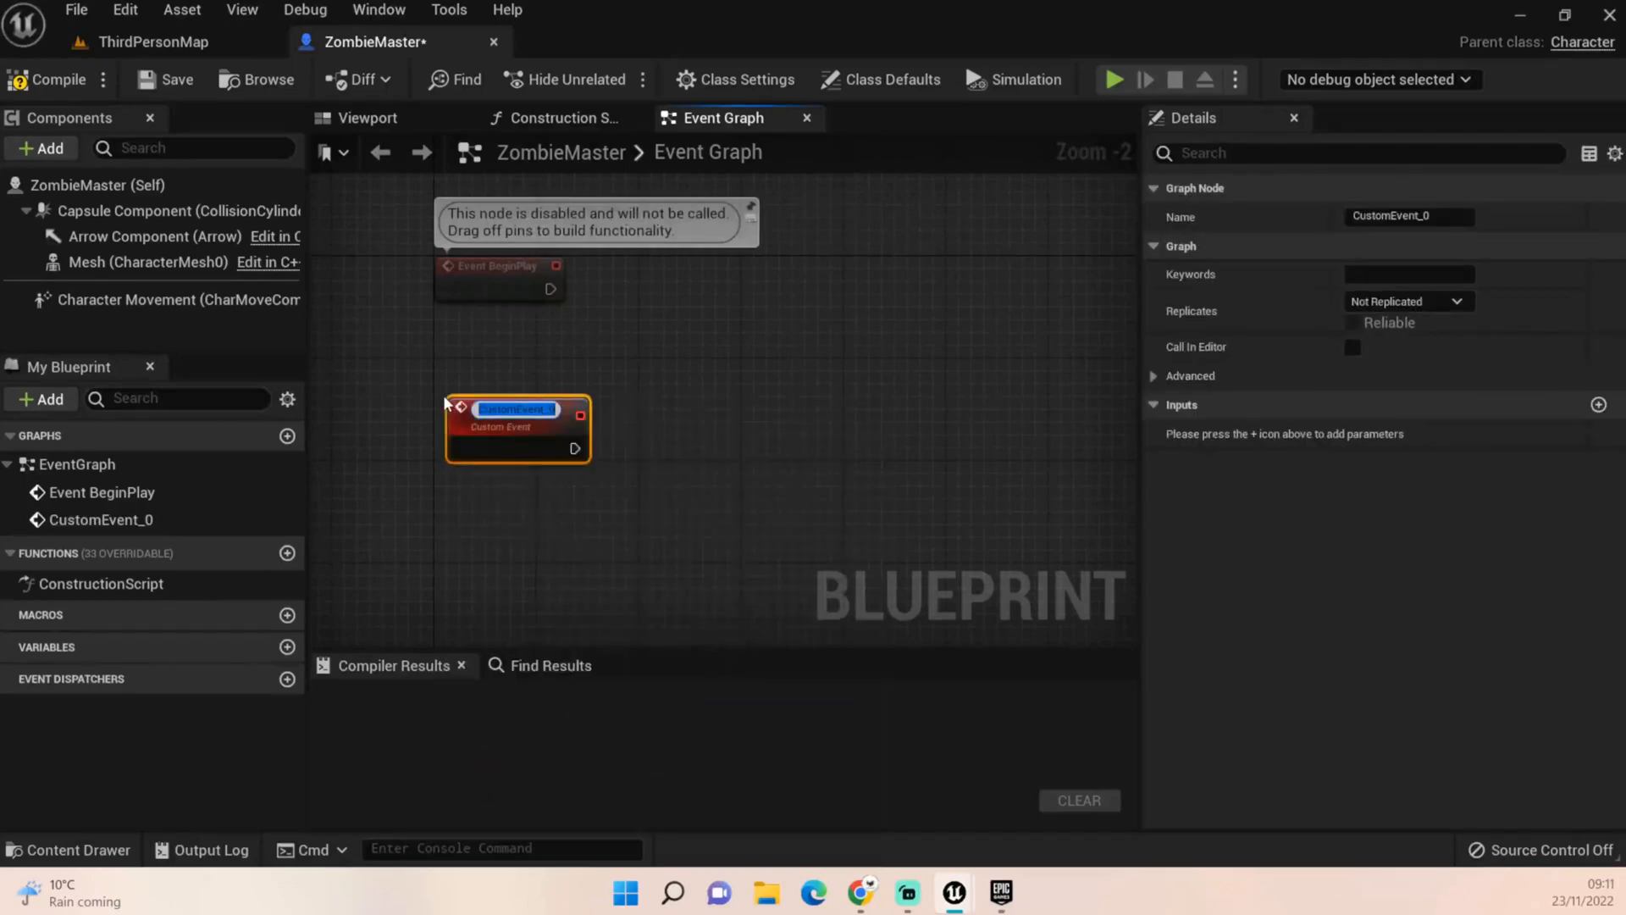
text(DecideNextAction)
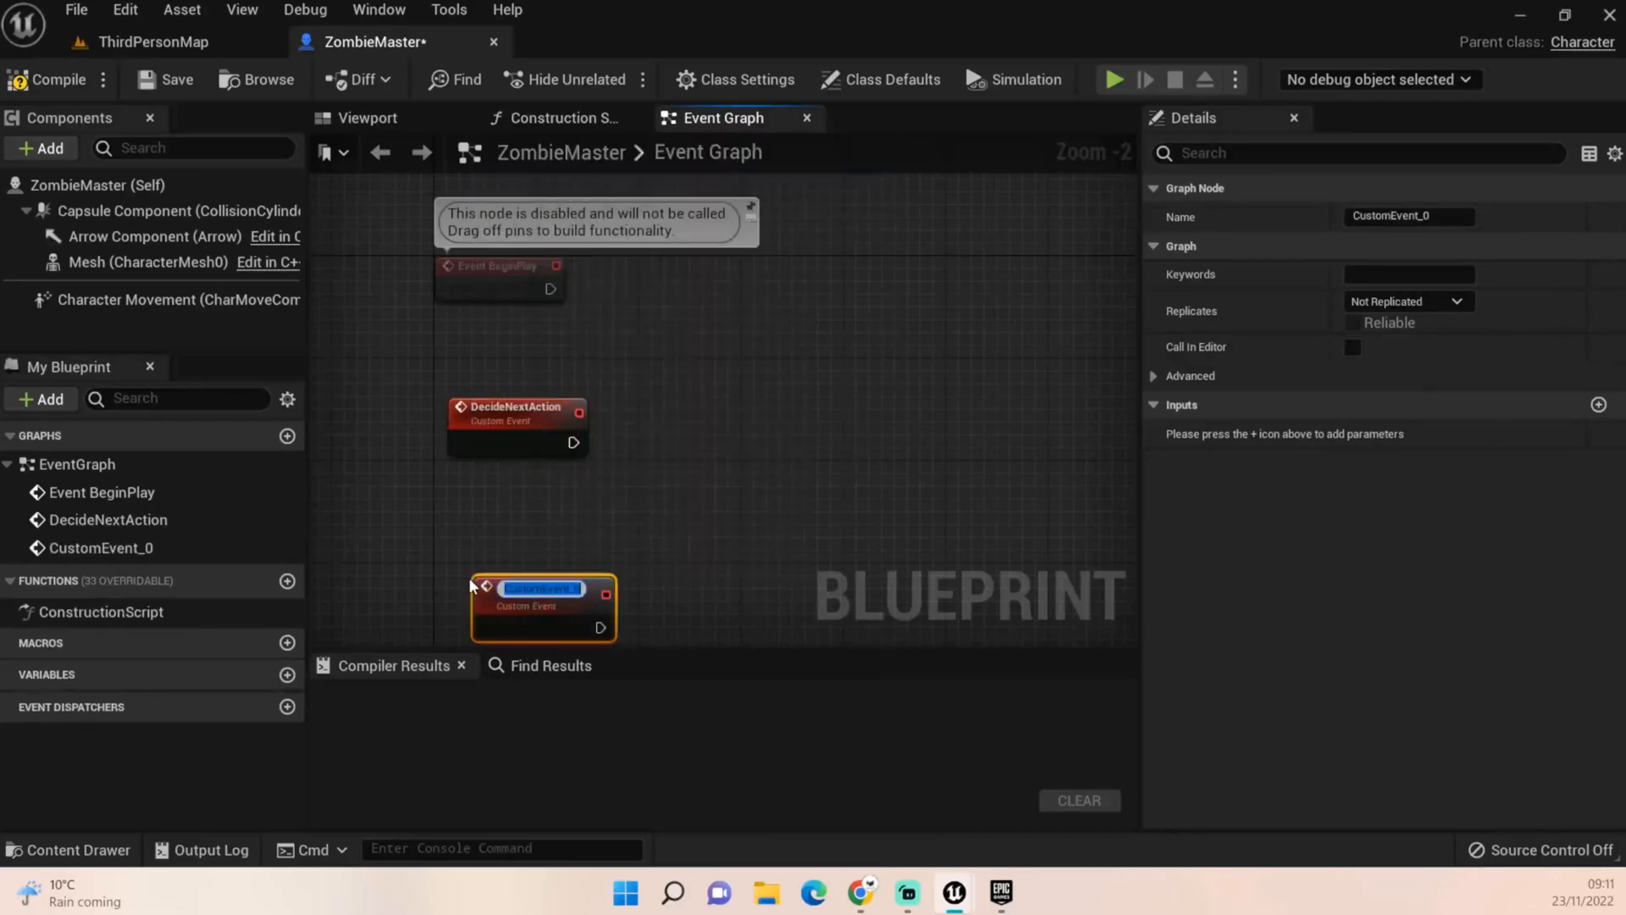
text(Rando)
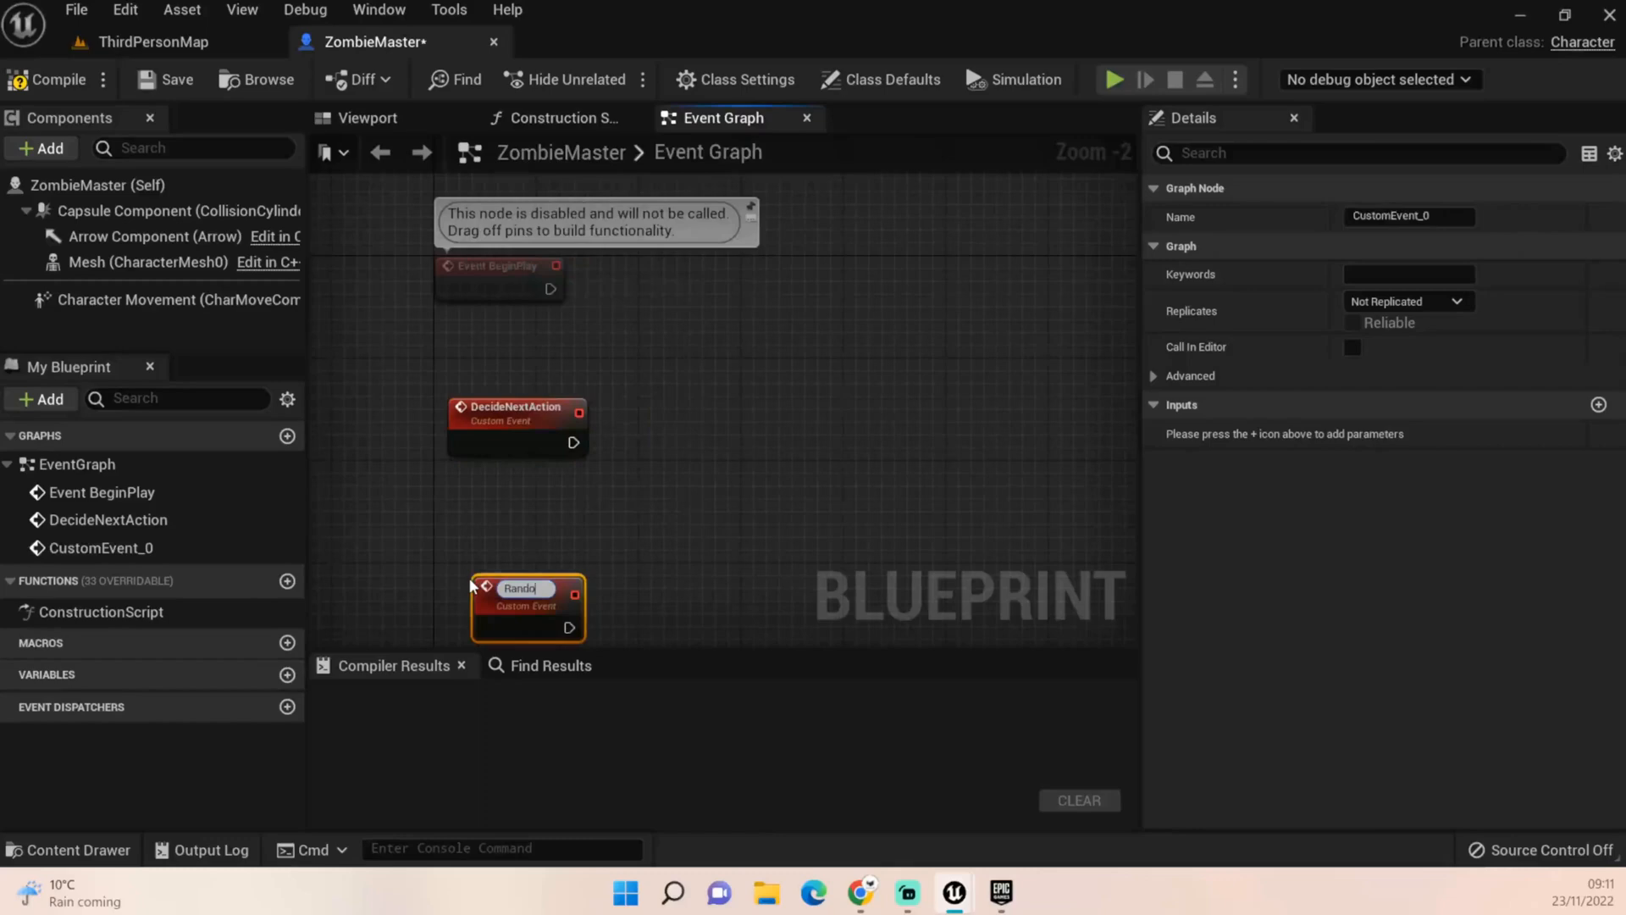
text(Random Roam)
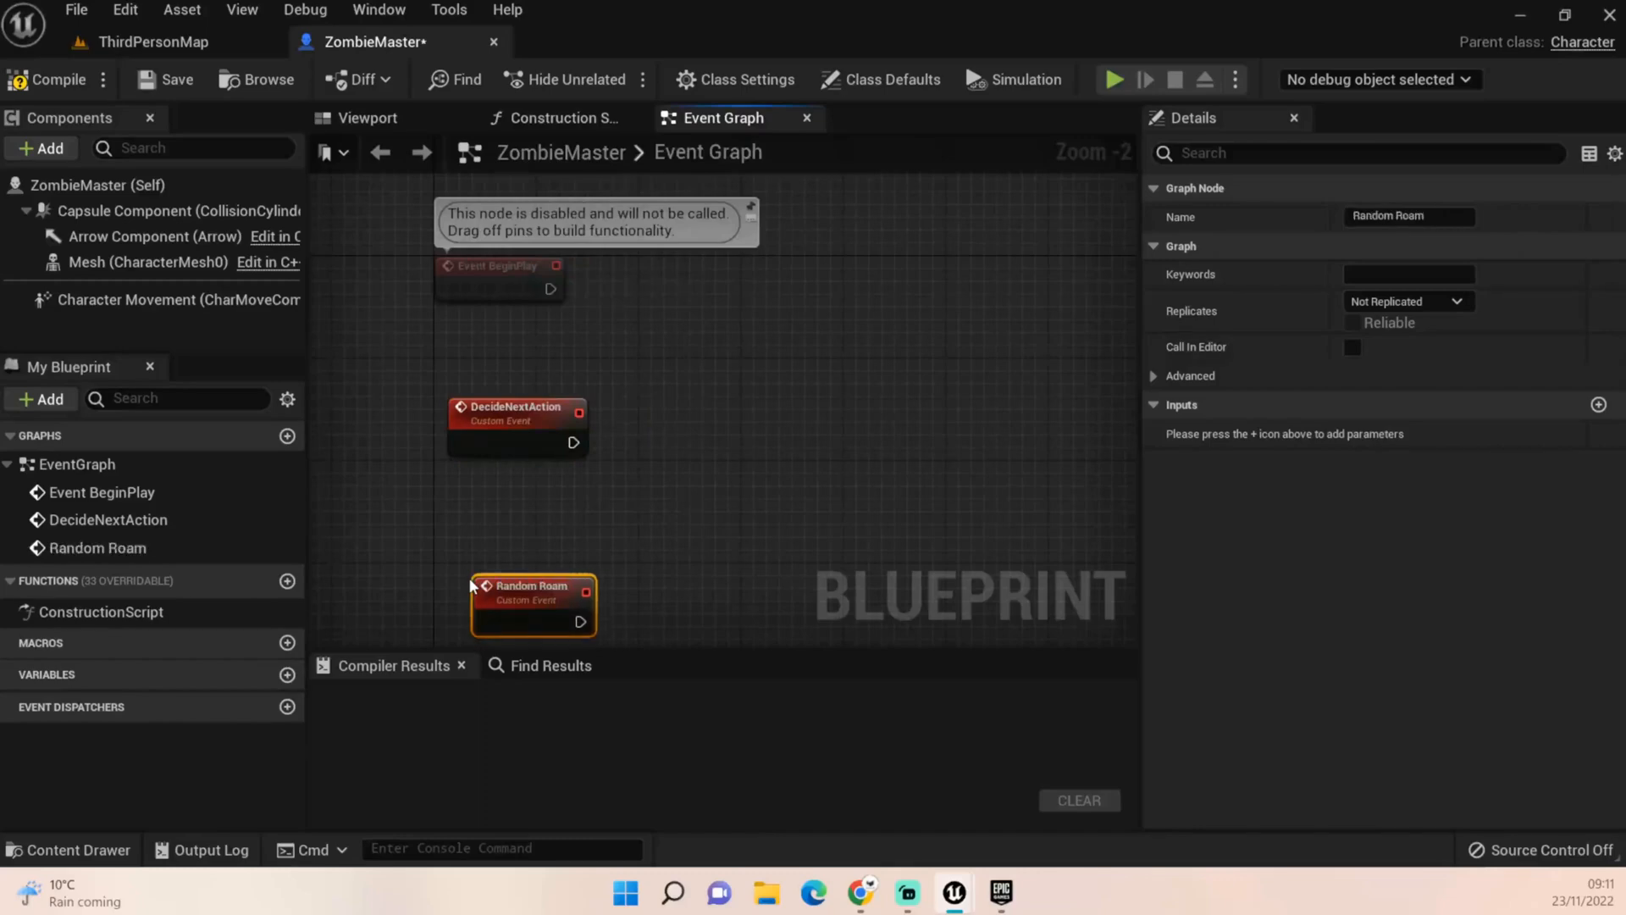
mouse_move(524, 607)
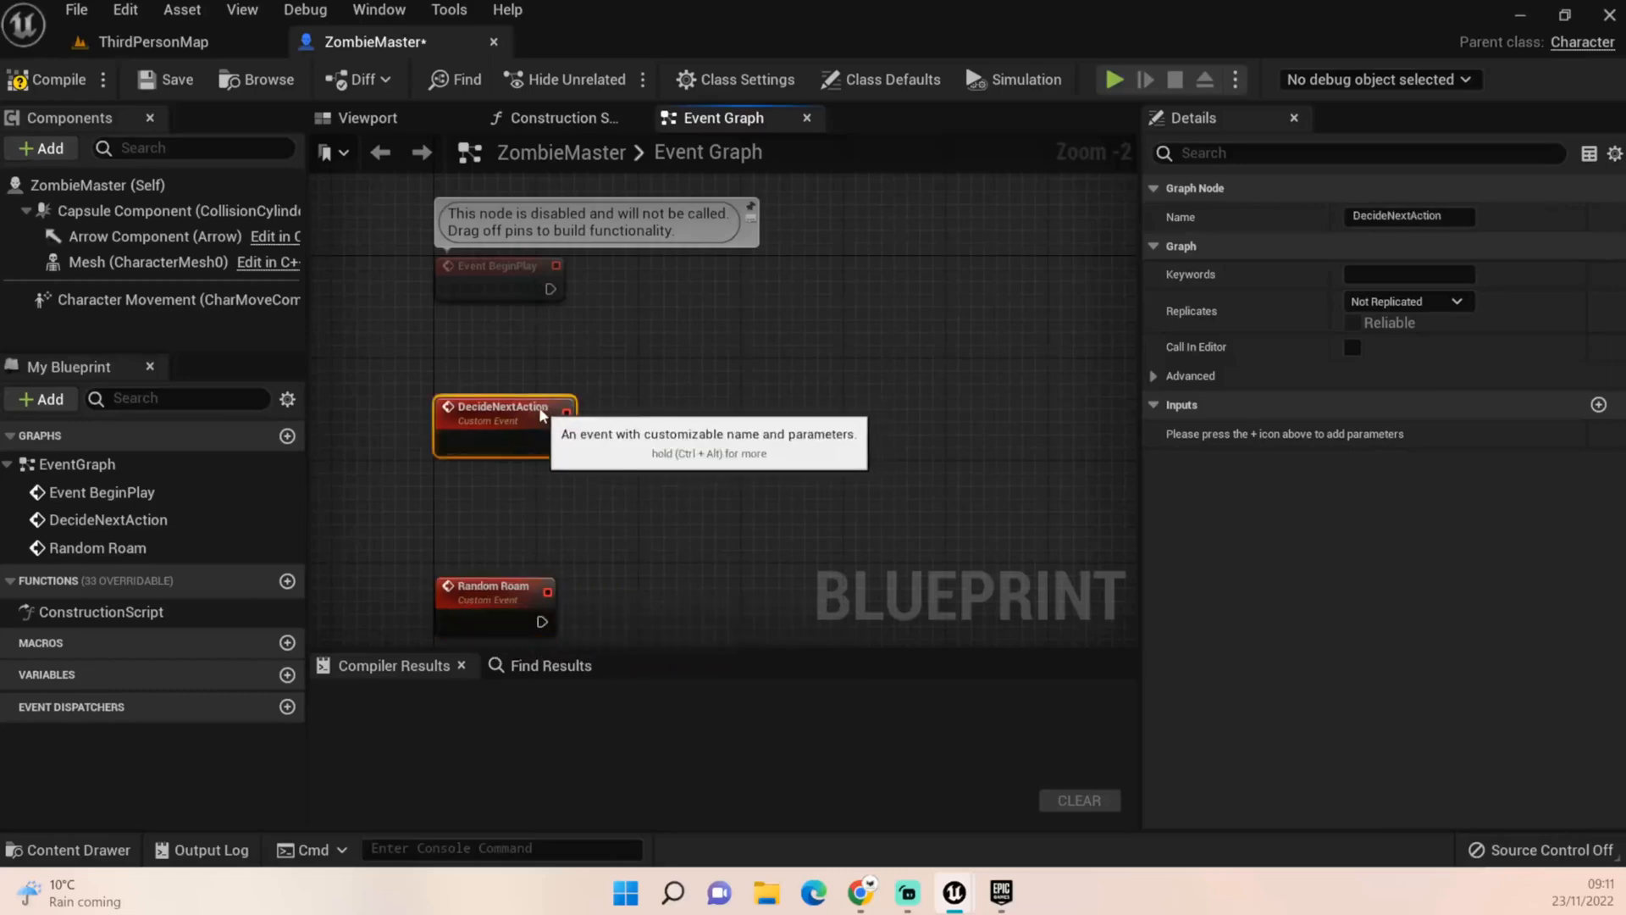
mouse_move(527, 436)
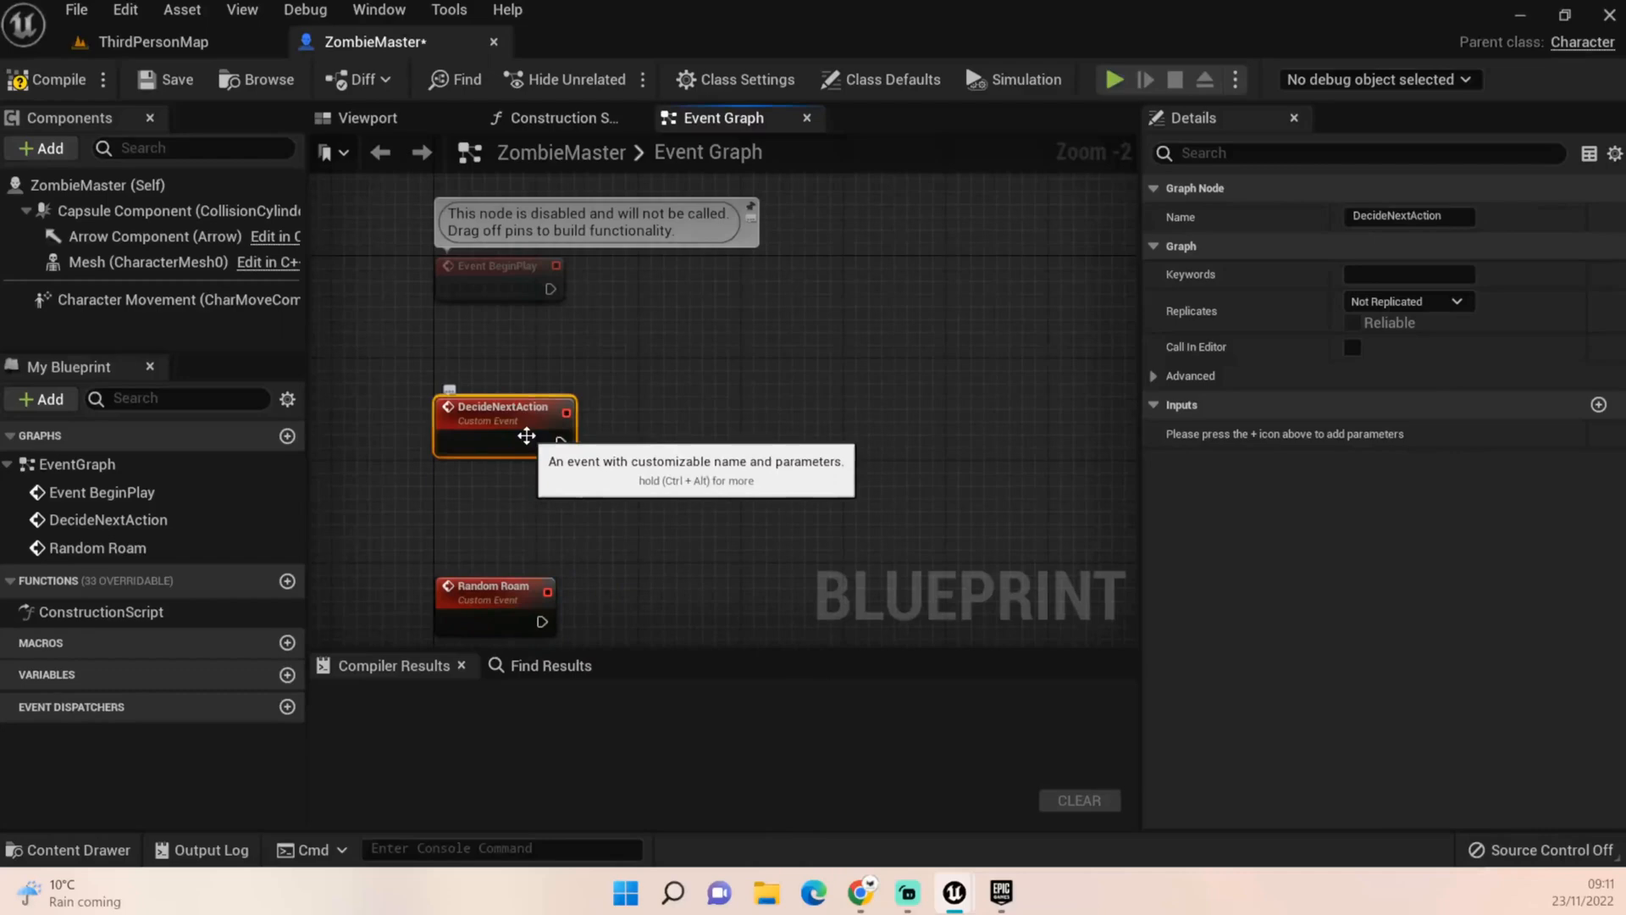
mouse_move(519, 573)
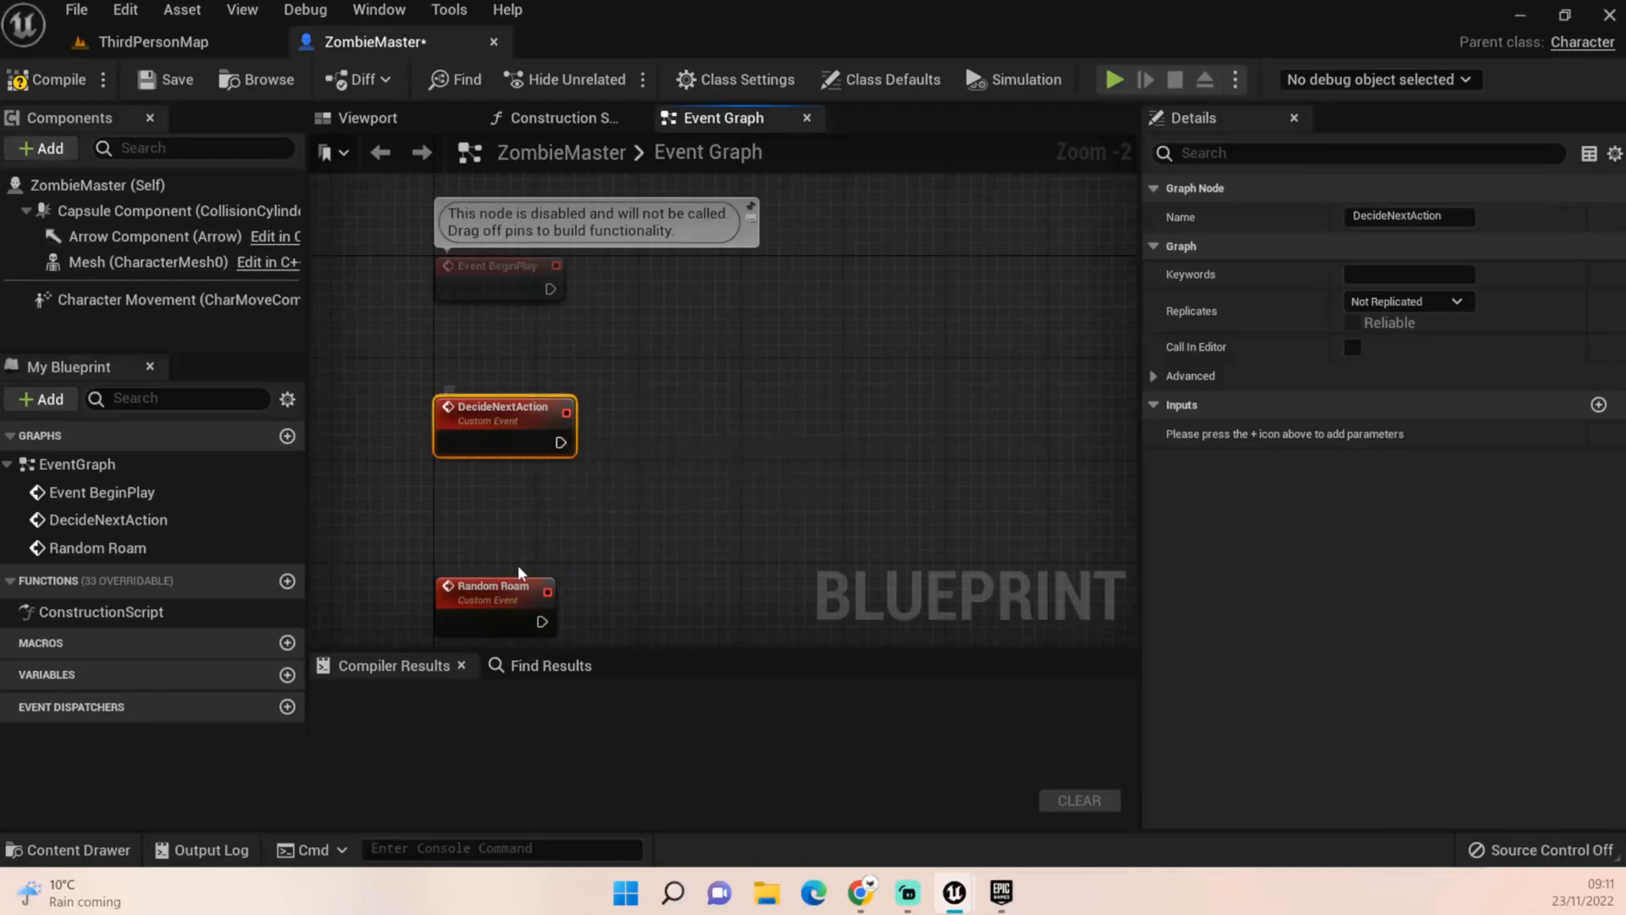
click(495, 592)
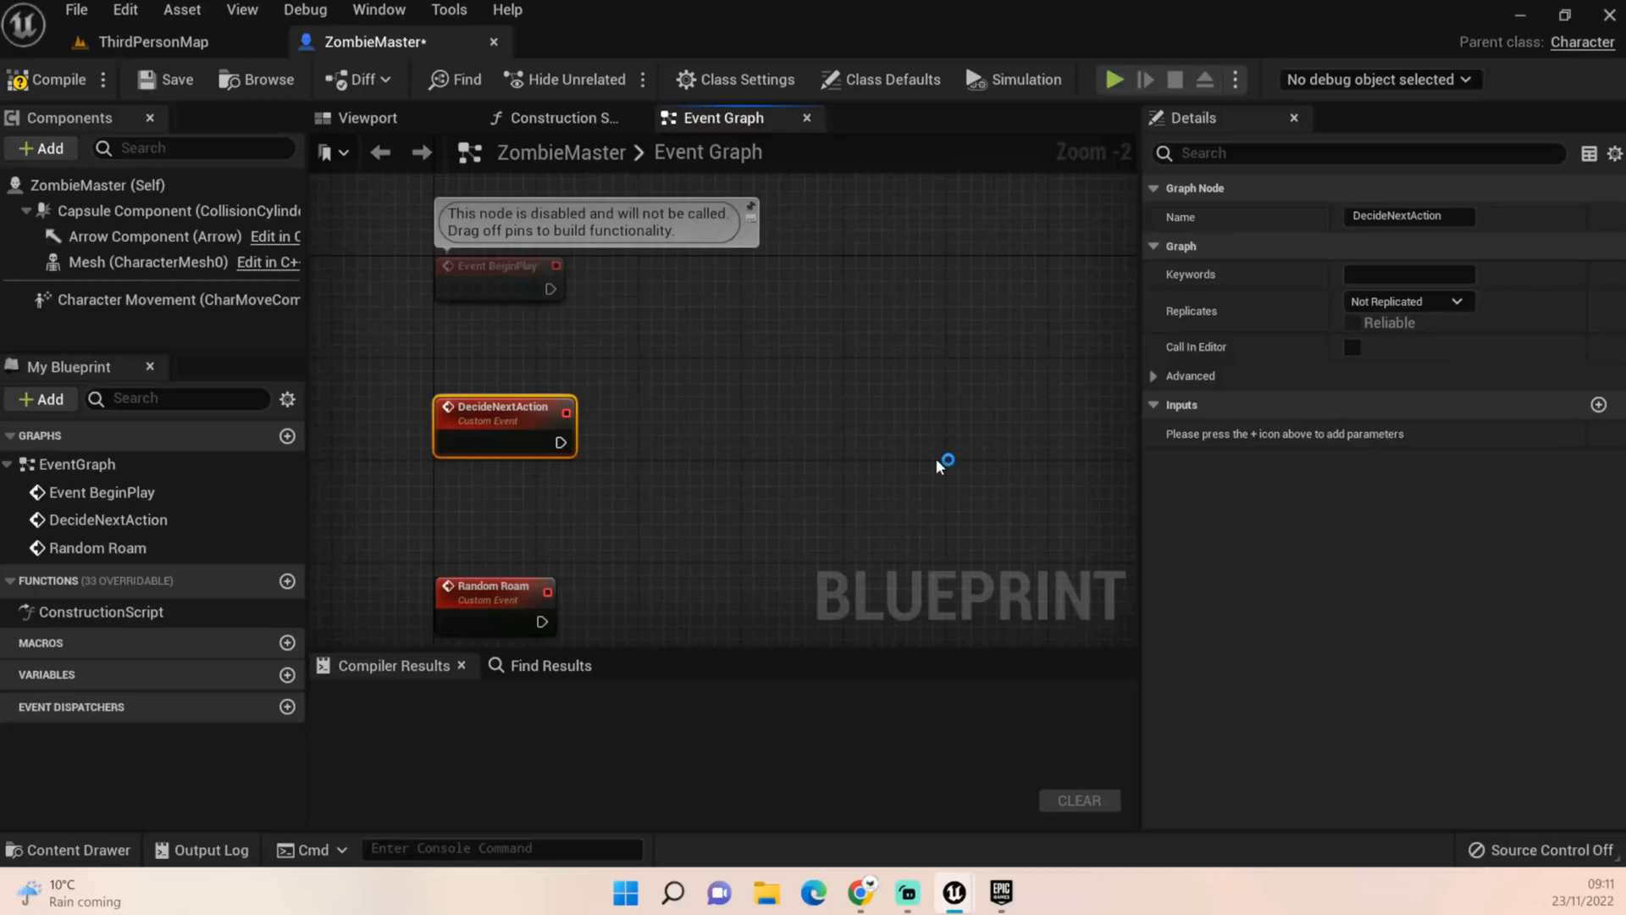
mouse_move(937, 467)
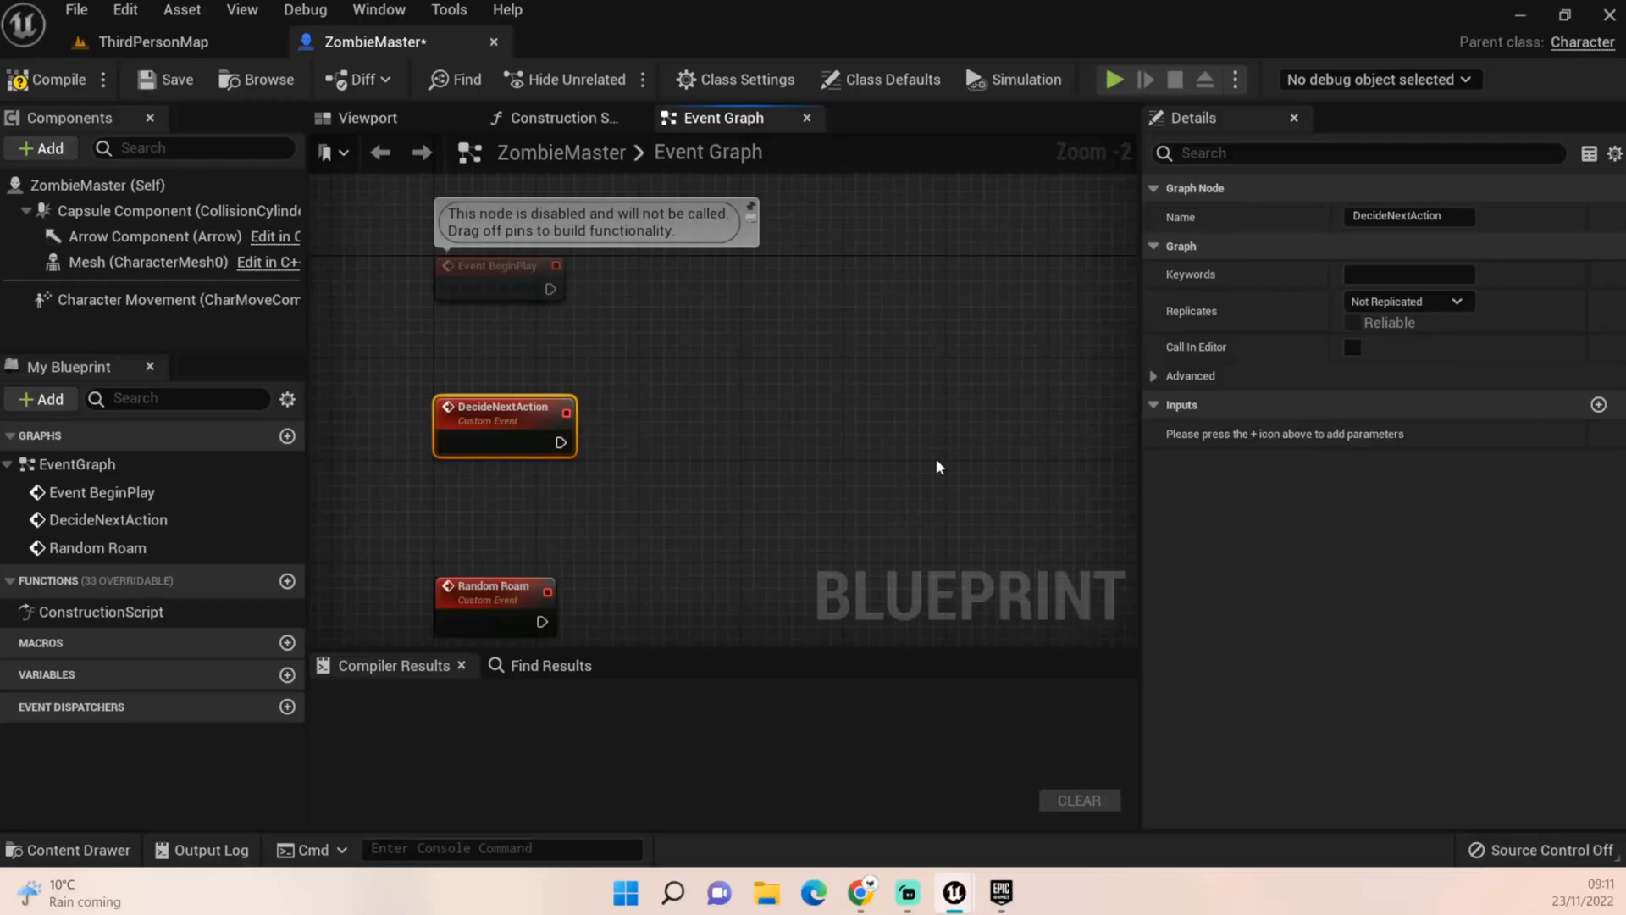
mouse_move(576, 423)
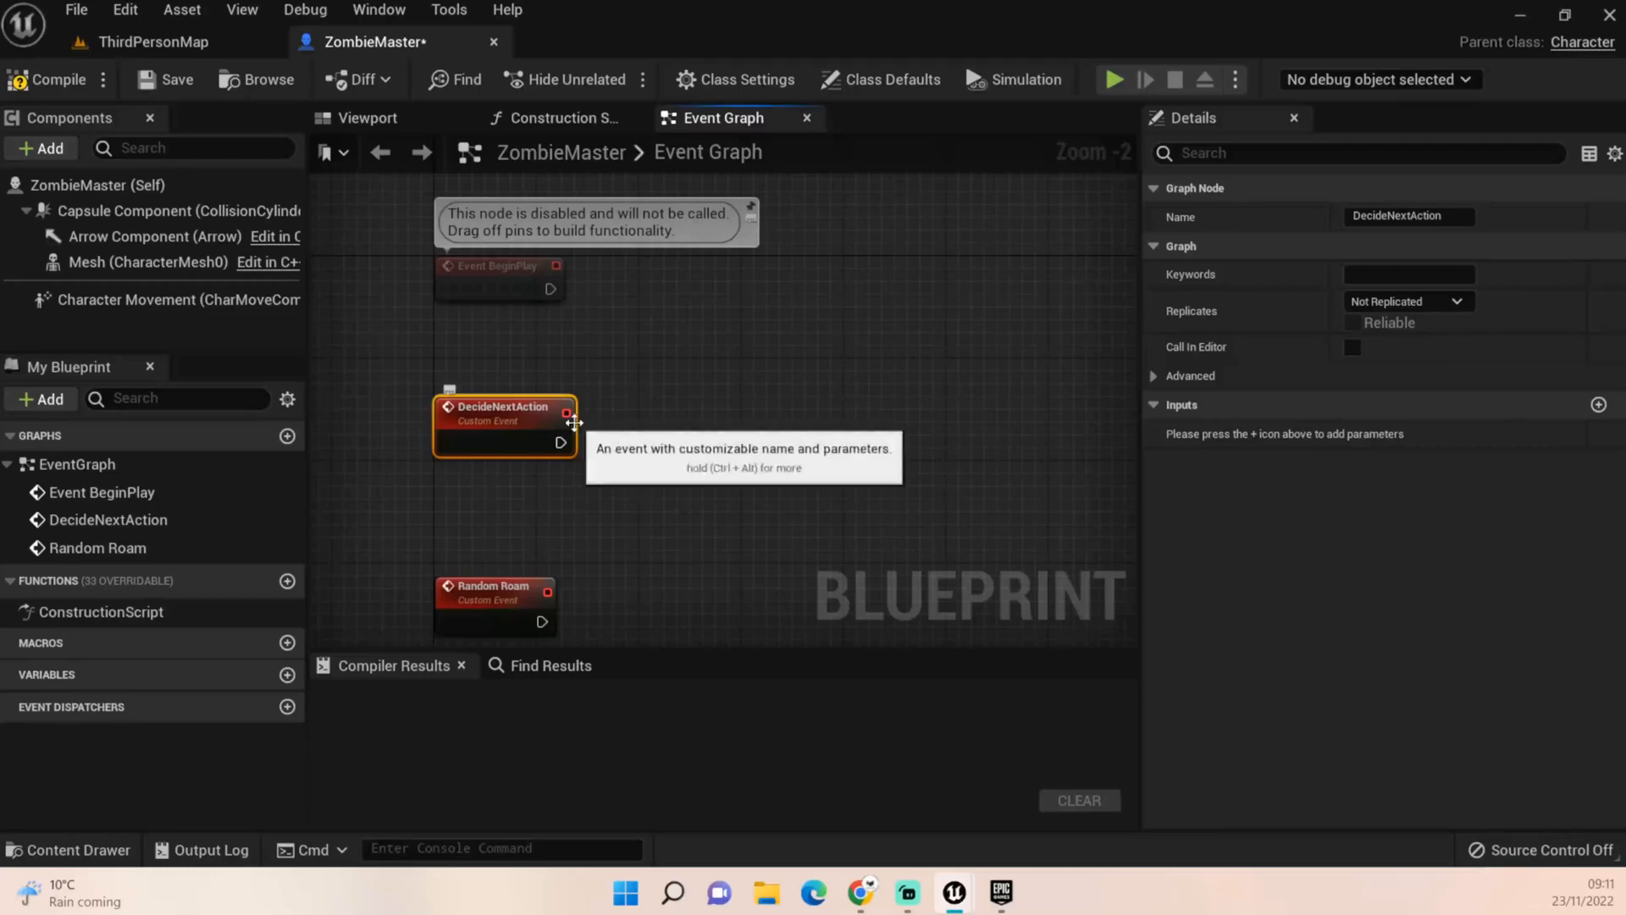
mouse_move(642, 447)
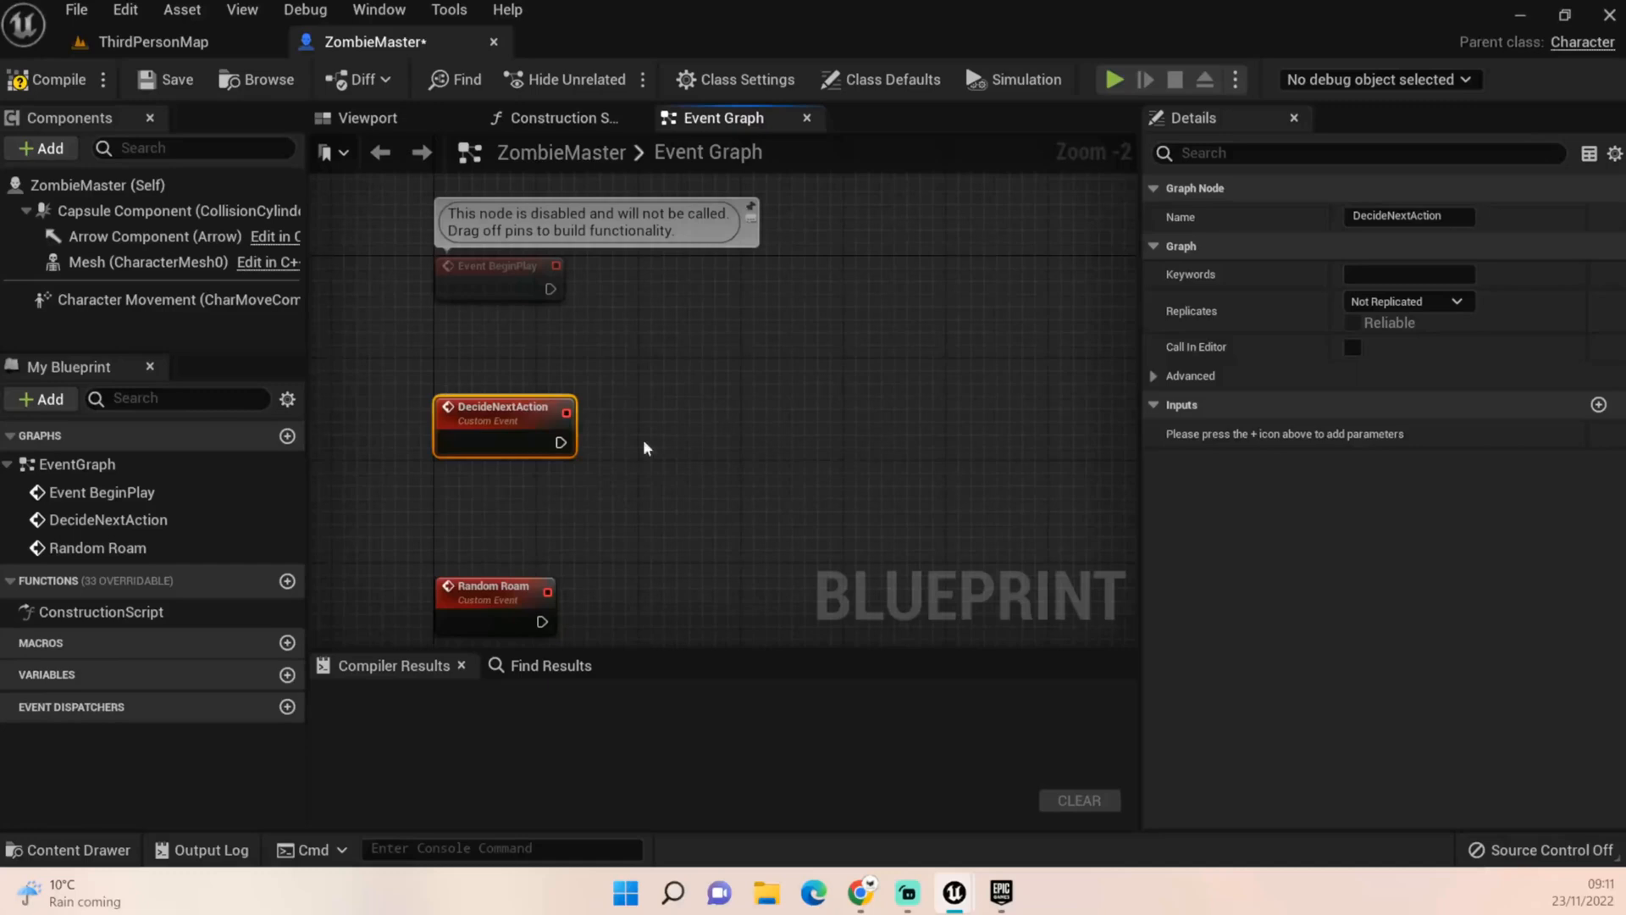
mouse_move(942, 397)
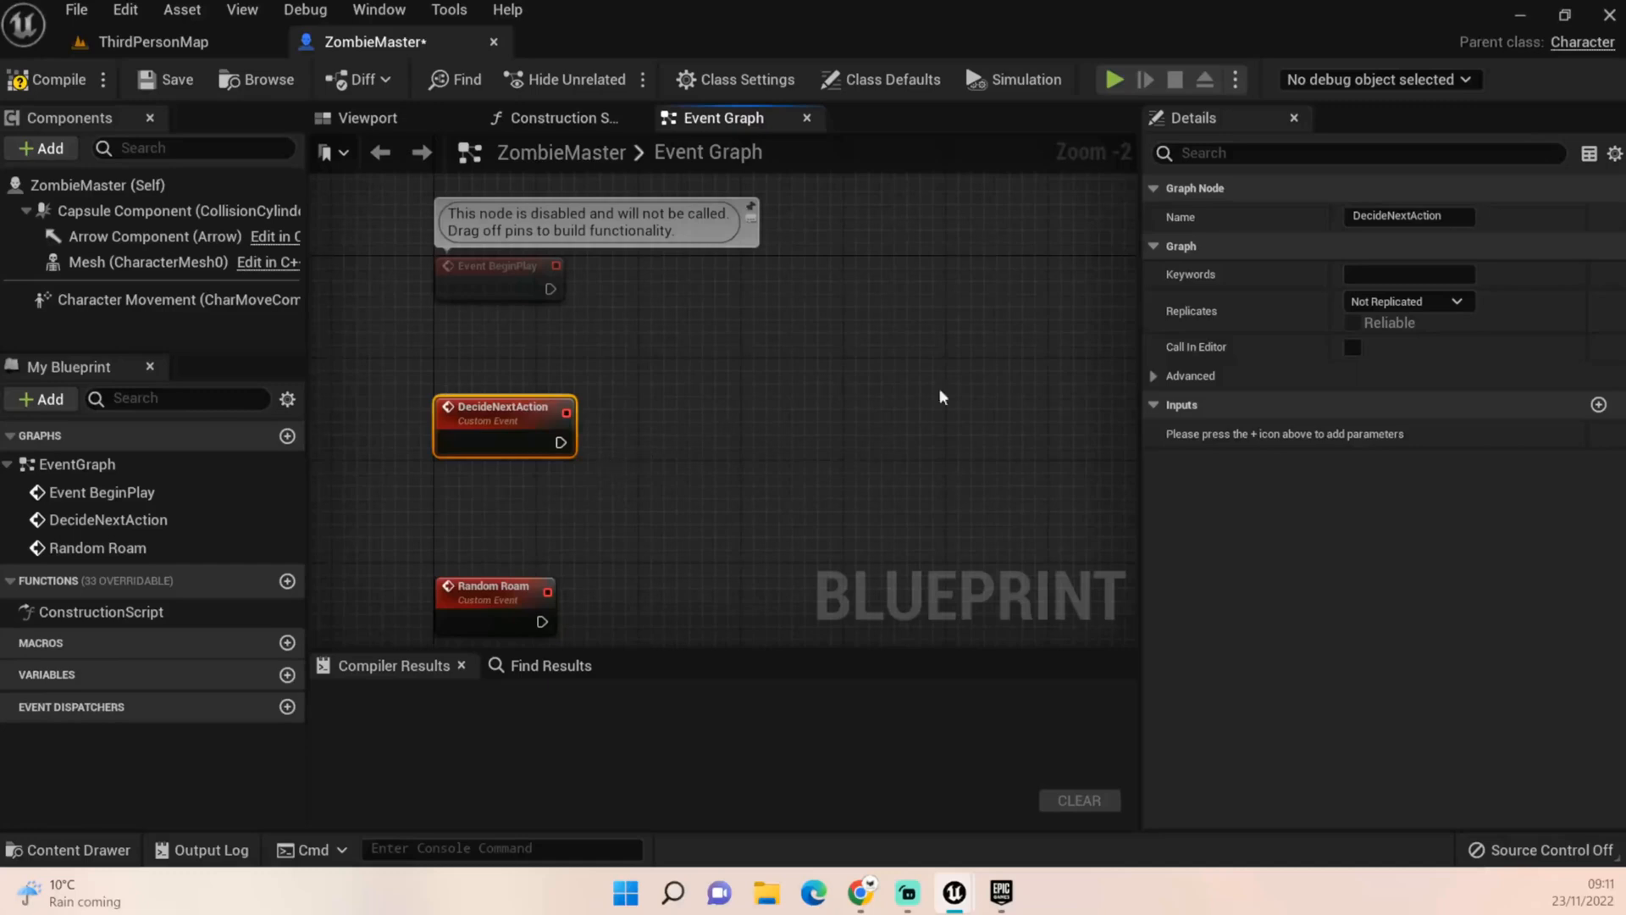
mouse_move(781, 524)
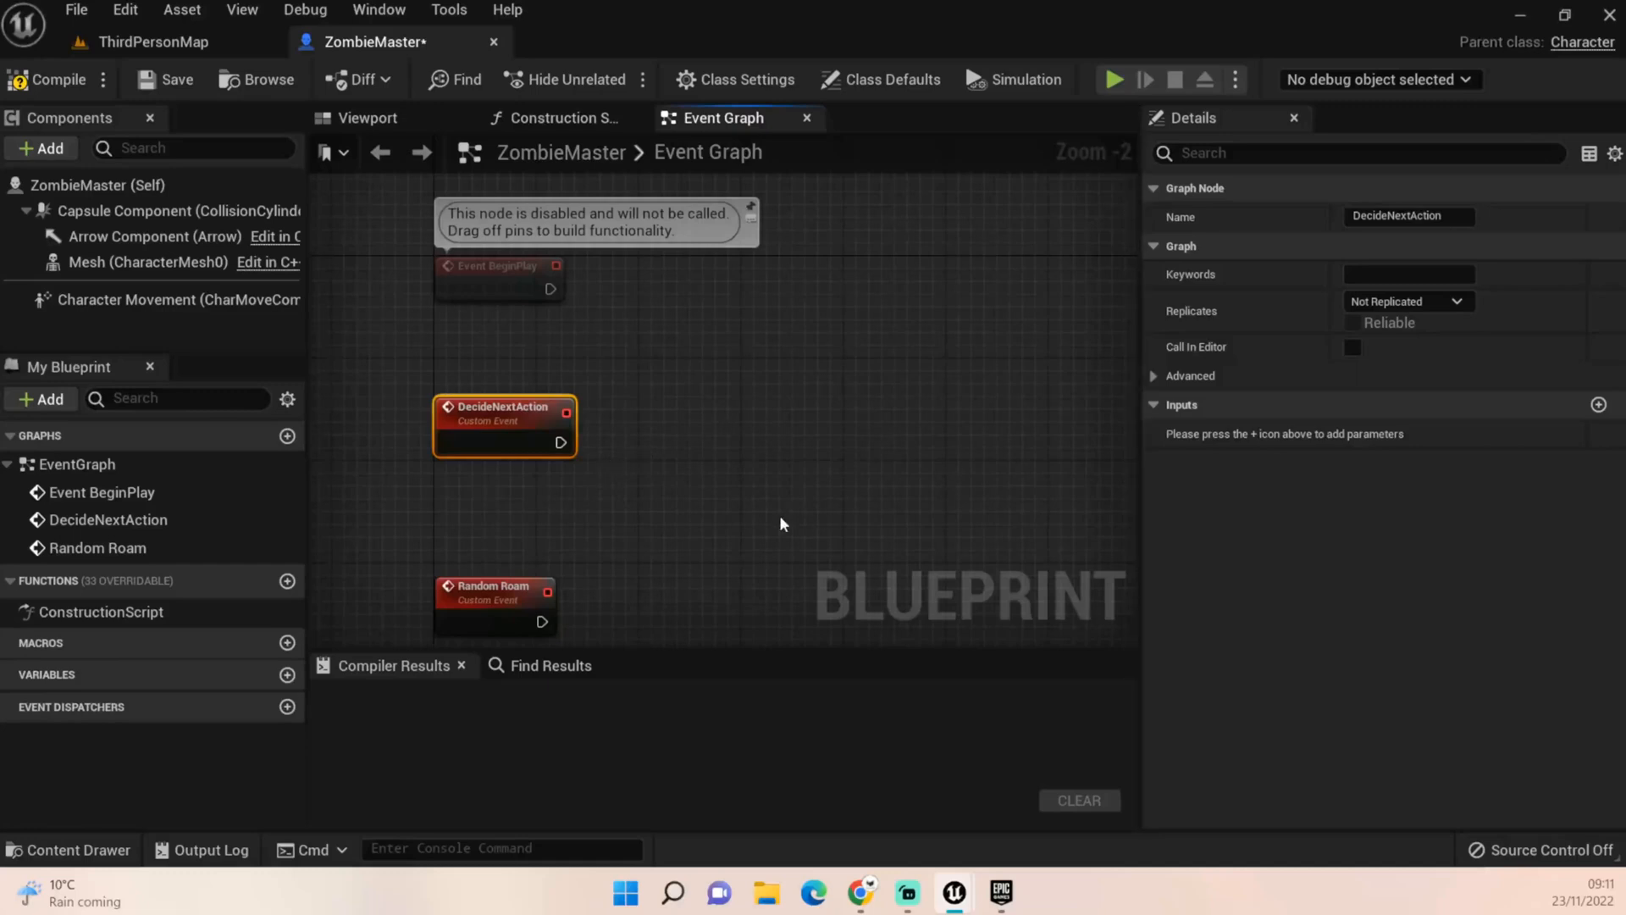
mouse_move(878, 470)
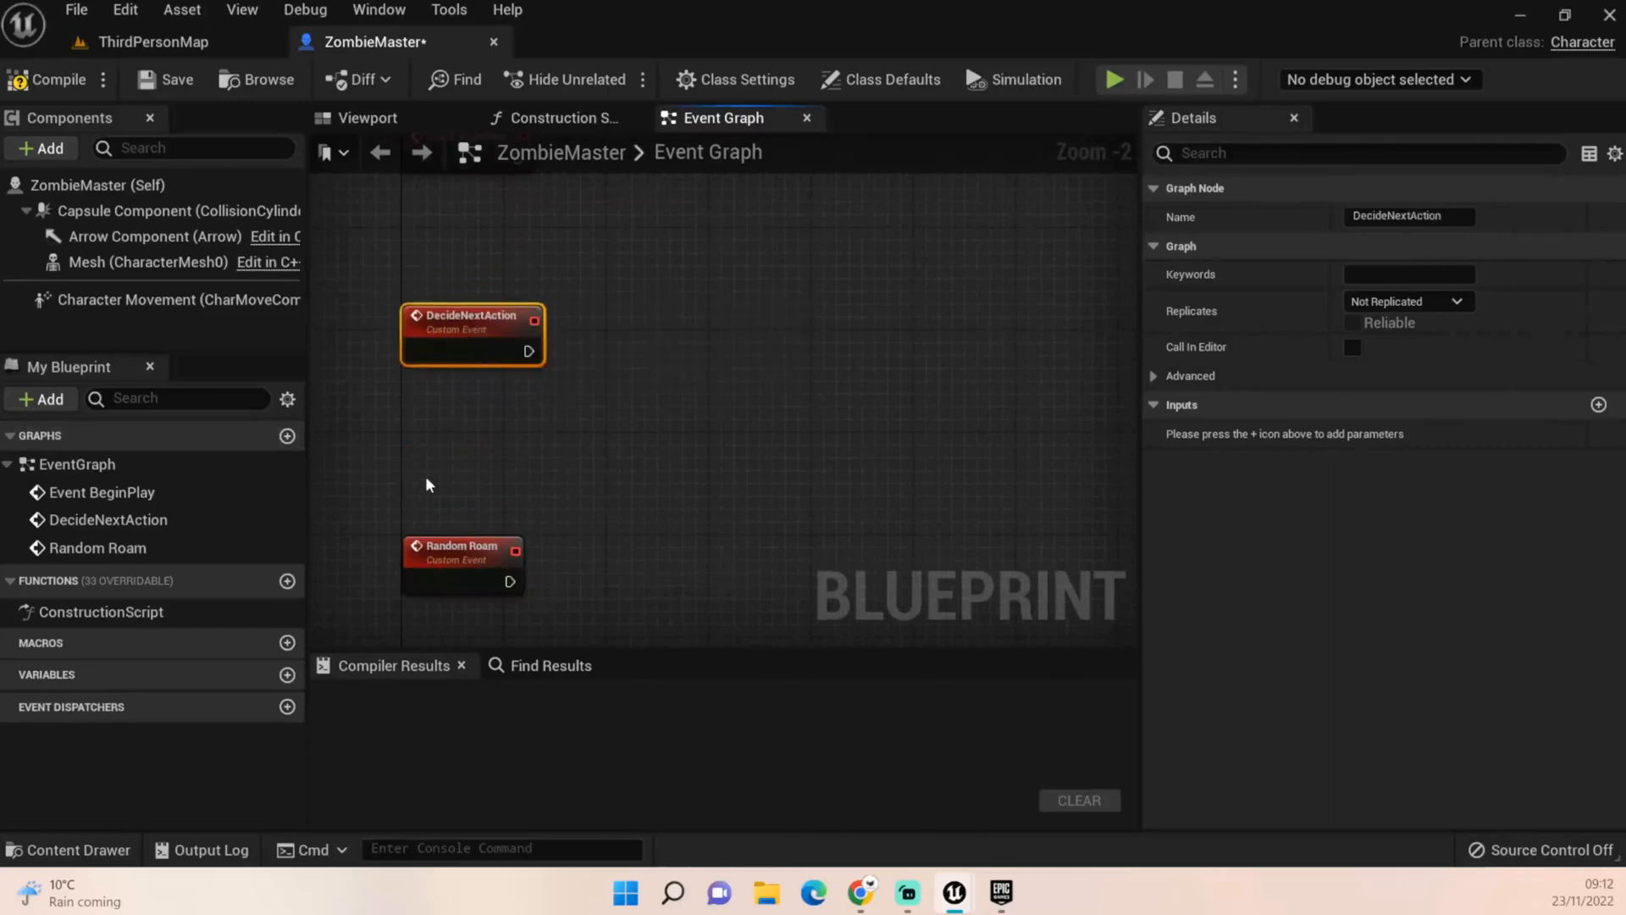
mouse_move(1045, 494)
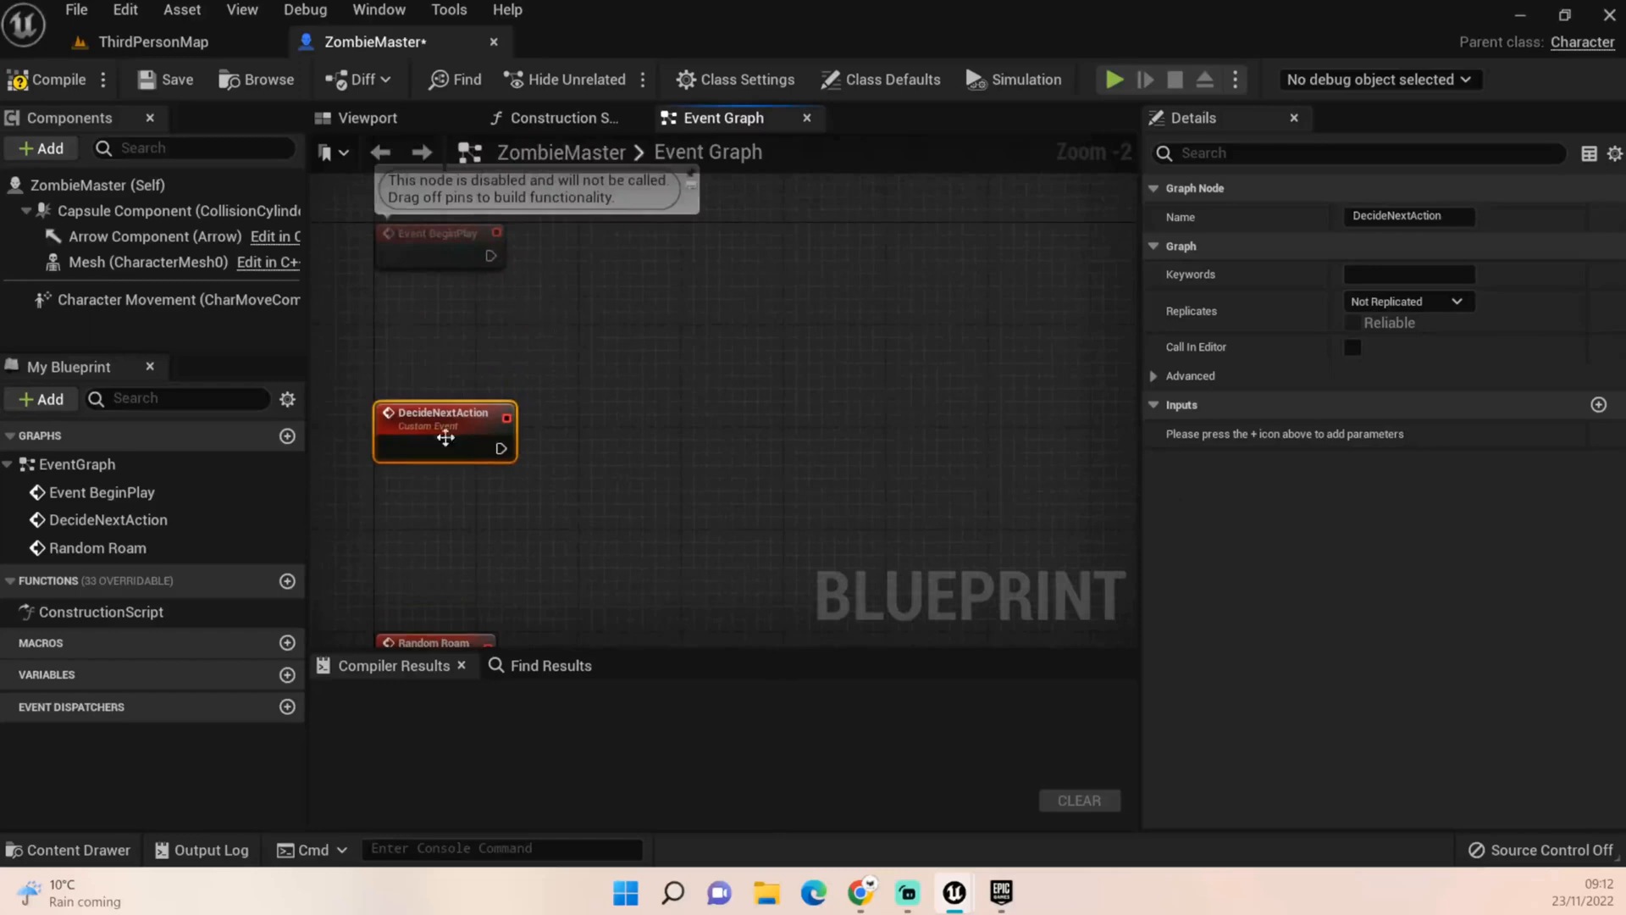
Wire Event BeginPlay's exec pin into a Random Roam function call
drag(490, 255, 578, 270)
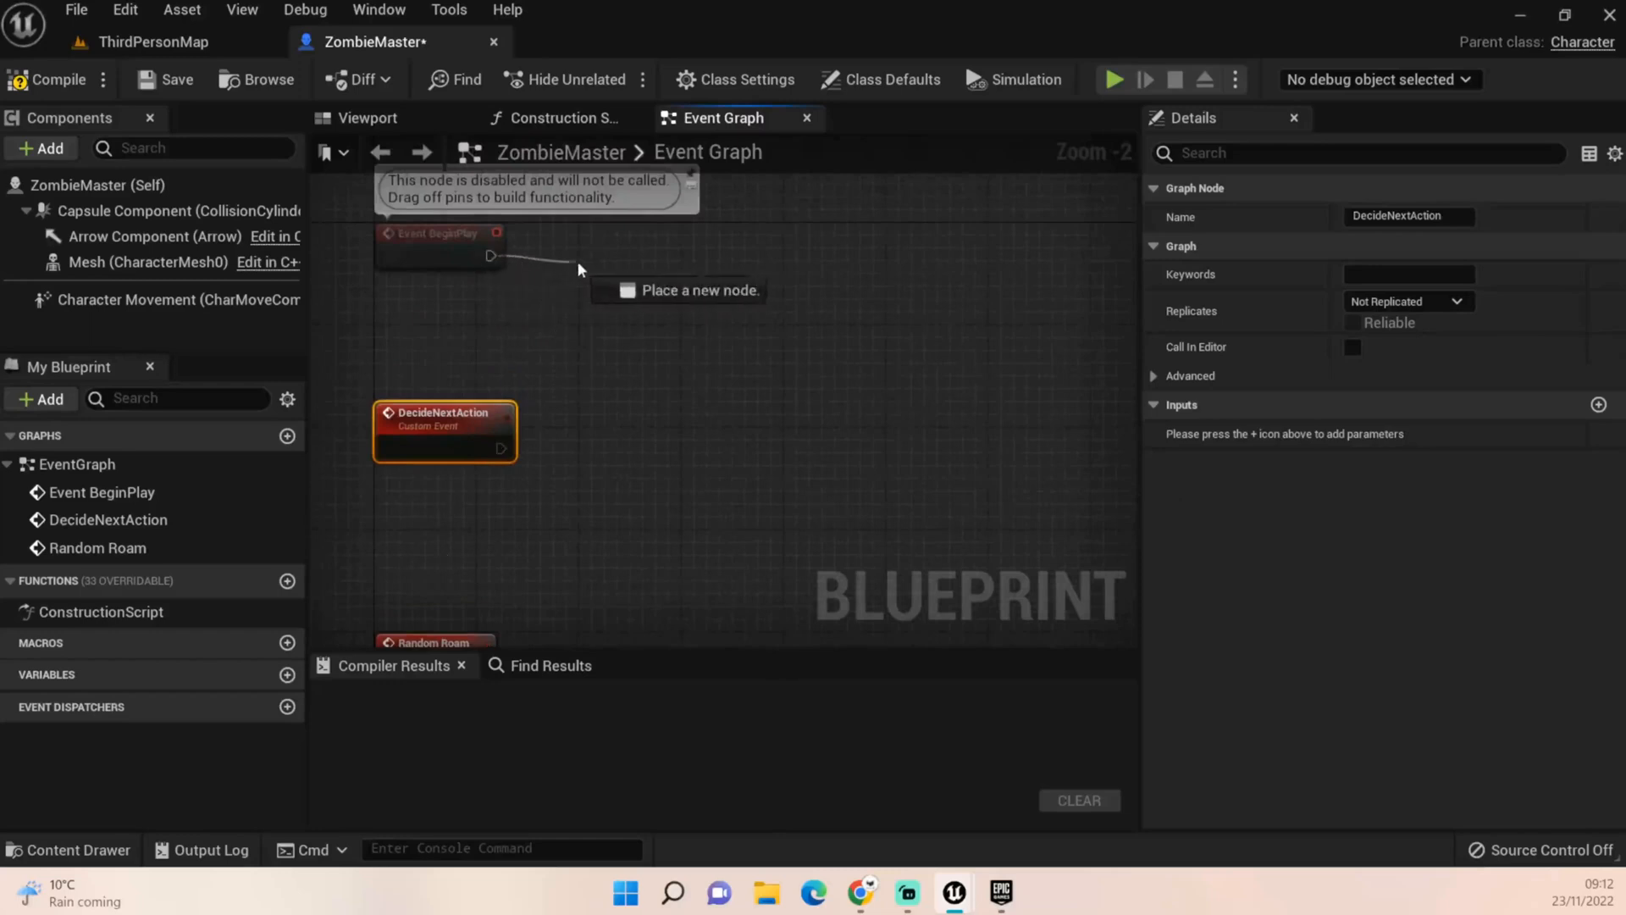
mouse_move(605, 263)
text(Rand)
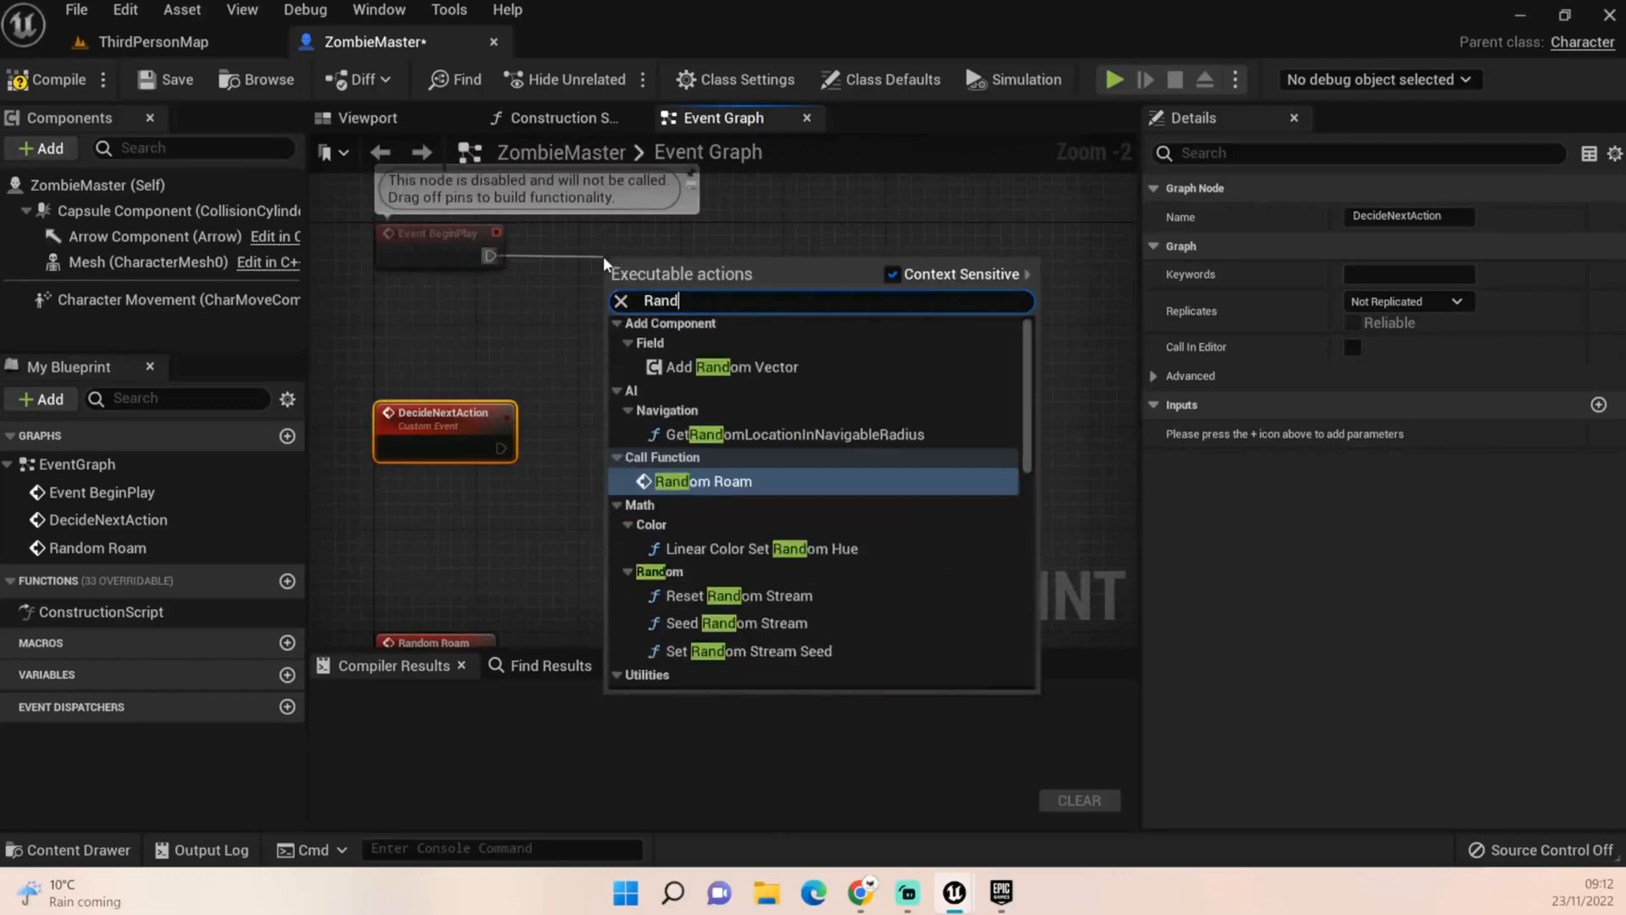
click(703, 481)
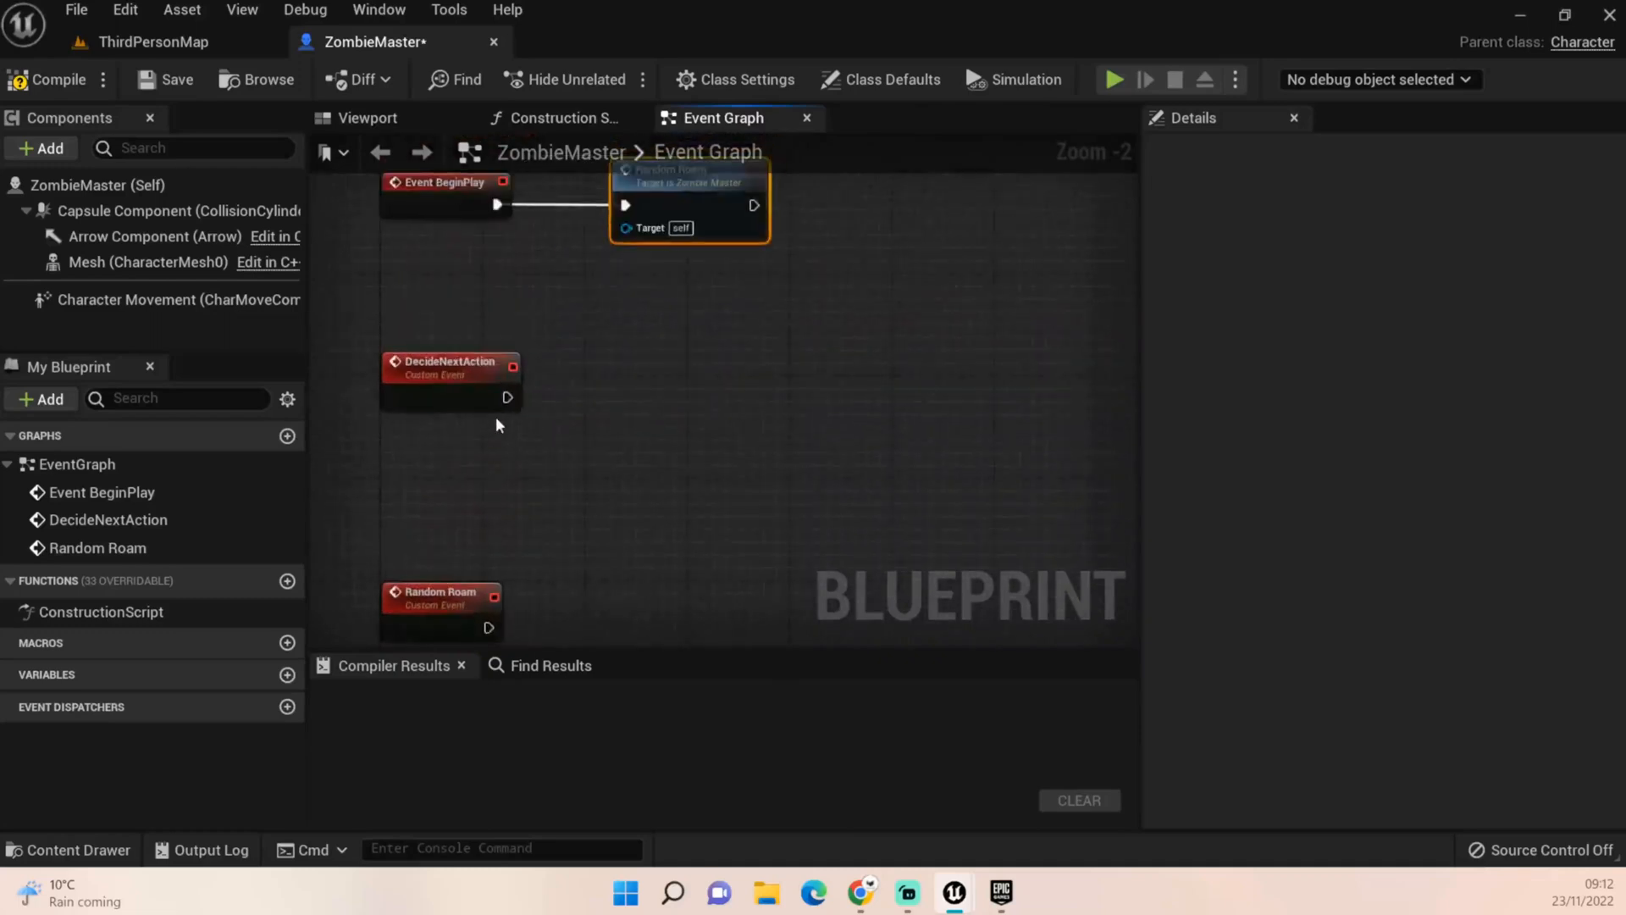
mouse_move(508, 398)
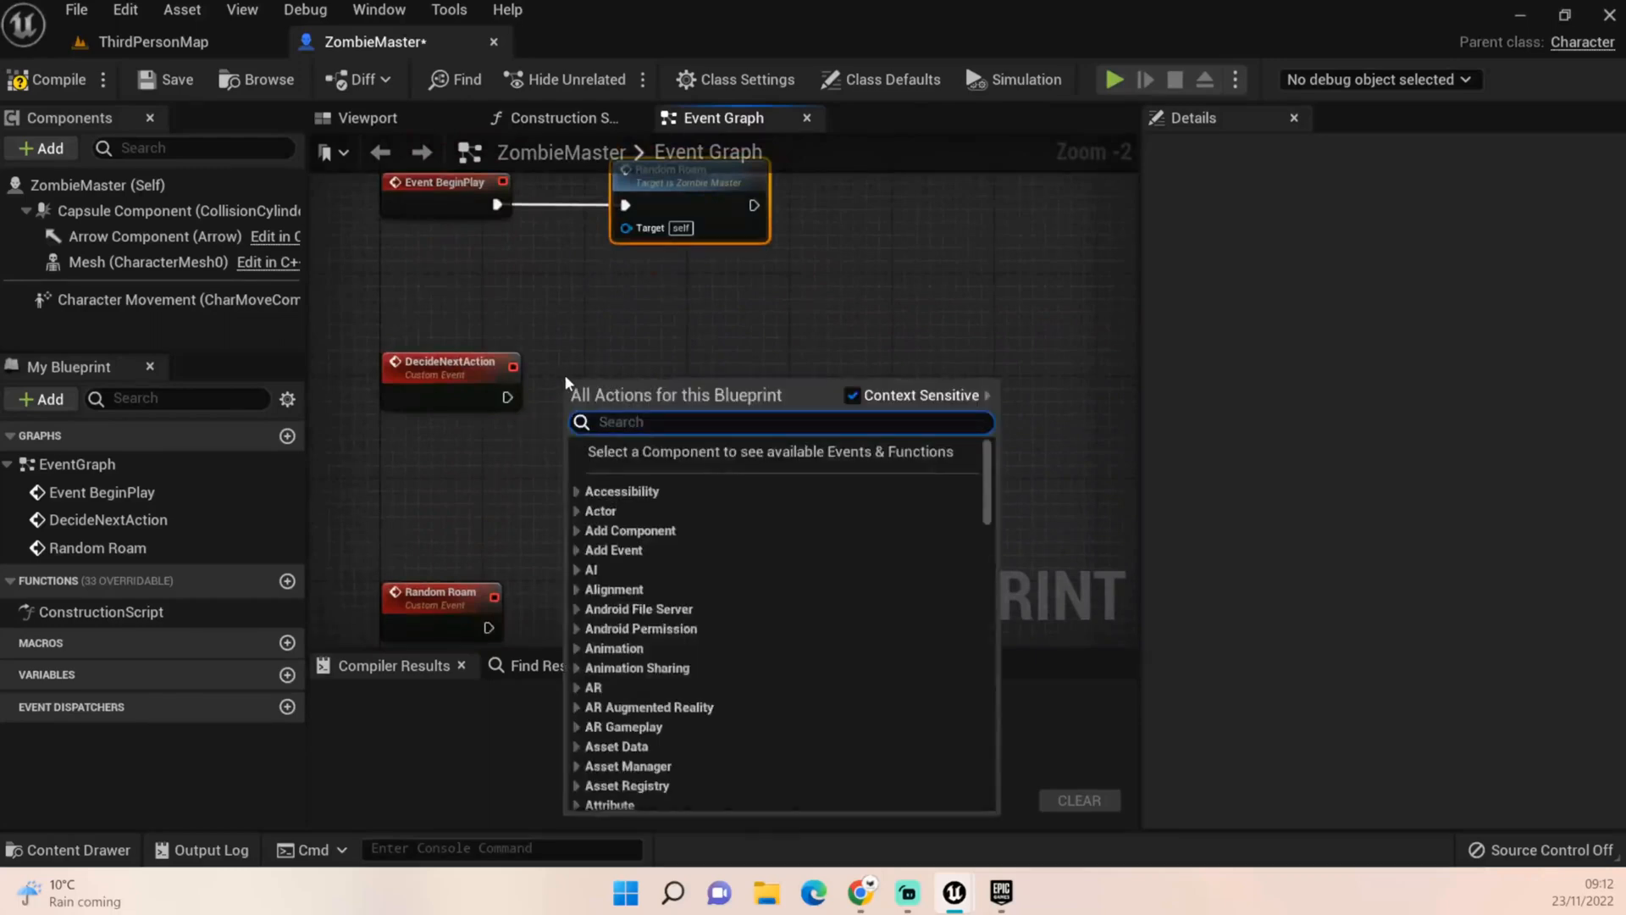
Add a Delay after DecideNextAction, timed by a Random Integer in Range from 2 to 6
text(de.)
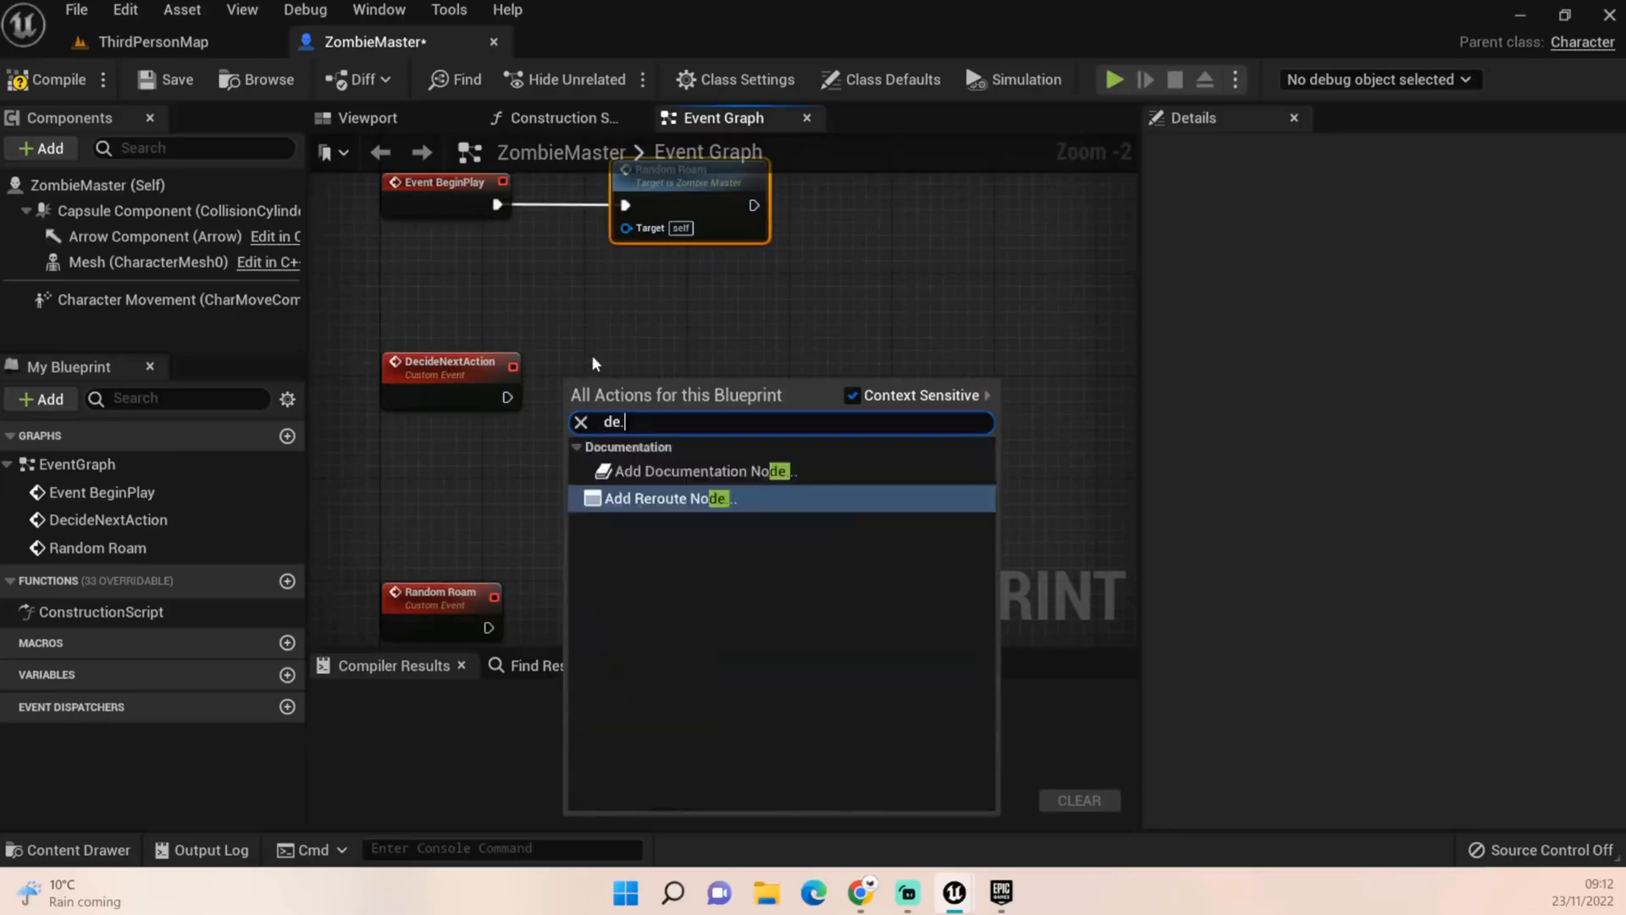
text(delay)
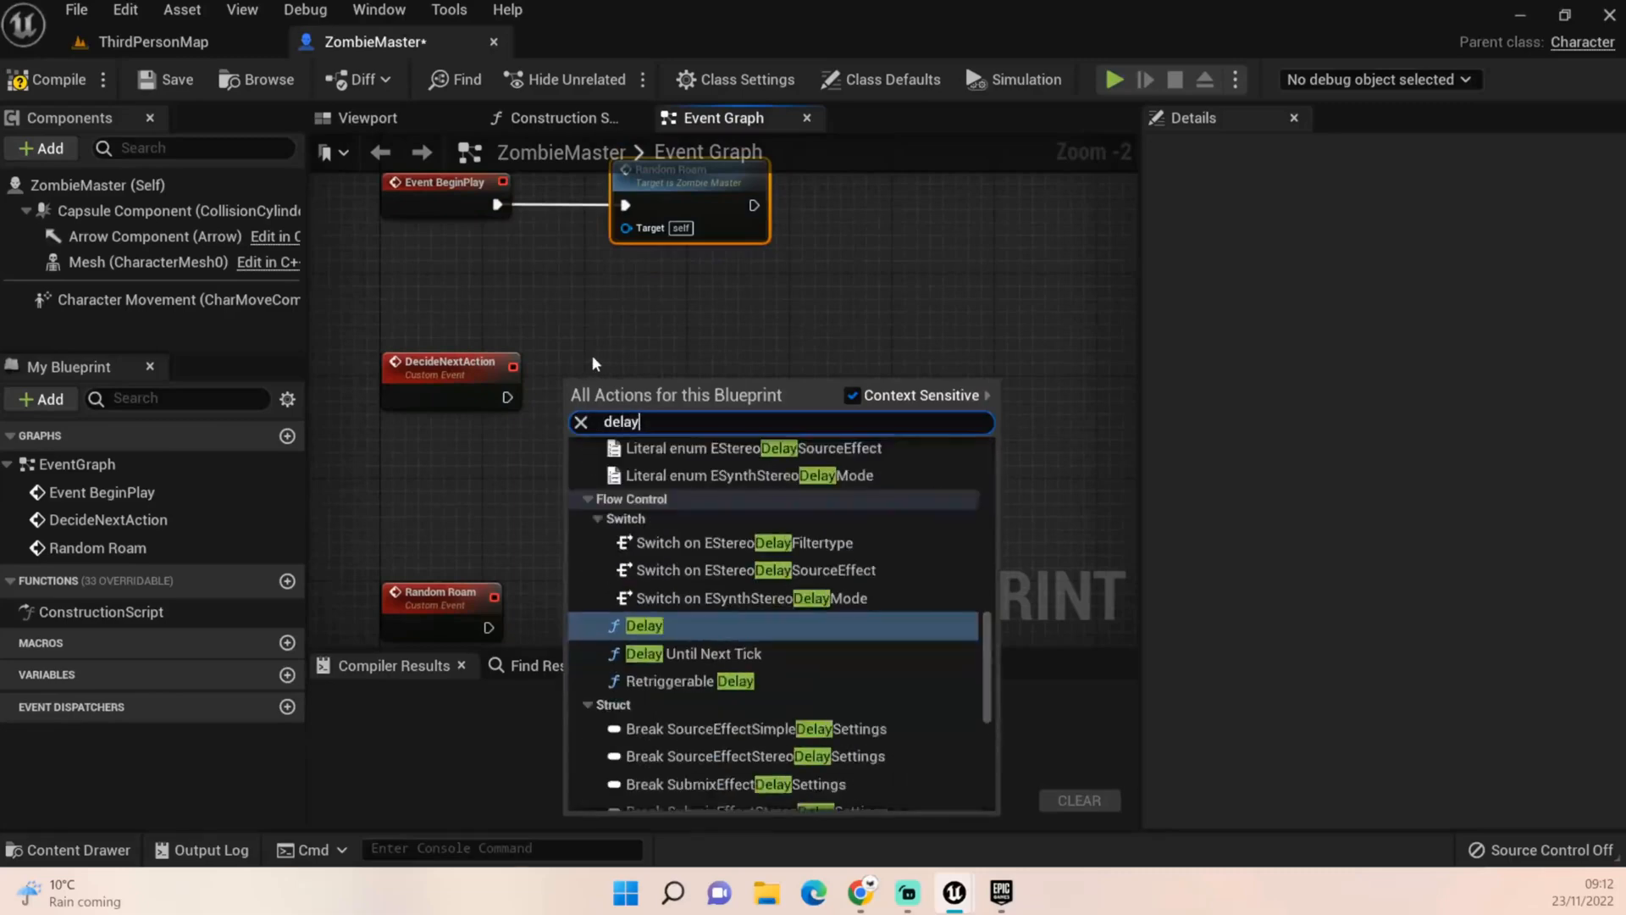
click(643, 625)
text(Random Inte)
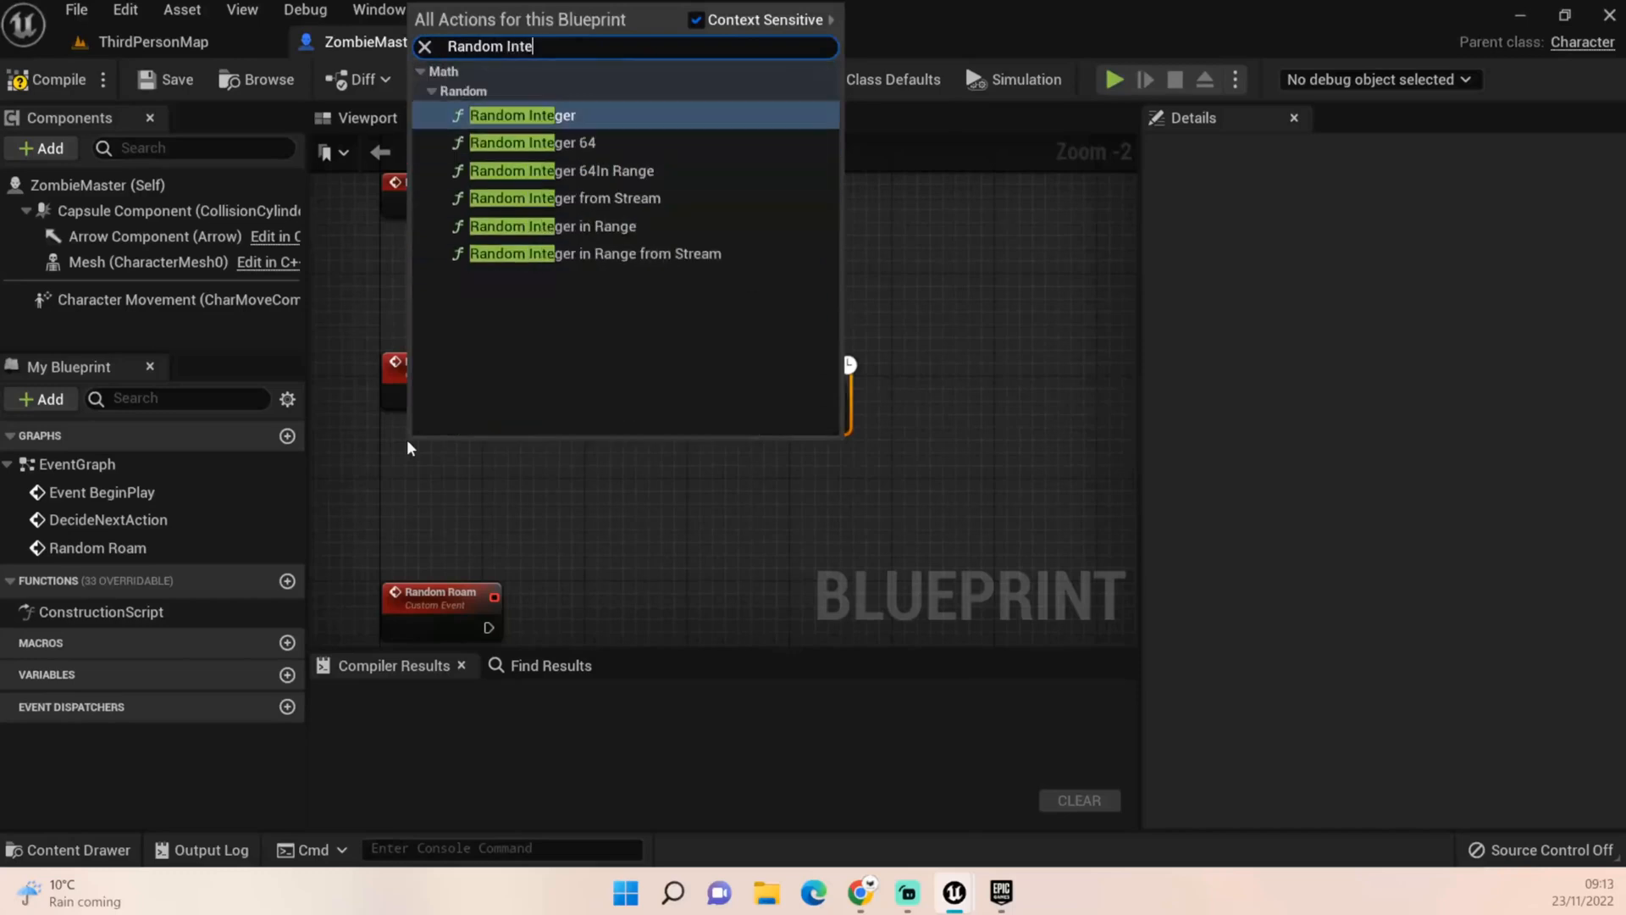
click(551, 226)
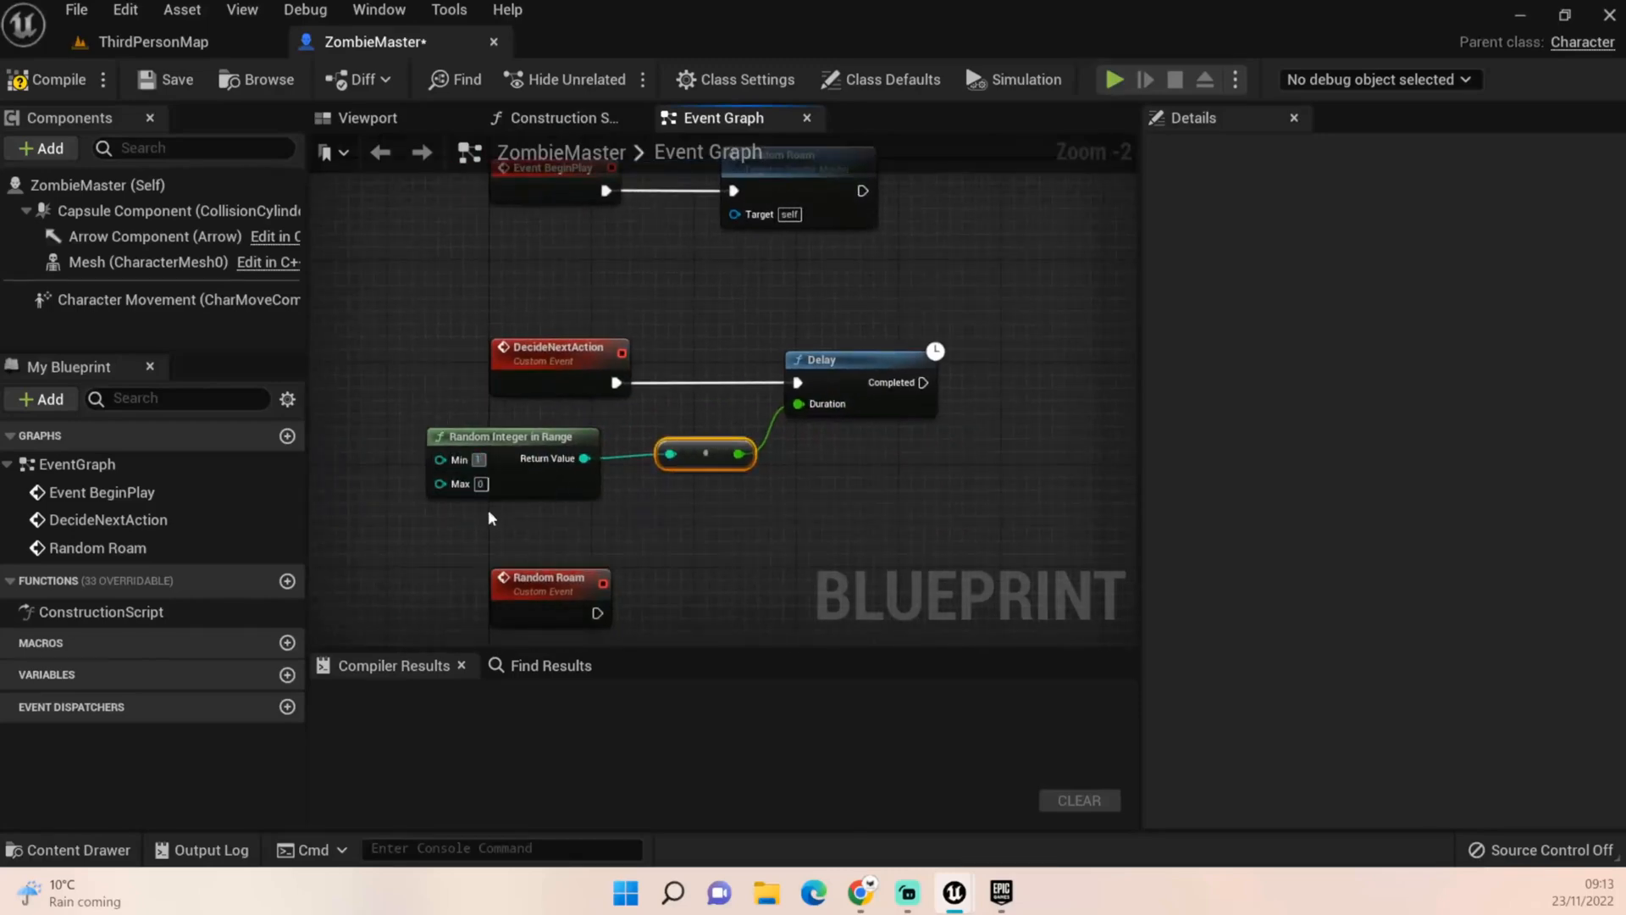
mouse_move(478, 484)
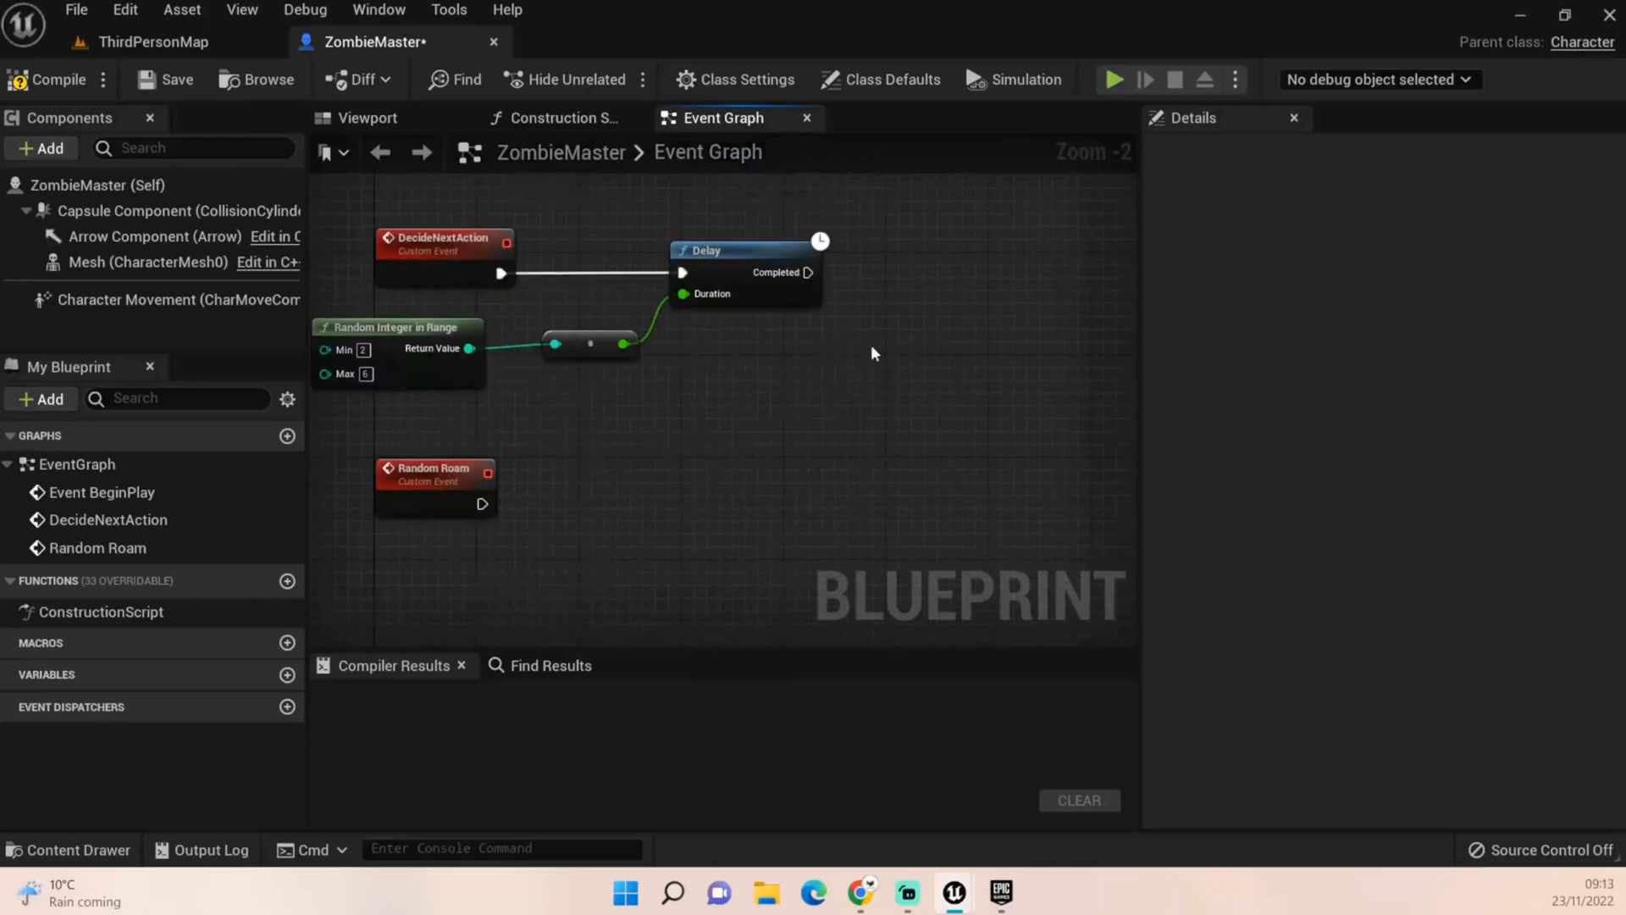
mouse_move(999, 430)
text(Random Ro)
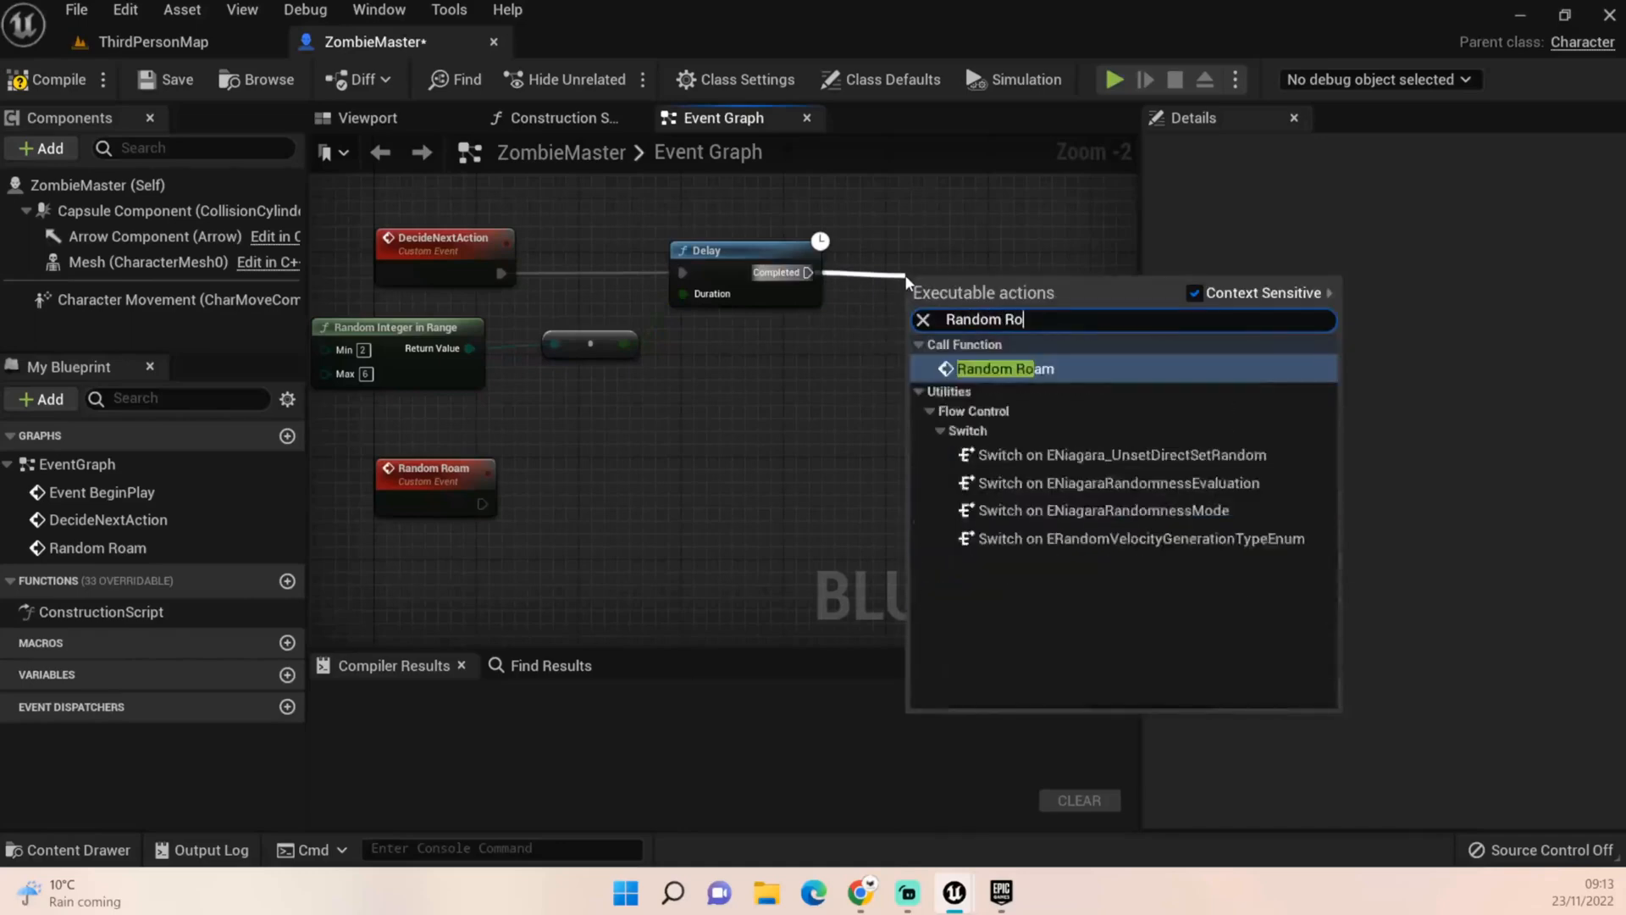
Call Random Roam from the Delay's Completed pin, select the Random Roam event, and compile
click(1003, 368)
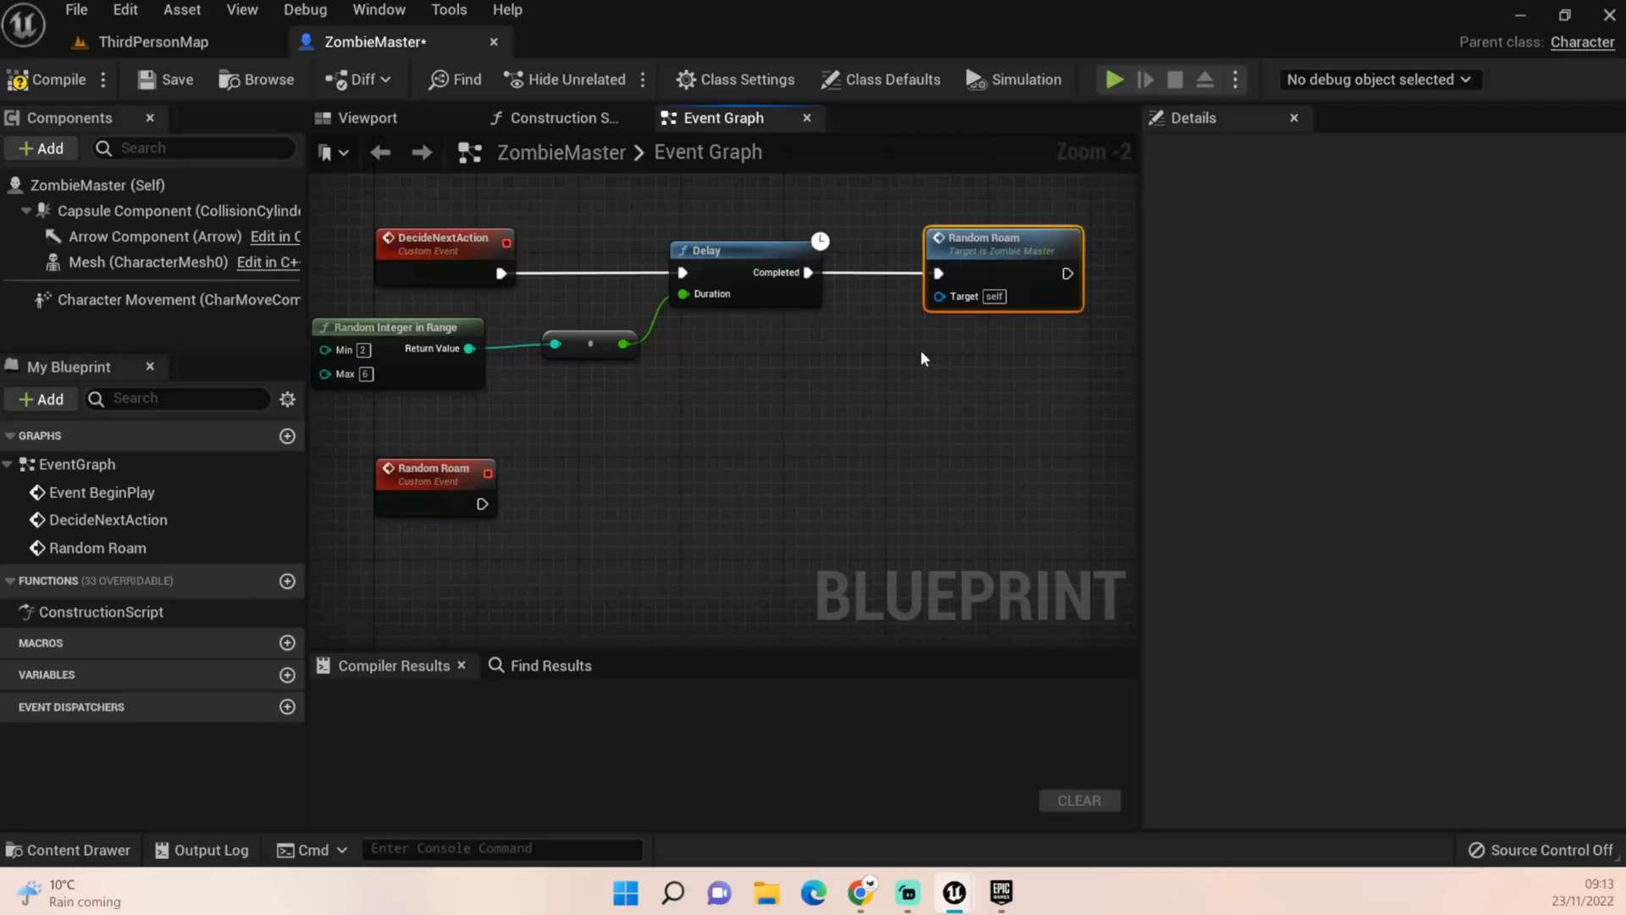
scroll(down, 3)
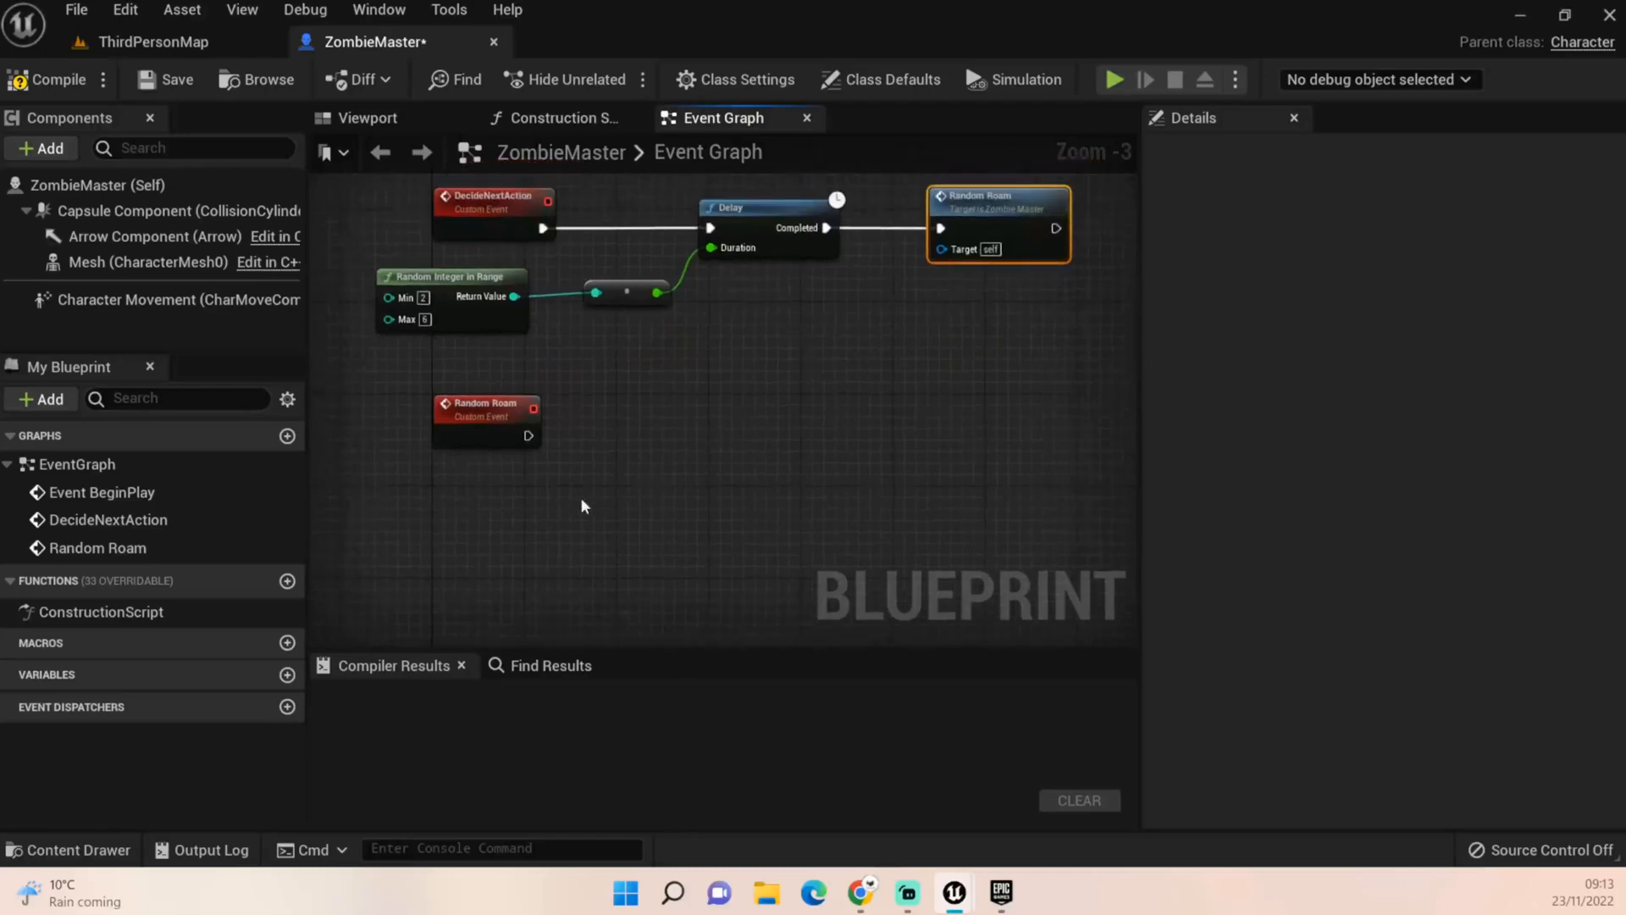
mouse_move(521, 422)
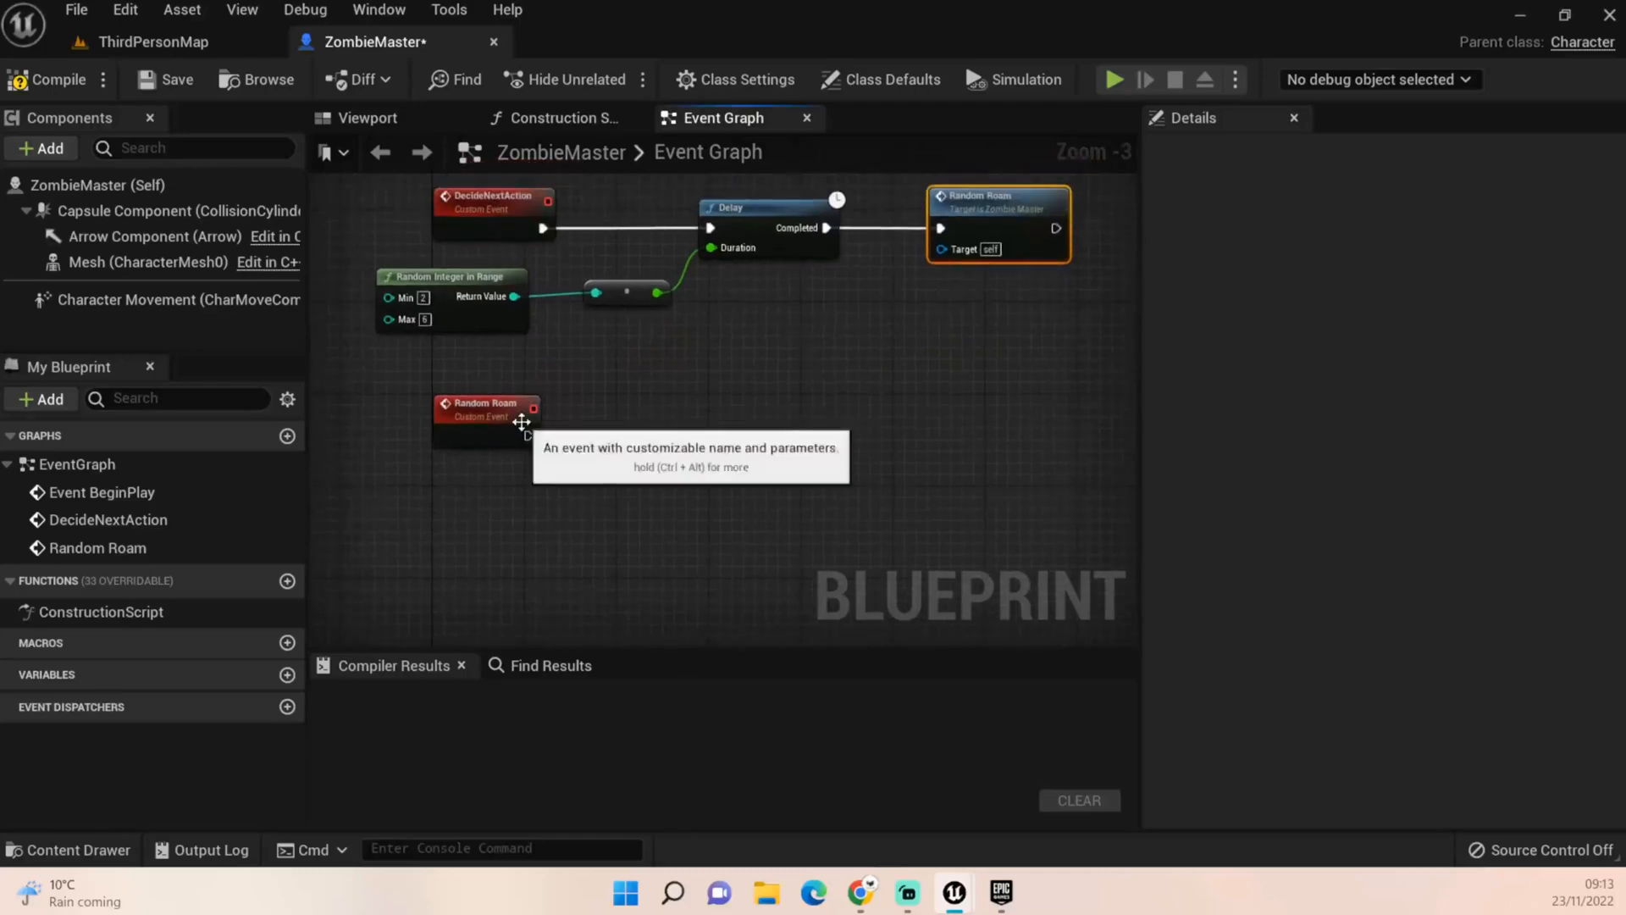
click(485, 408)
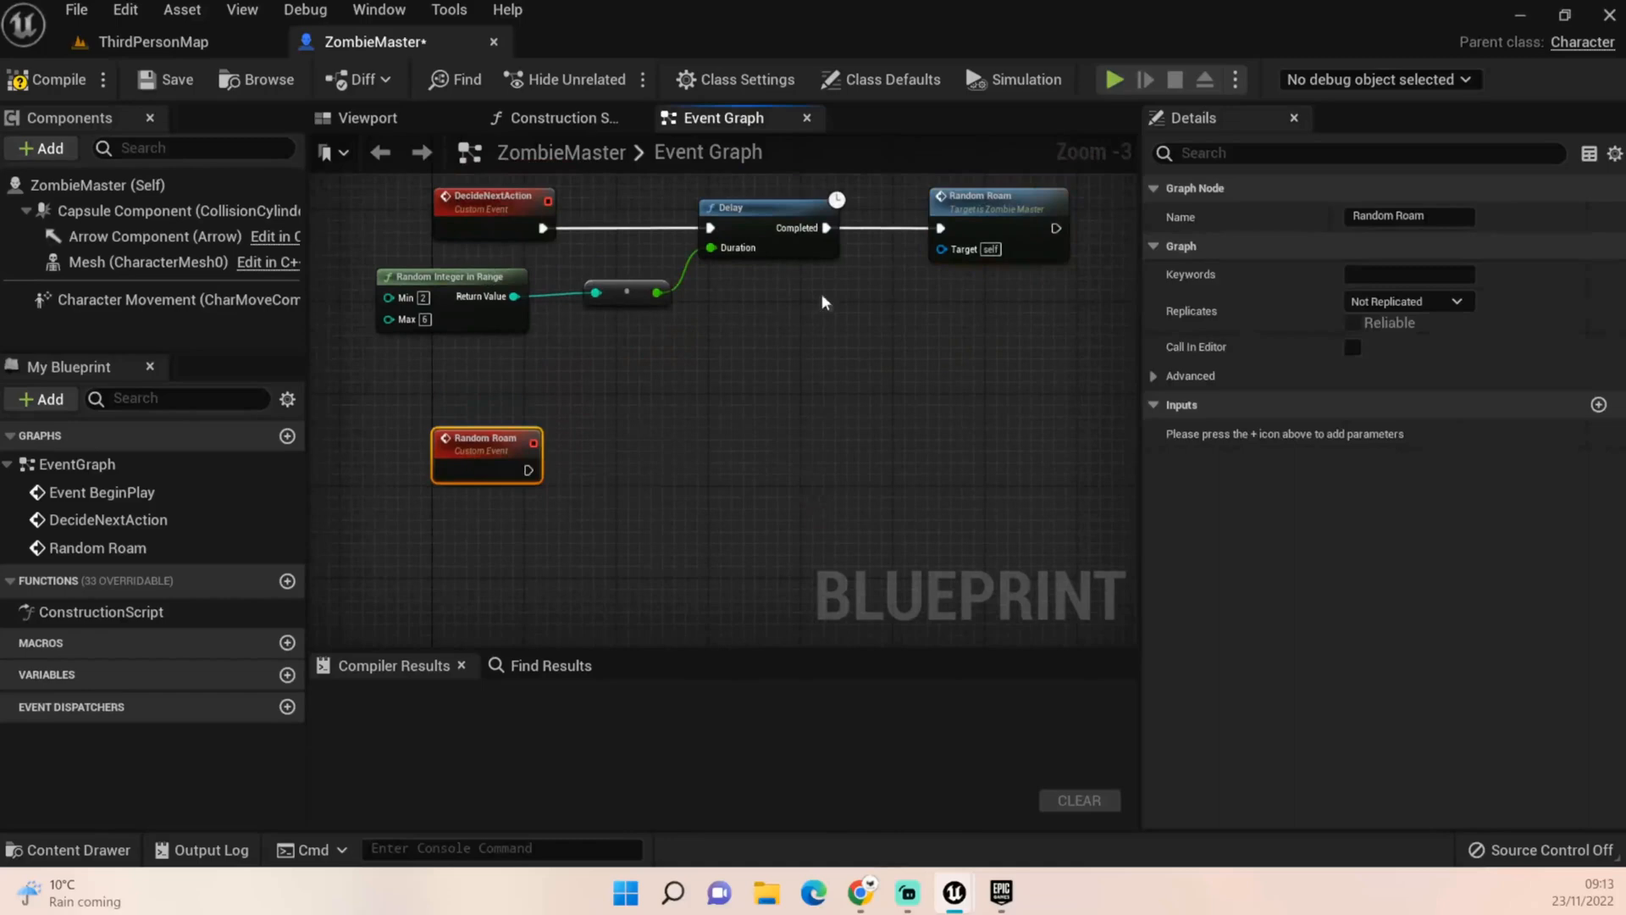
mouse_move(888, 370)
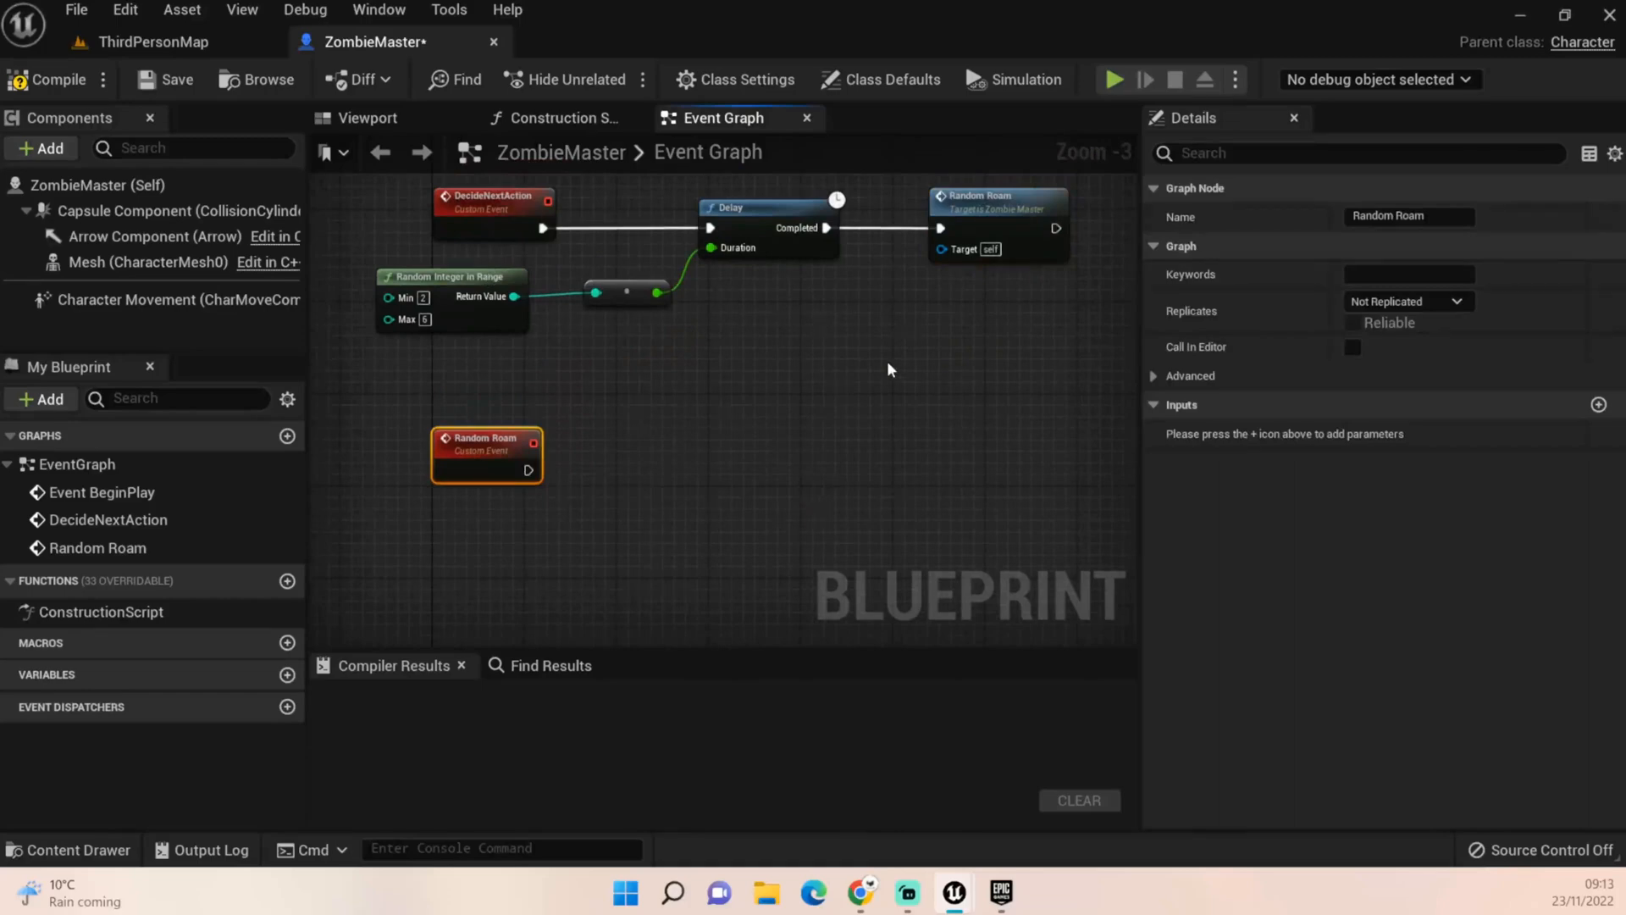
mouse_move(683, 324)
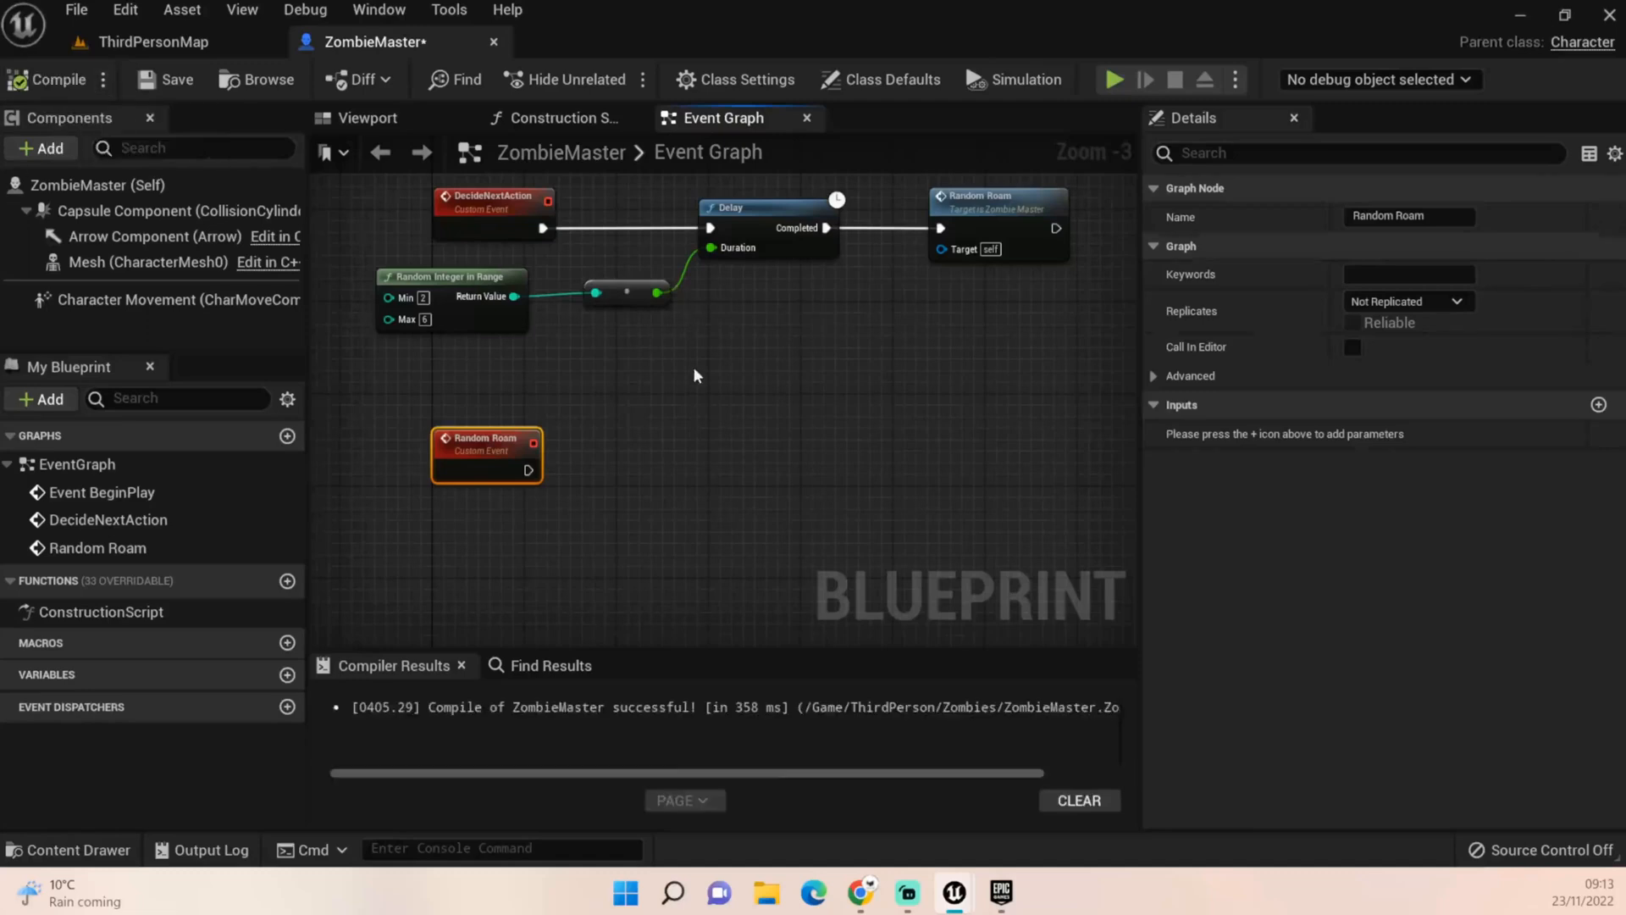
scroll(down, 3)
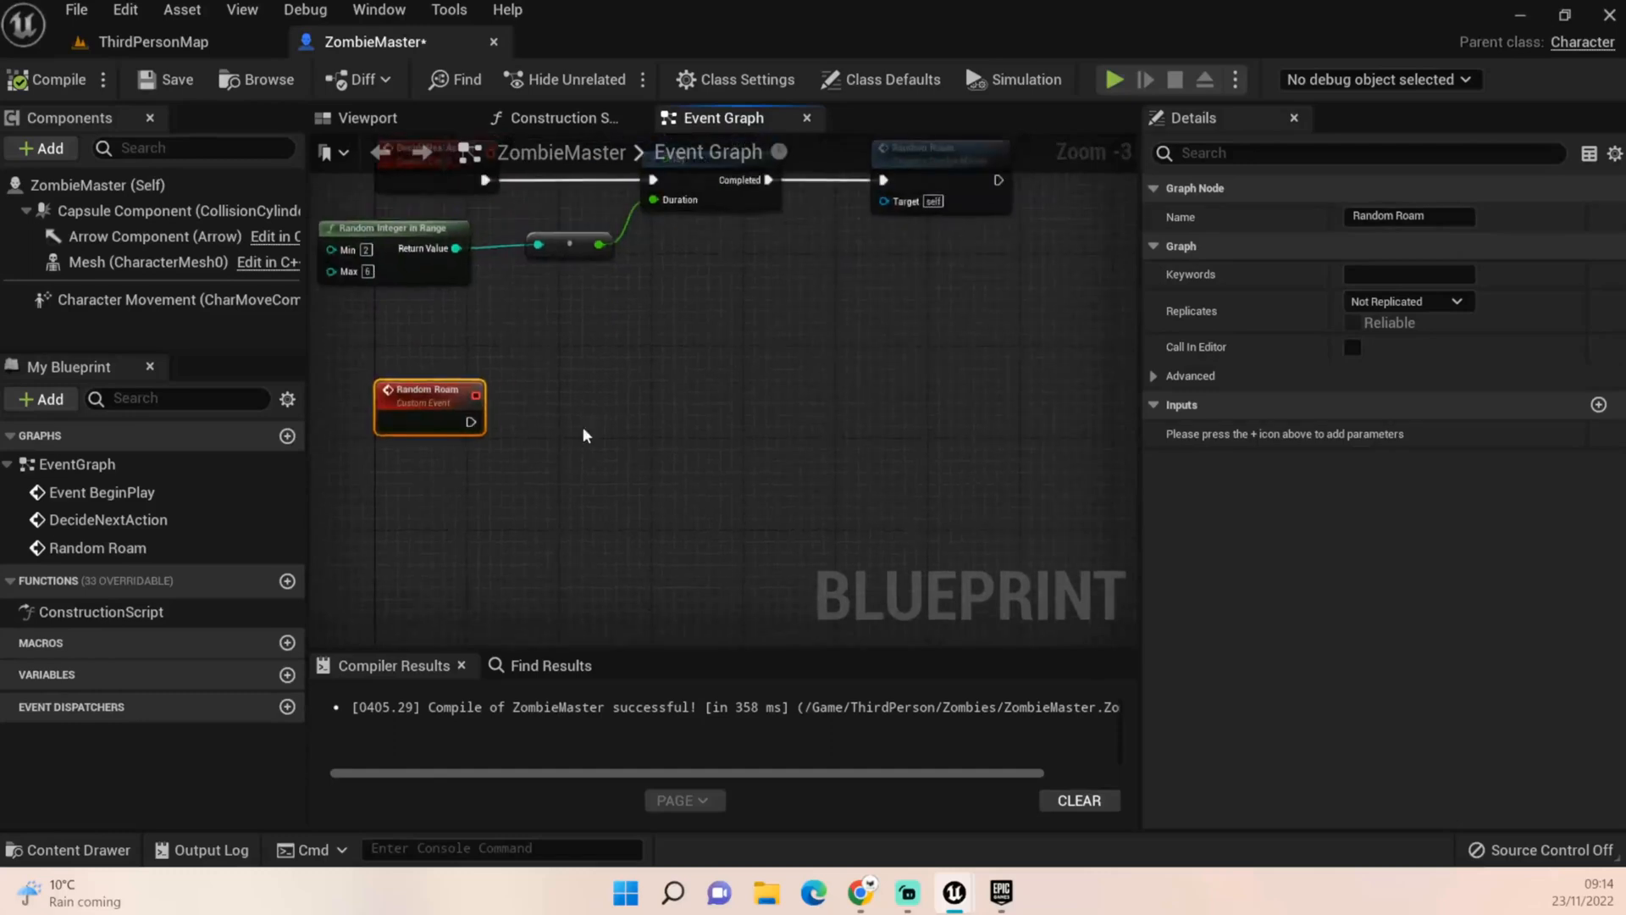
mouse_move(1054, 544)
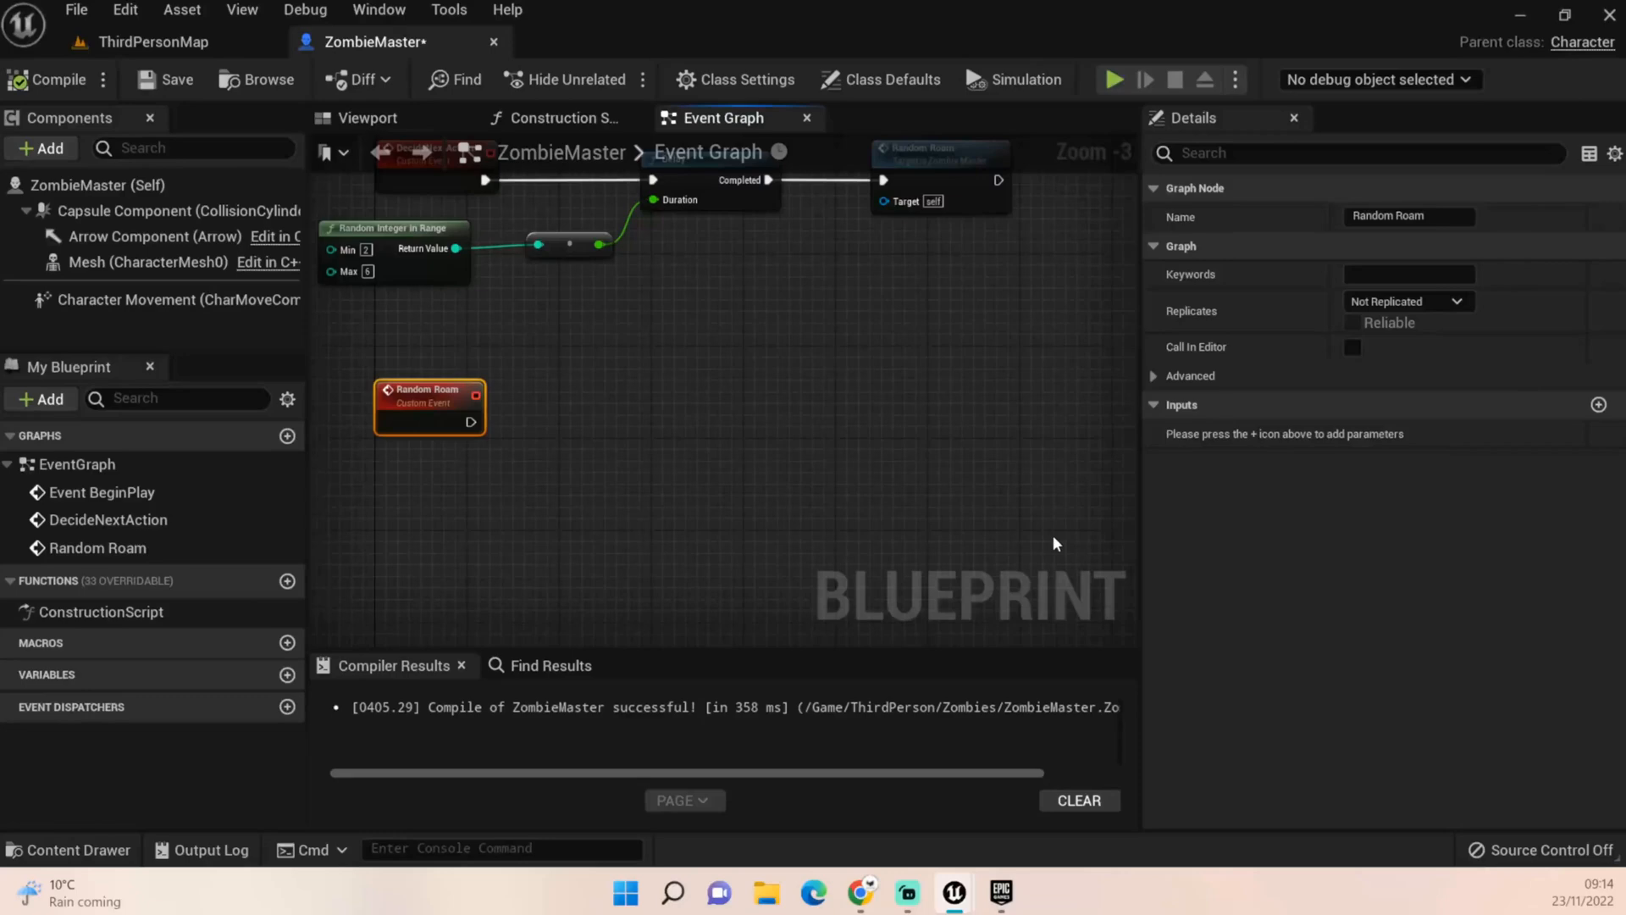
mouse_move(581, 470)
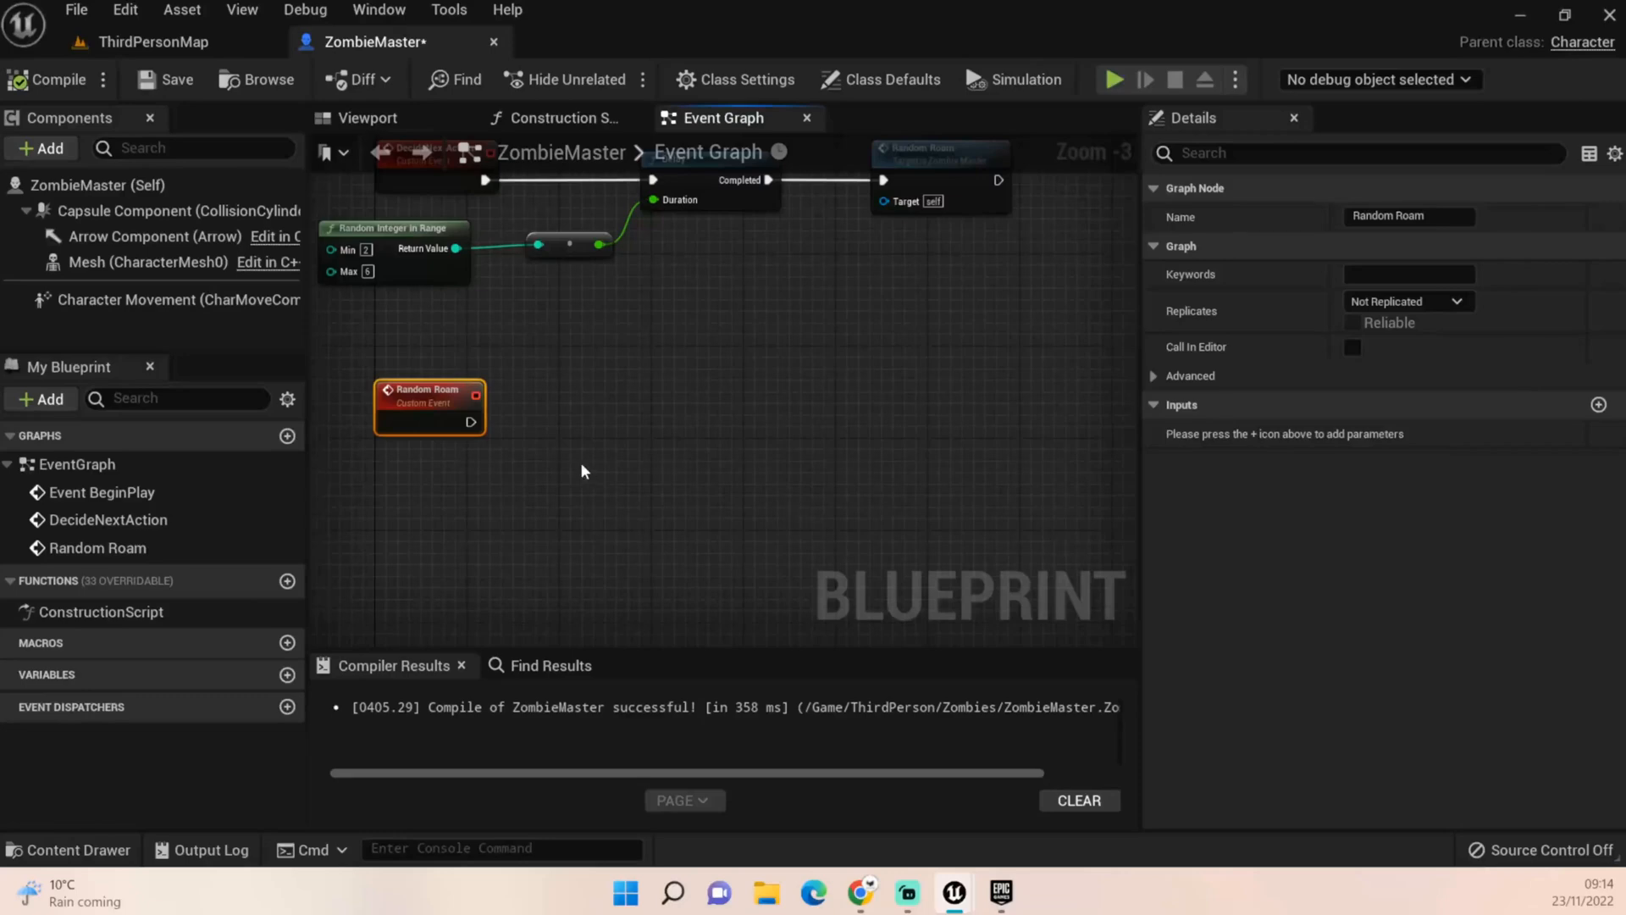
mouse_move(584, 425)
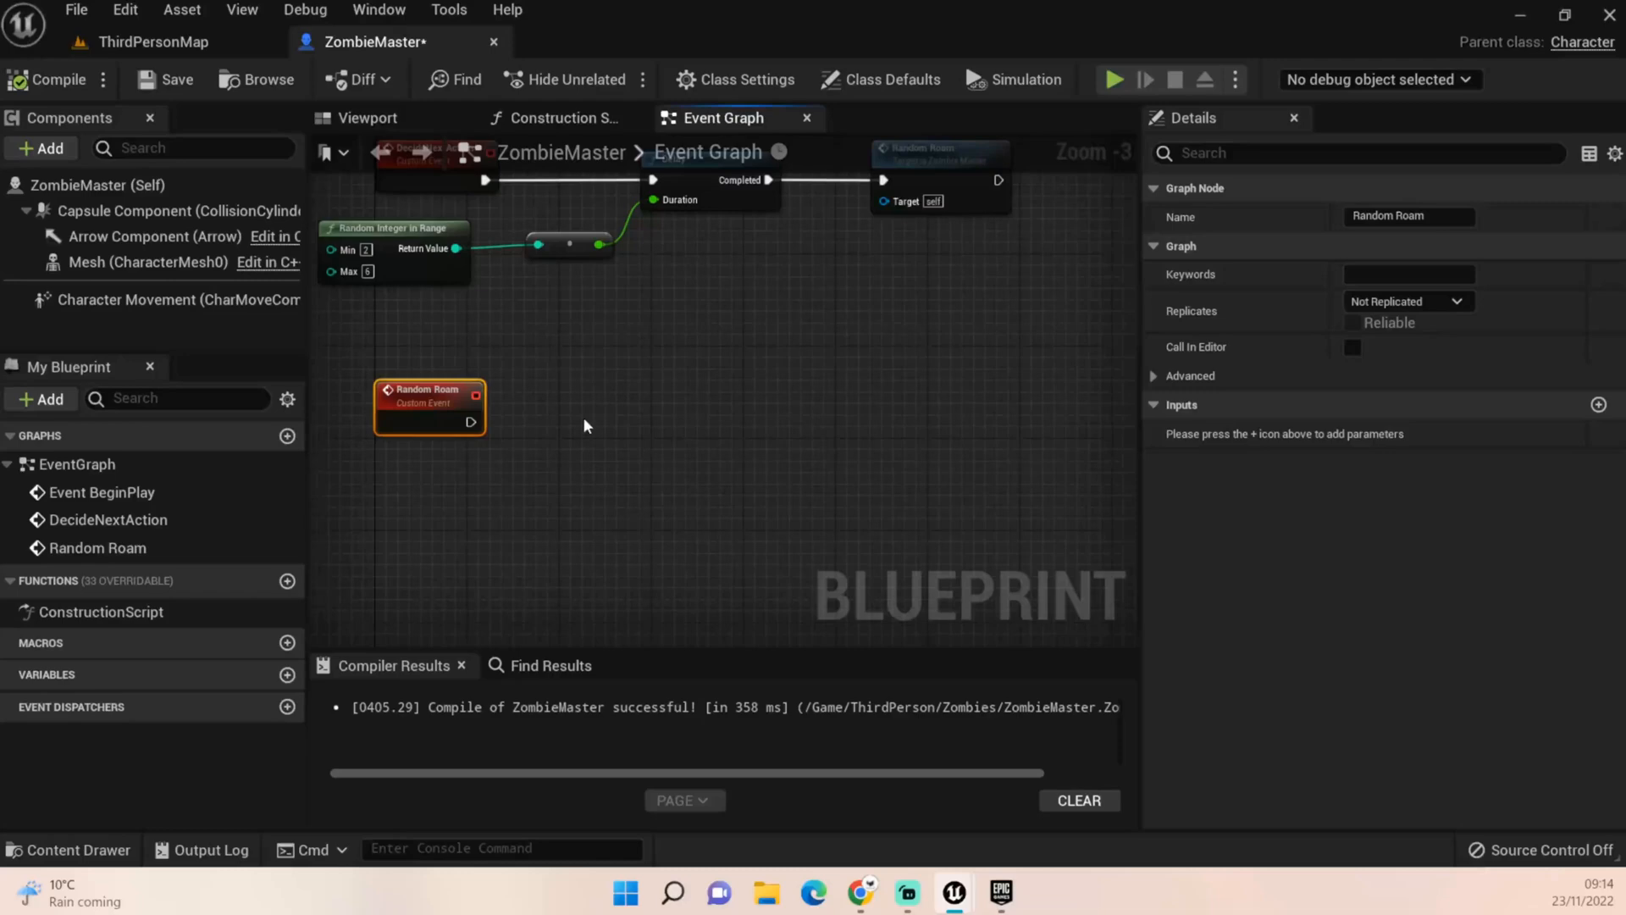
mouse_move(583, 434)
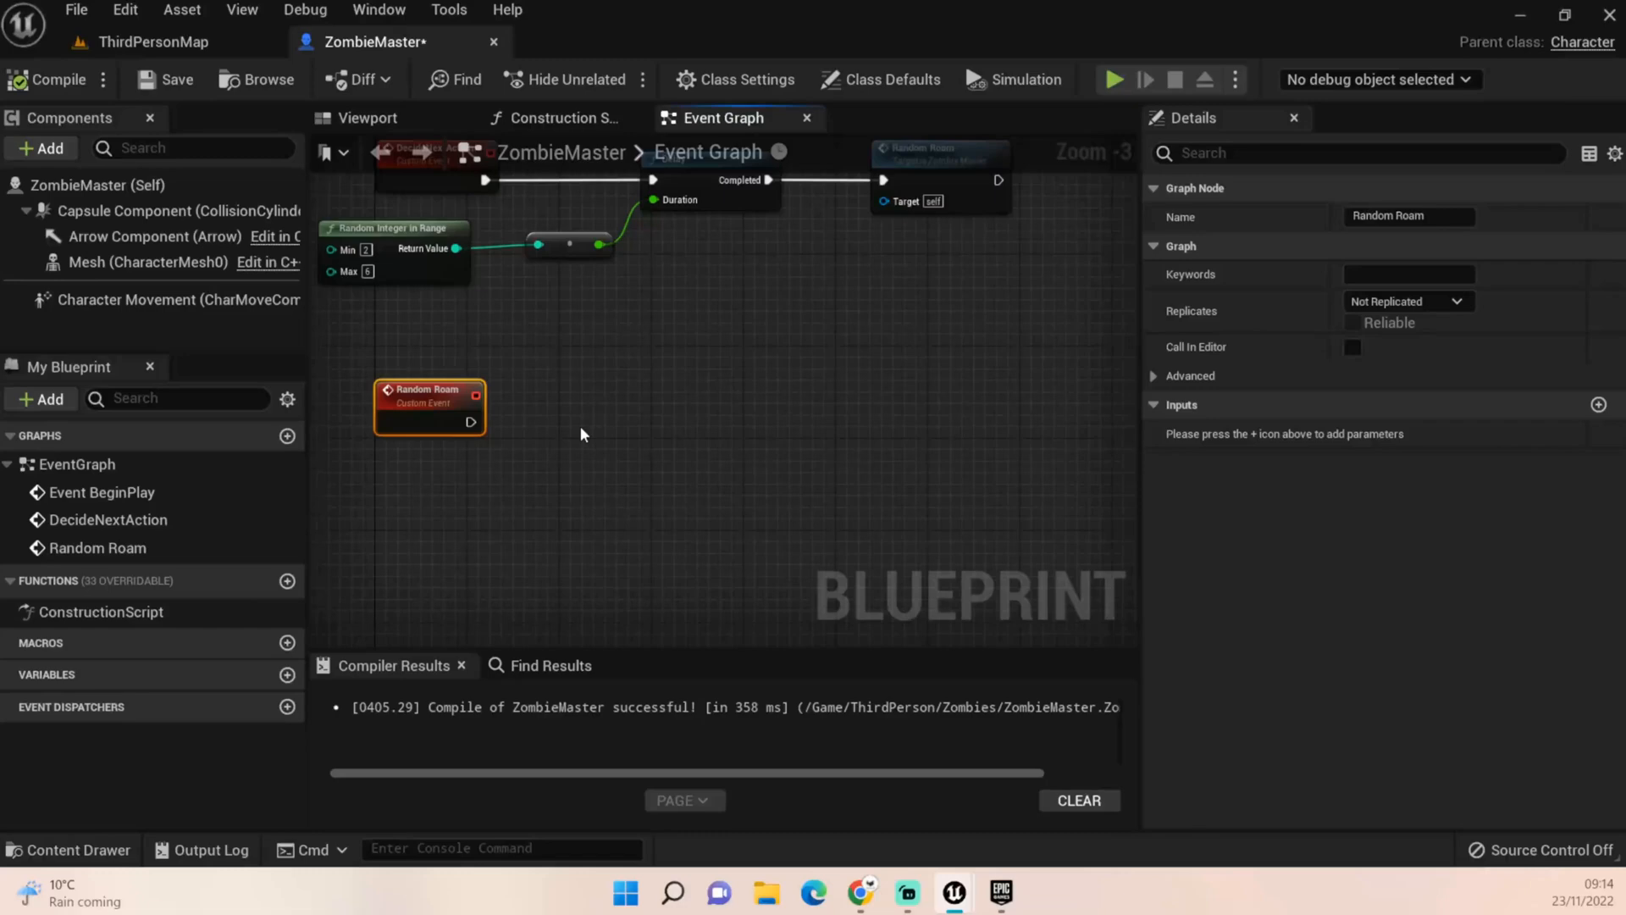
mouse_move(569, 430)
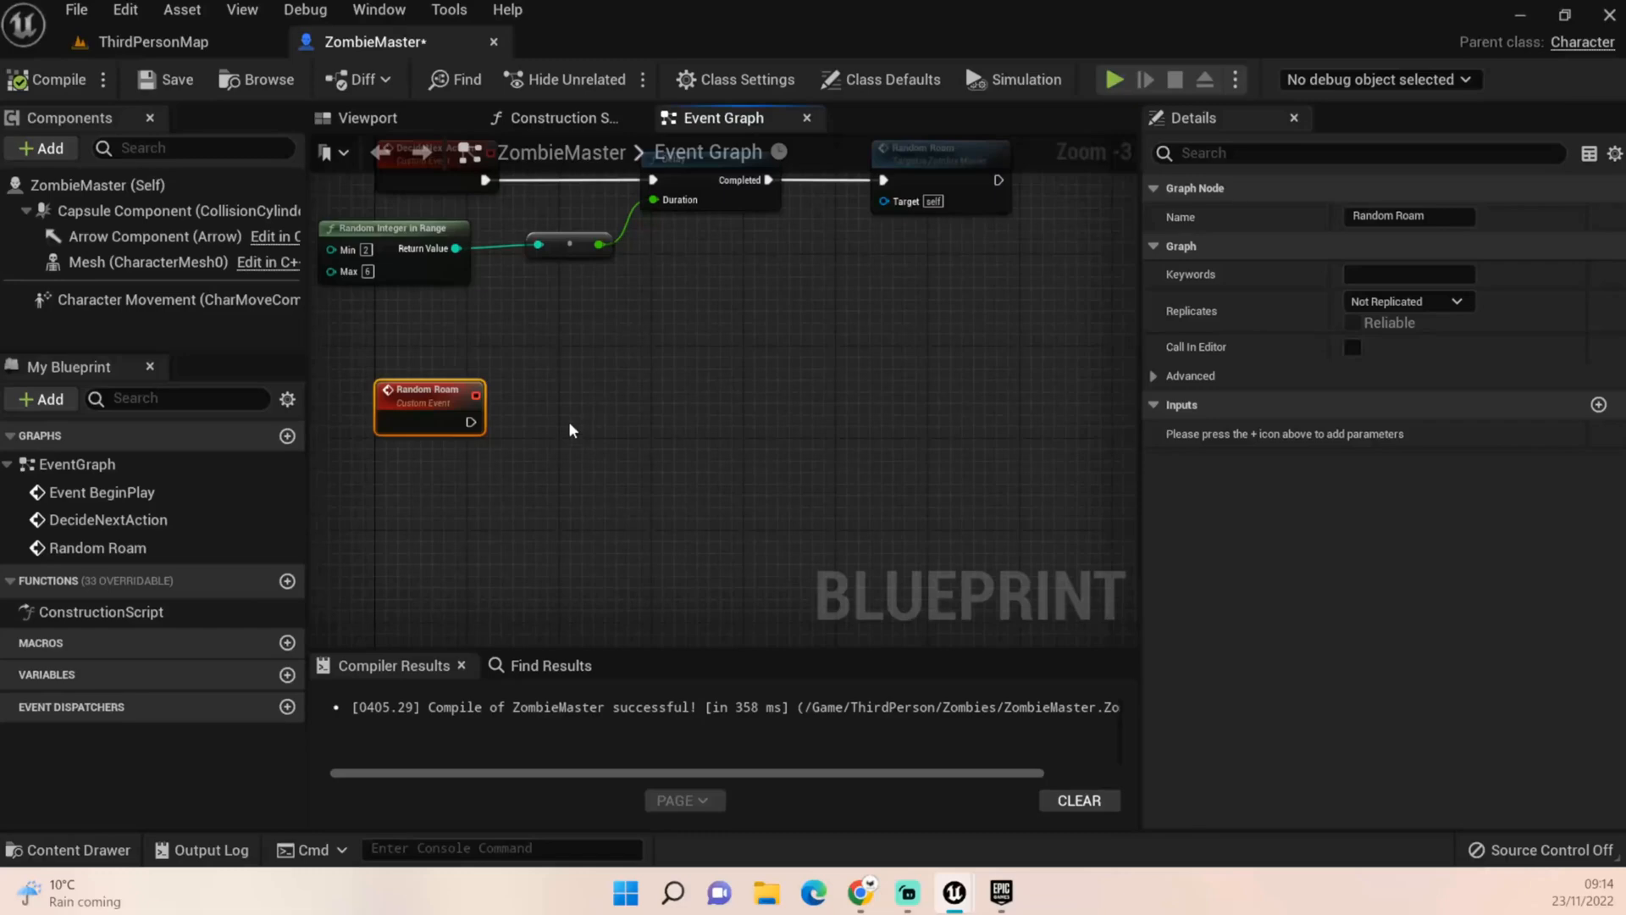
mouse_move(482, 451)
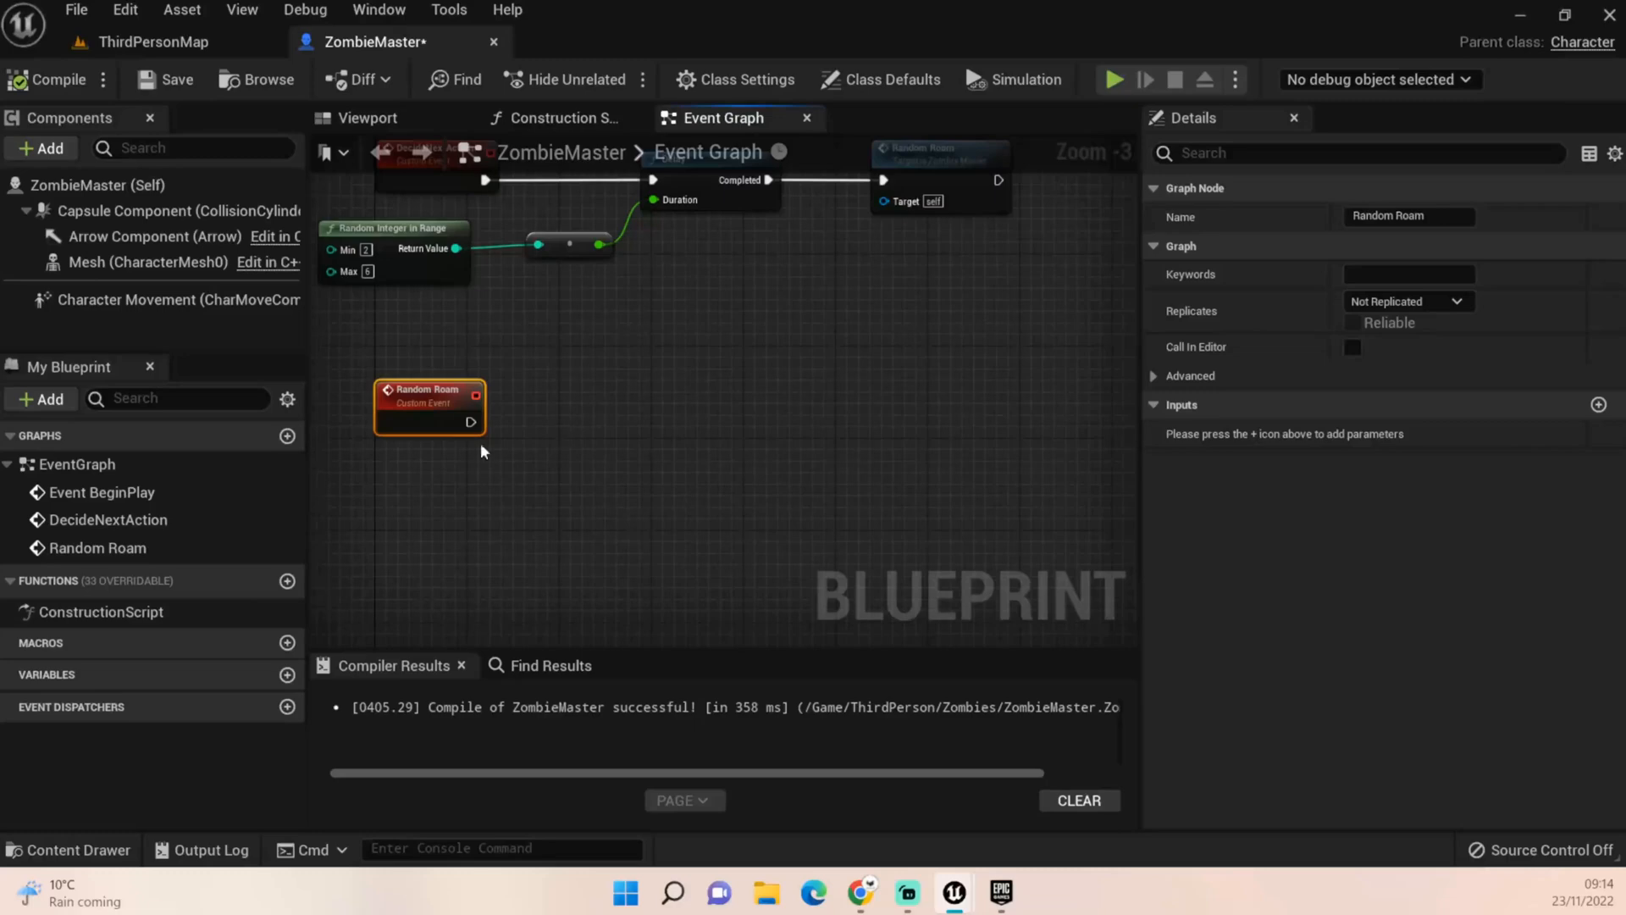
Bring Character Movement into the graph and have Random Roam set its Max Walk Speed to 150
click(156, 300)
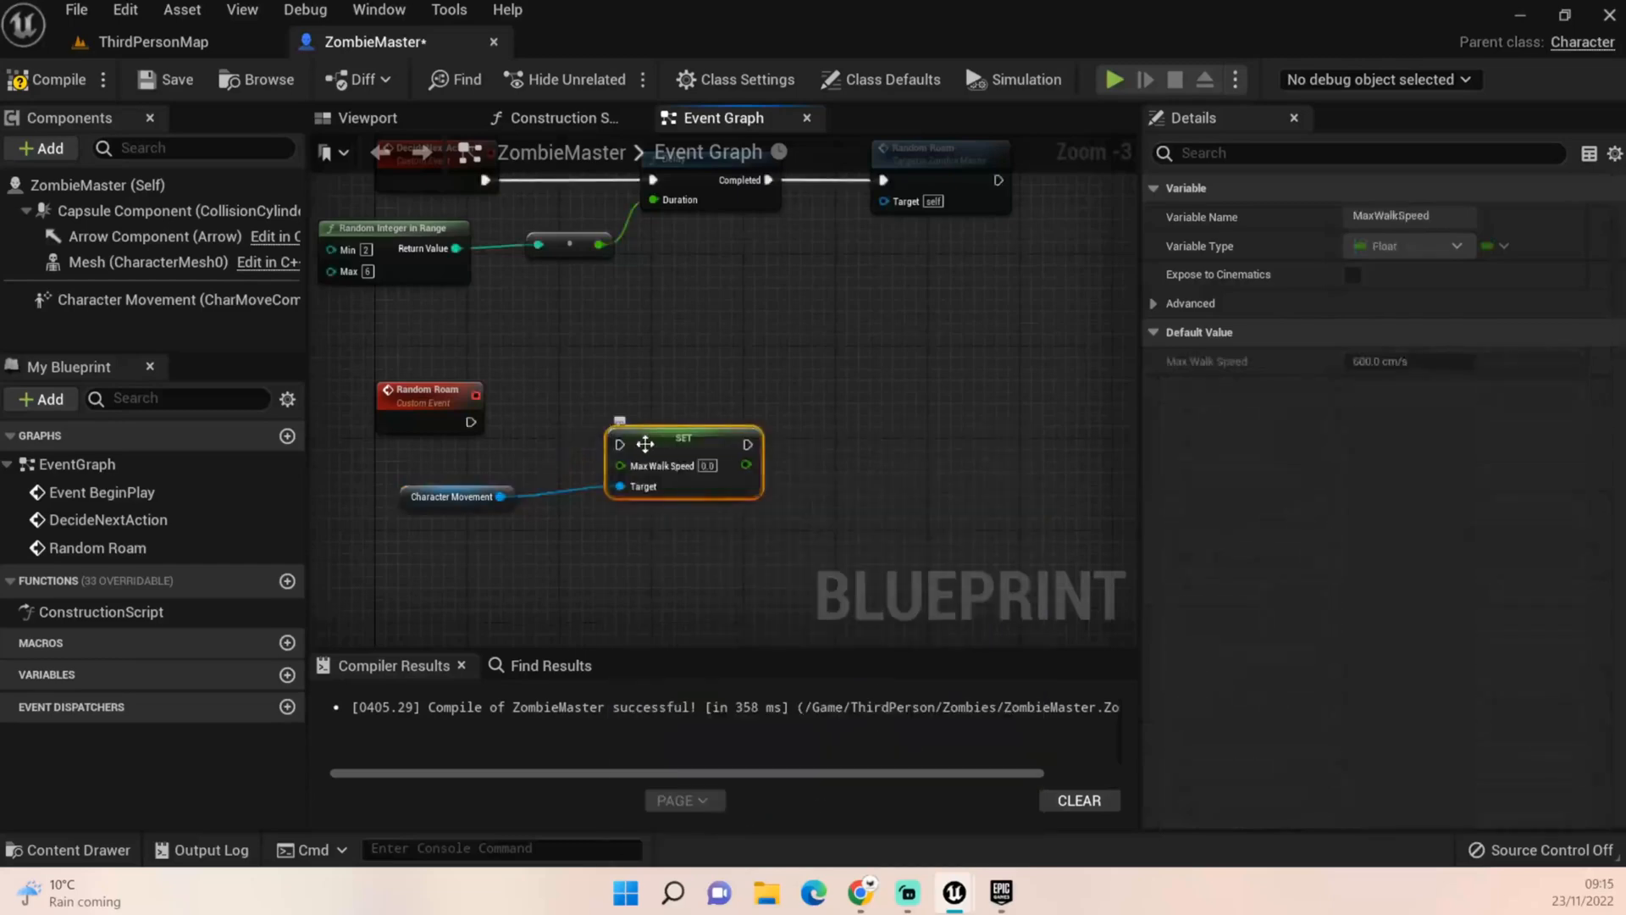
mouse_move(721, 482)
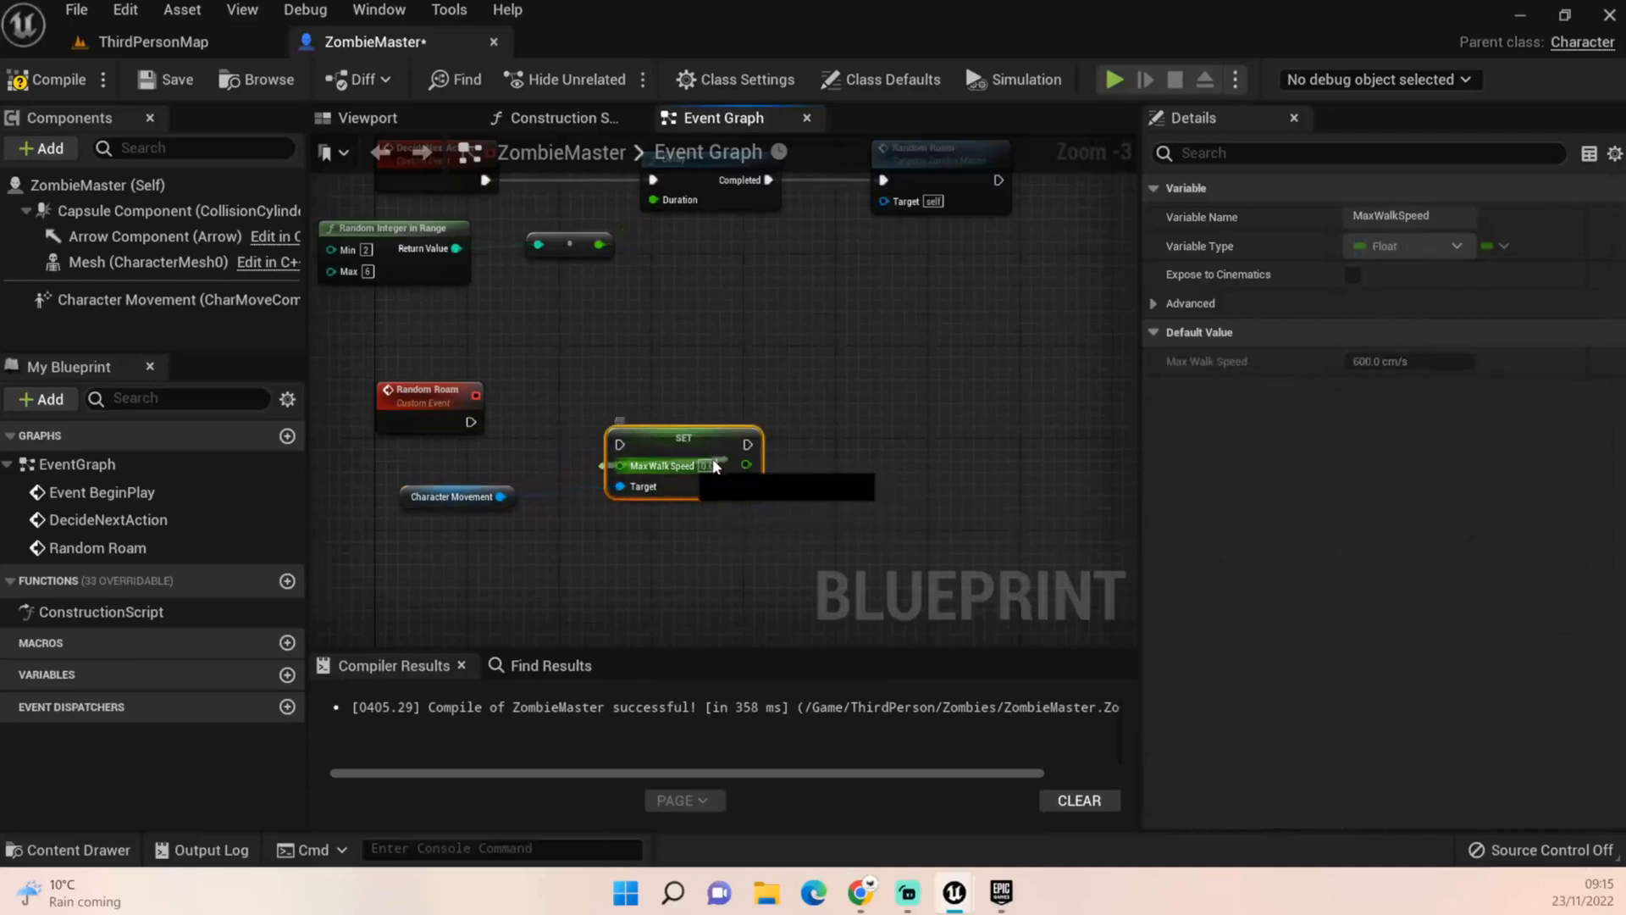
mouse_move(690, 465)
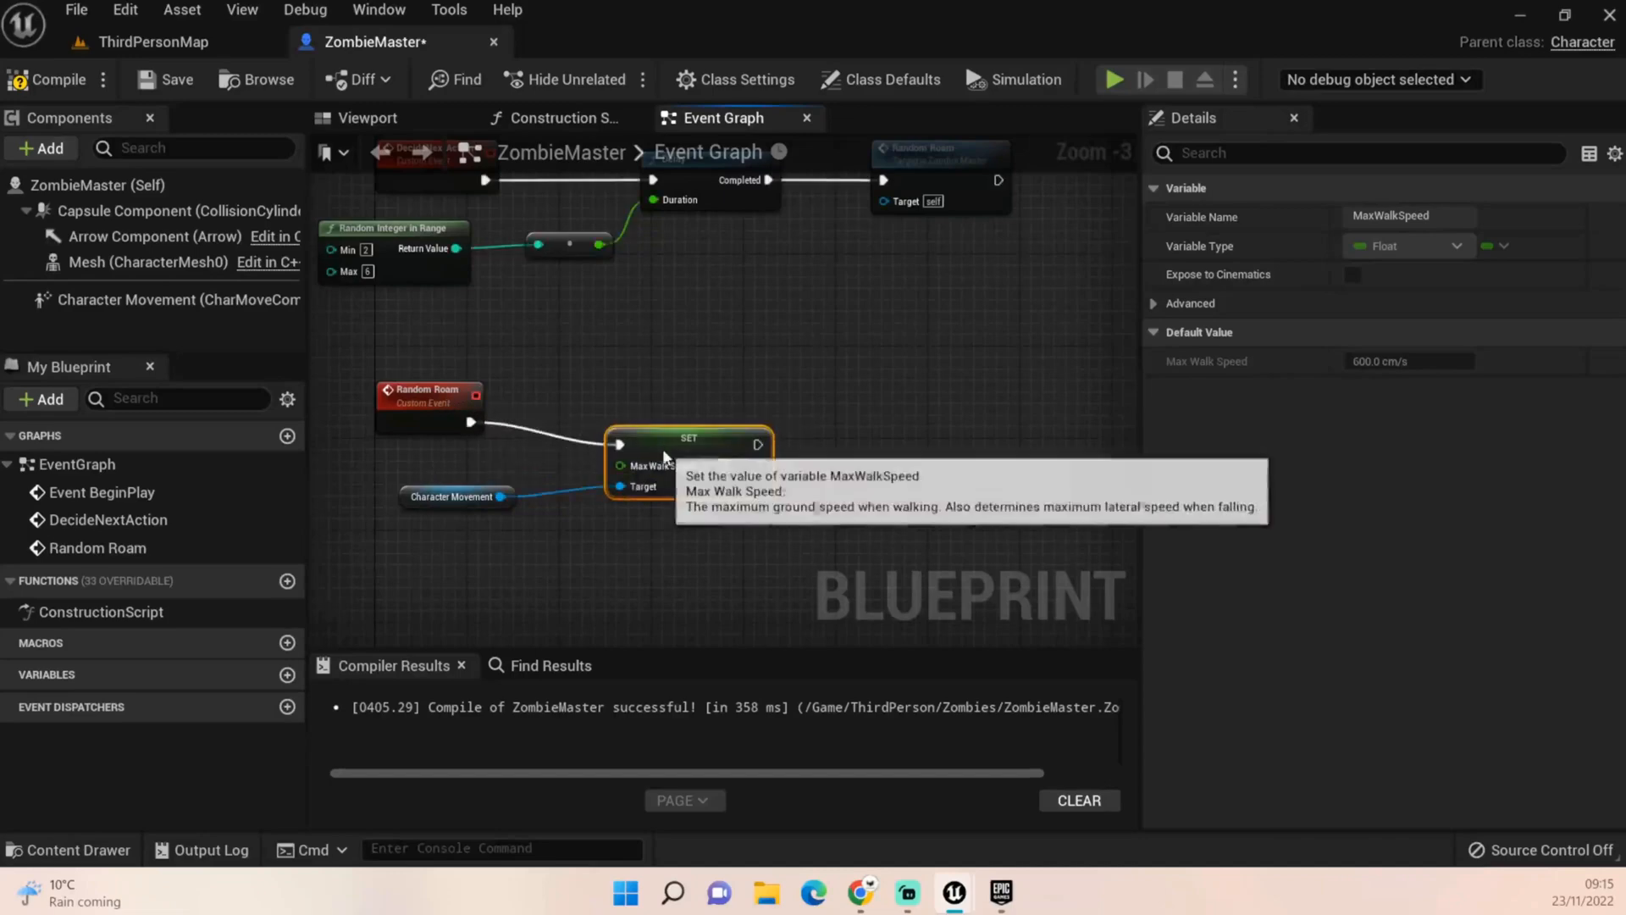
click(444, 485)
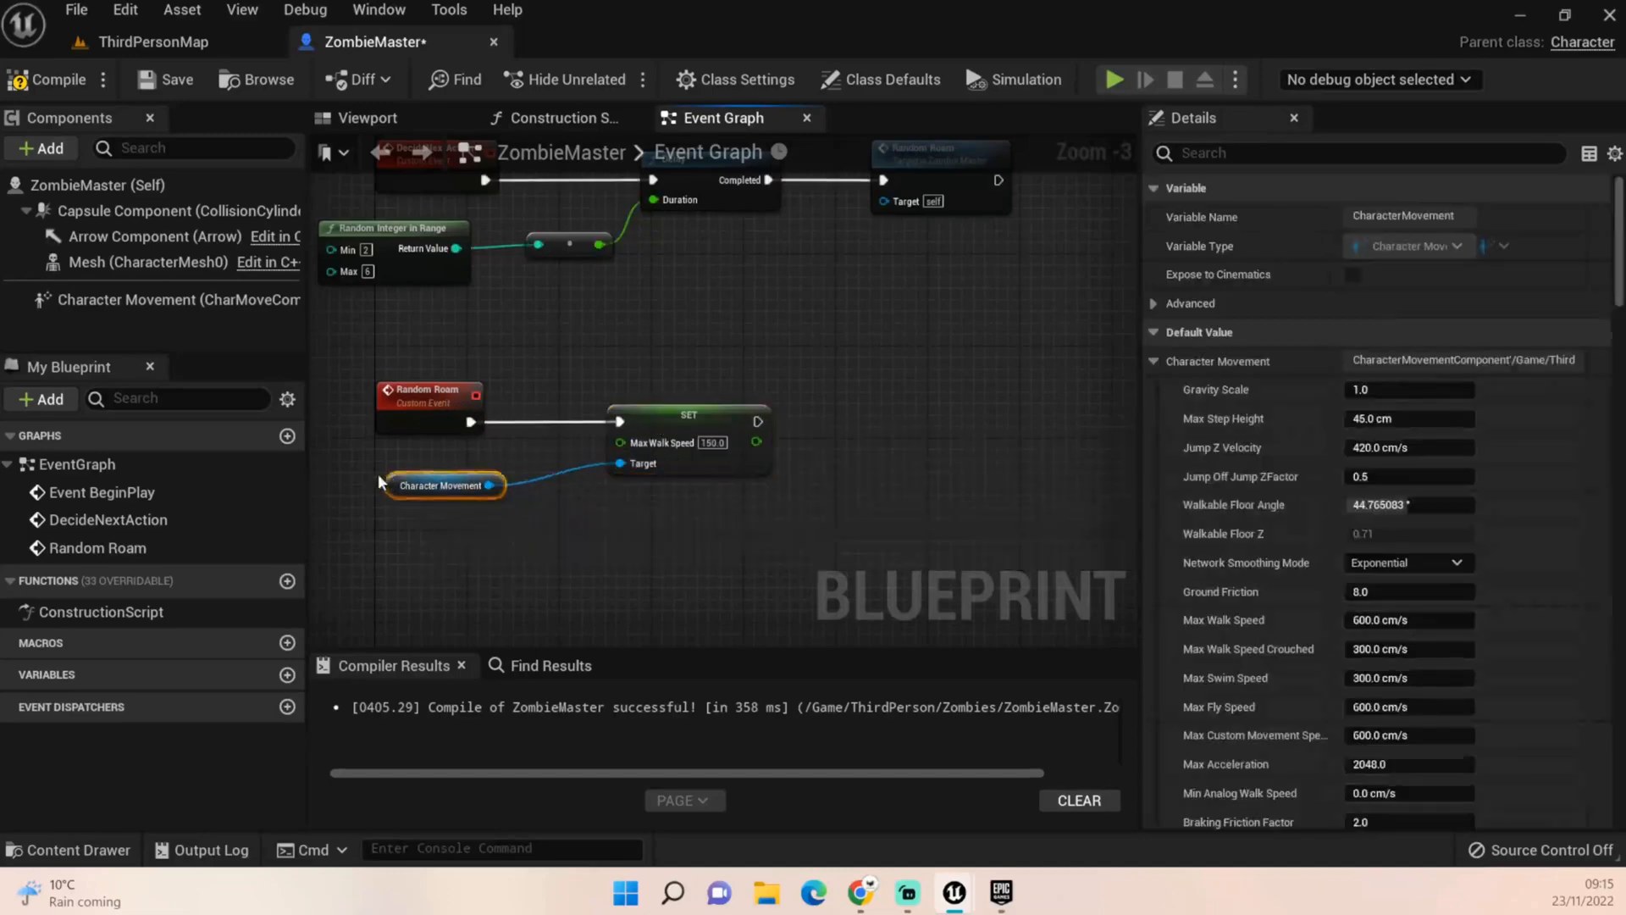
click(606, 403)
text(AI move to)
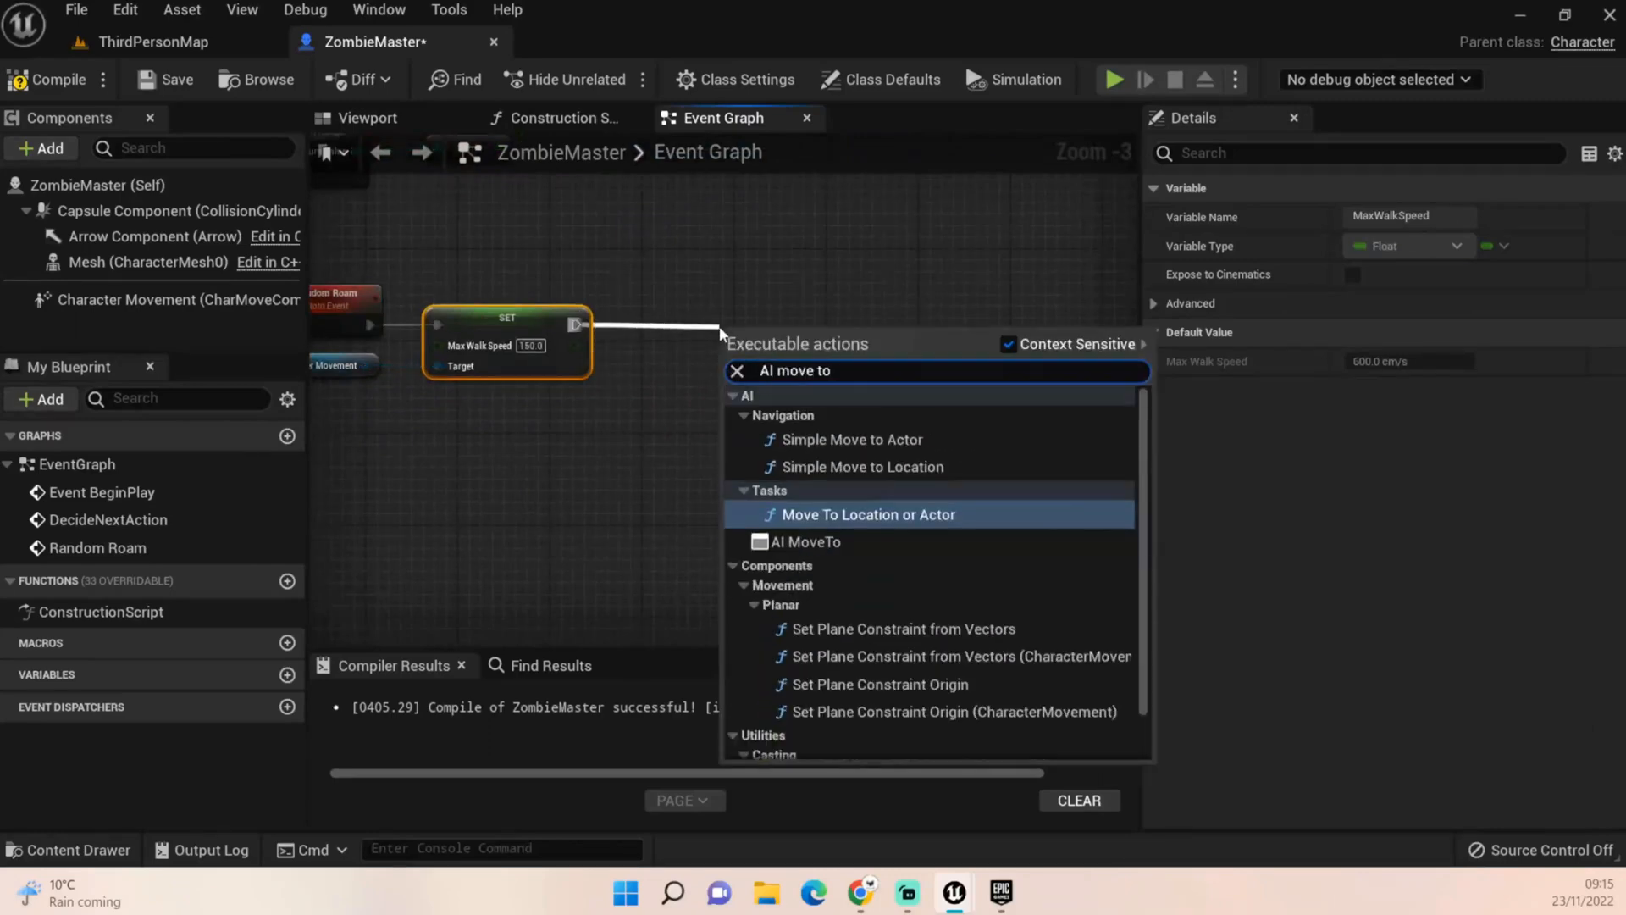
Add AI MoveTo after the SET node with Self as Pawn, then compile
click(807, 540)
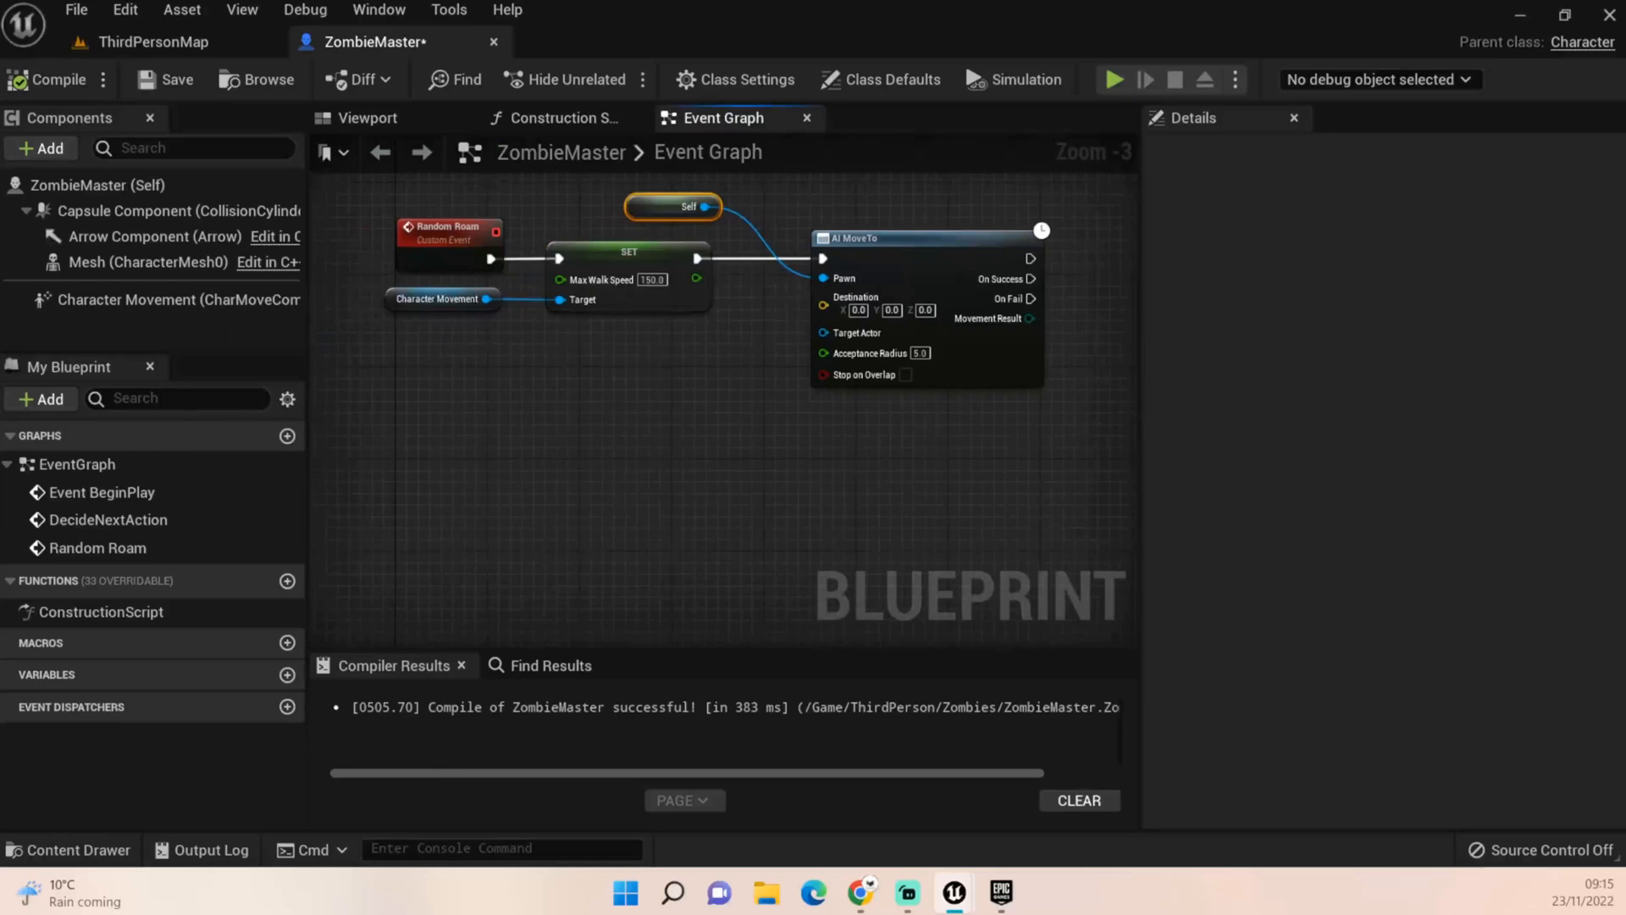
scroll(up, 3)
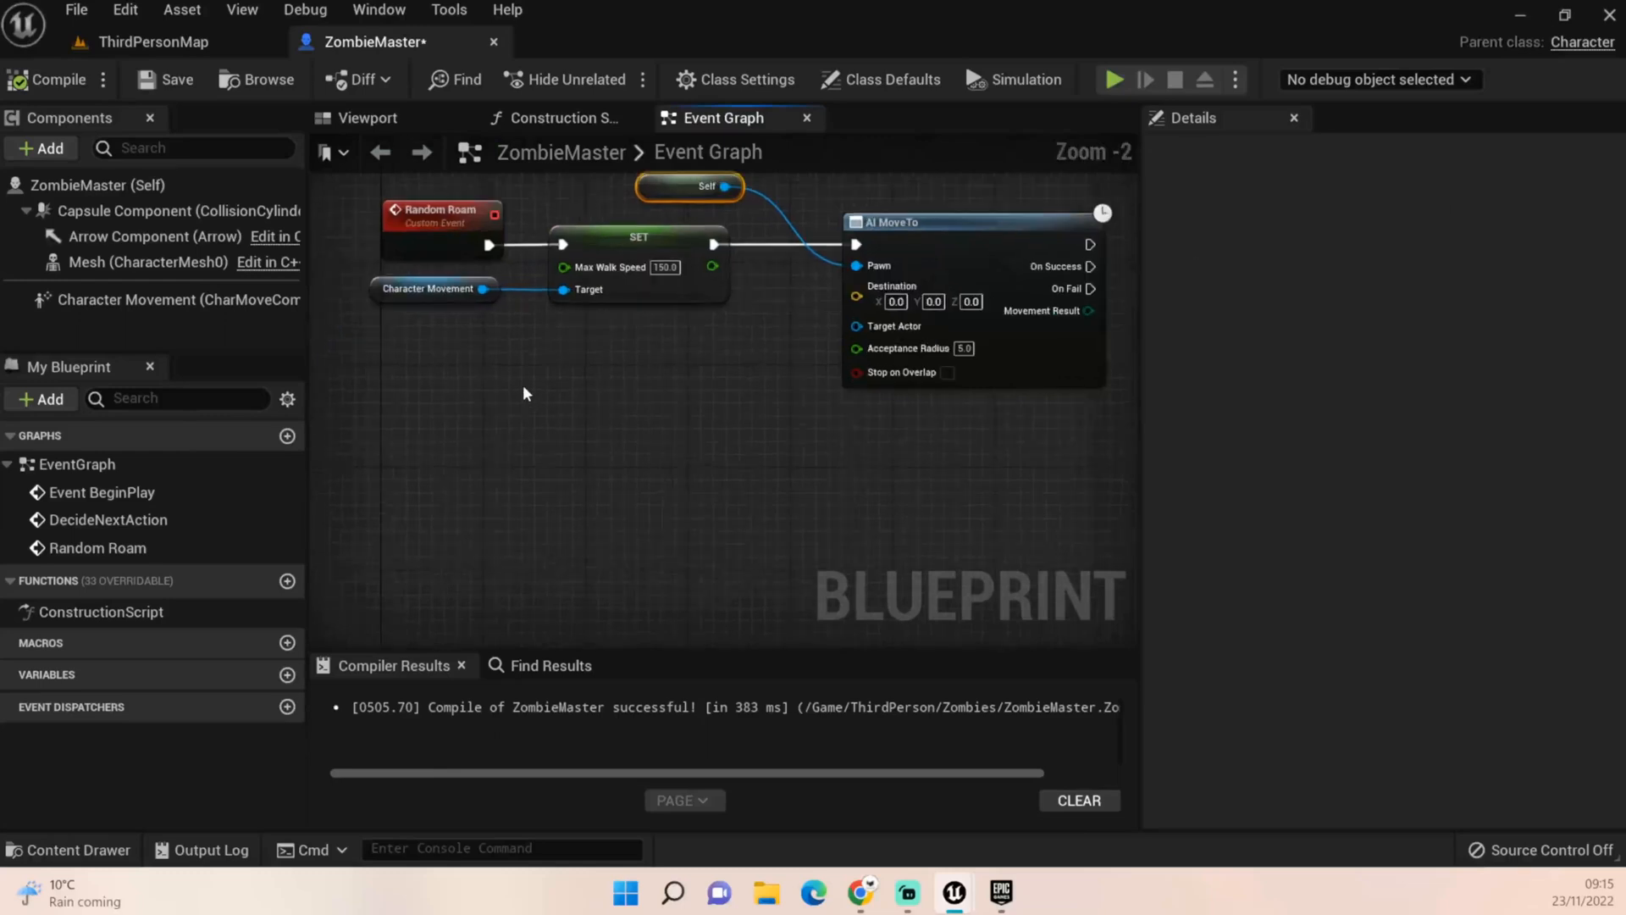
Add Get Actor Location and GetRandomReachablePointInRadius nodes for the AI MoveTo destination
right_click(523, 394)
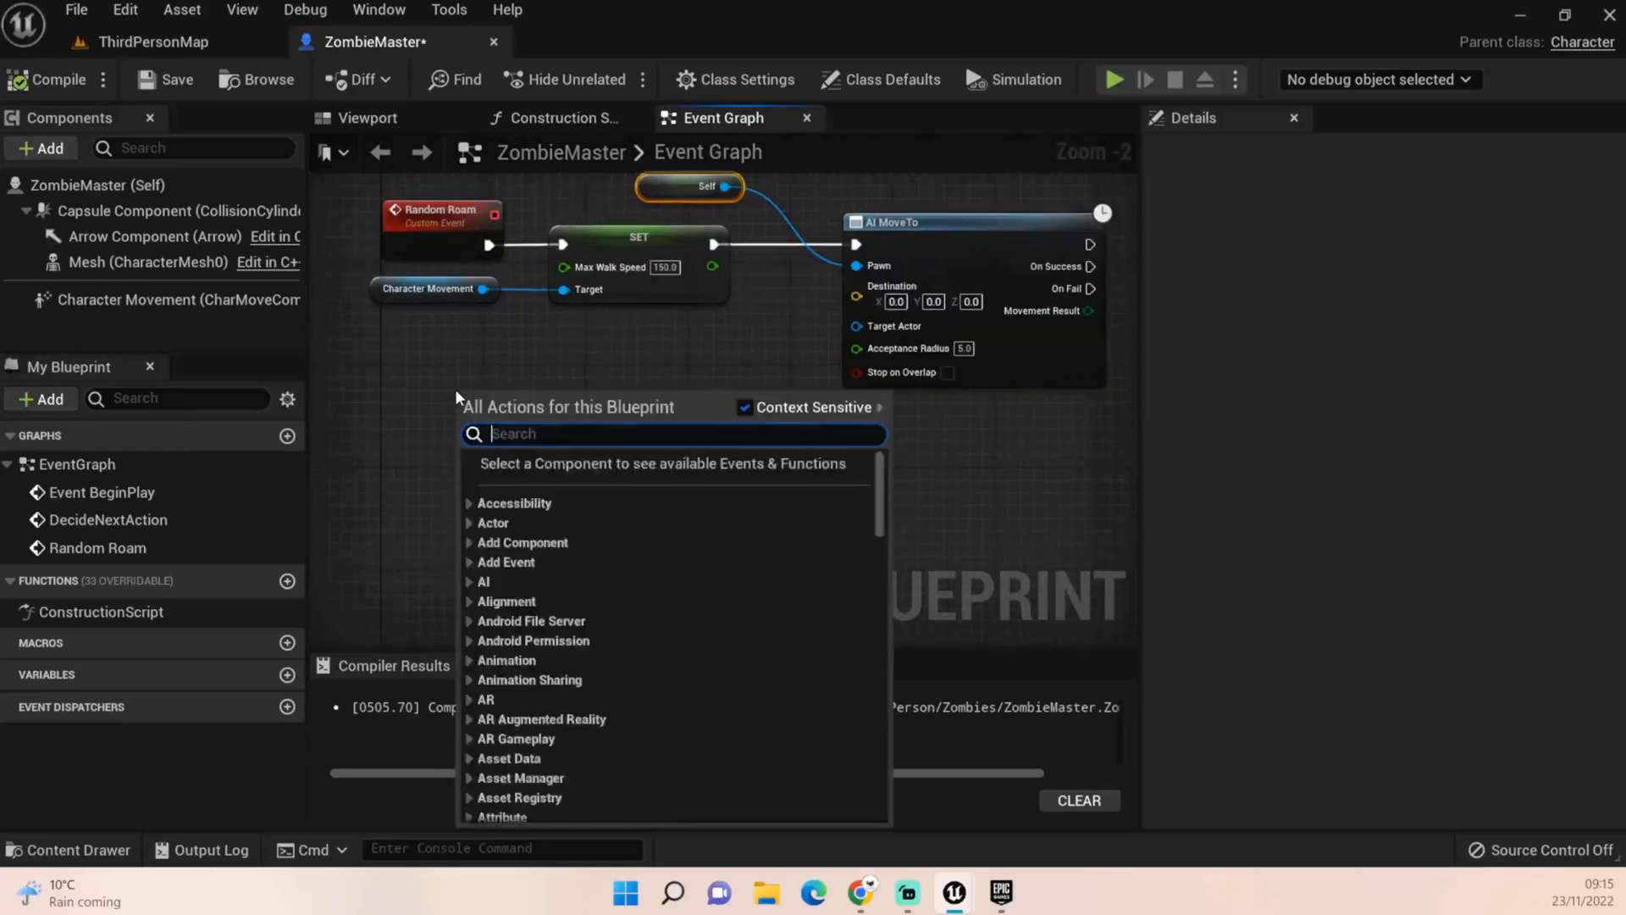
text(Get actor locat)
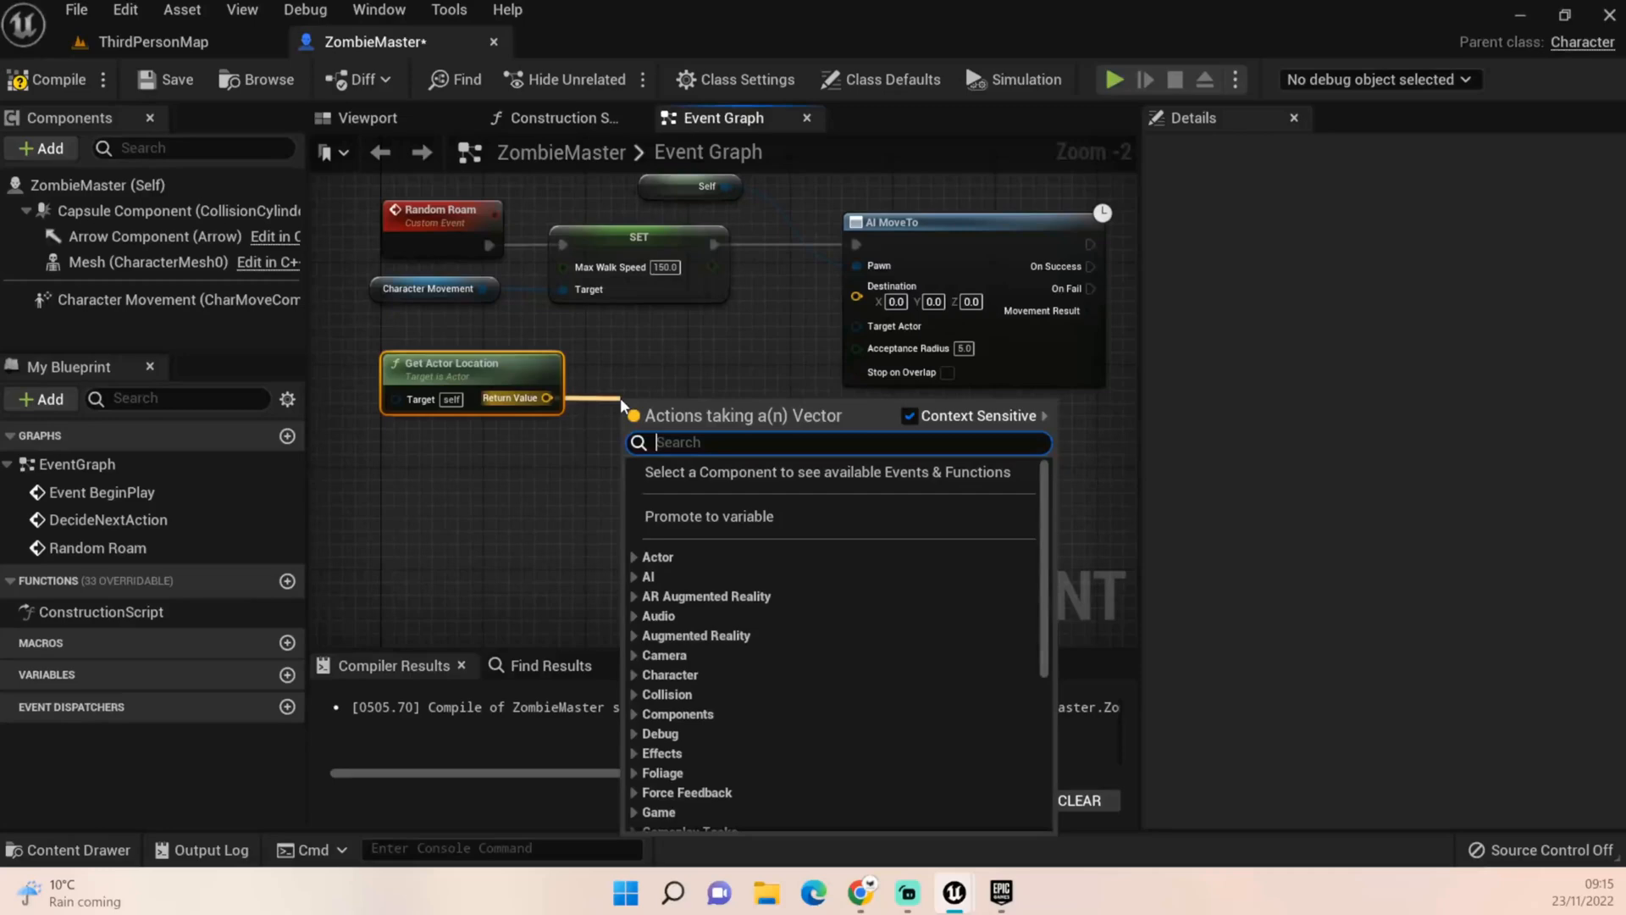
text(Get)
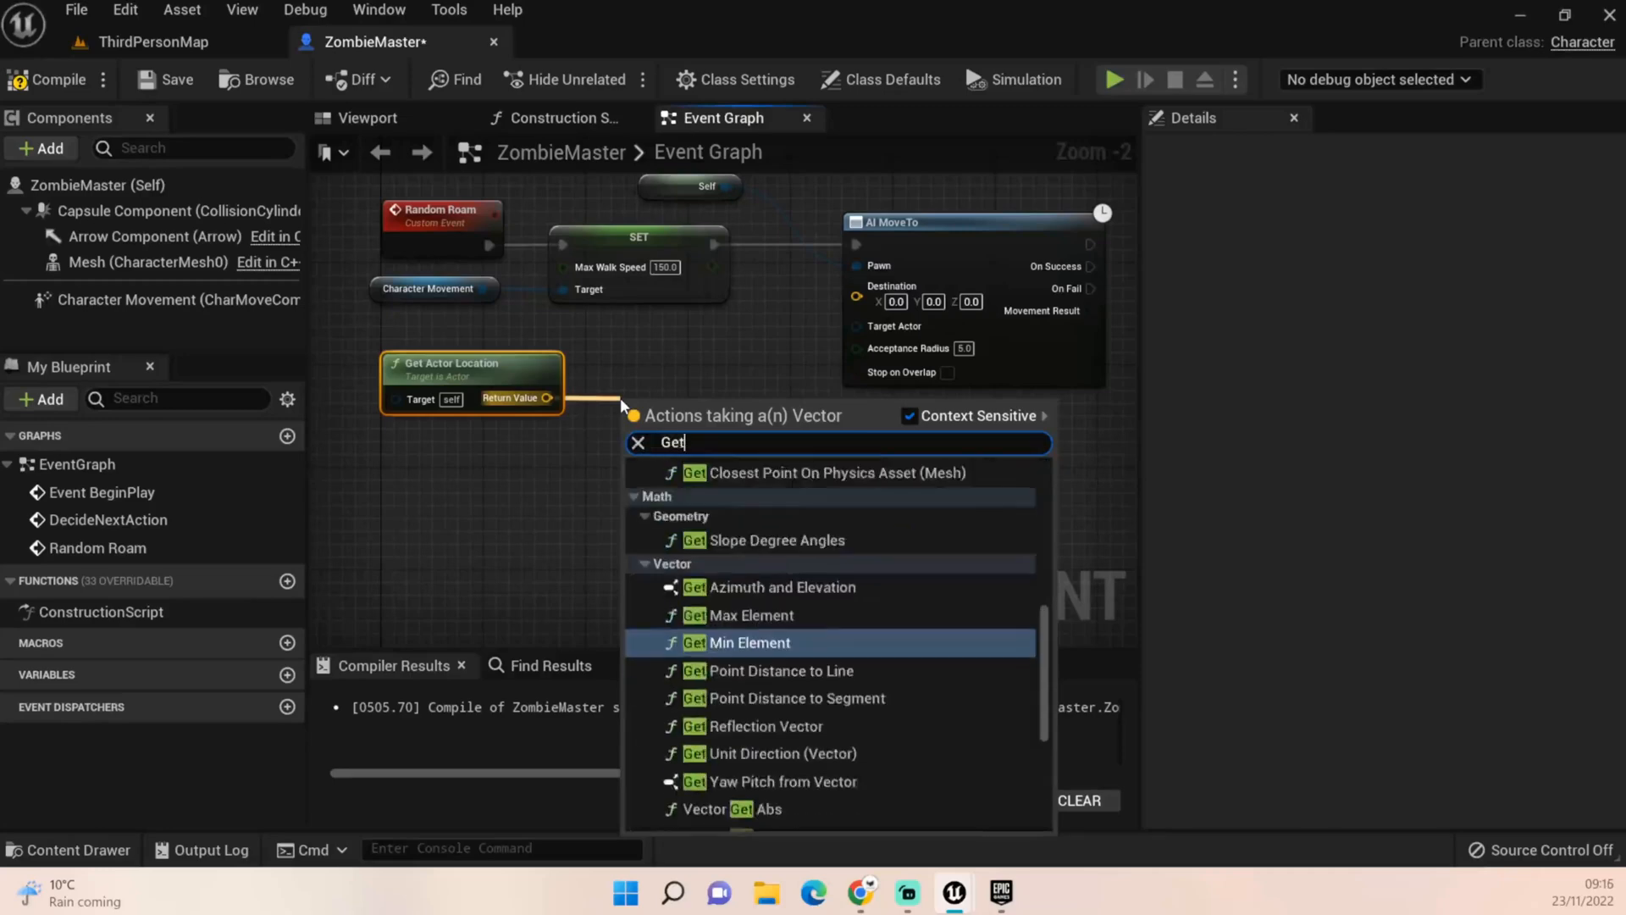
text(random)
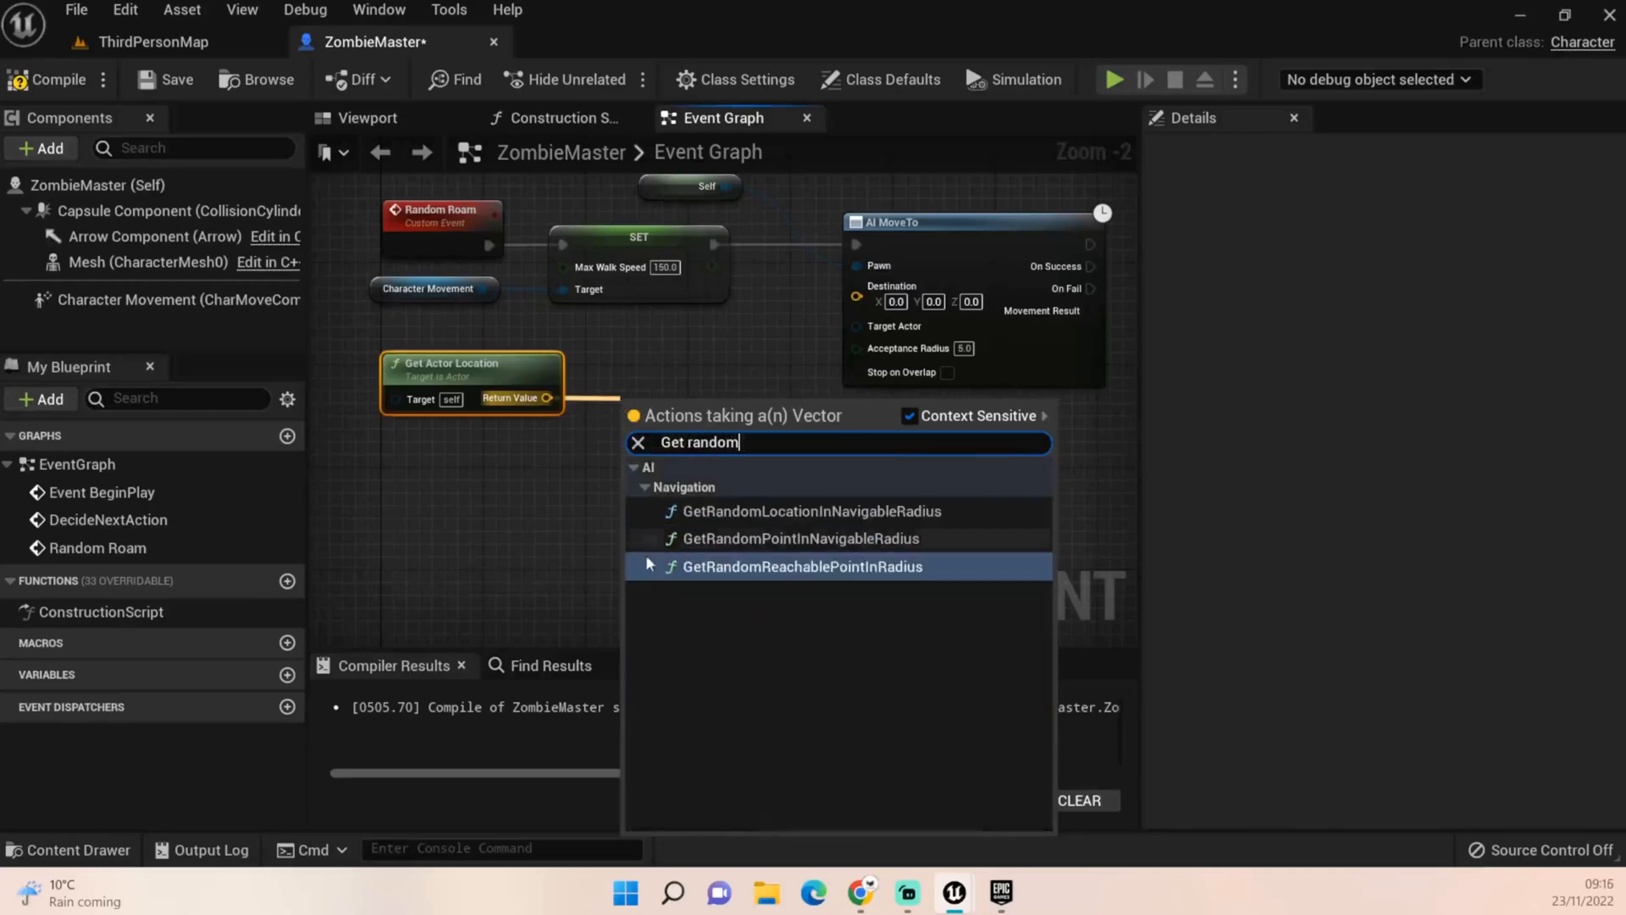
mouse_move(724, 573)
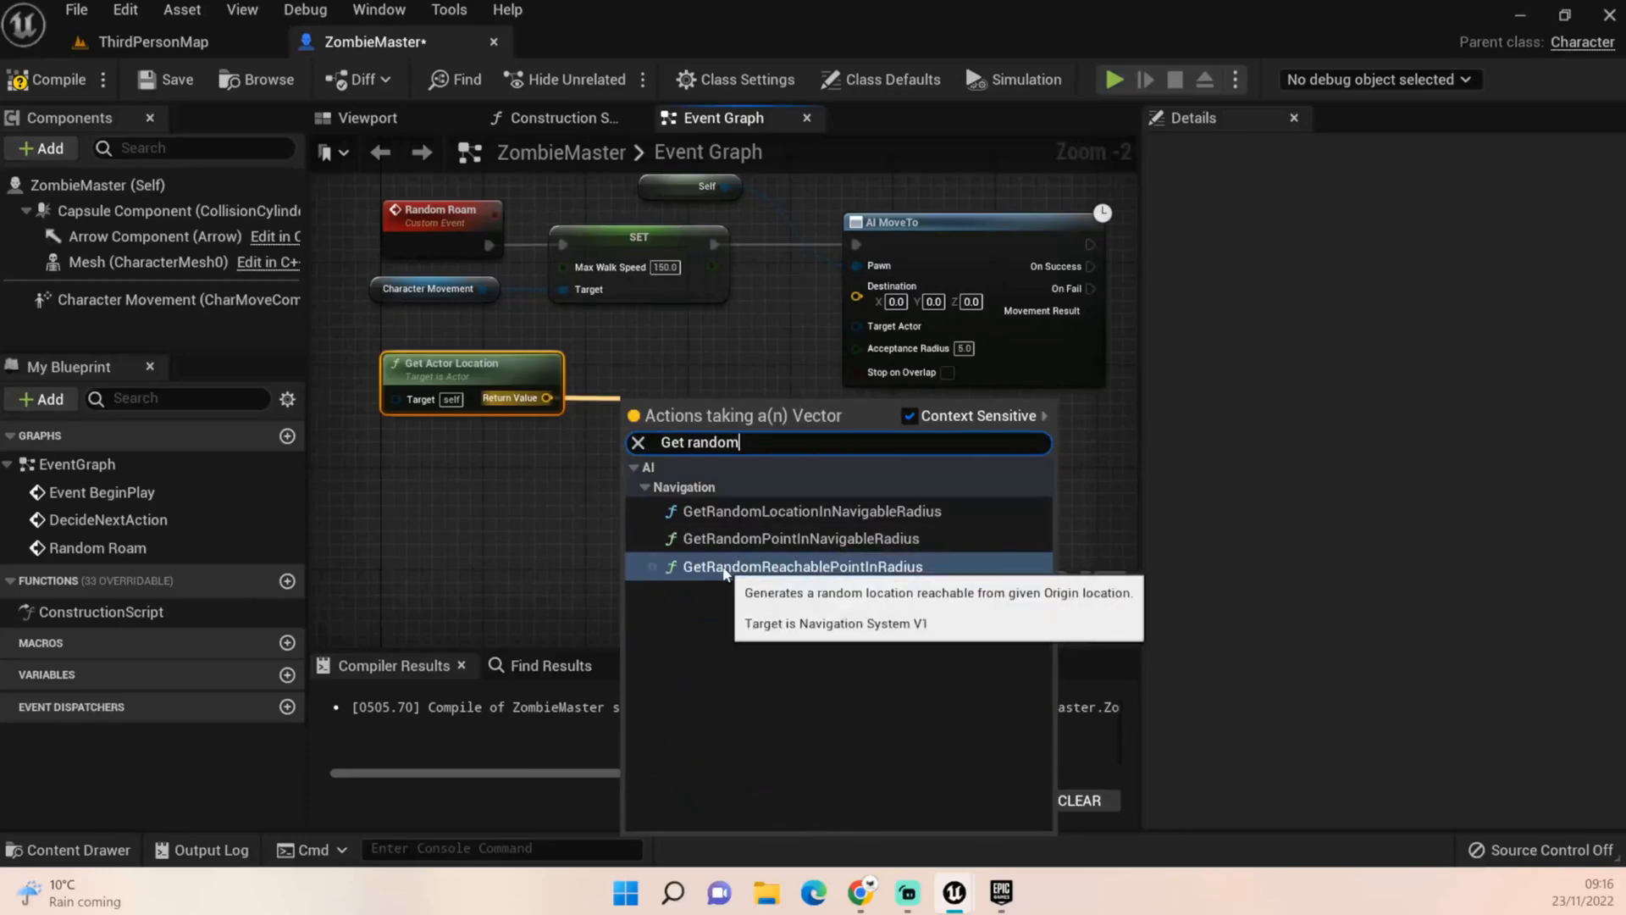
mouse_move(830, 568)
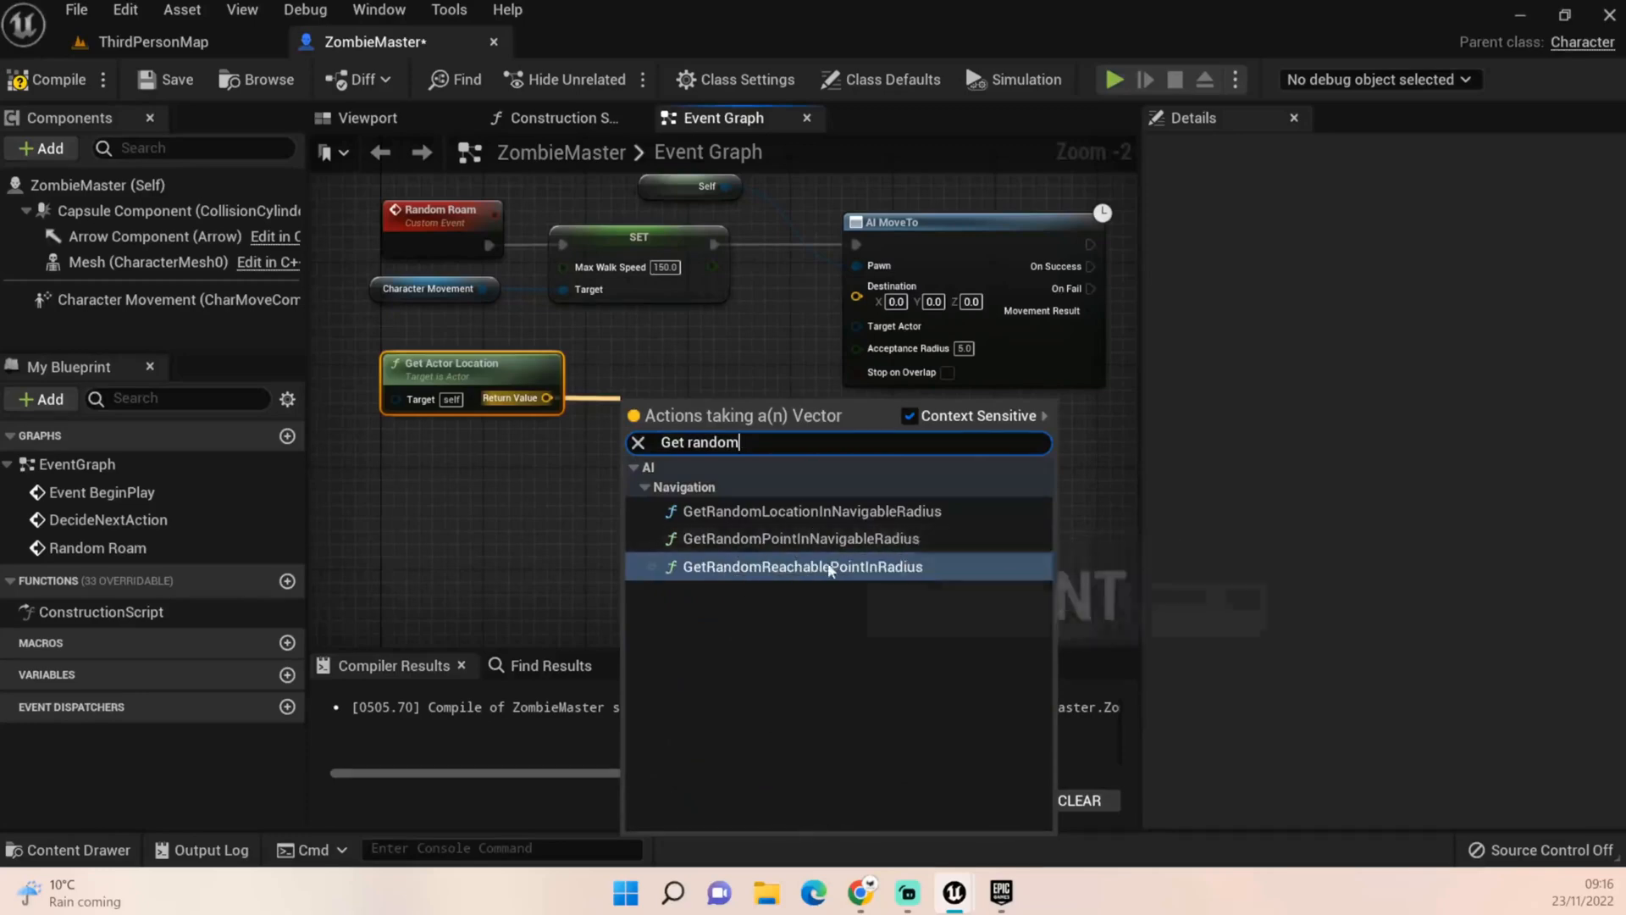
mouse_move(805, 567)
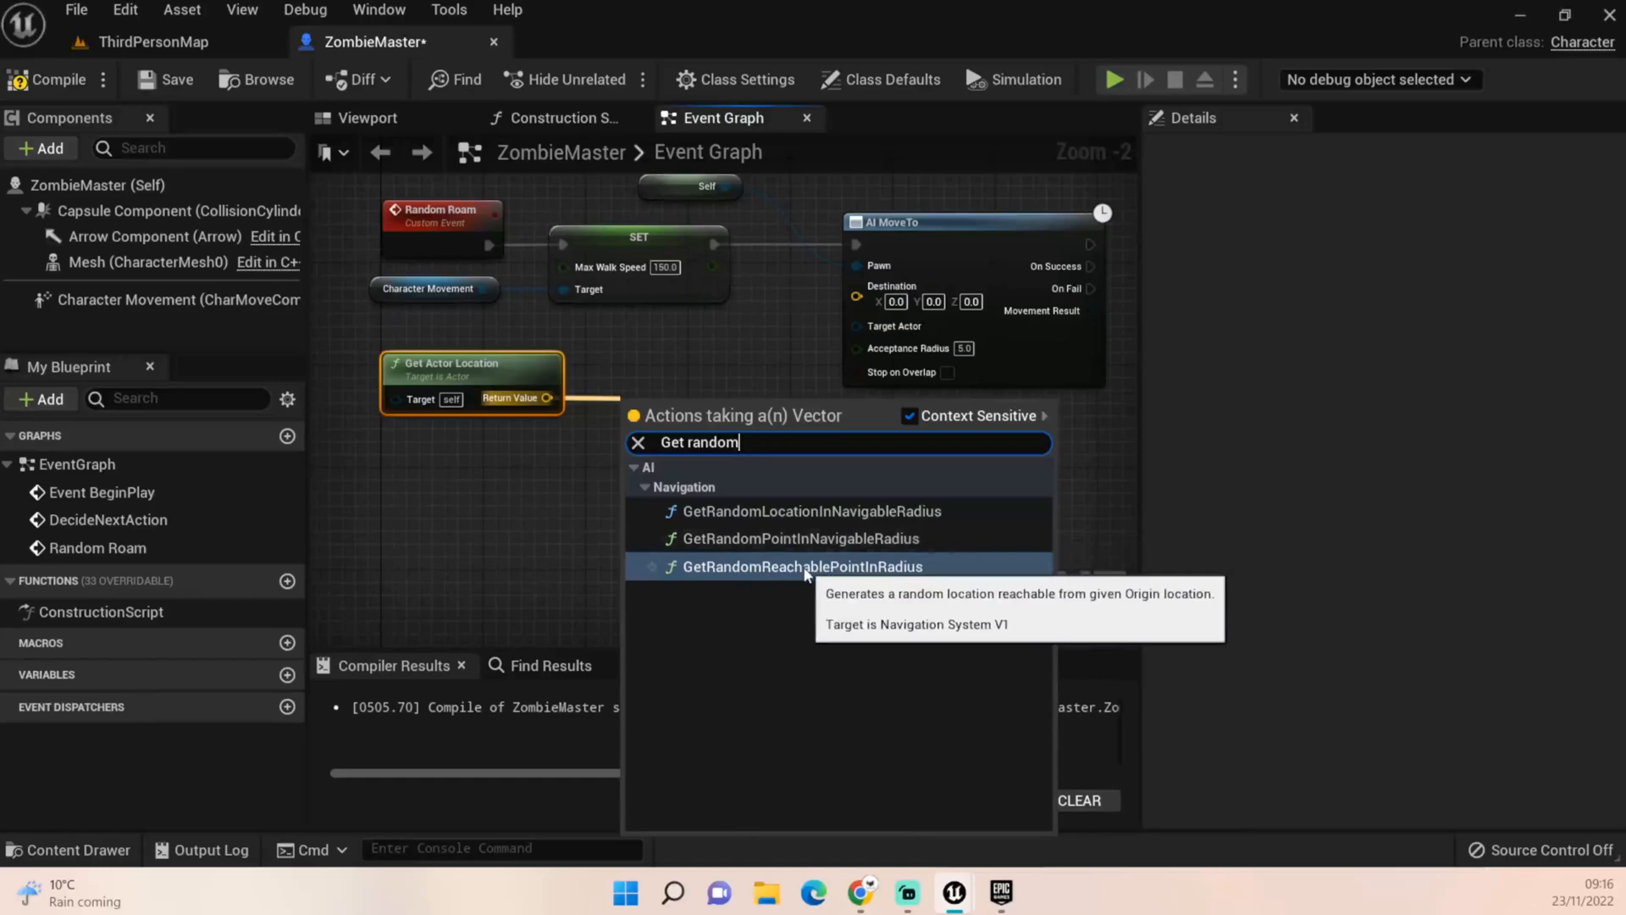
click(800, 567)
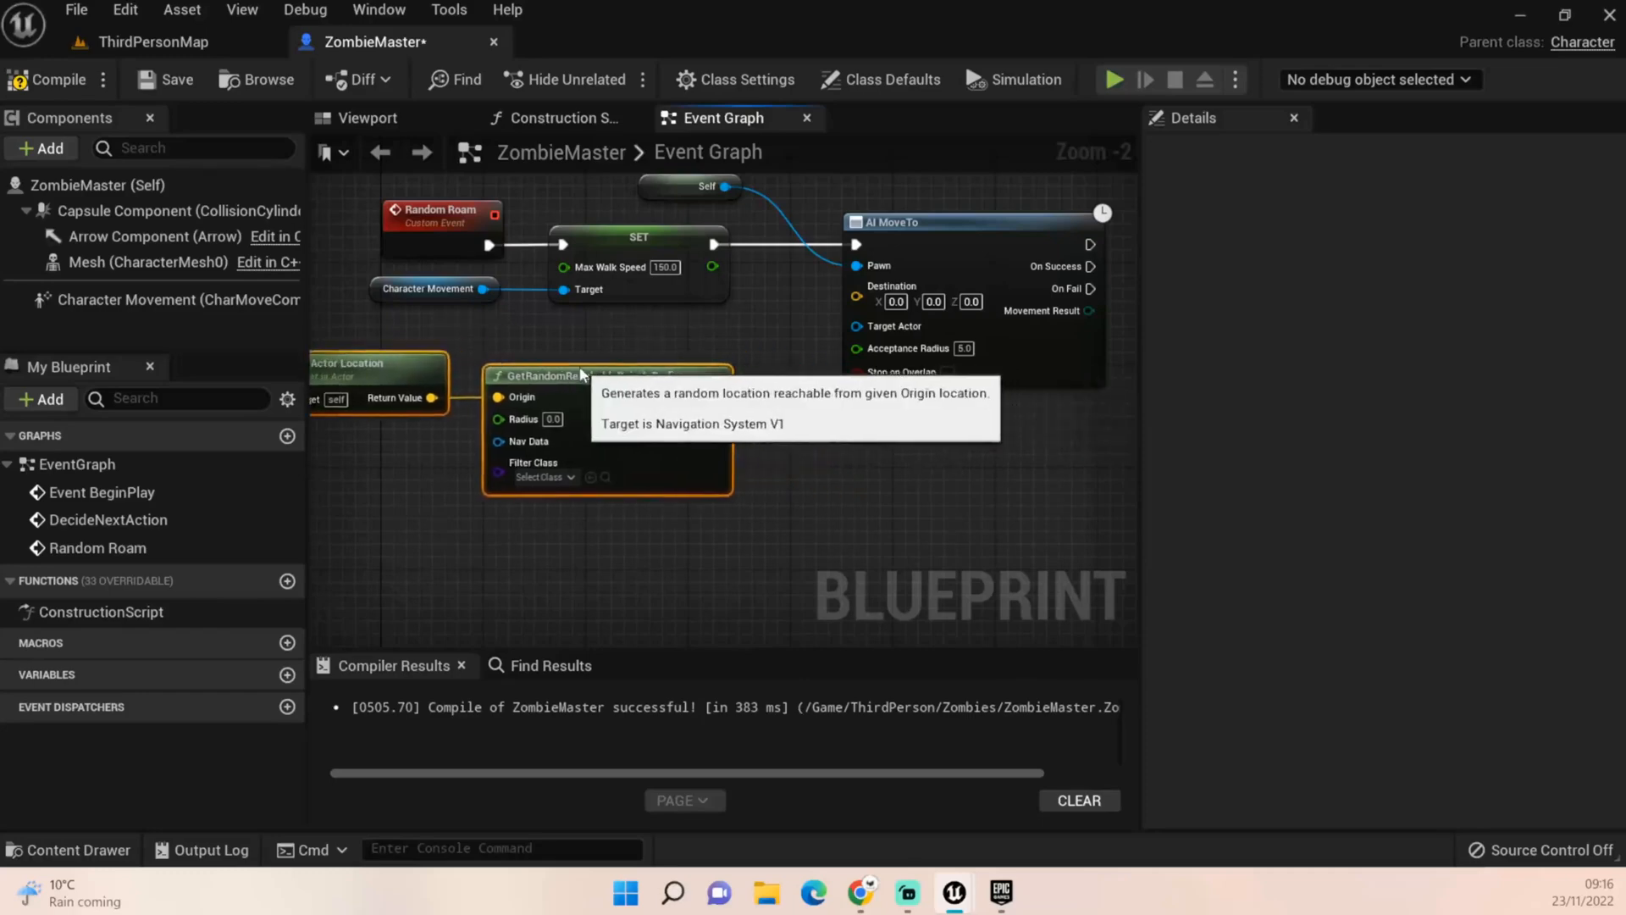
mouse_move(716, 398)
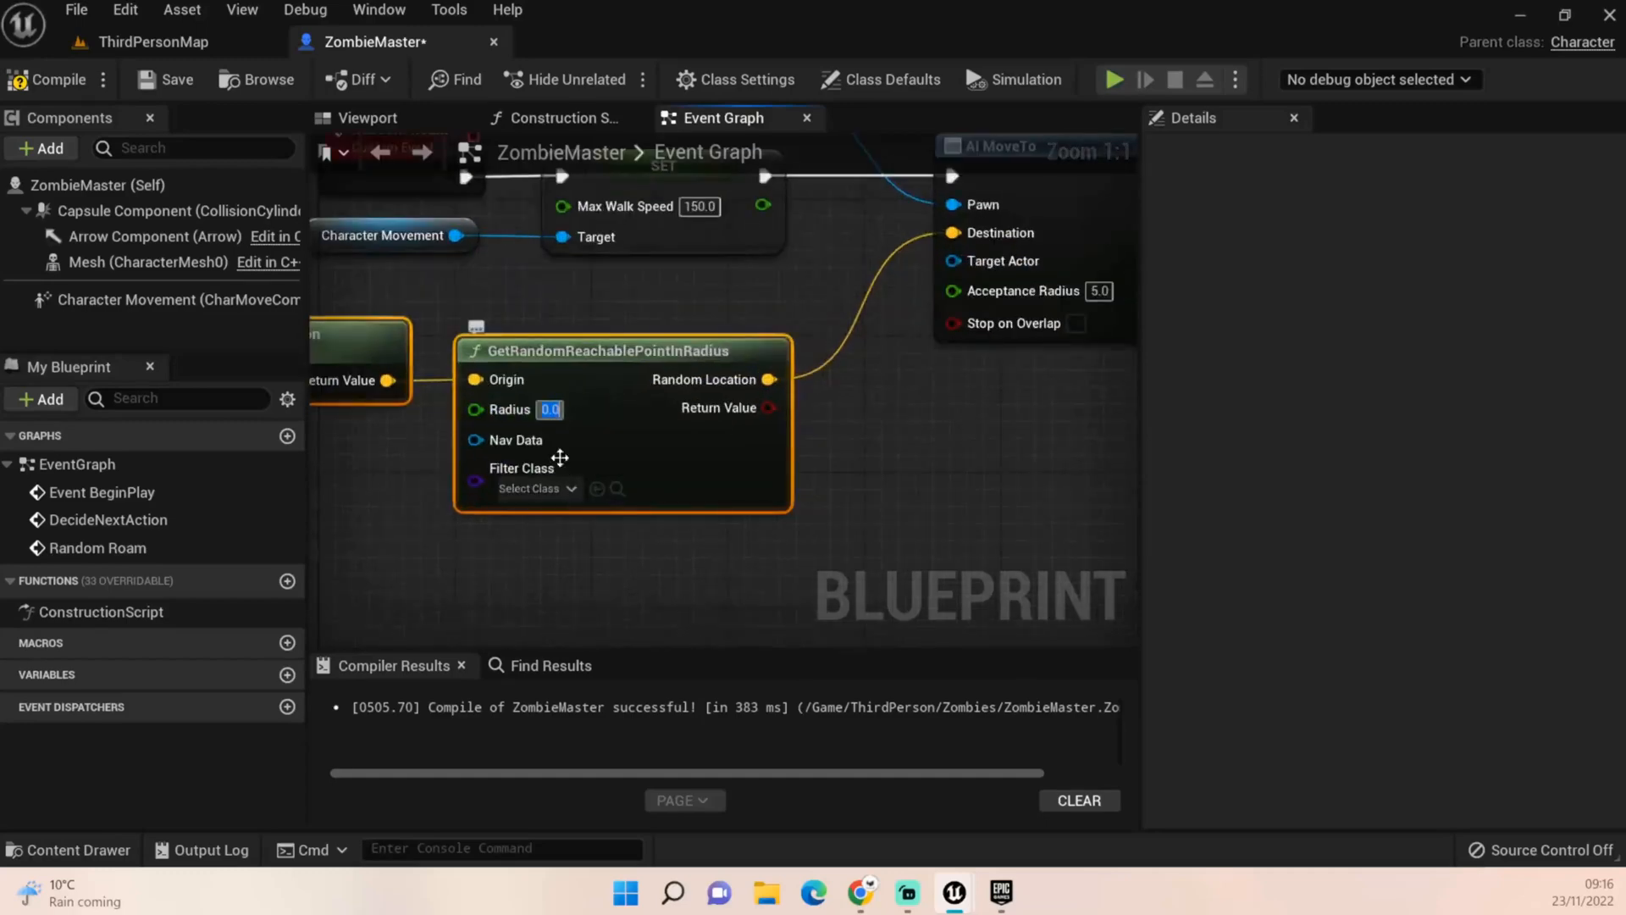
mouse_move(522, 468)
text(1000)
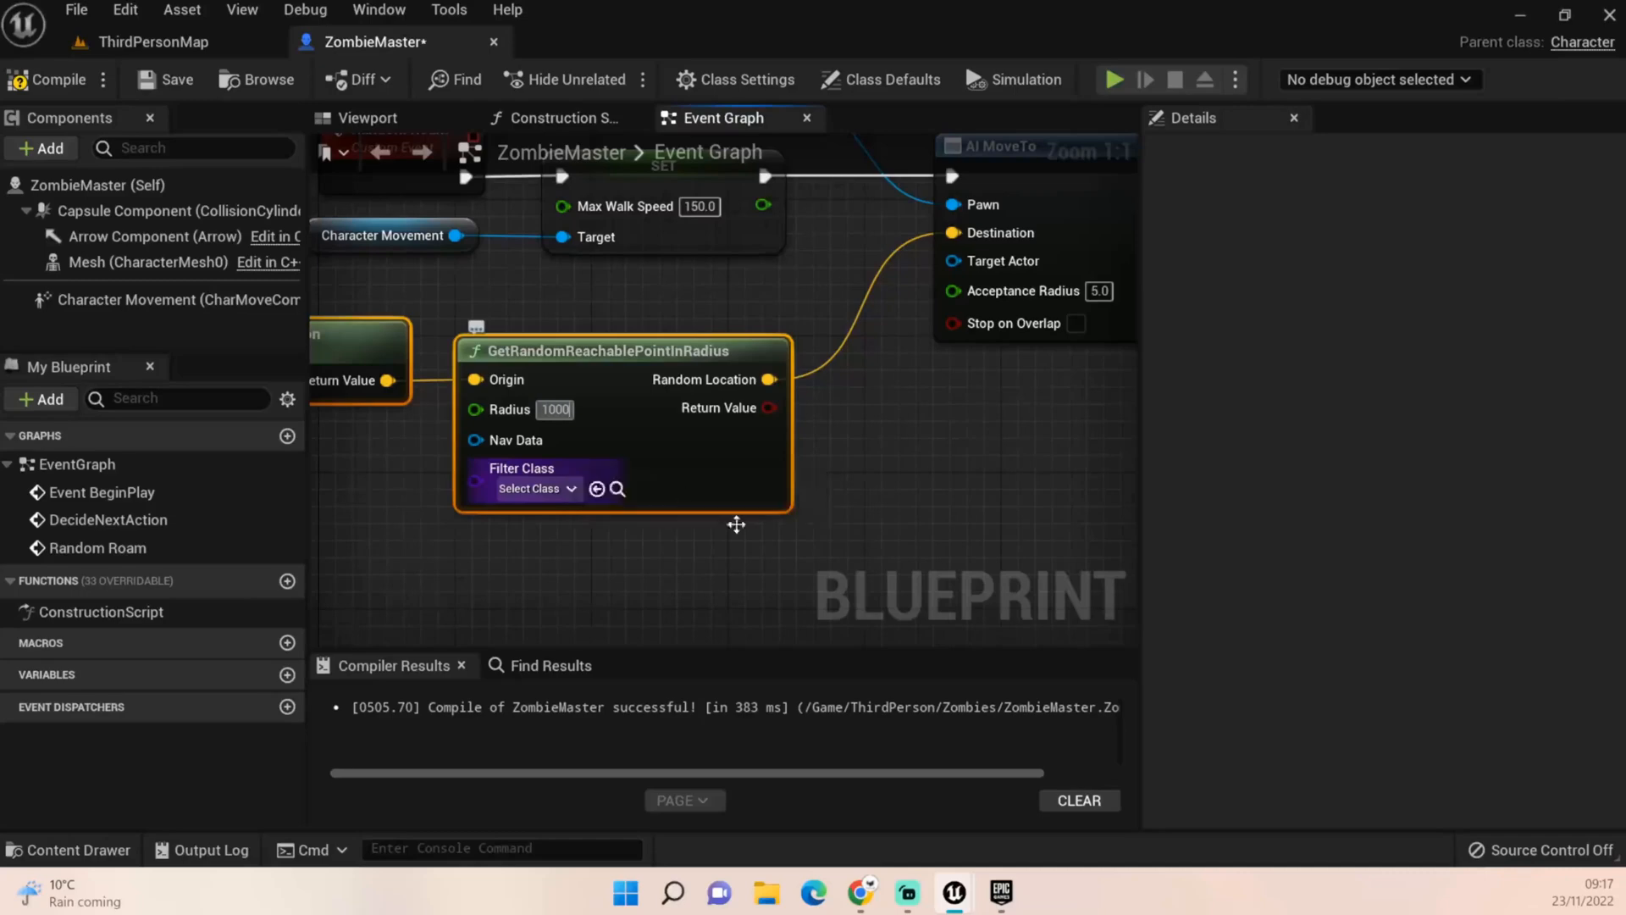
Call Decide Next Action from AI MoveTo's On Success pin, correcting the search text first
scroll(down, 3)
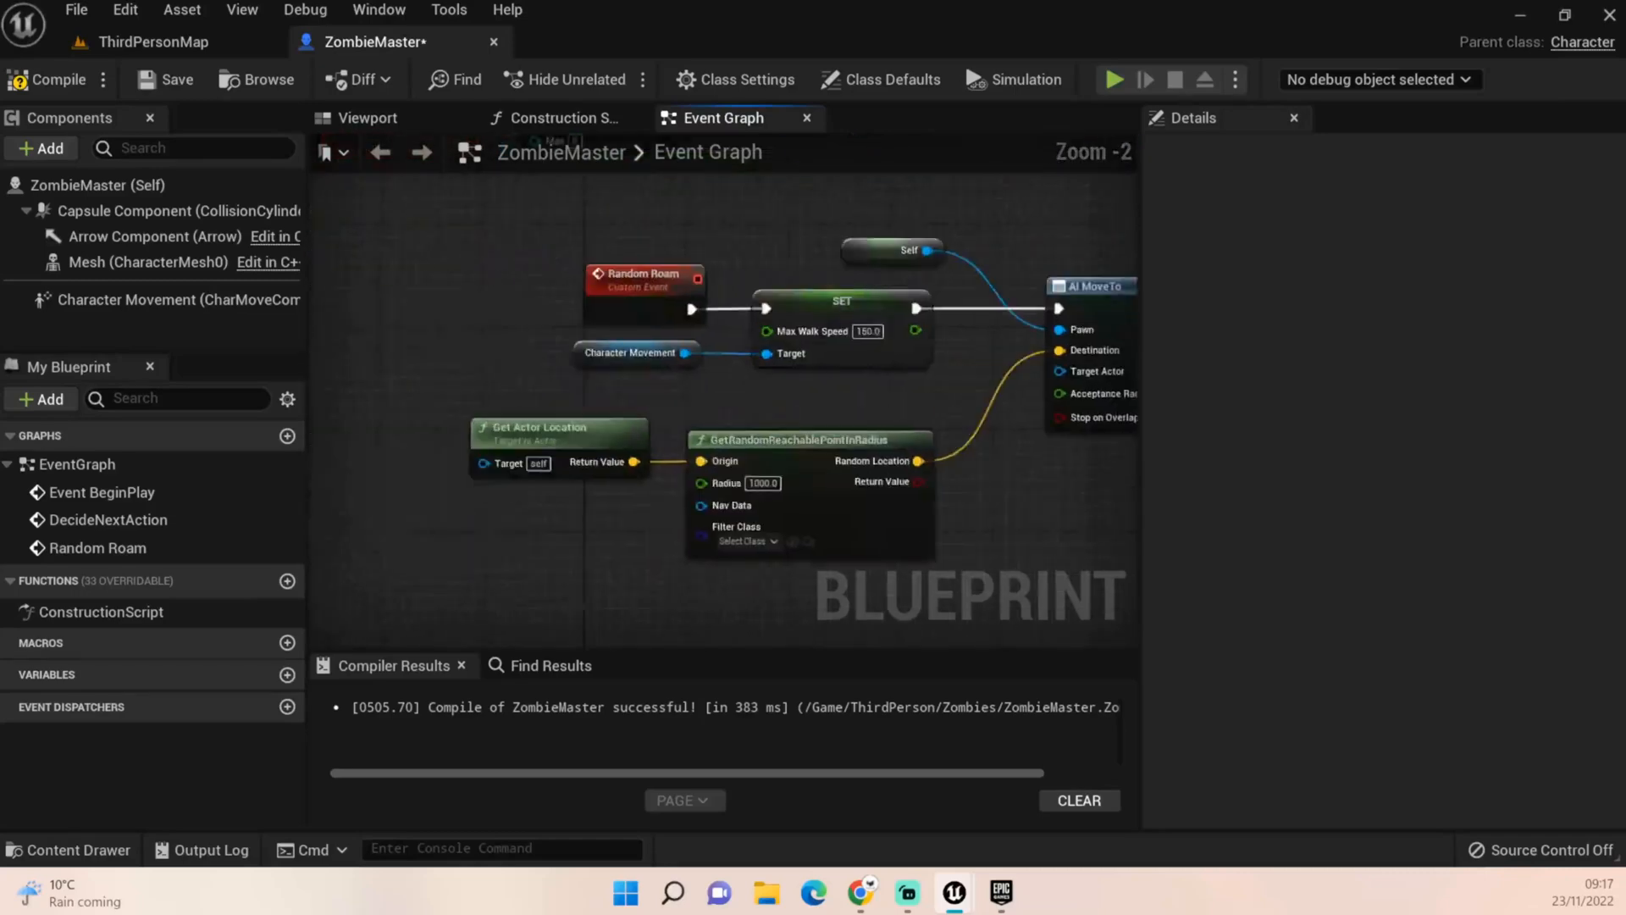
scroll(down, 3)
text(Get decide)
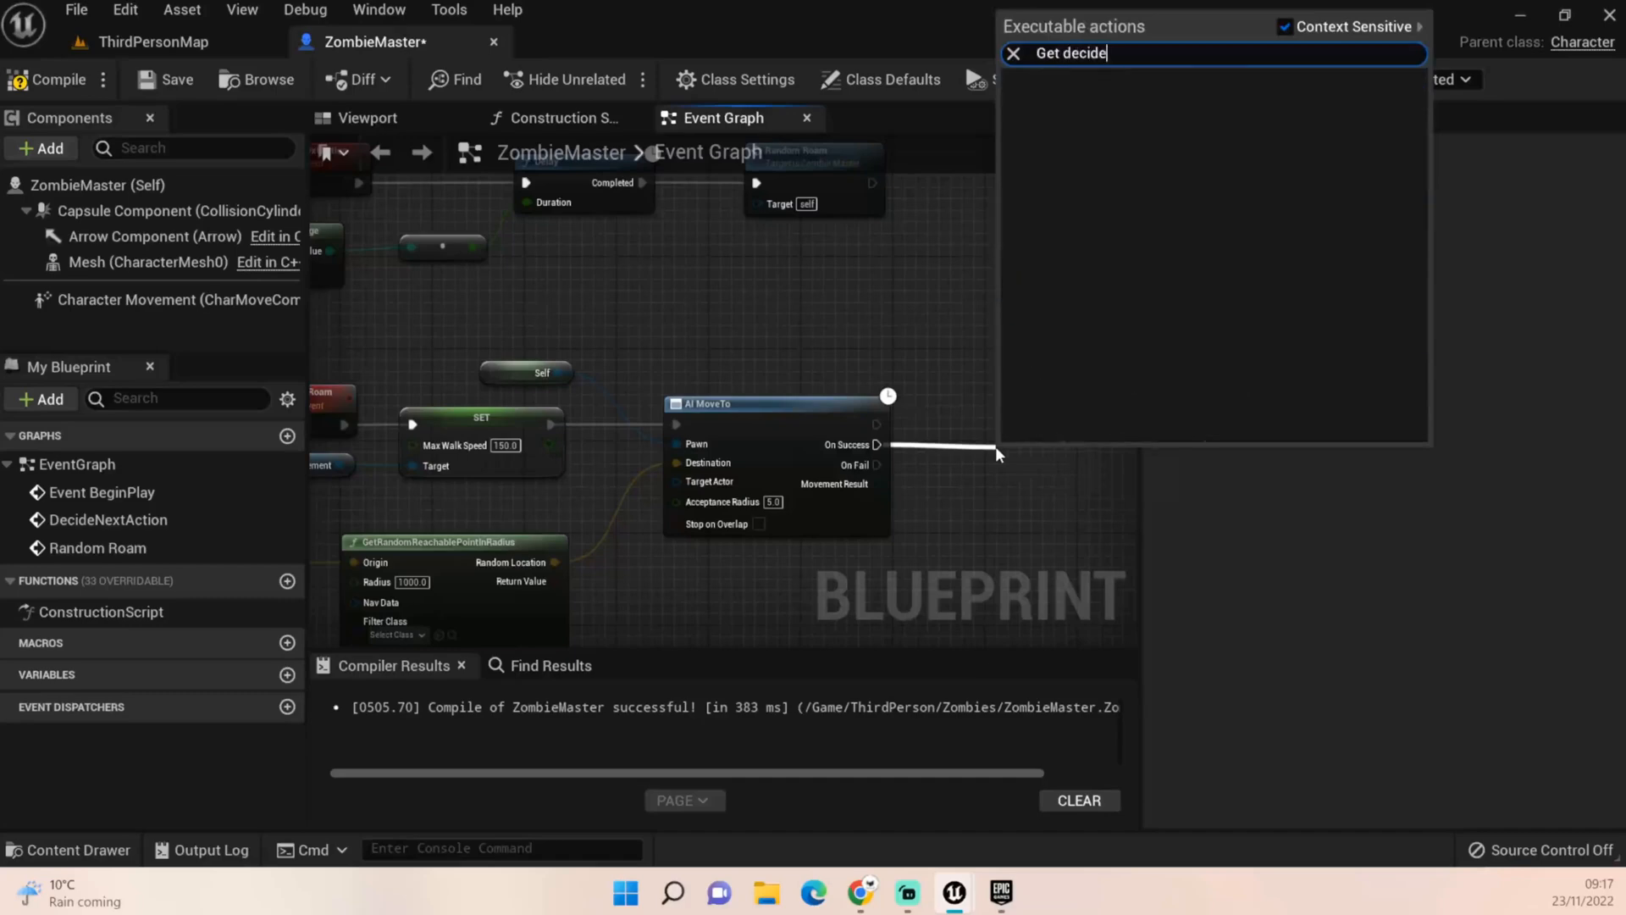
key(Backspace)
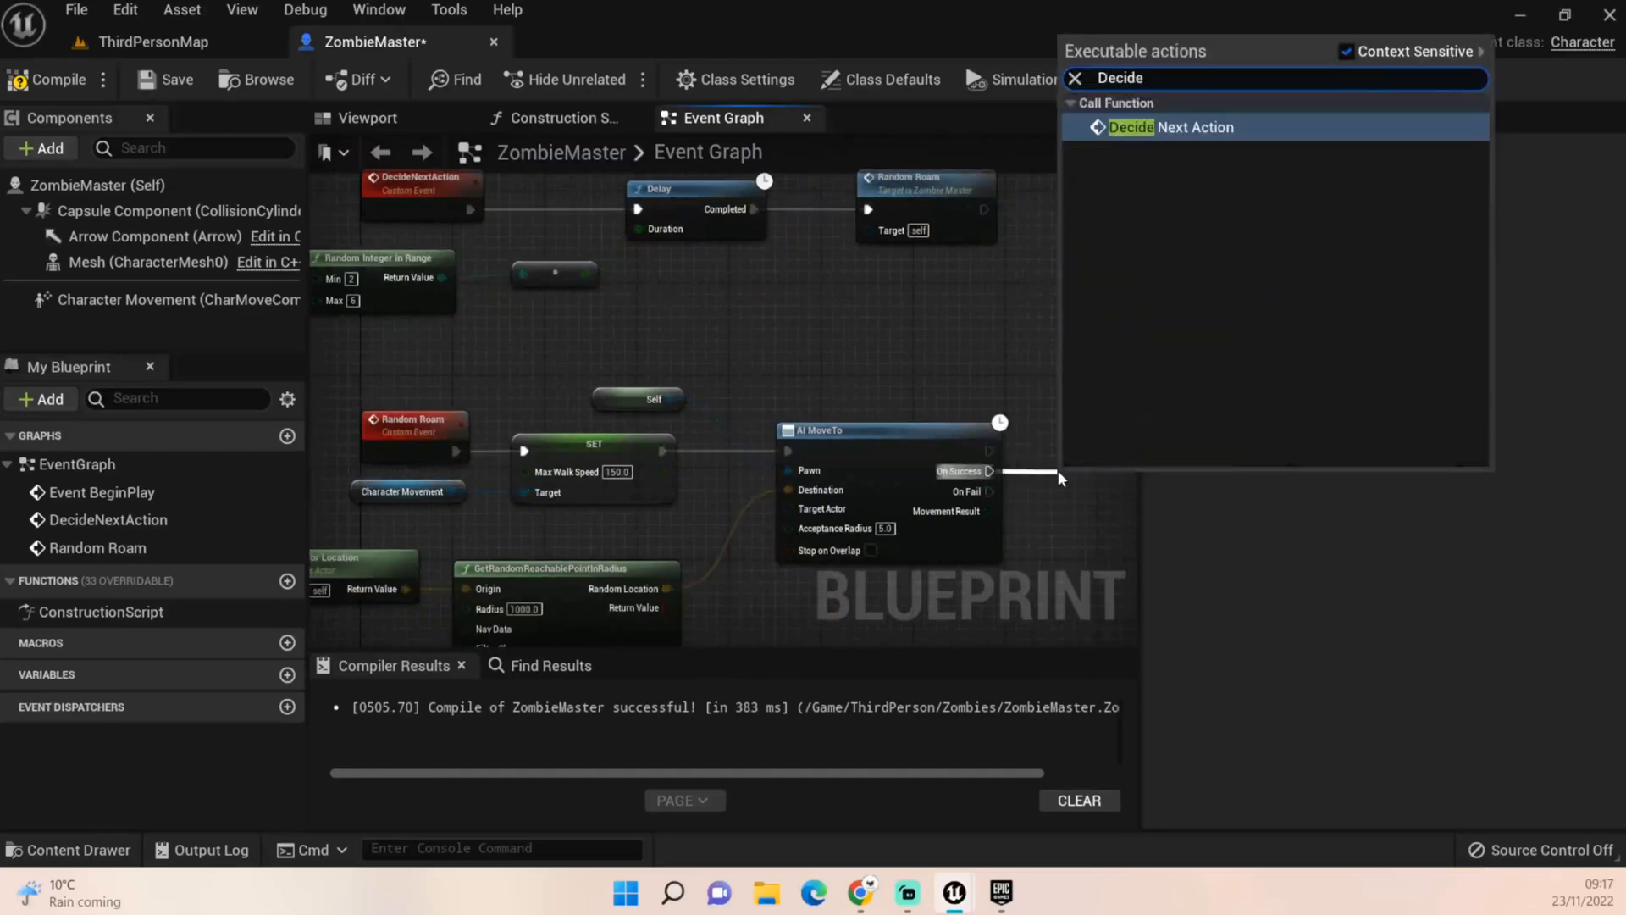
click(1167, 127)
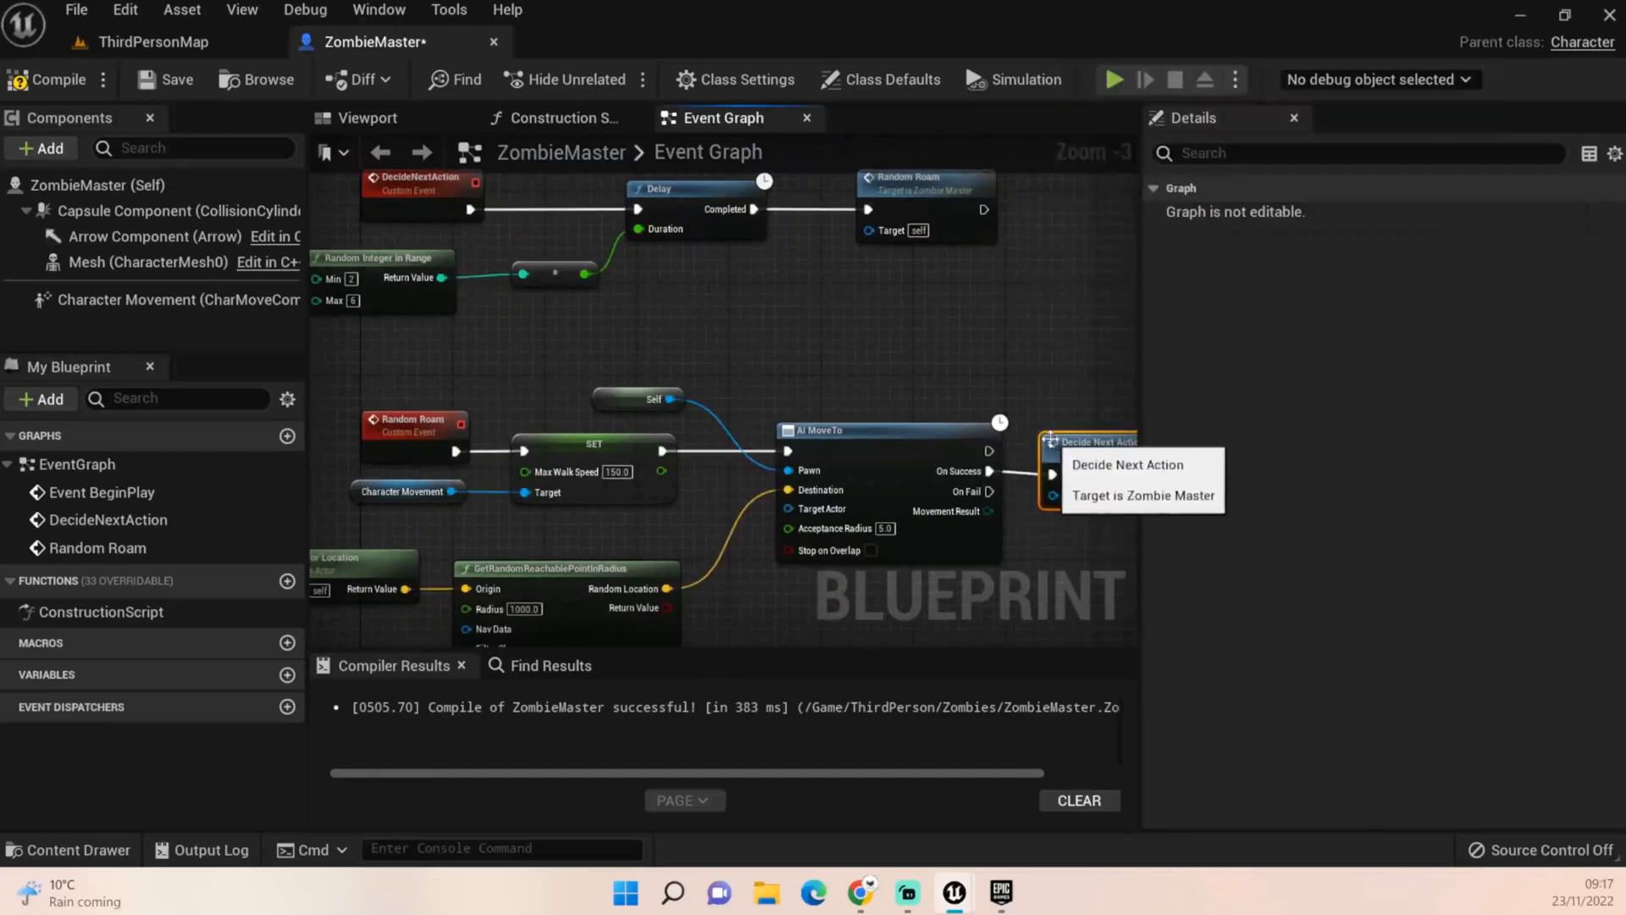
scroll(down, 3)
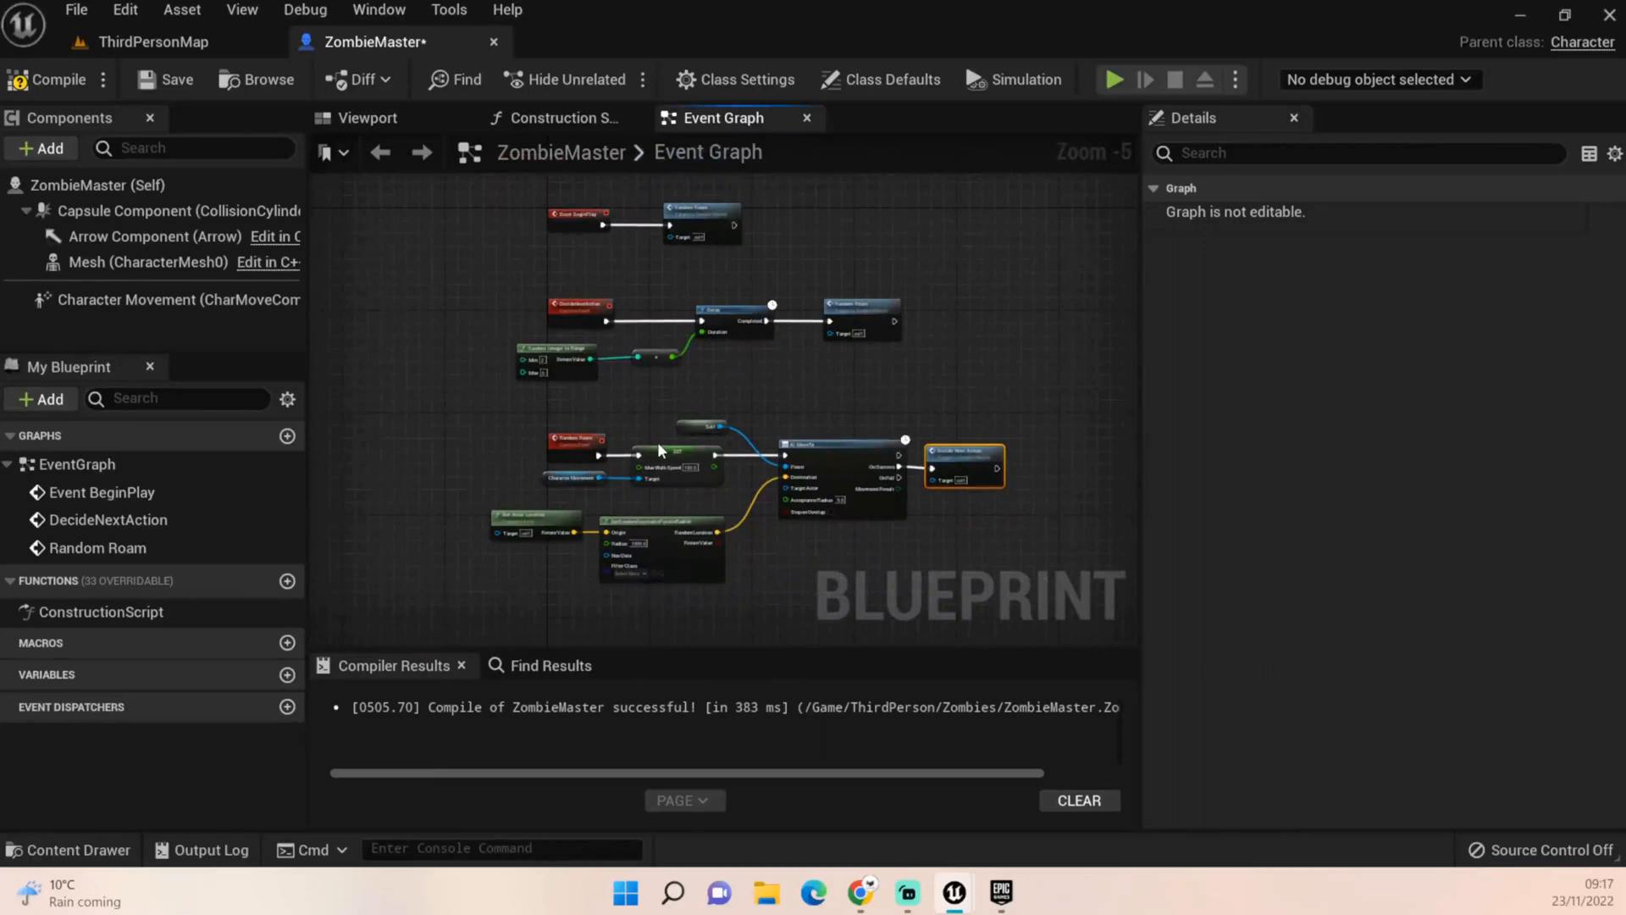
mouse_move(630, 454)
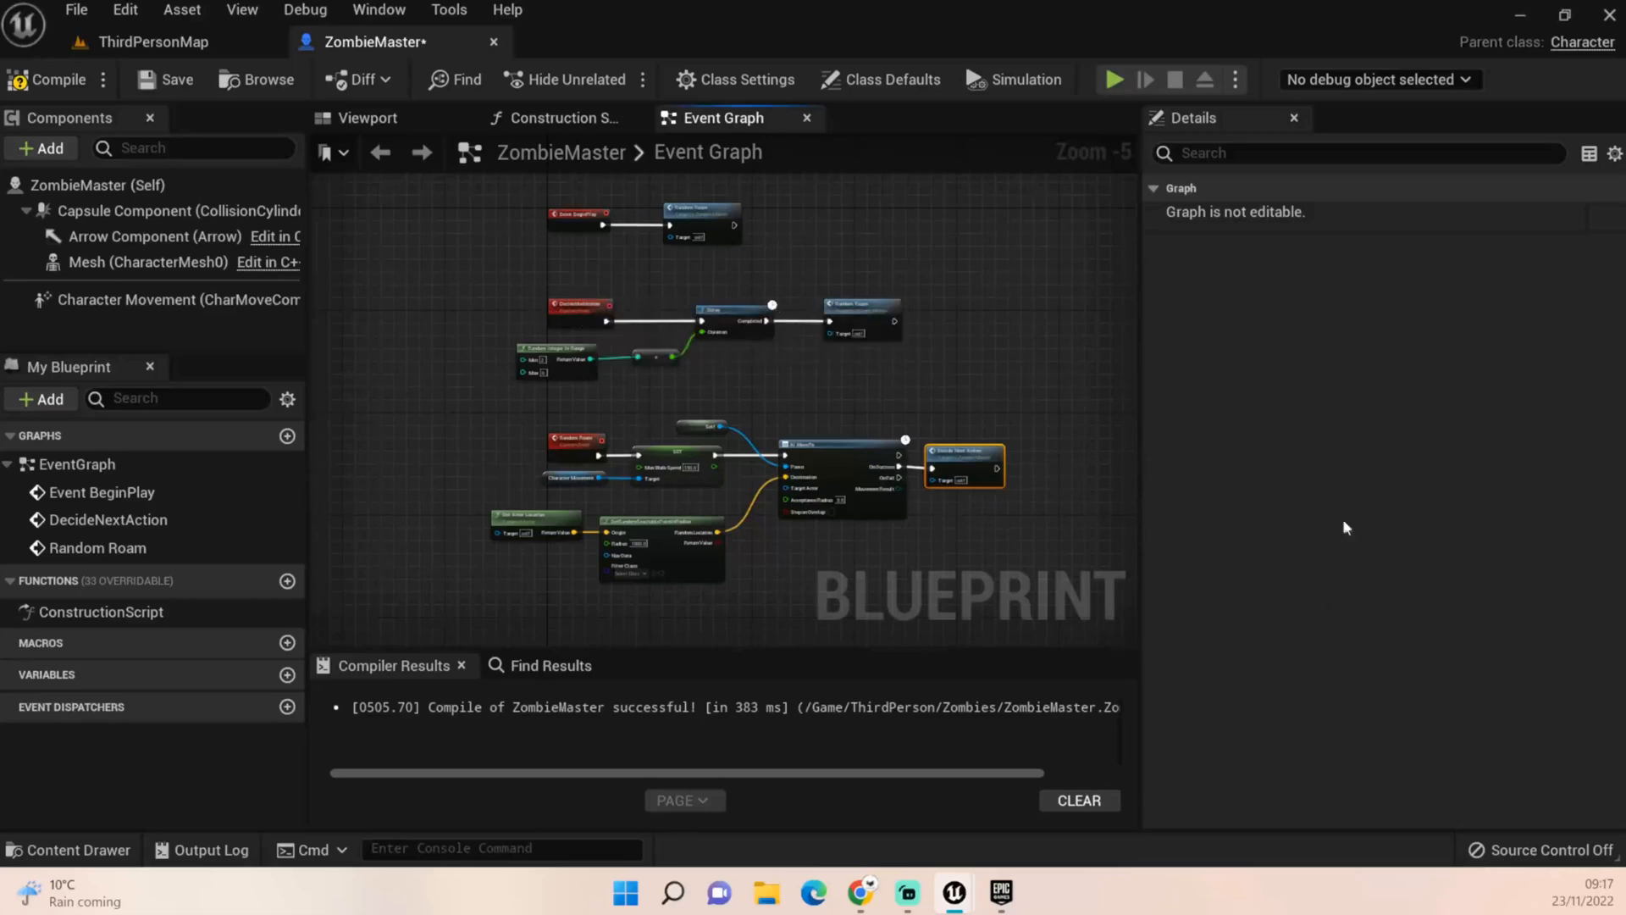
mouse_move(1059, 640)
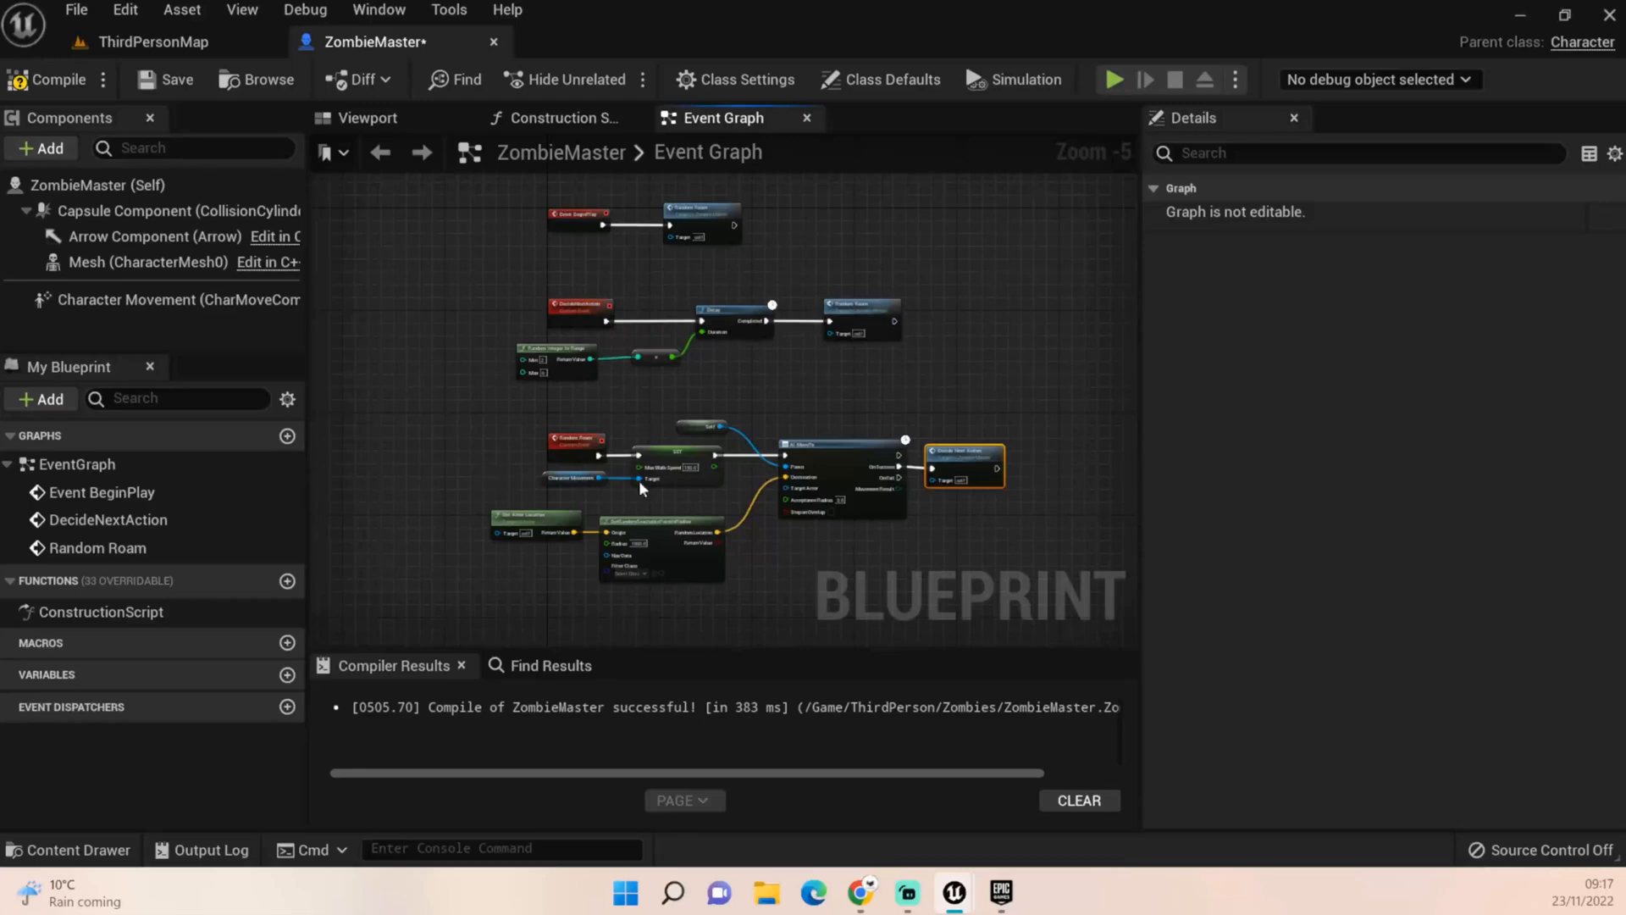
mouse_move(568, 459)
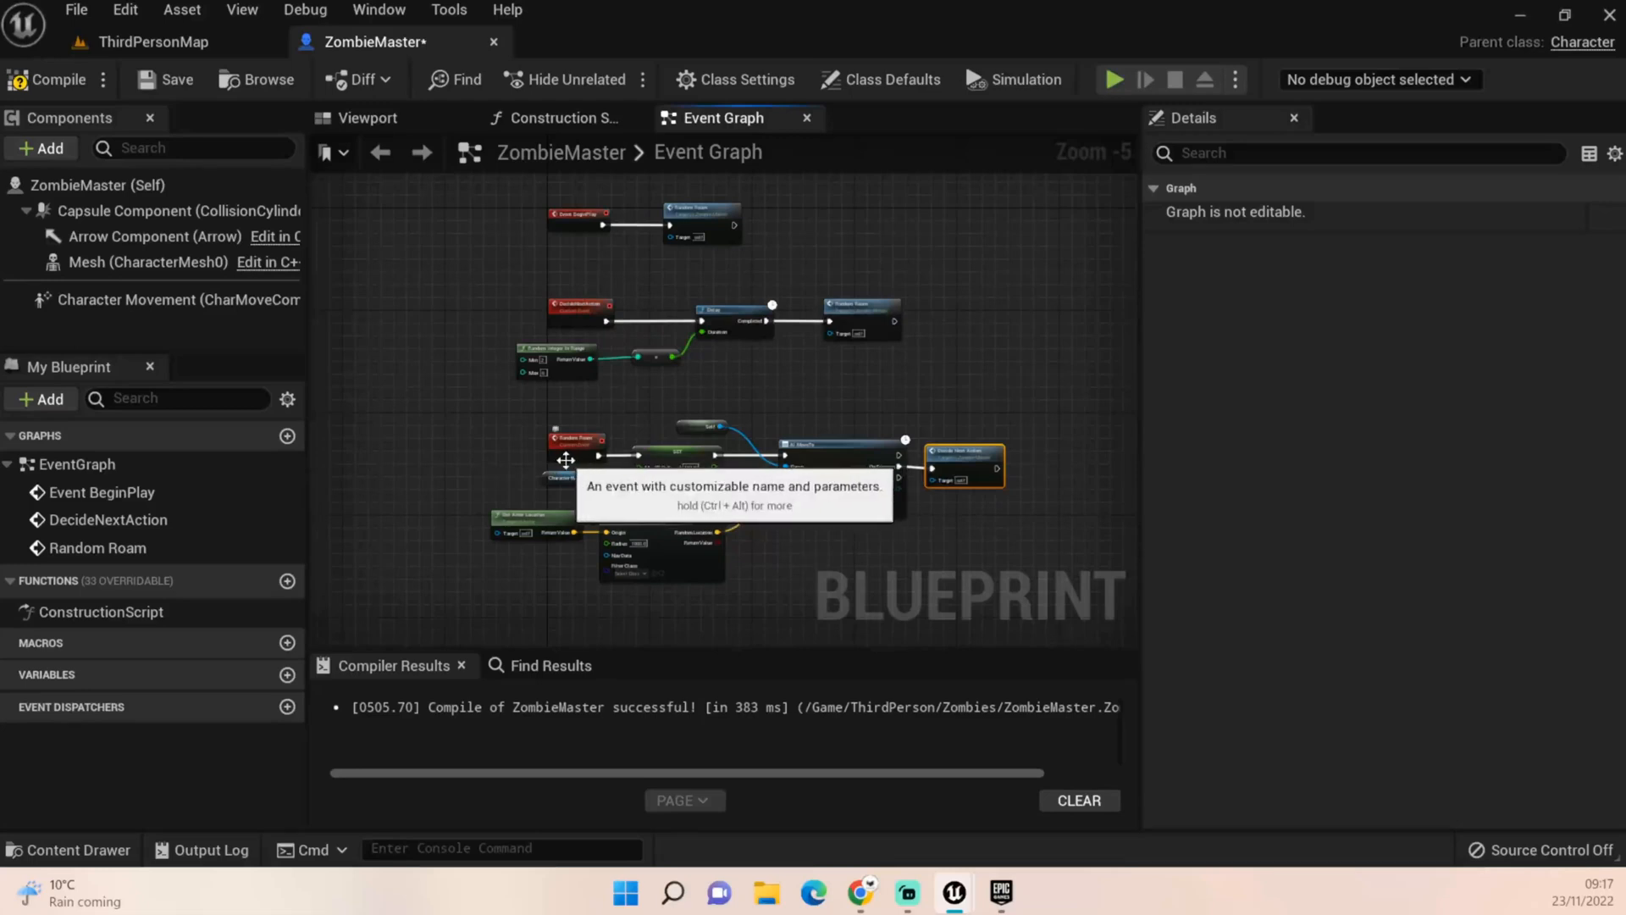
mouse_move(549, 475)
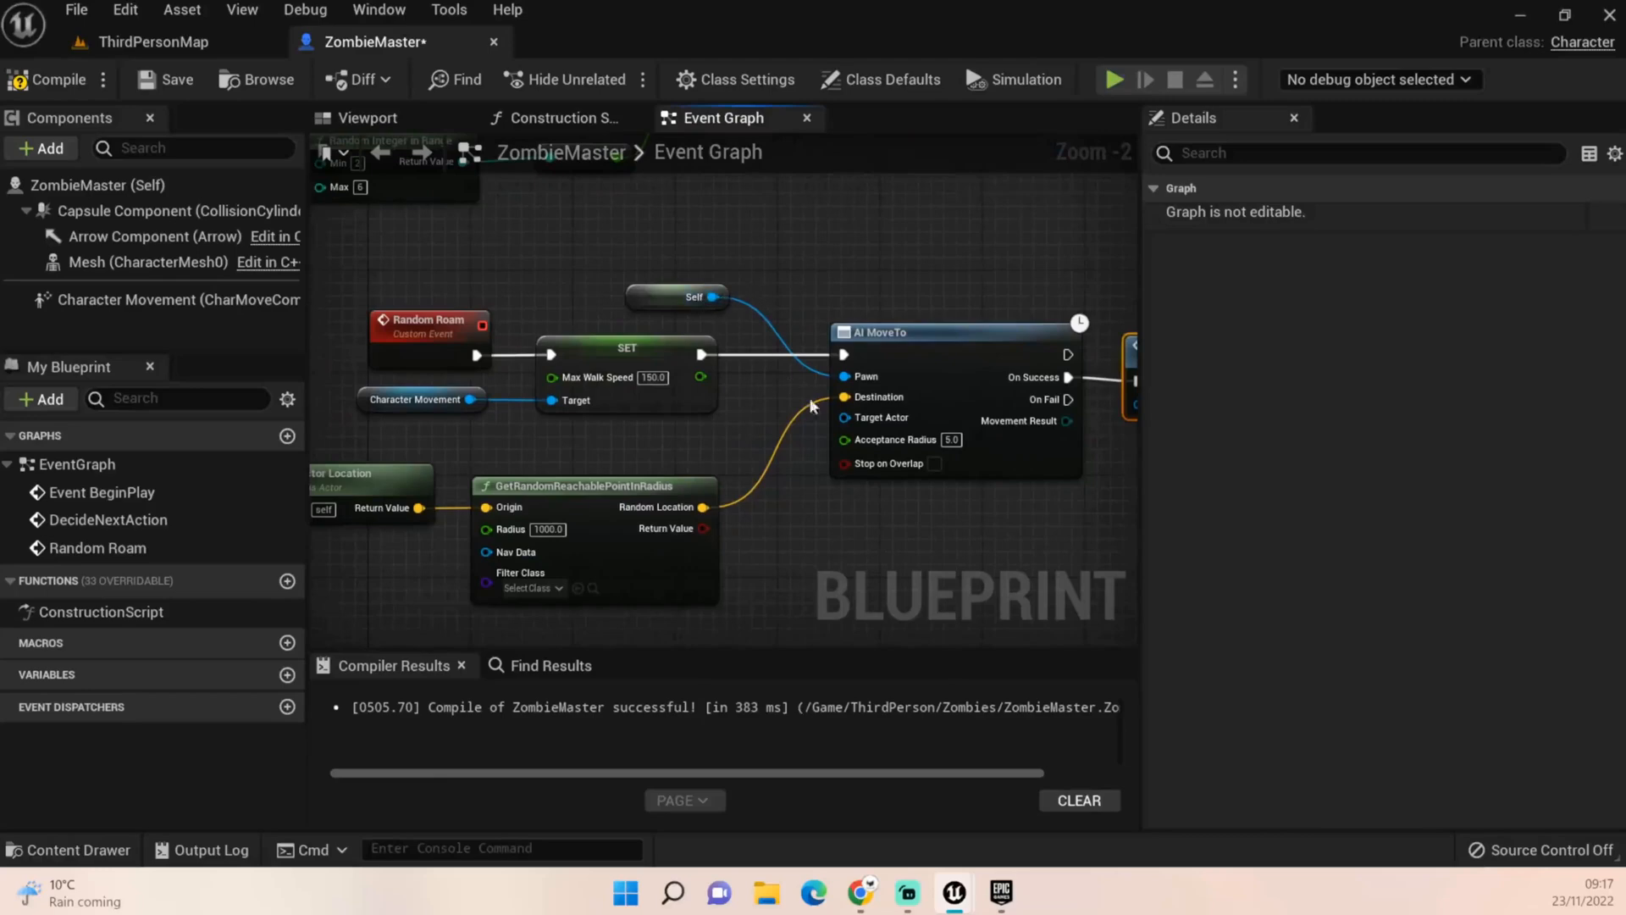
mouse_move(544, 516)
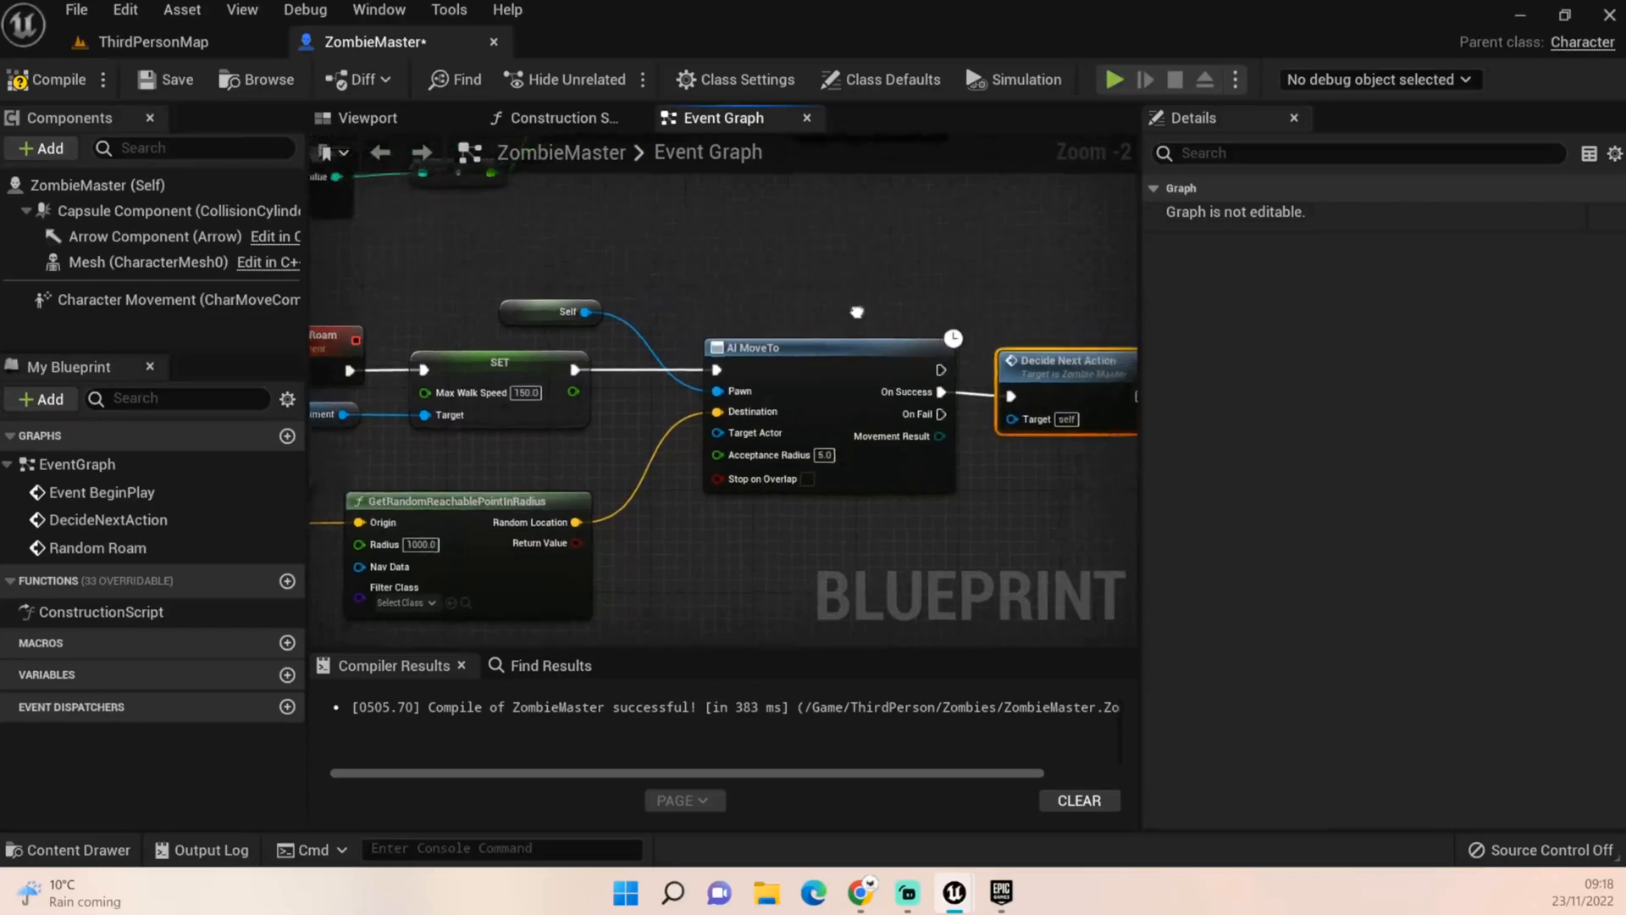
Zoom out to review the full Random Roam and DecideNextAction loop in the Event Graph
scroll(down, 3)
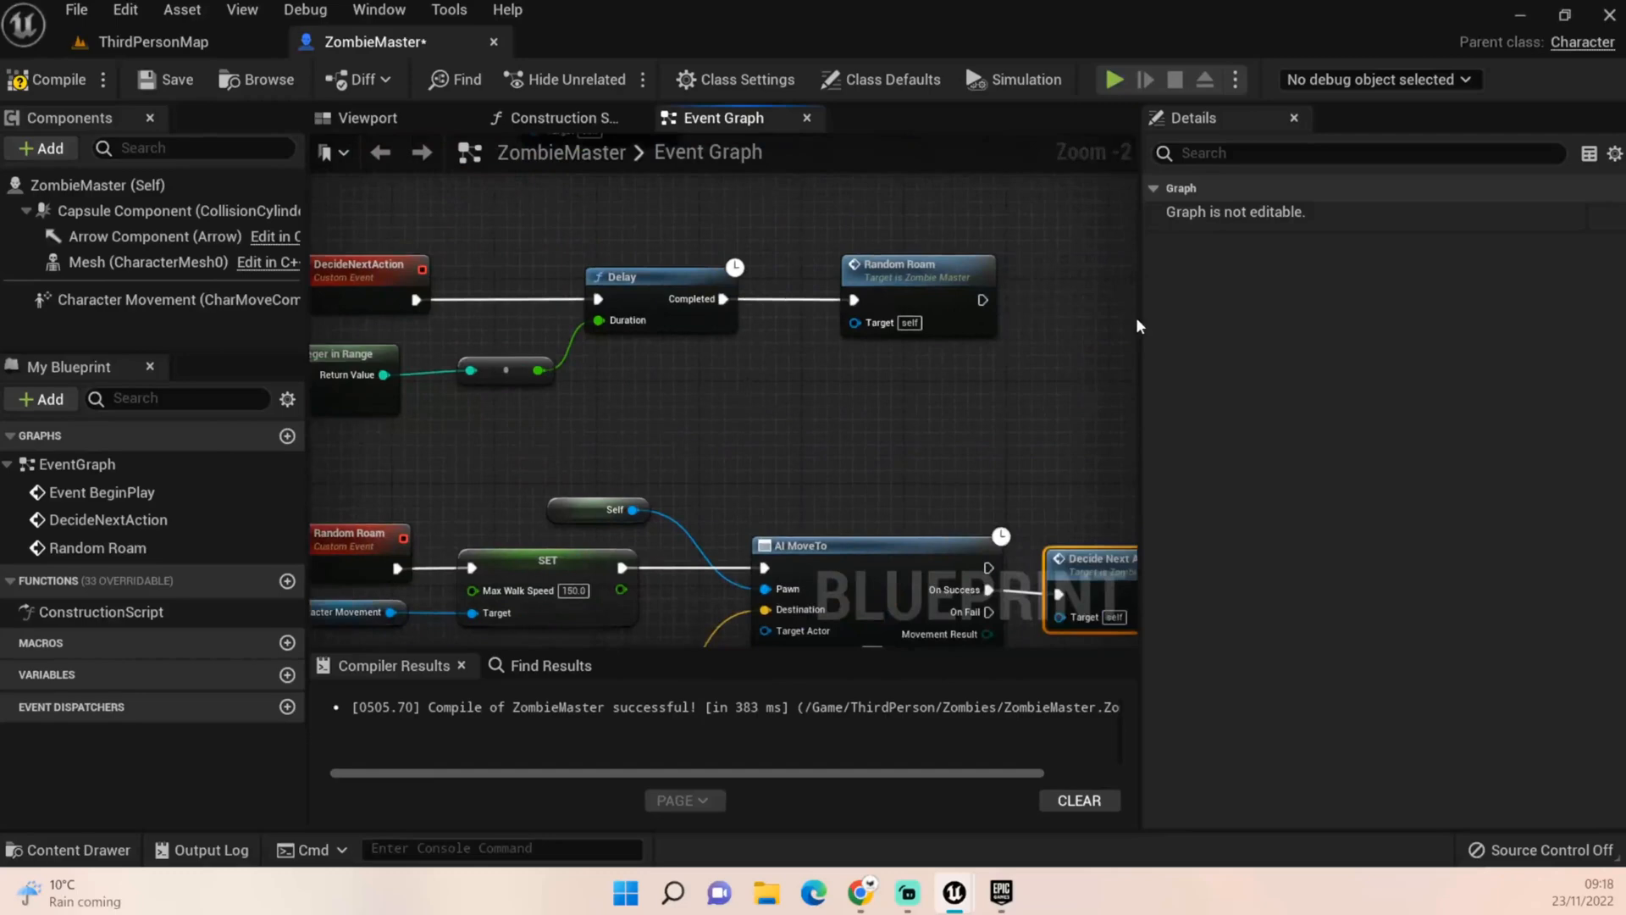
mouse_move(950, 265)
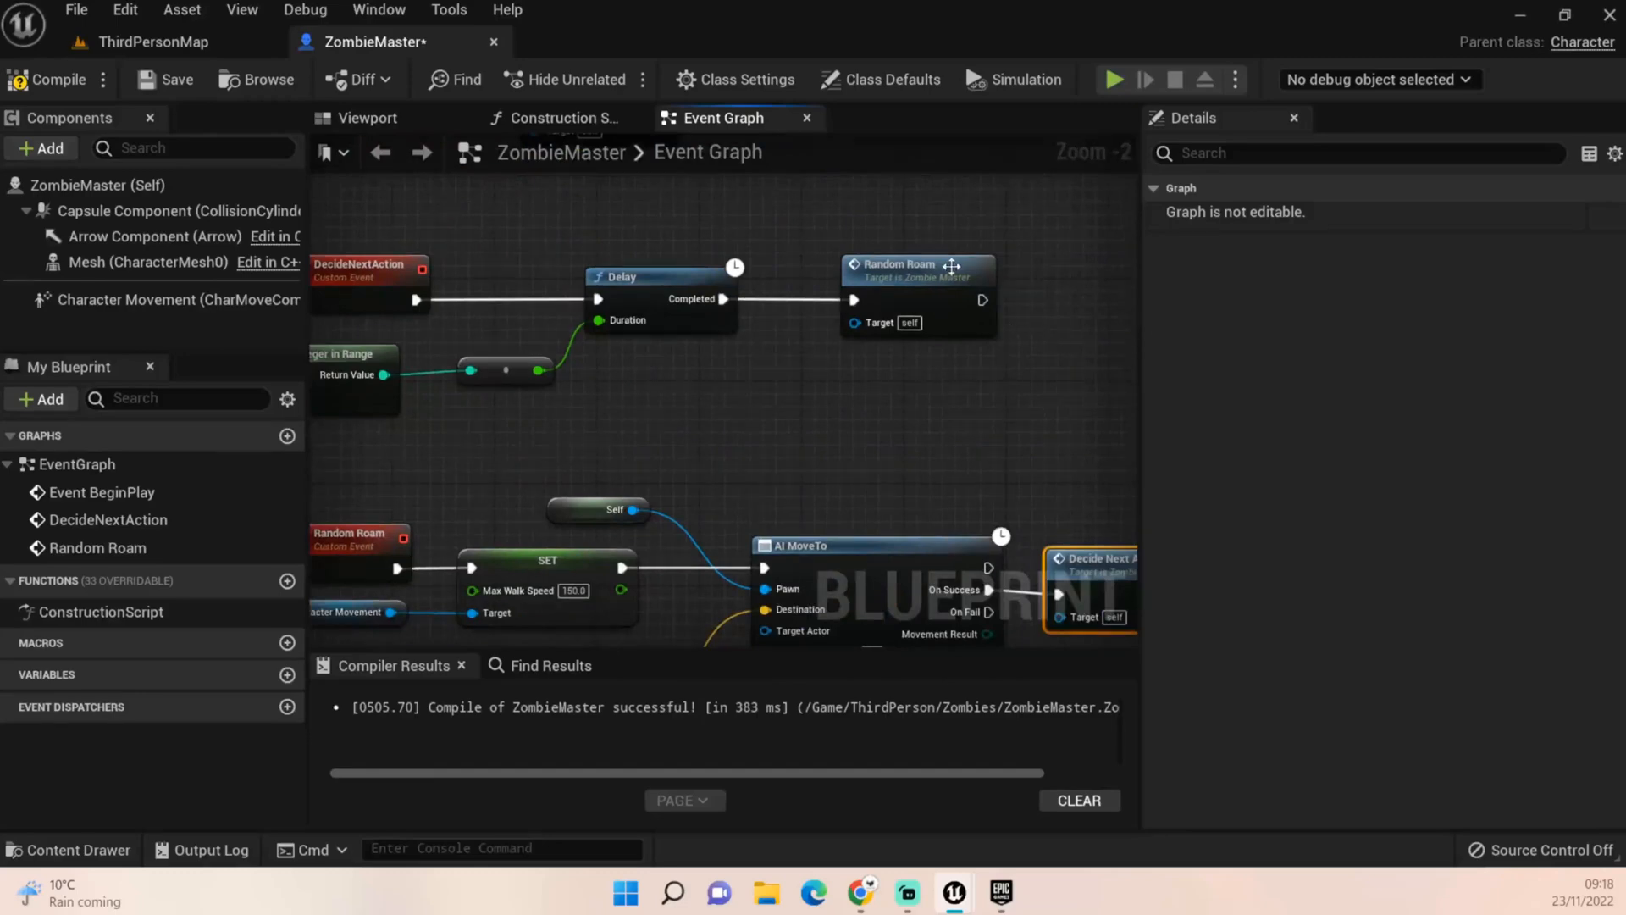
mouse_move(717, 354)
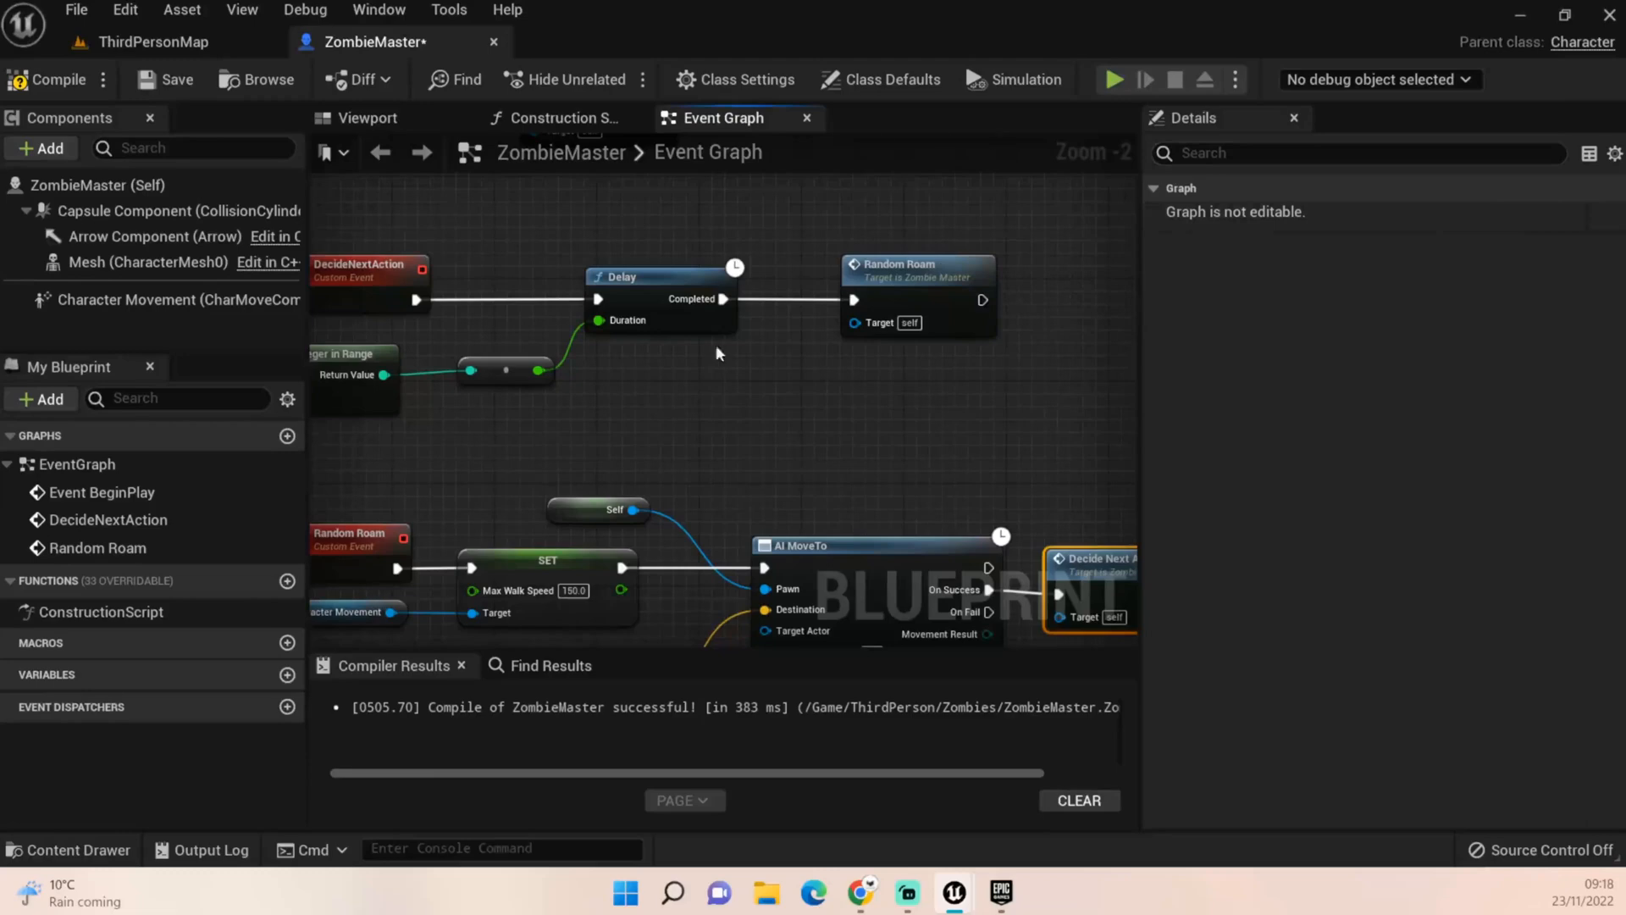
mouse_move(47, 80)
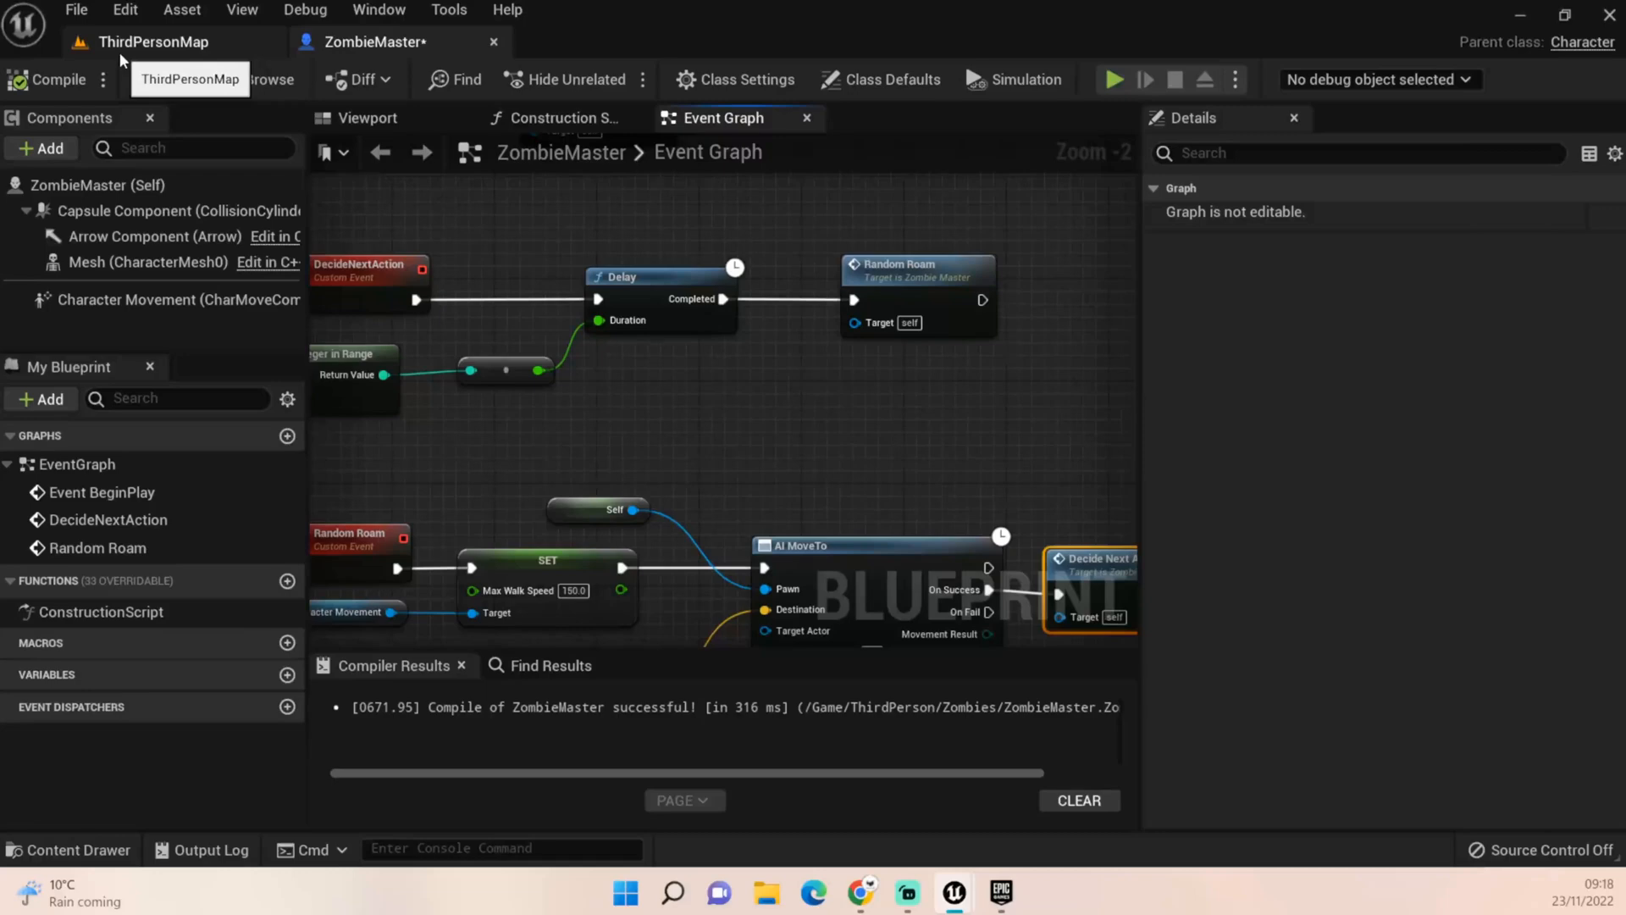
Run a play-test of ThirdPersonMap to watch the zombies roam, then stop it
click(153, 41)
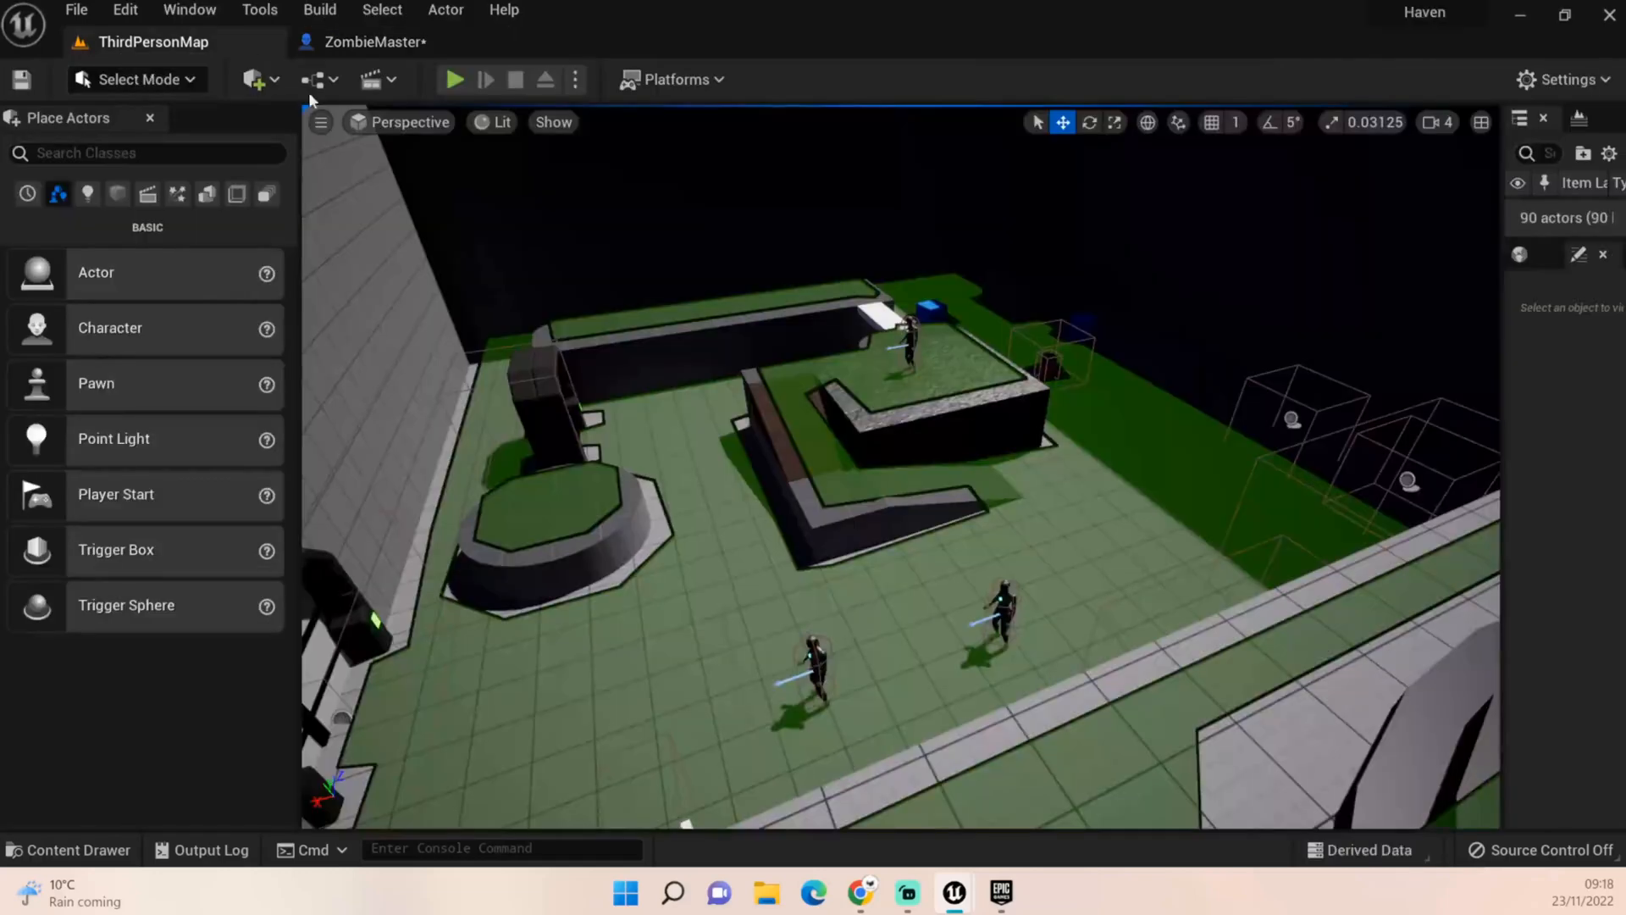
mouse_move(453, 79)
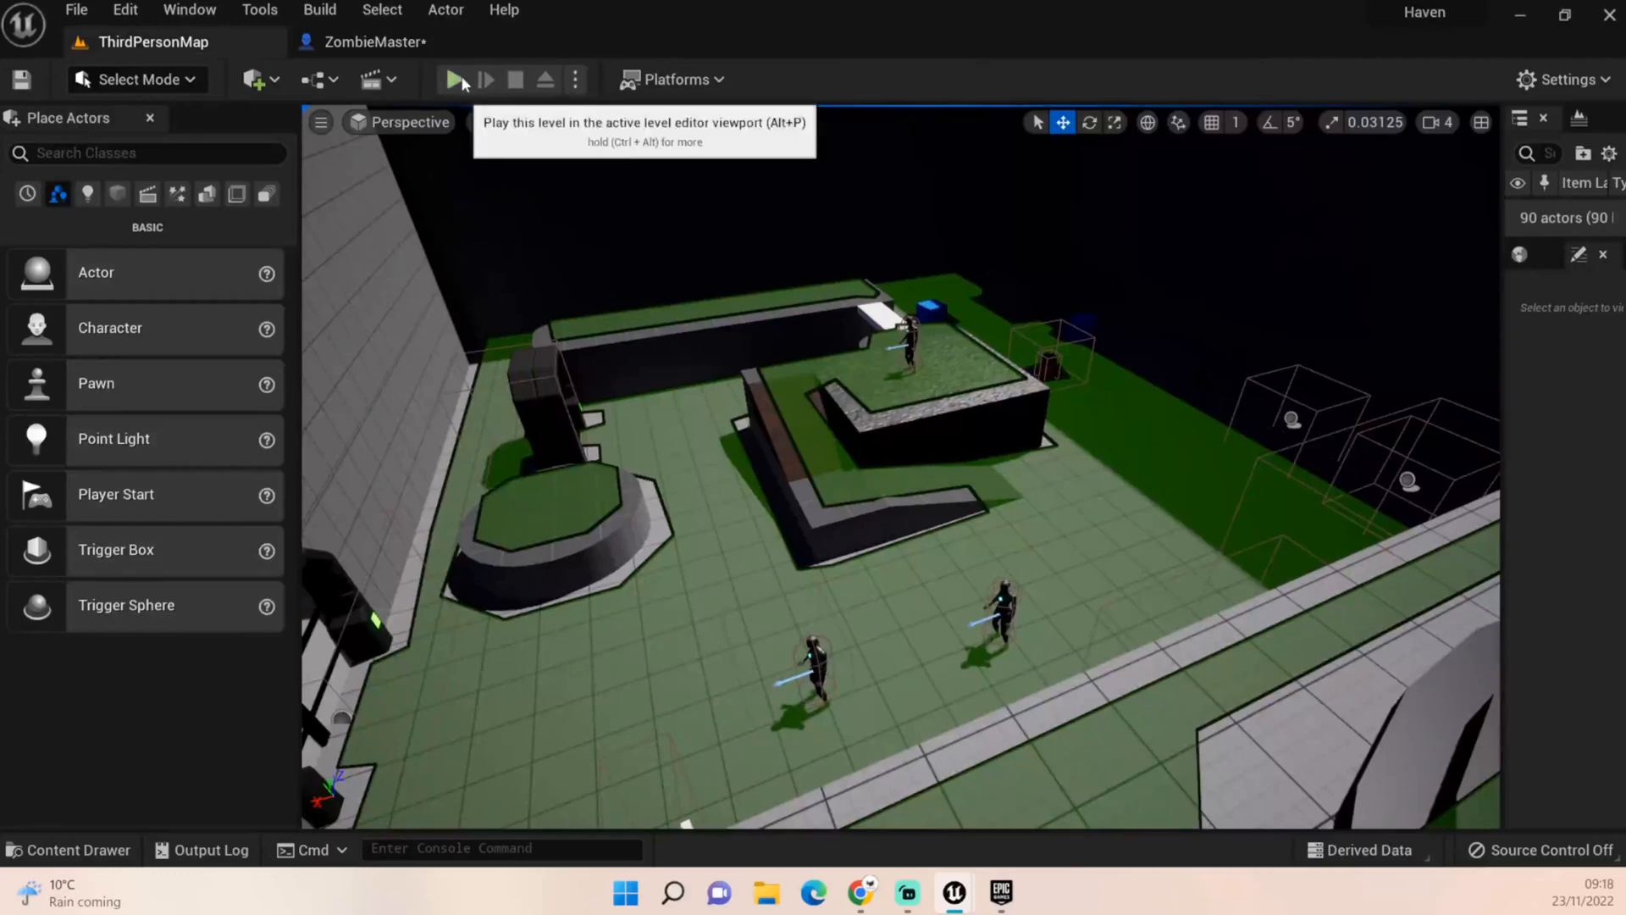
click(456, 79)
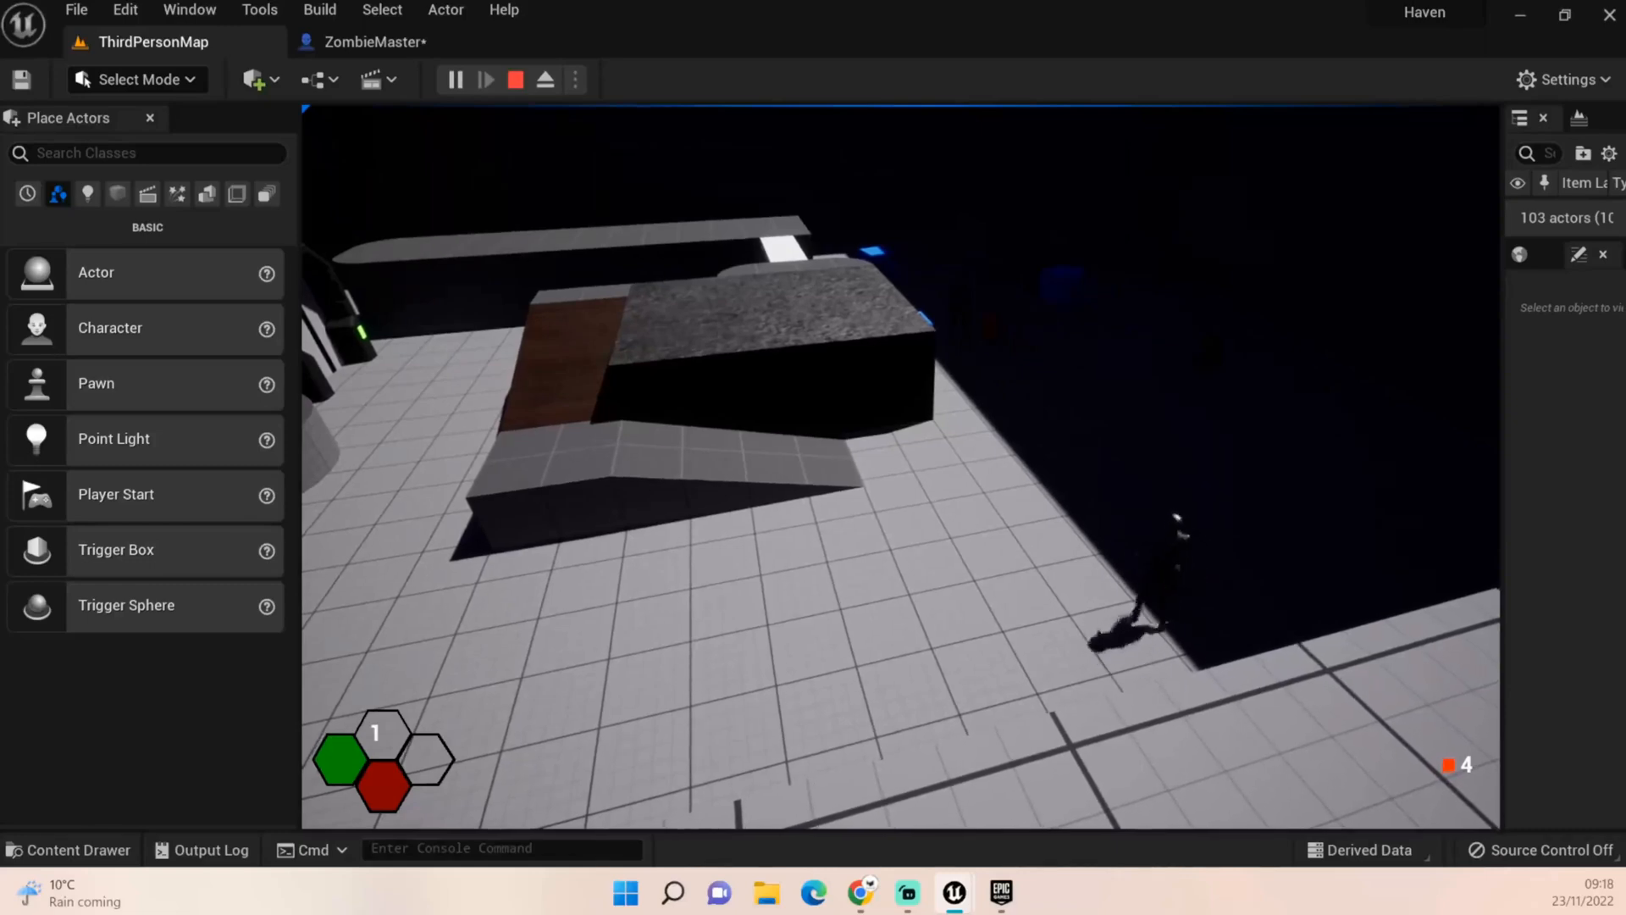
click(516, 79)
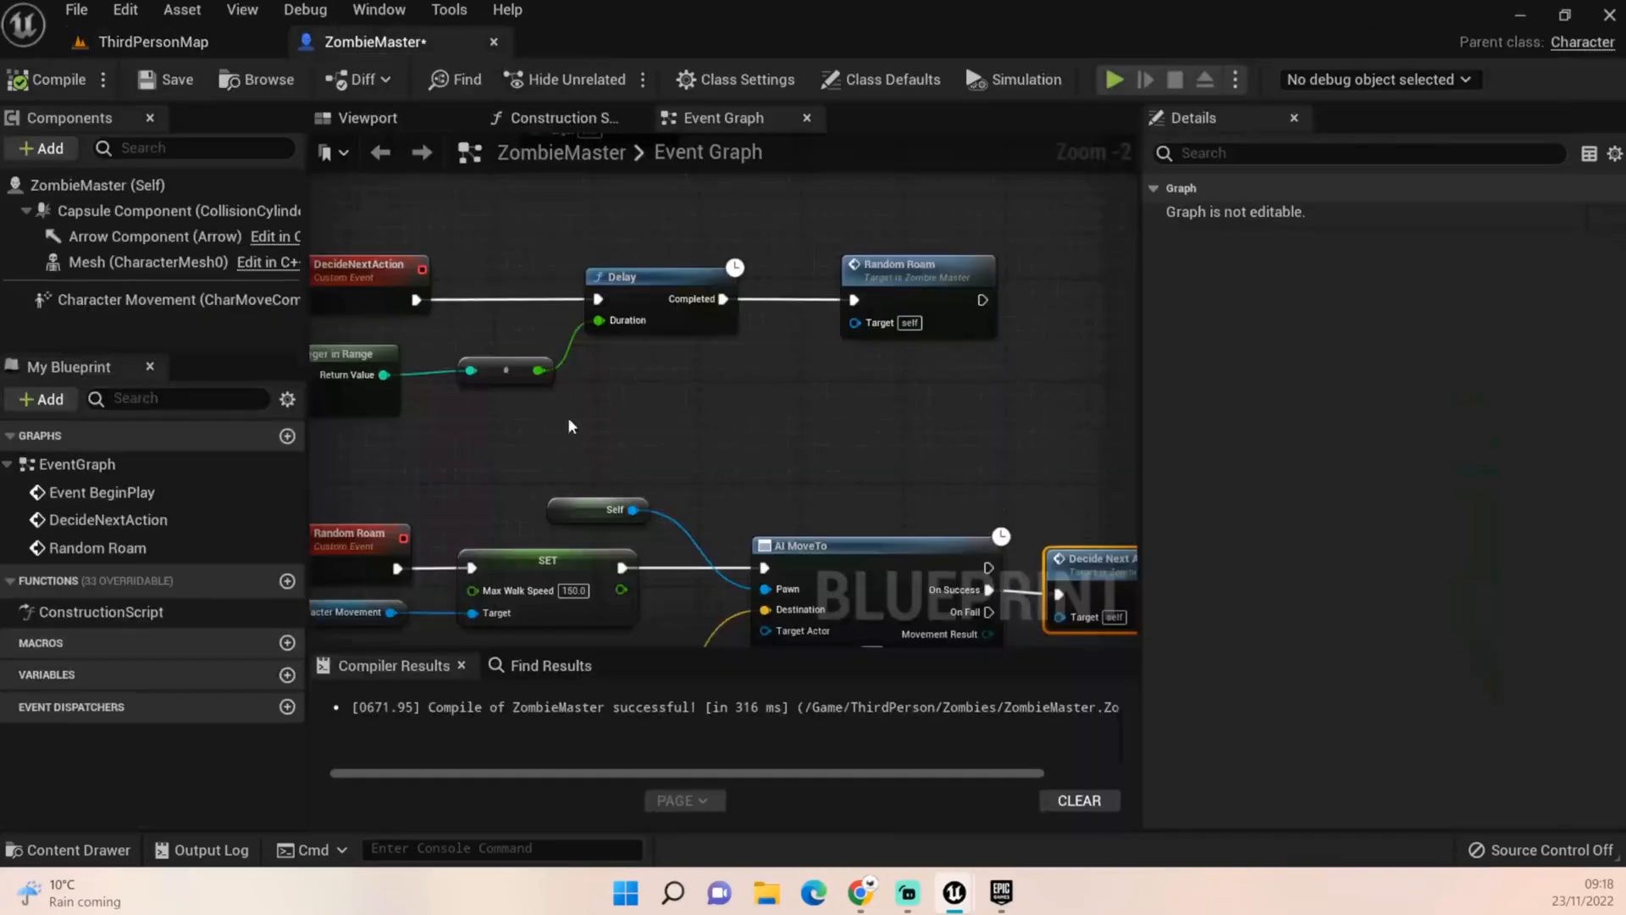
mouse_move(573, 591)
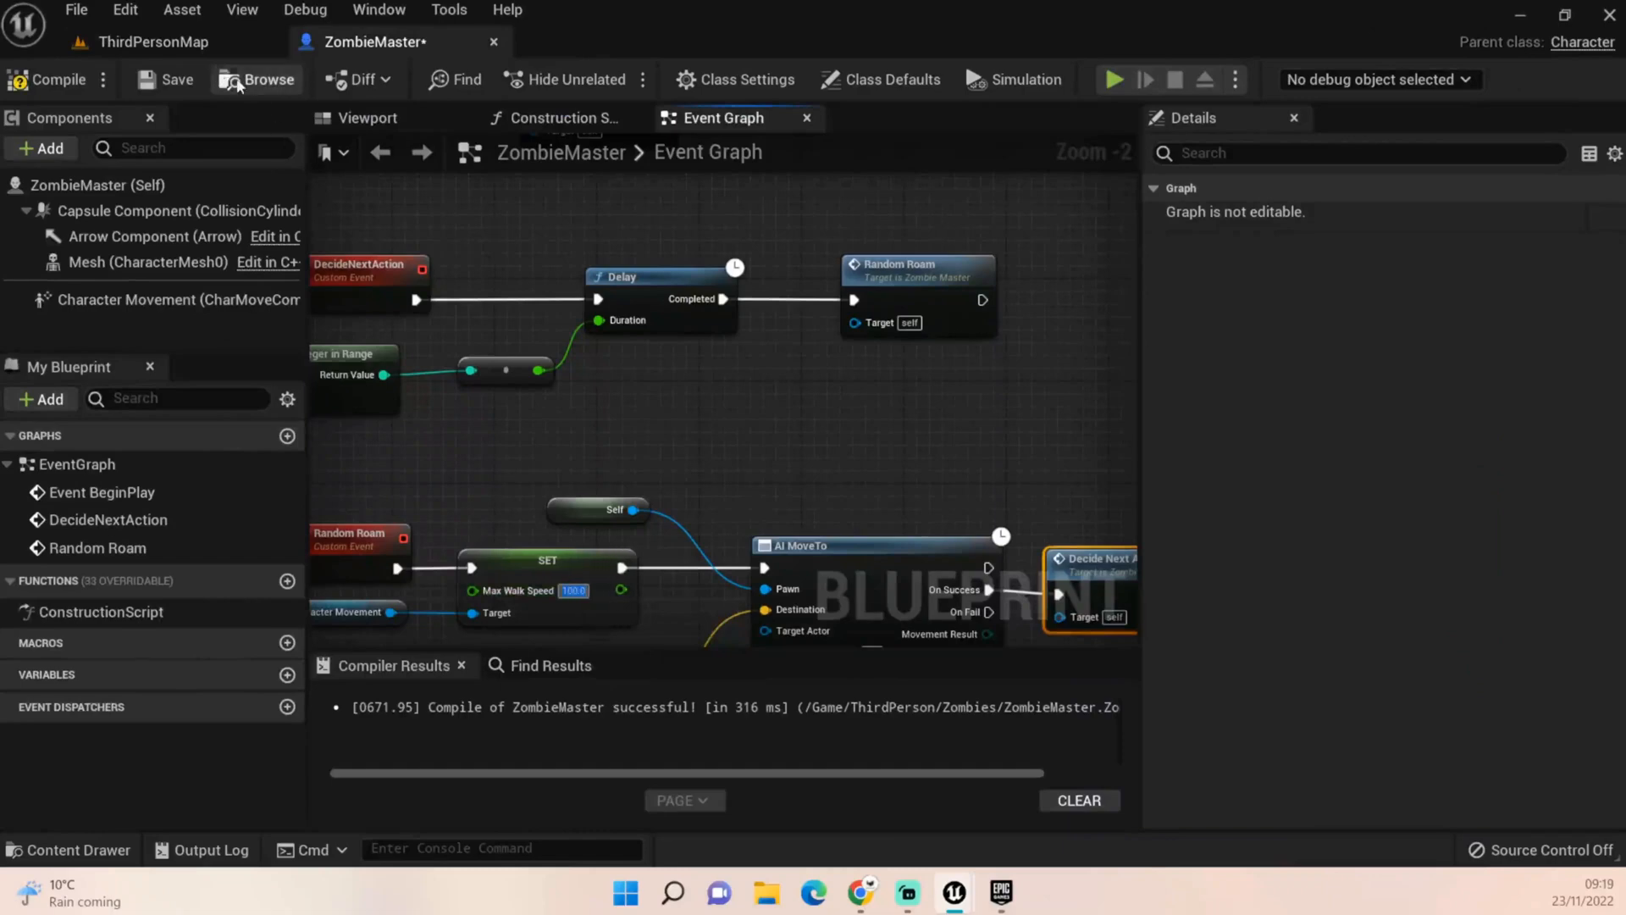
Return to the ThirdPersonMap level tab
click(153, 42)
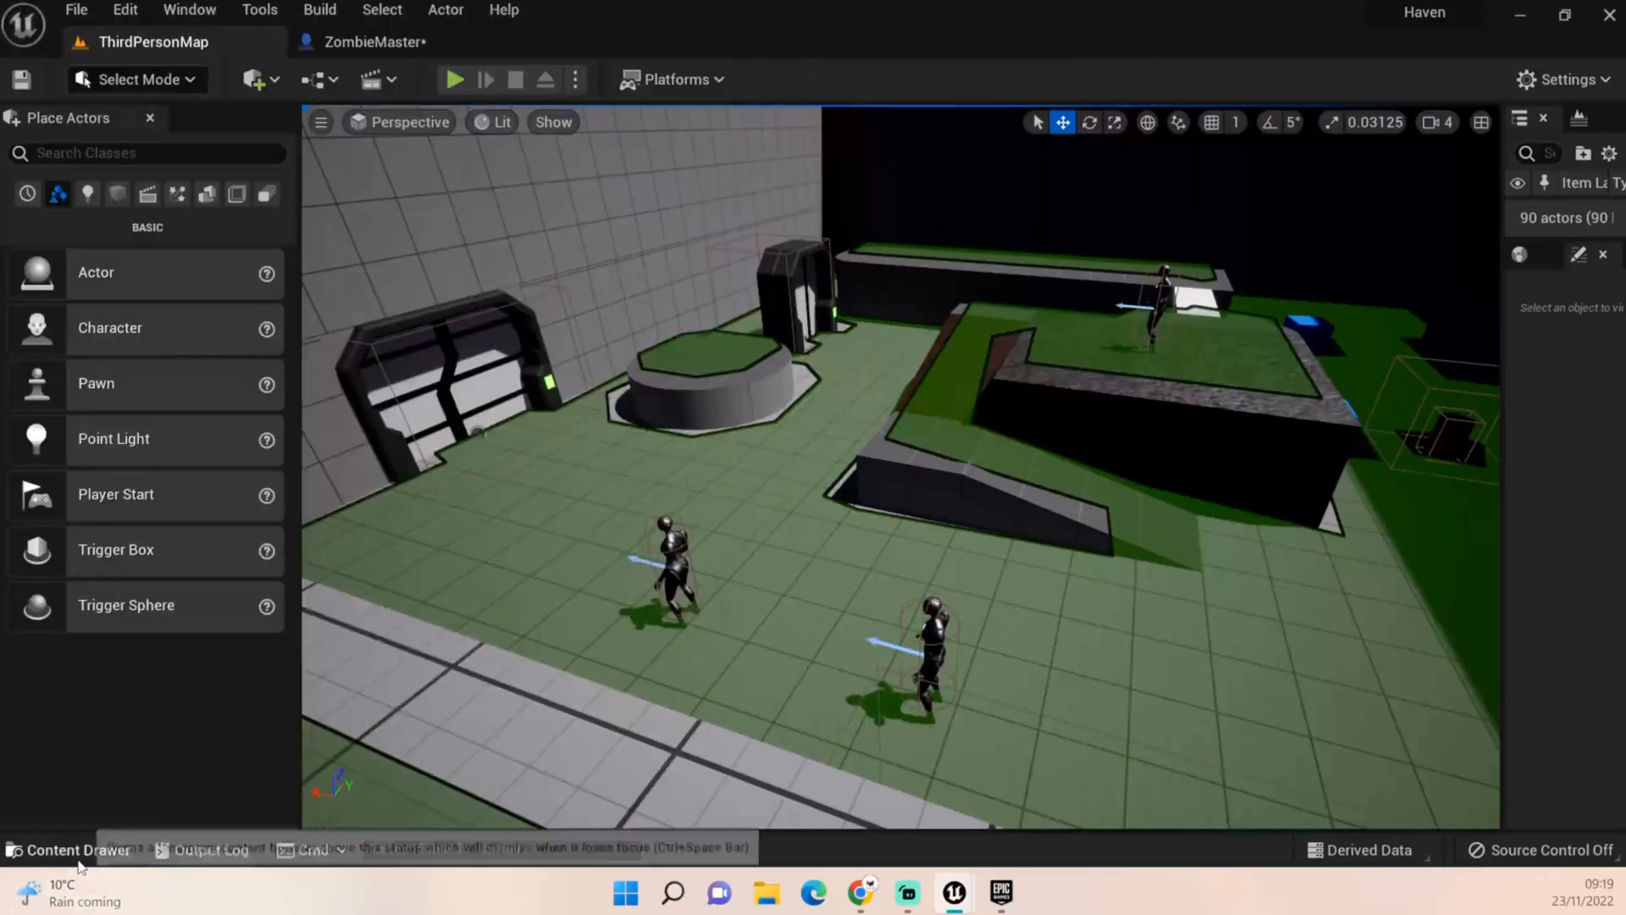
Open ZombieIdleWalk_BS1D from the Zombies assets and set its Speed axis maximum to 100
click(70, 850)
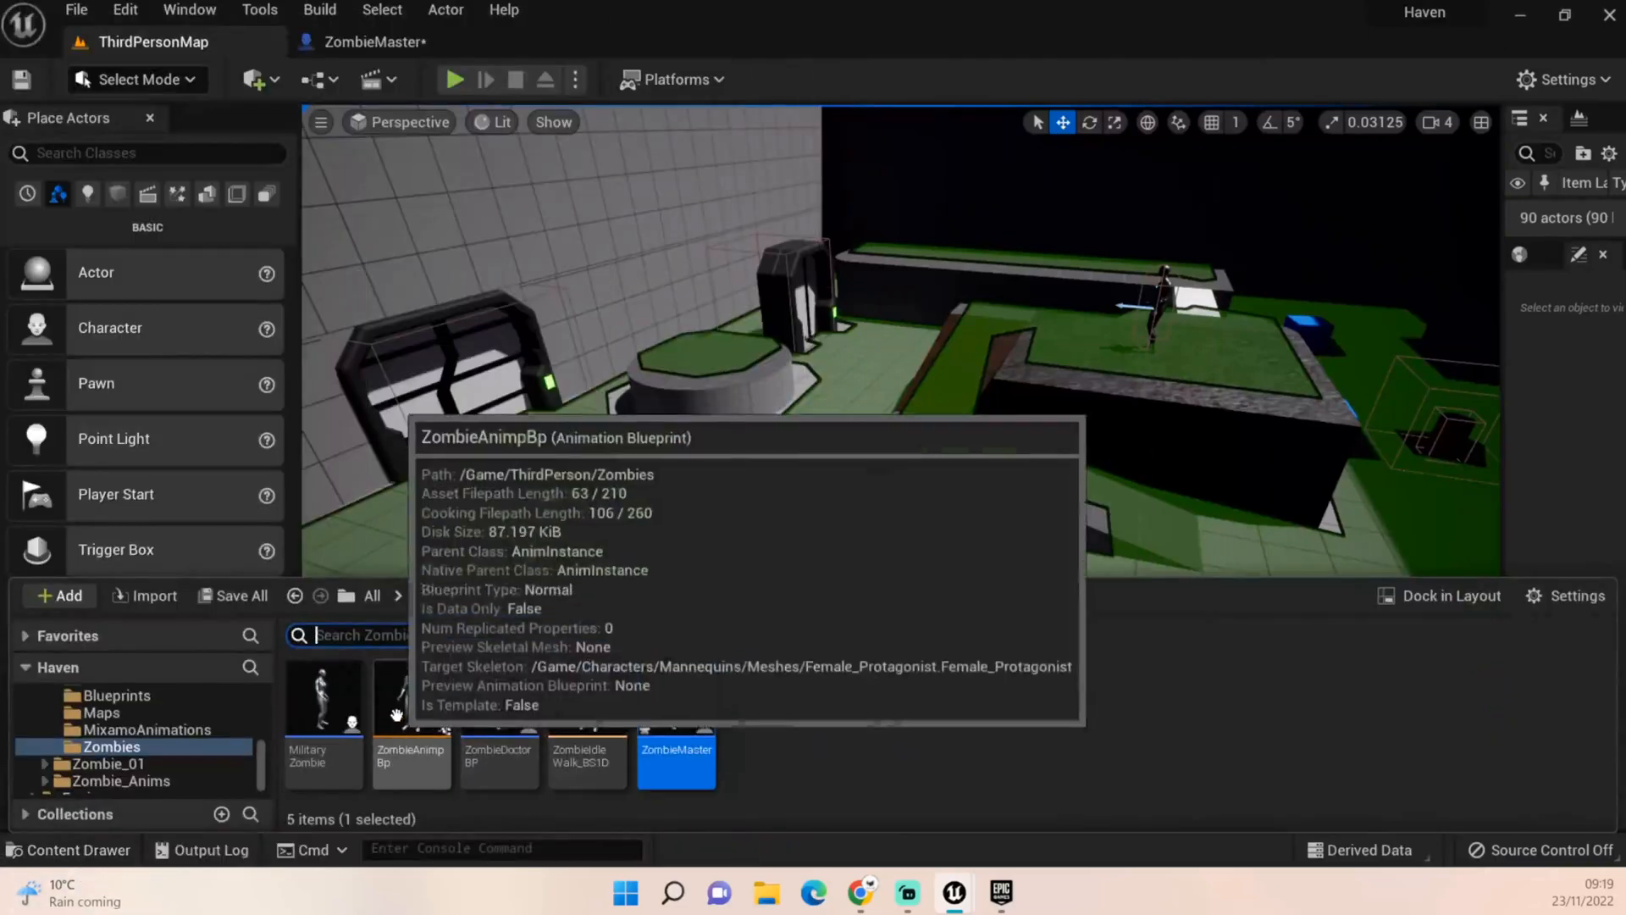
mouse_move(587, 695)
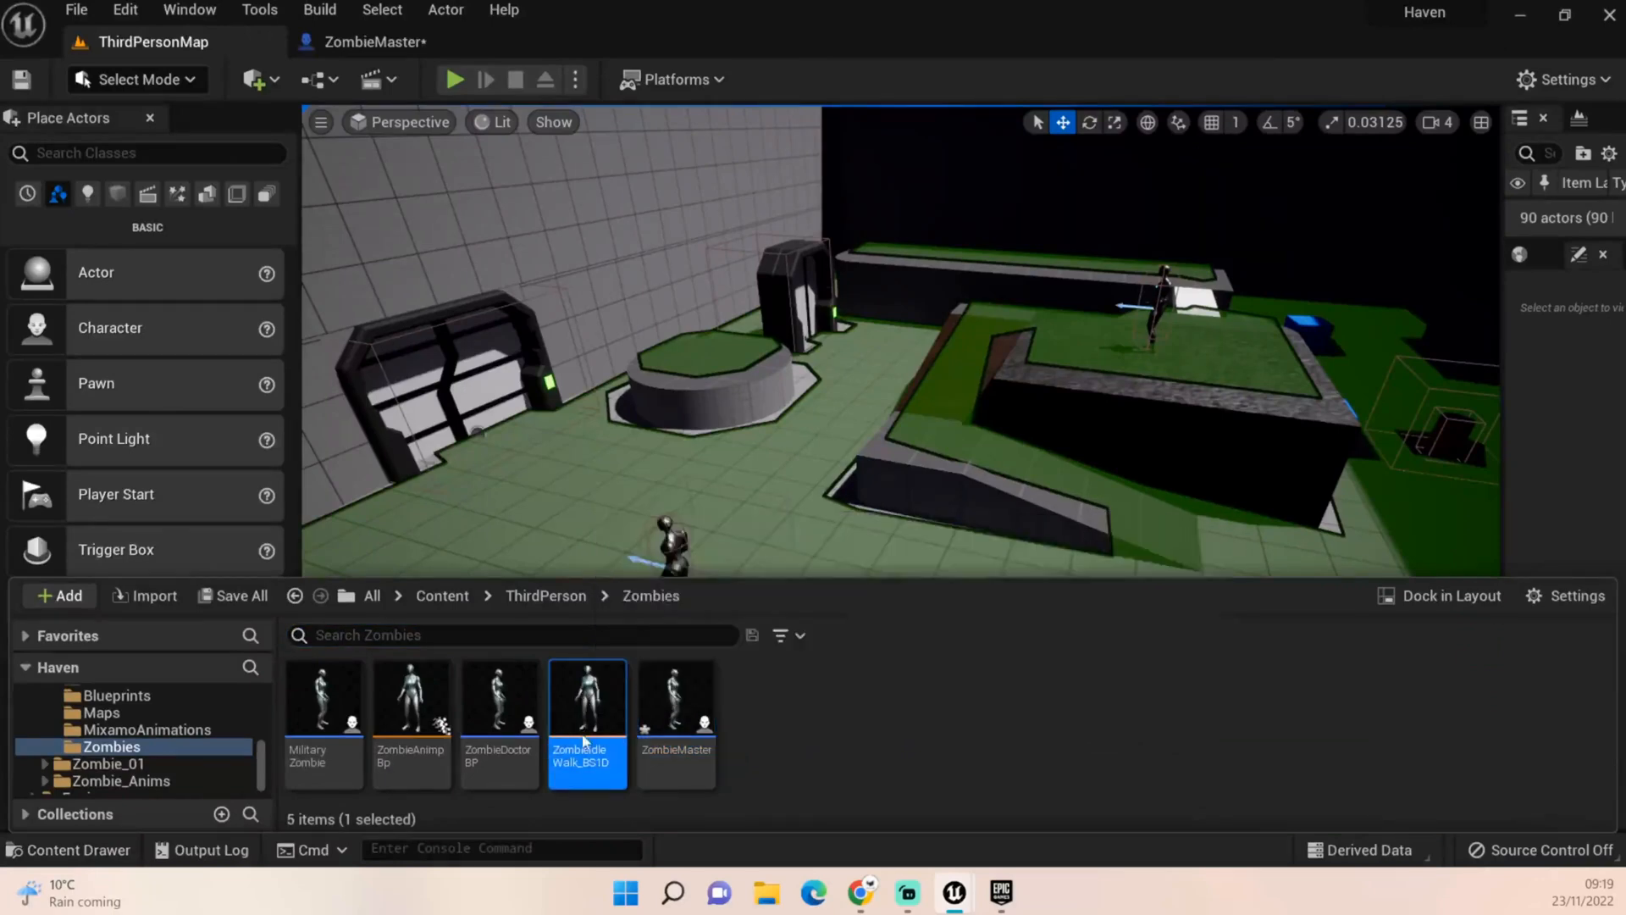
double_click(587, 698)
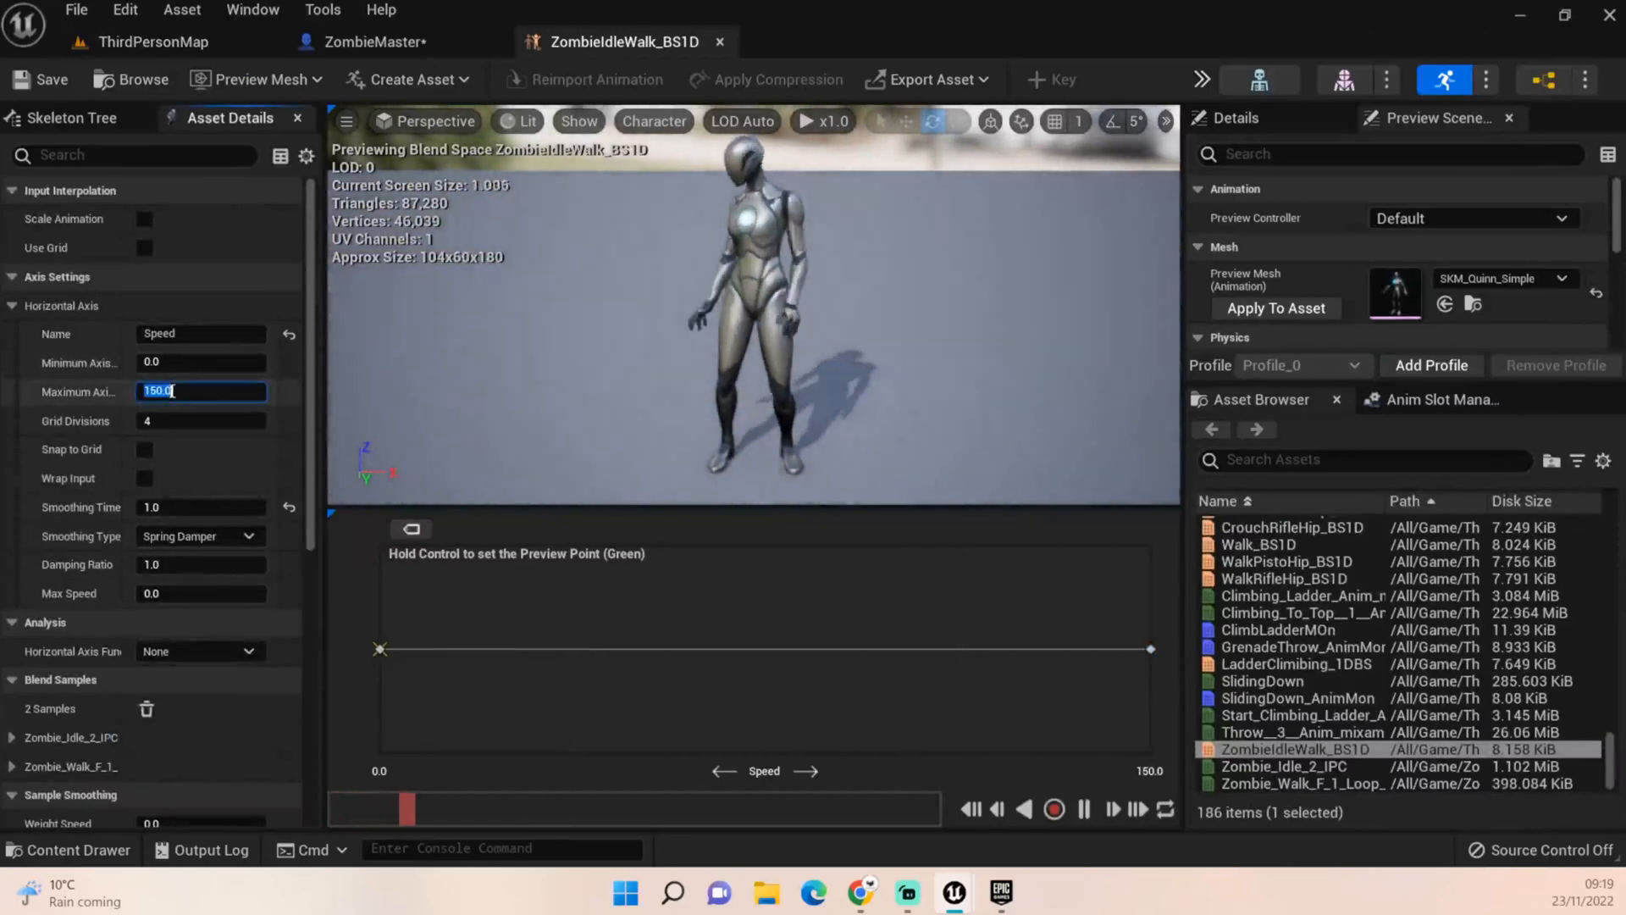
text(100)
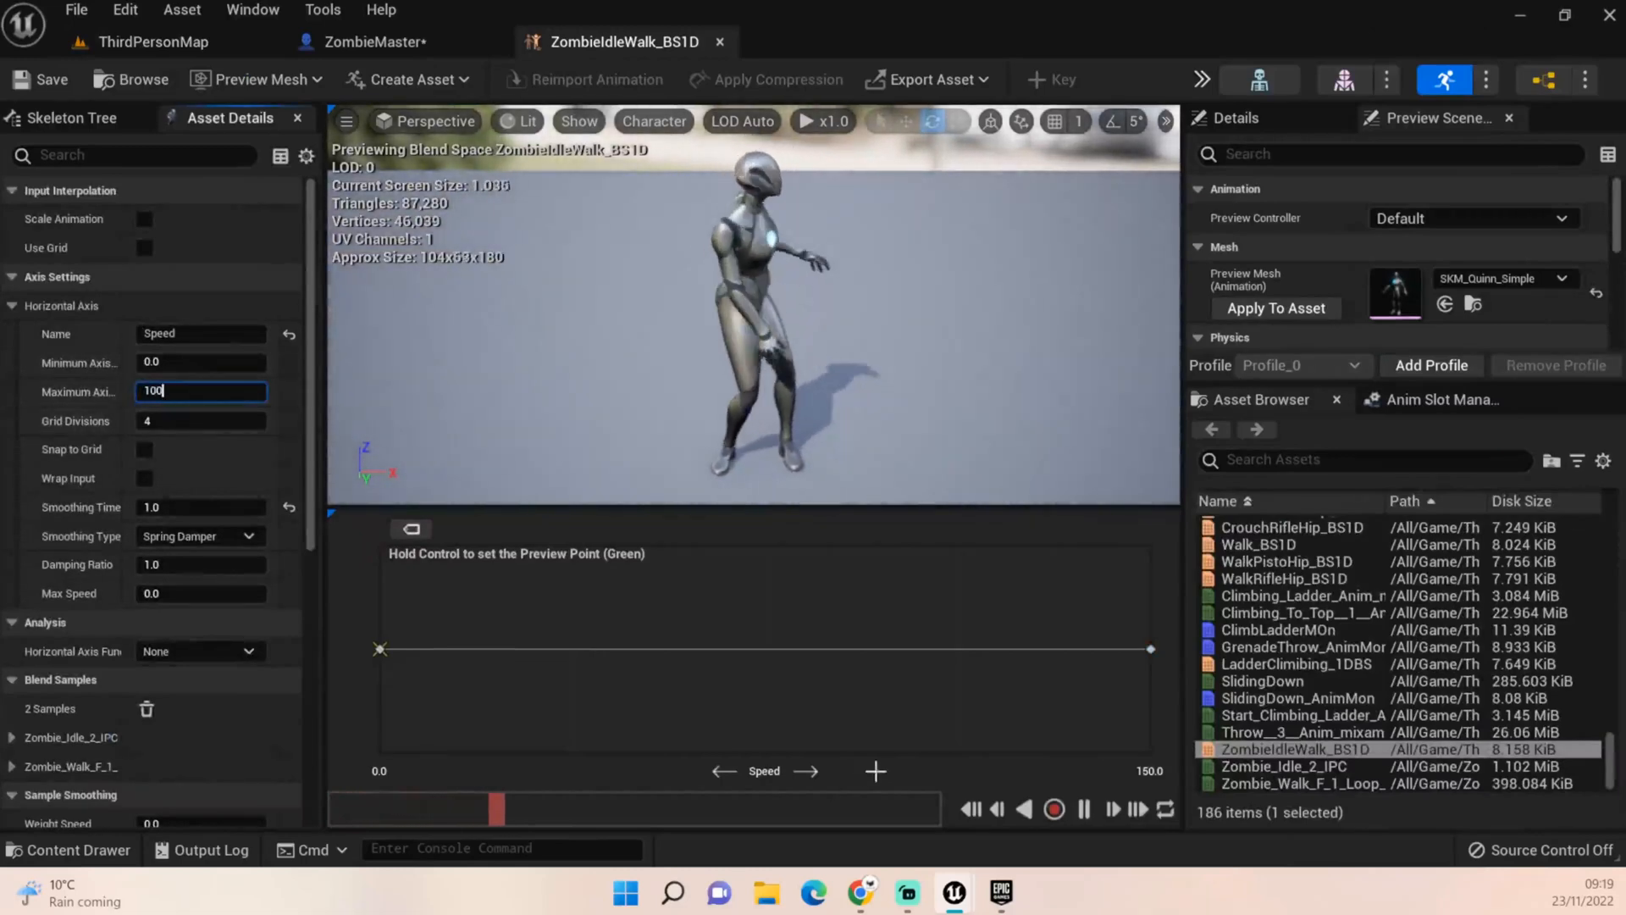
key(Return)
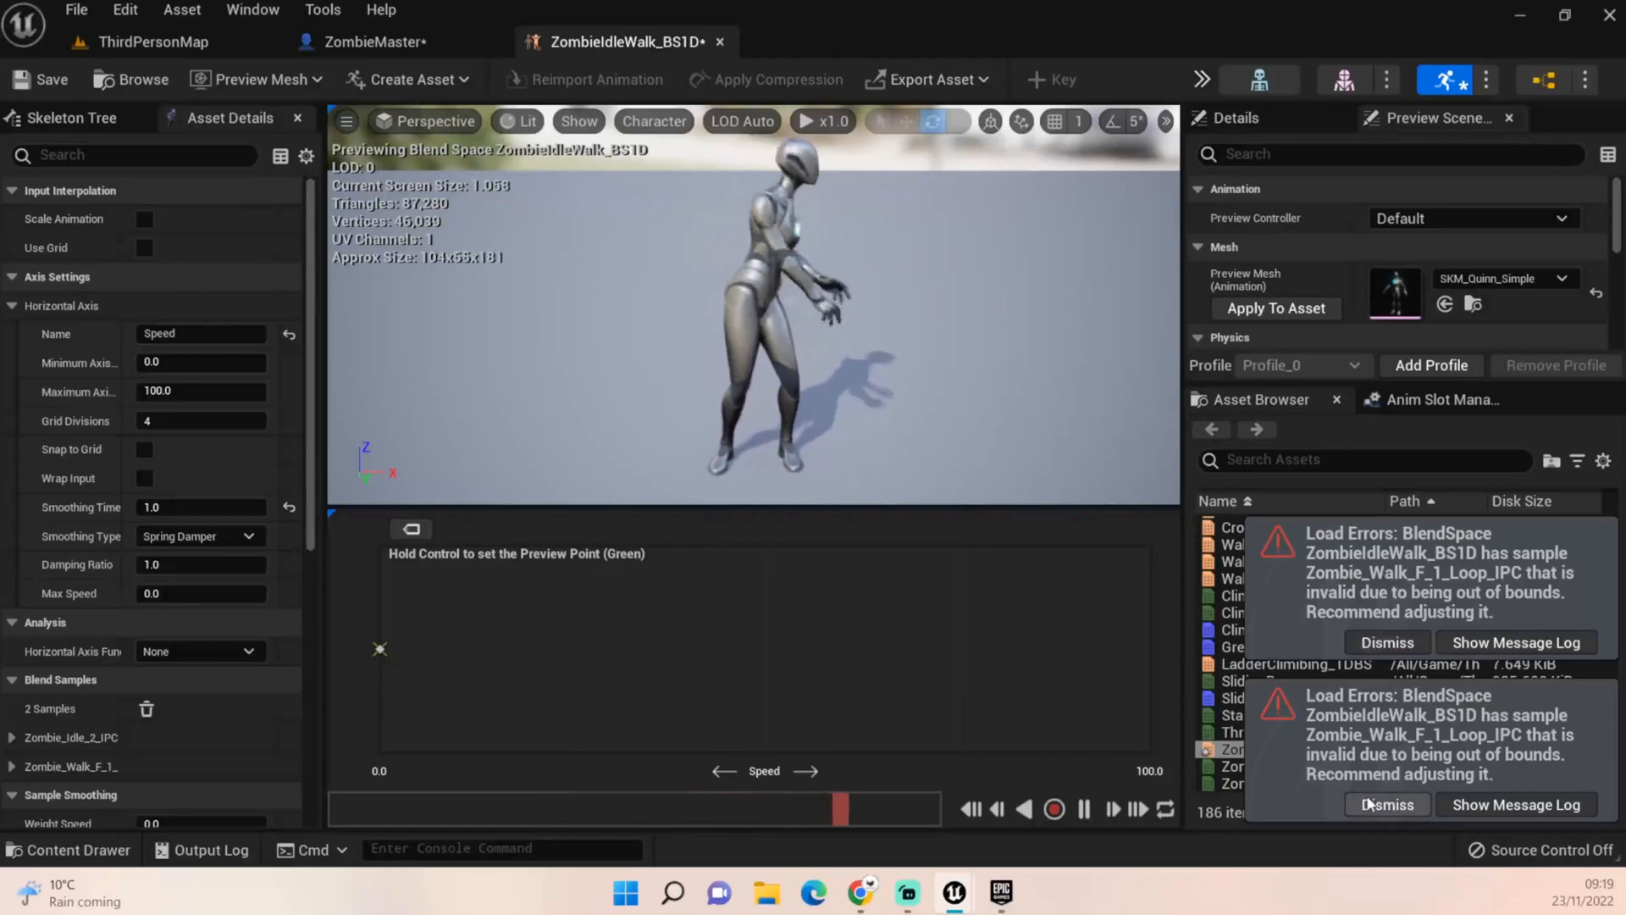
mouse_move(1229, 777)
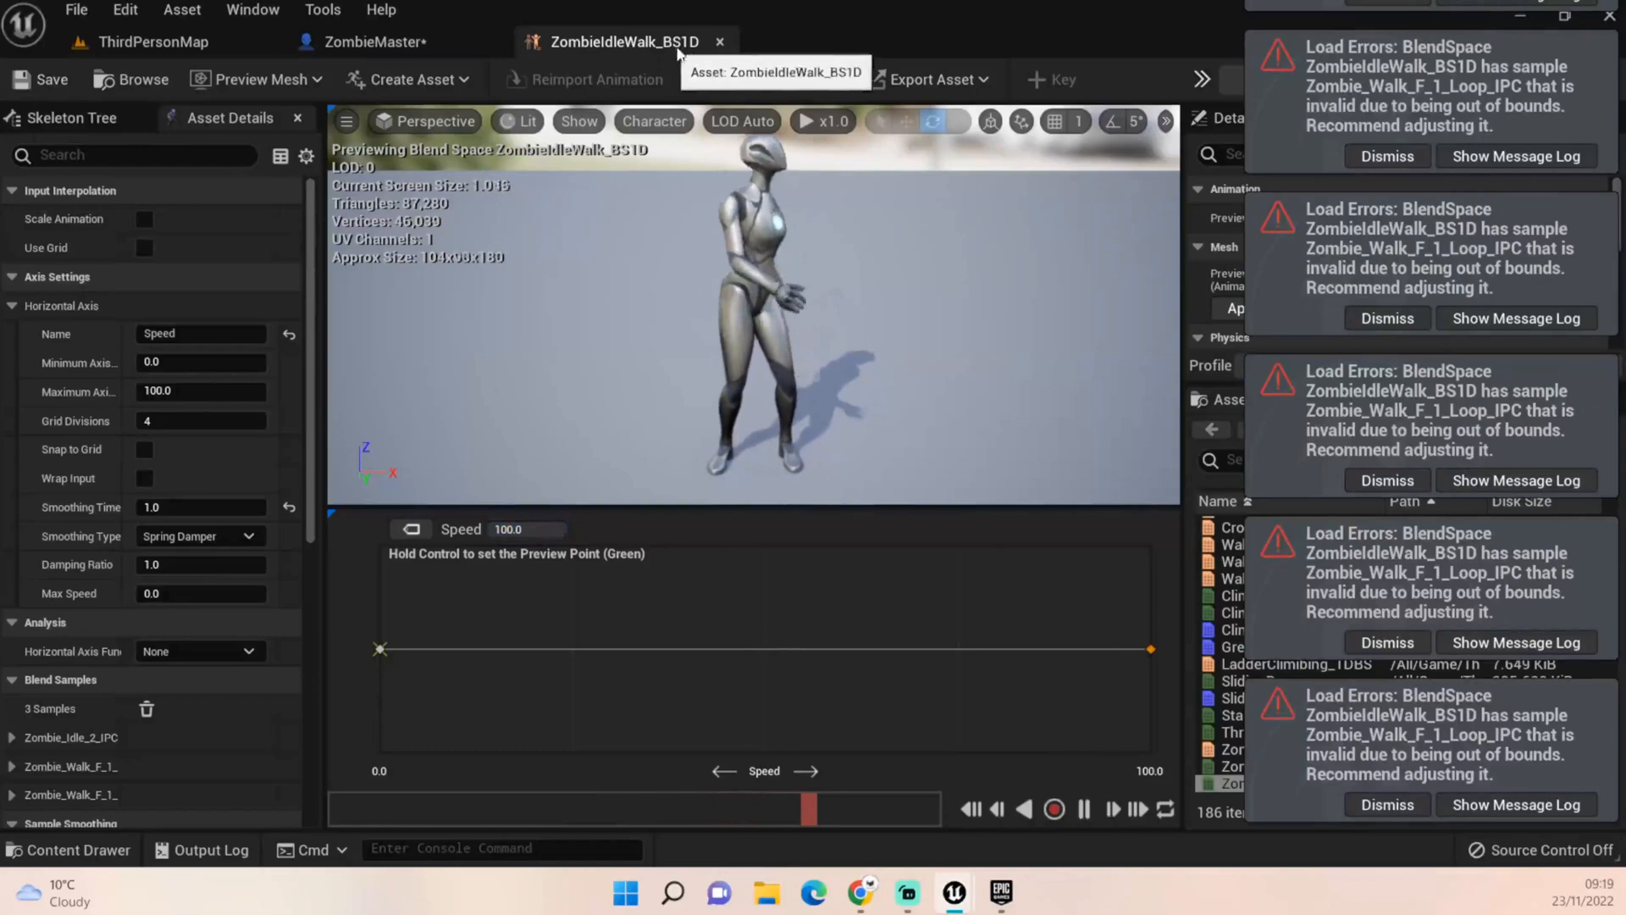
Back in ThirdPersonMap, dismiss the load error warnings, then run and stop a play-test
click(374, 41)
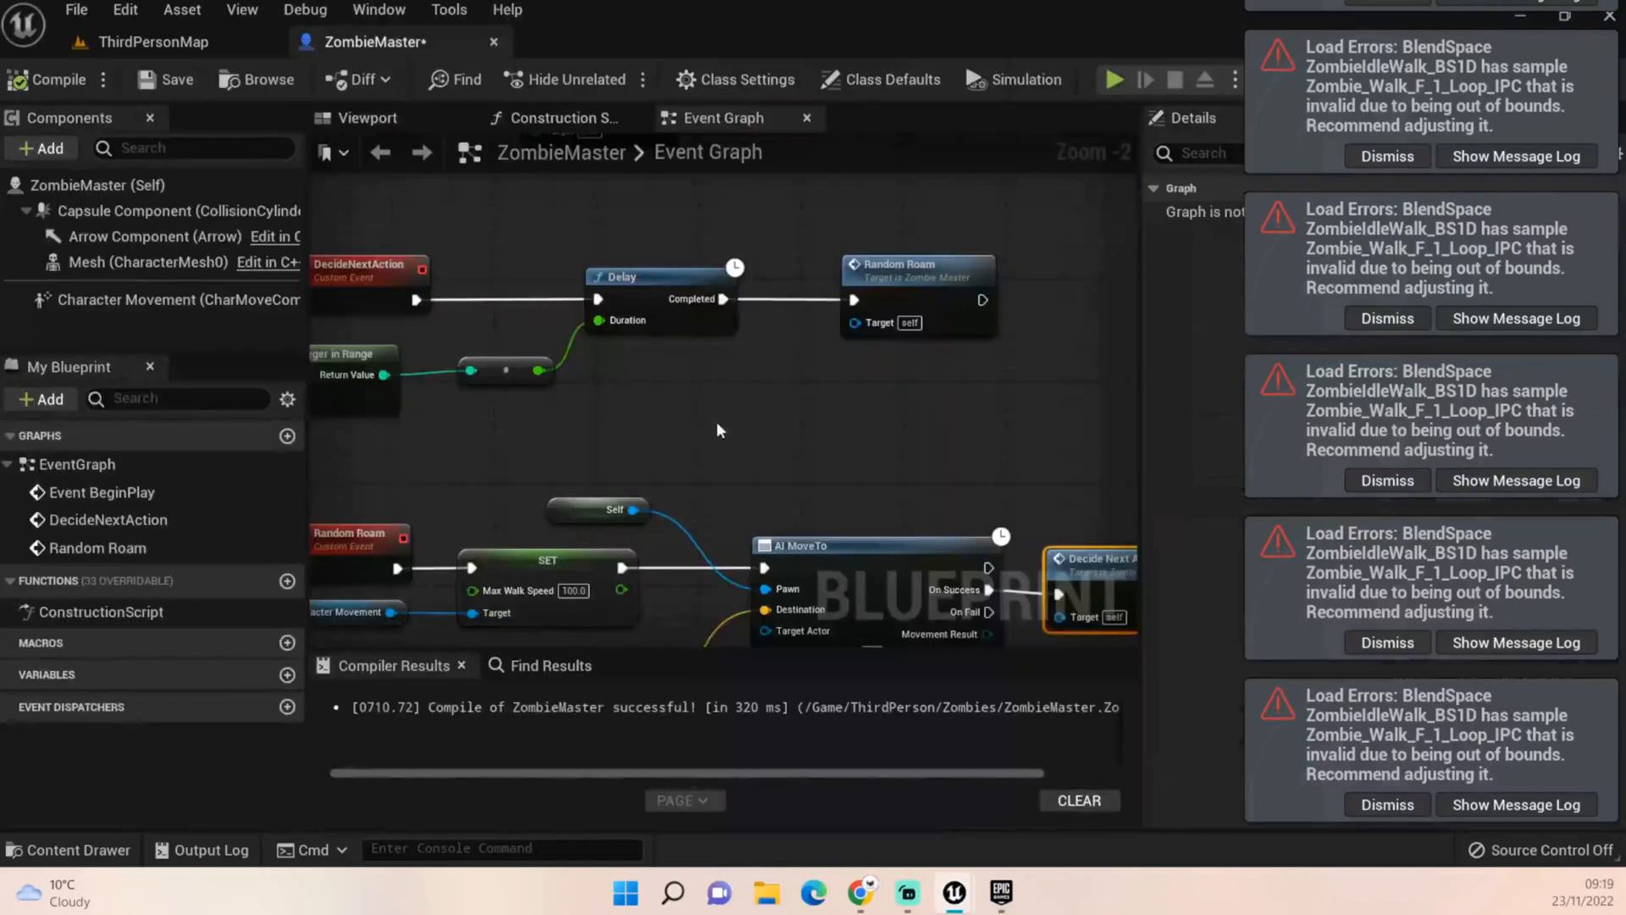
click(153, 42)
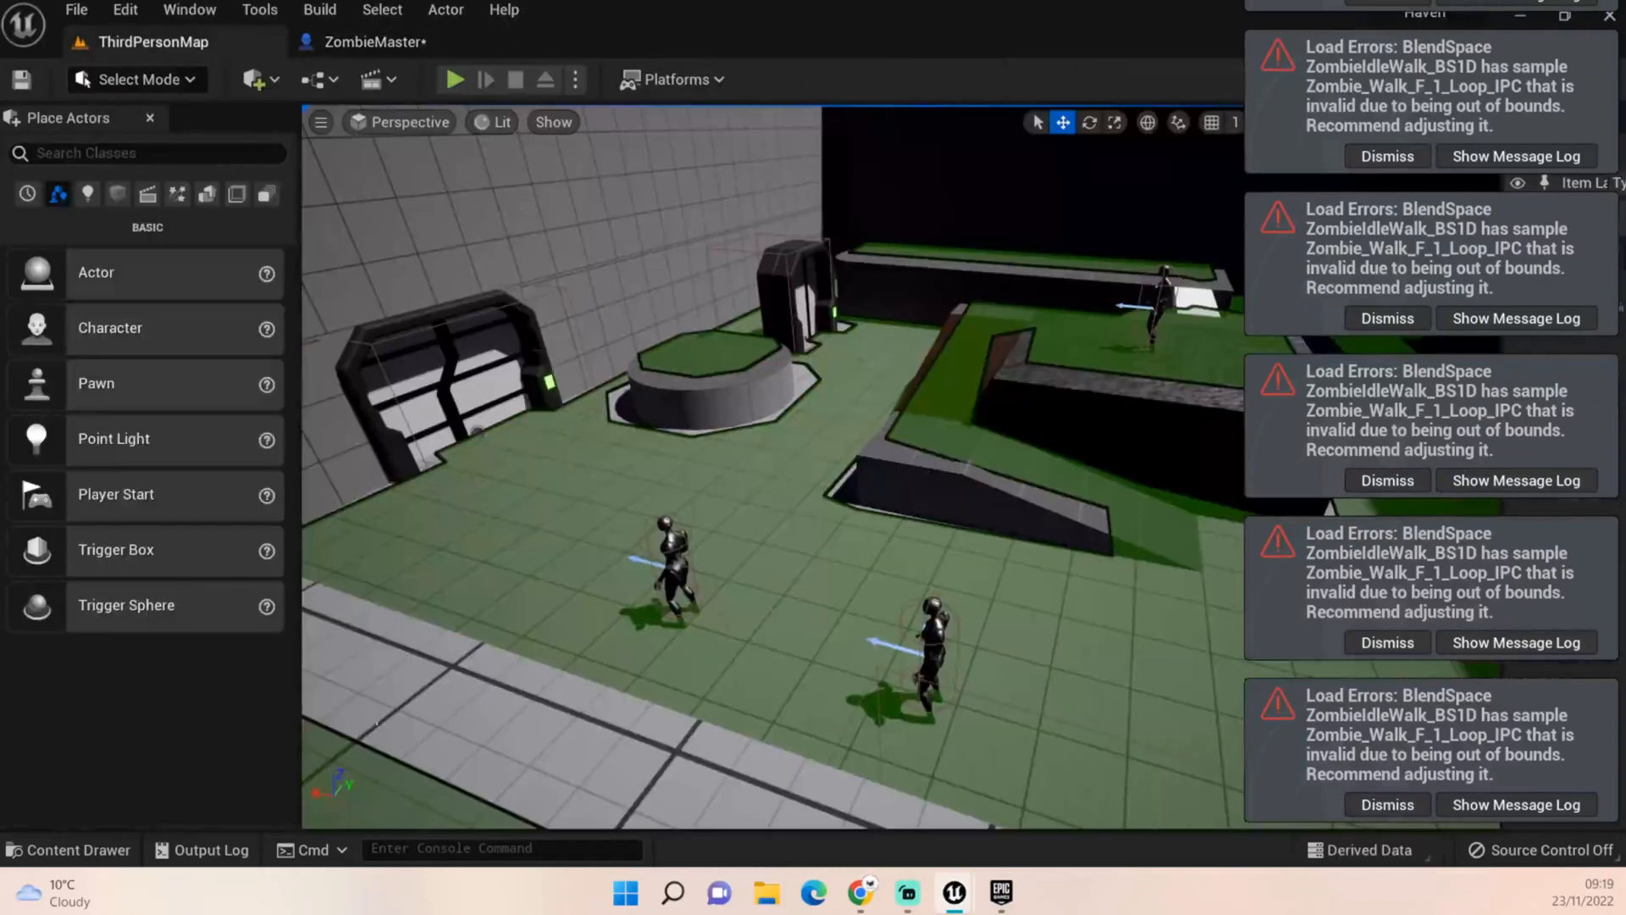
click(1386, 156)
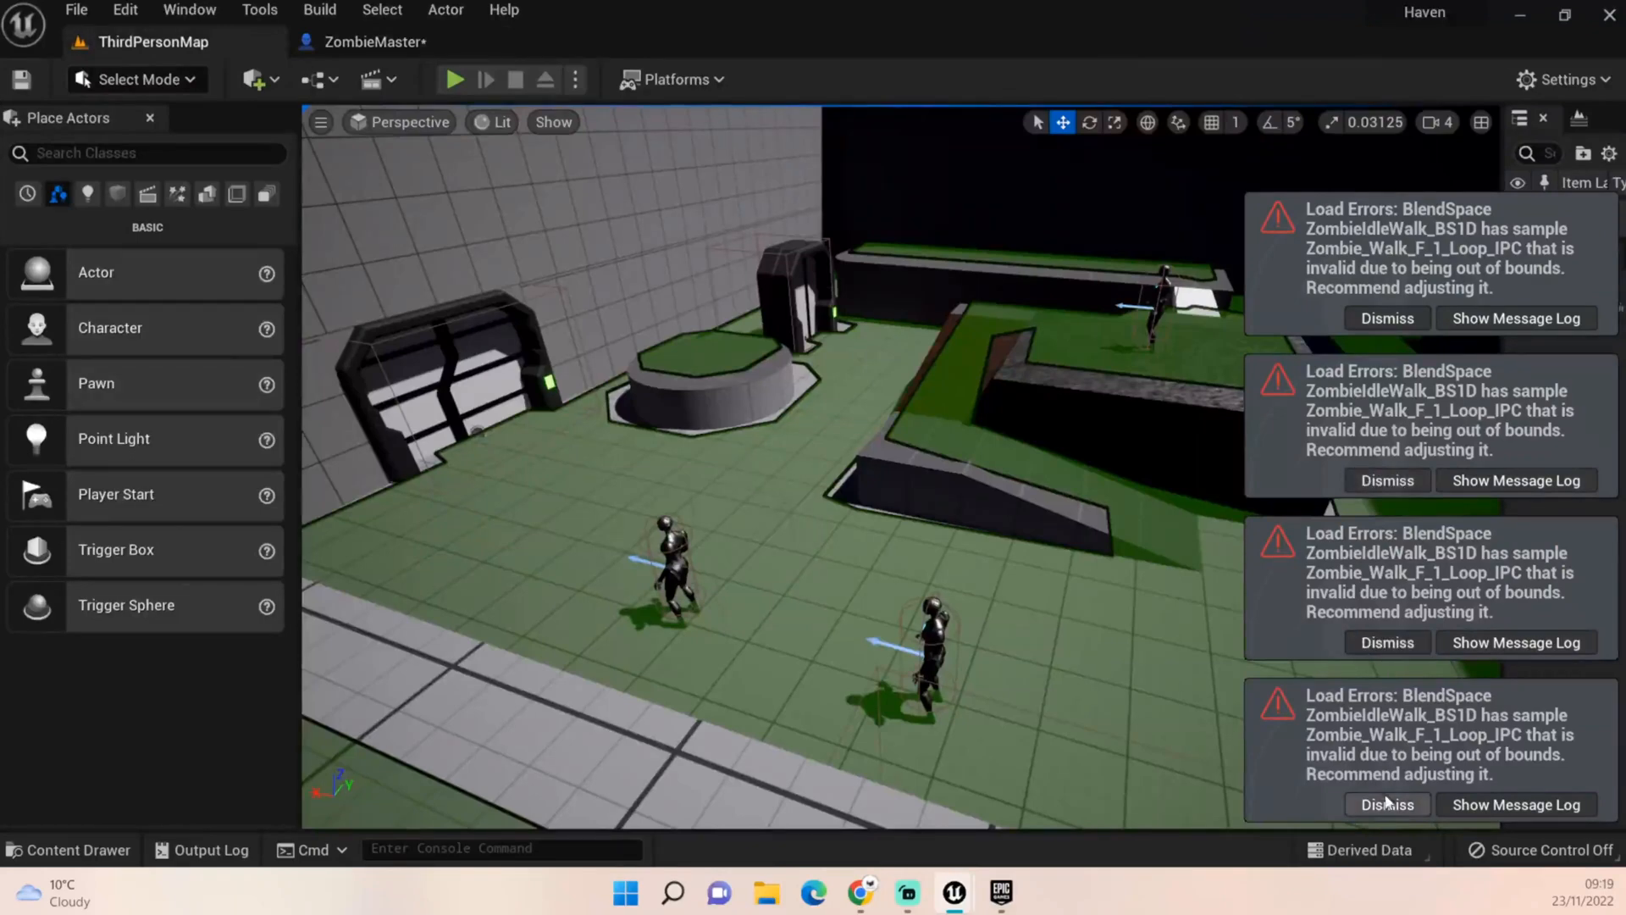
click(1386, 804)
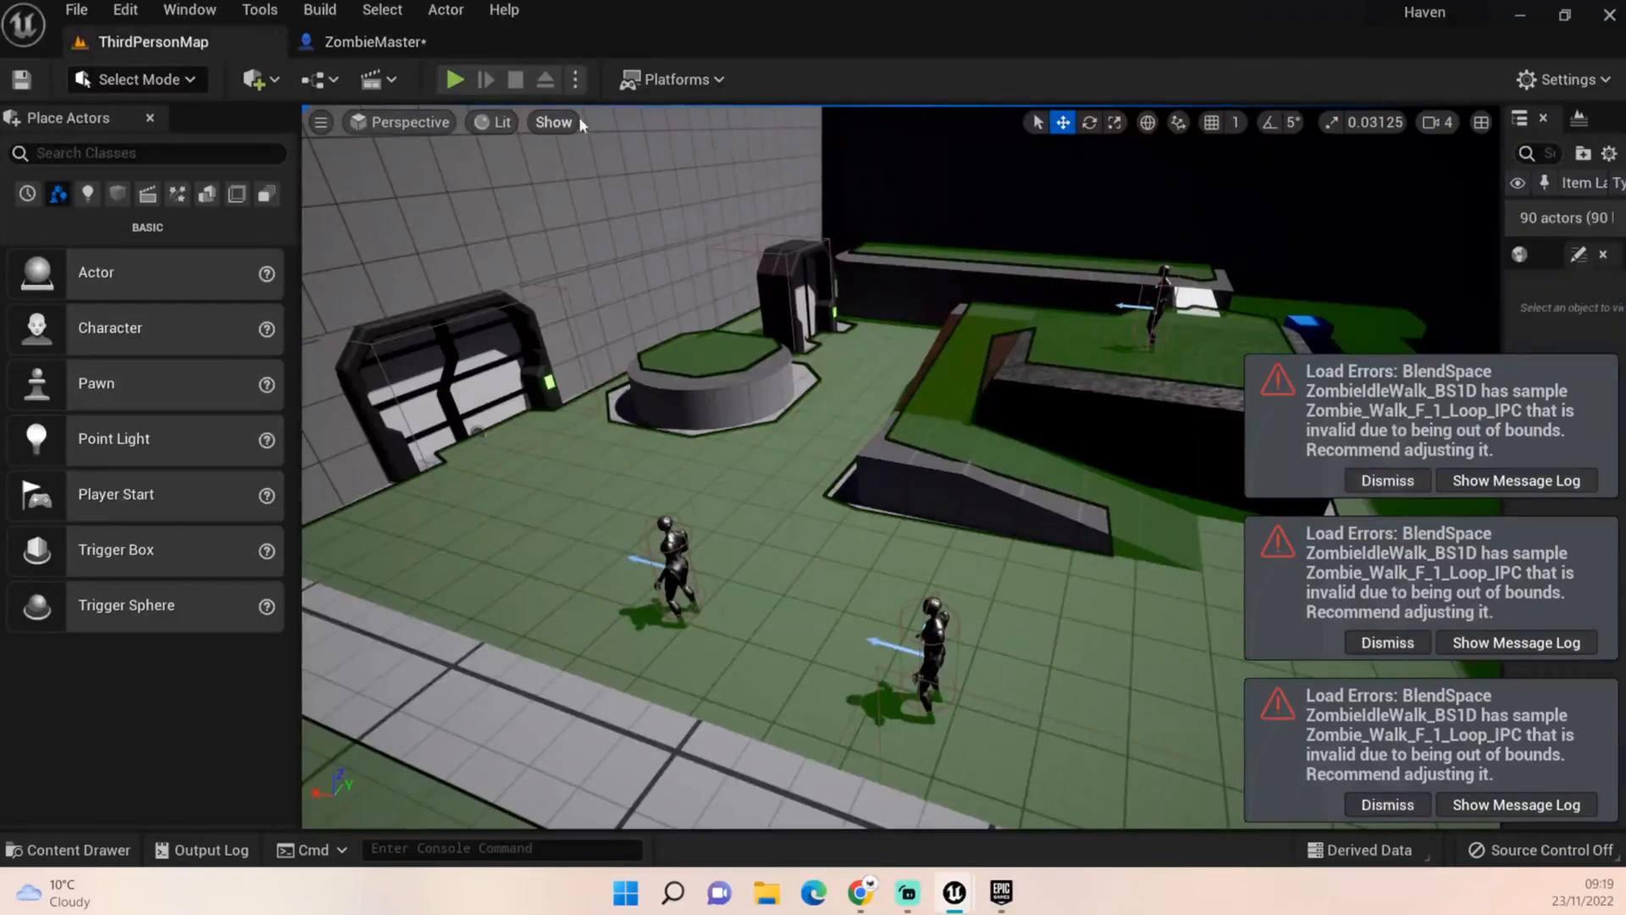
mouse_move(453, 79)
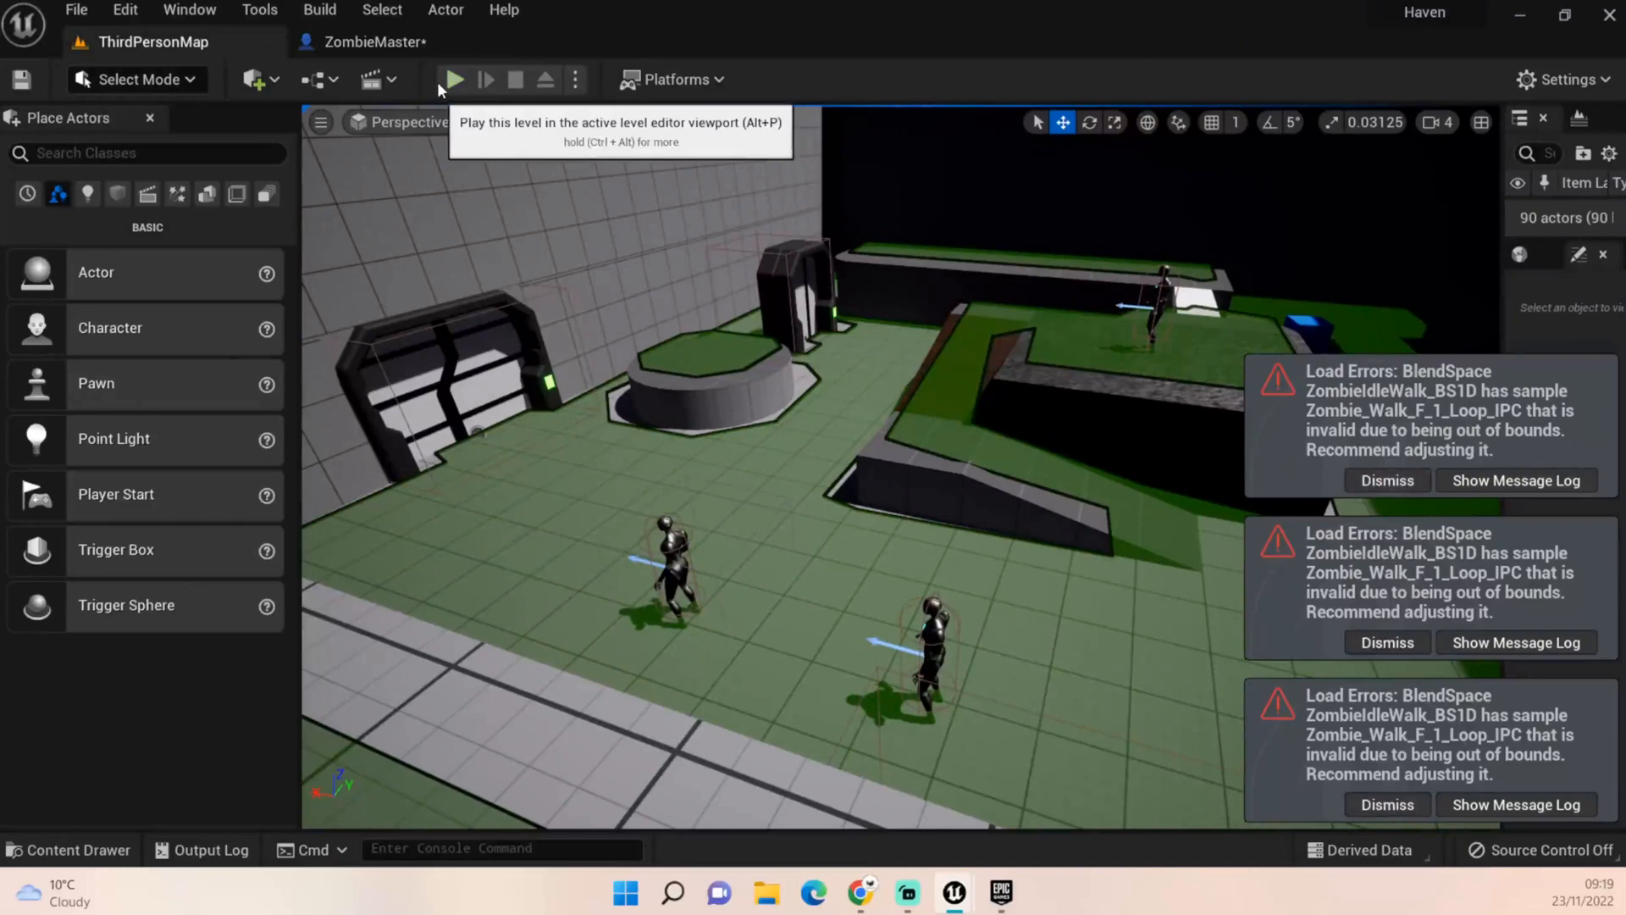
click(454, 79)
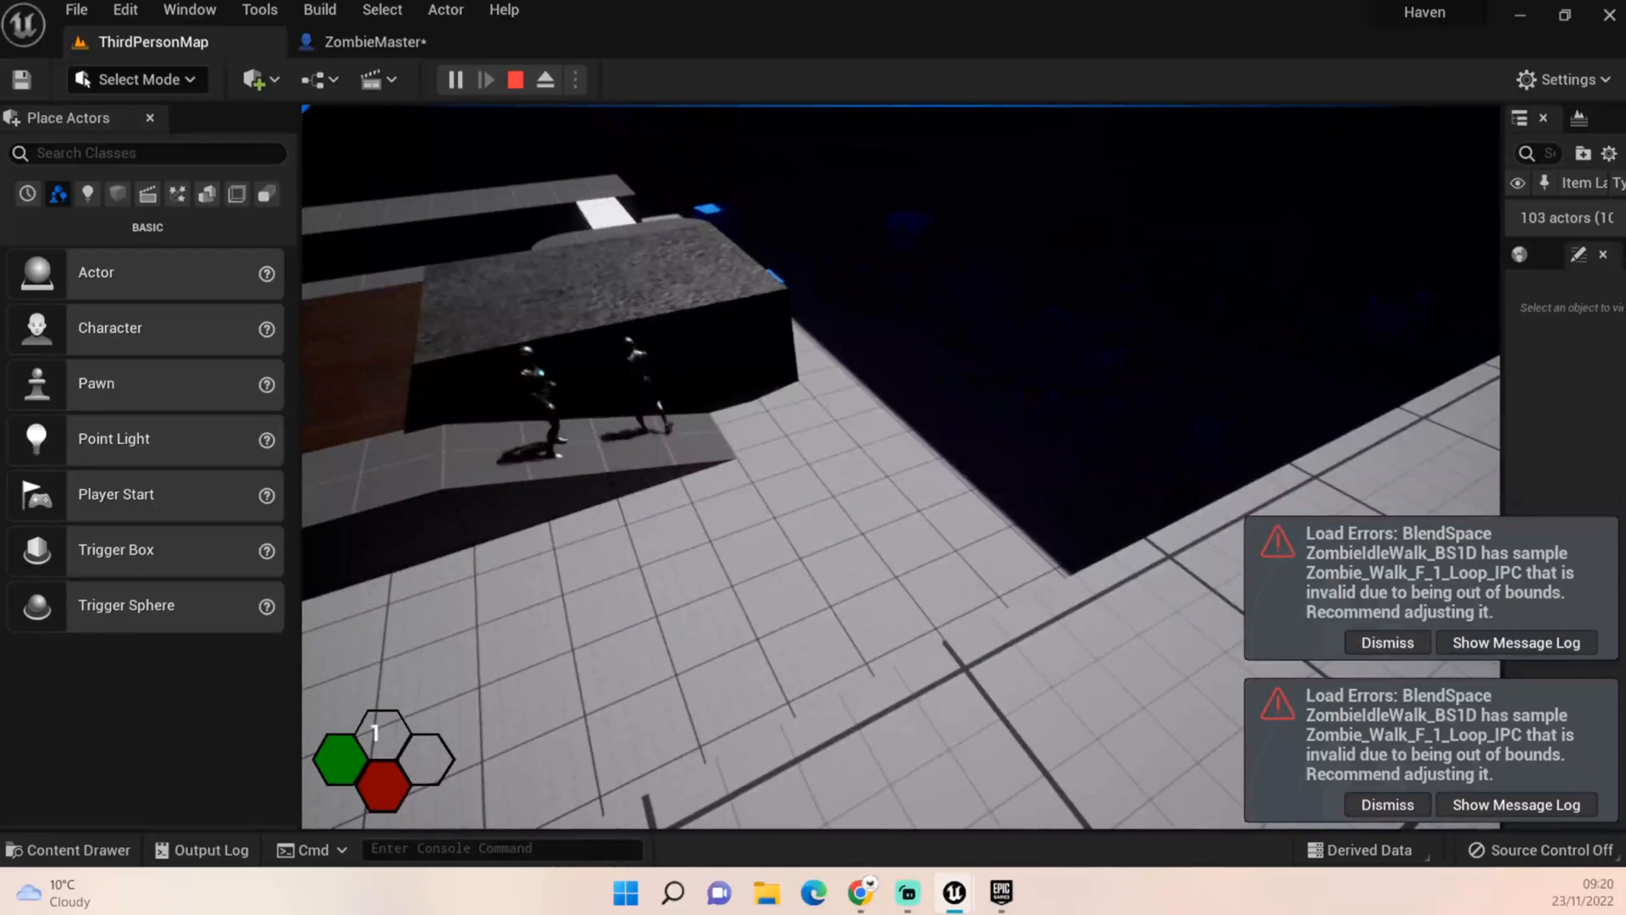
click(516, 79)
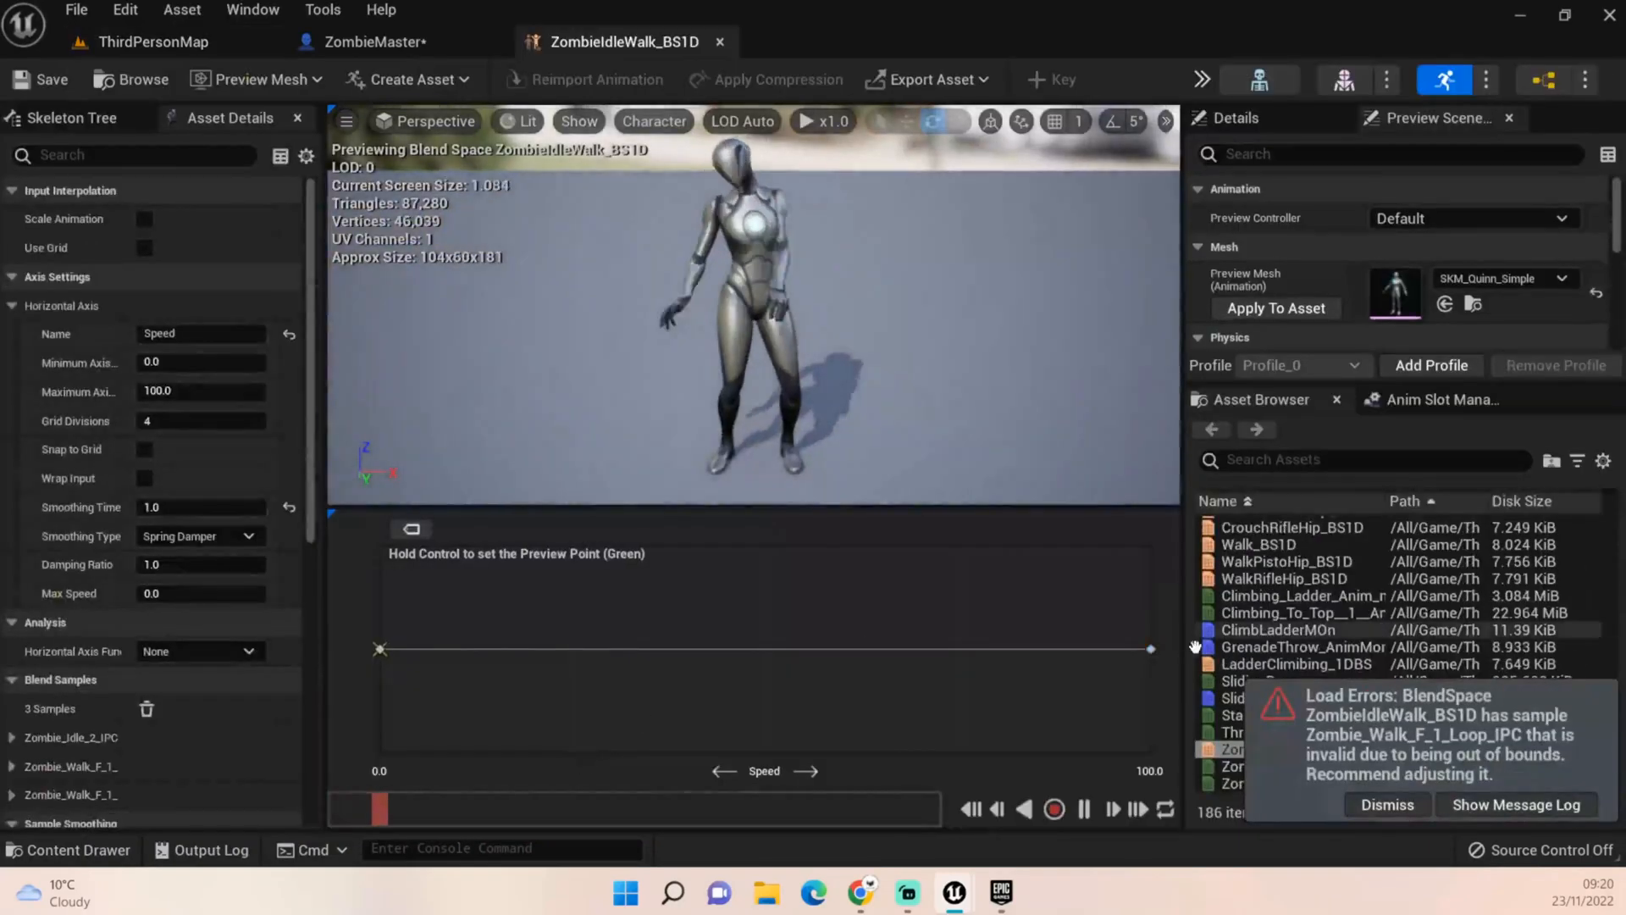
Edit ZombieIdleWalk_BS1D's axis and sample settings, entering 150.0, then return to ZombieMaster
click(1290, 747)
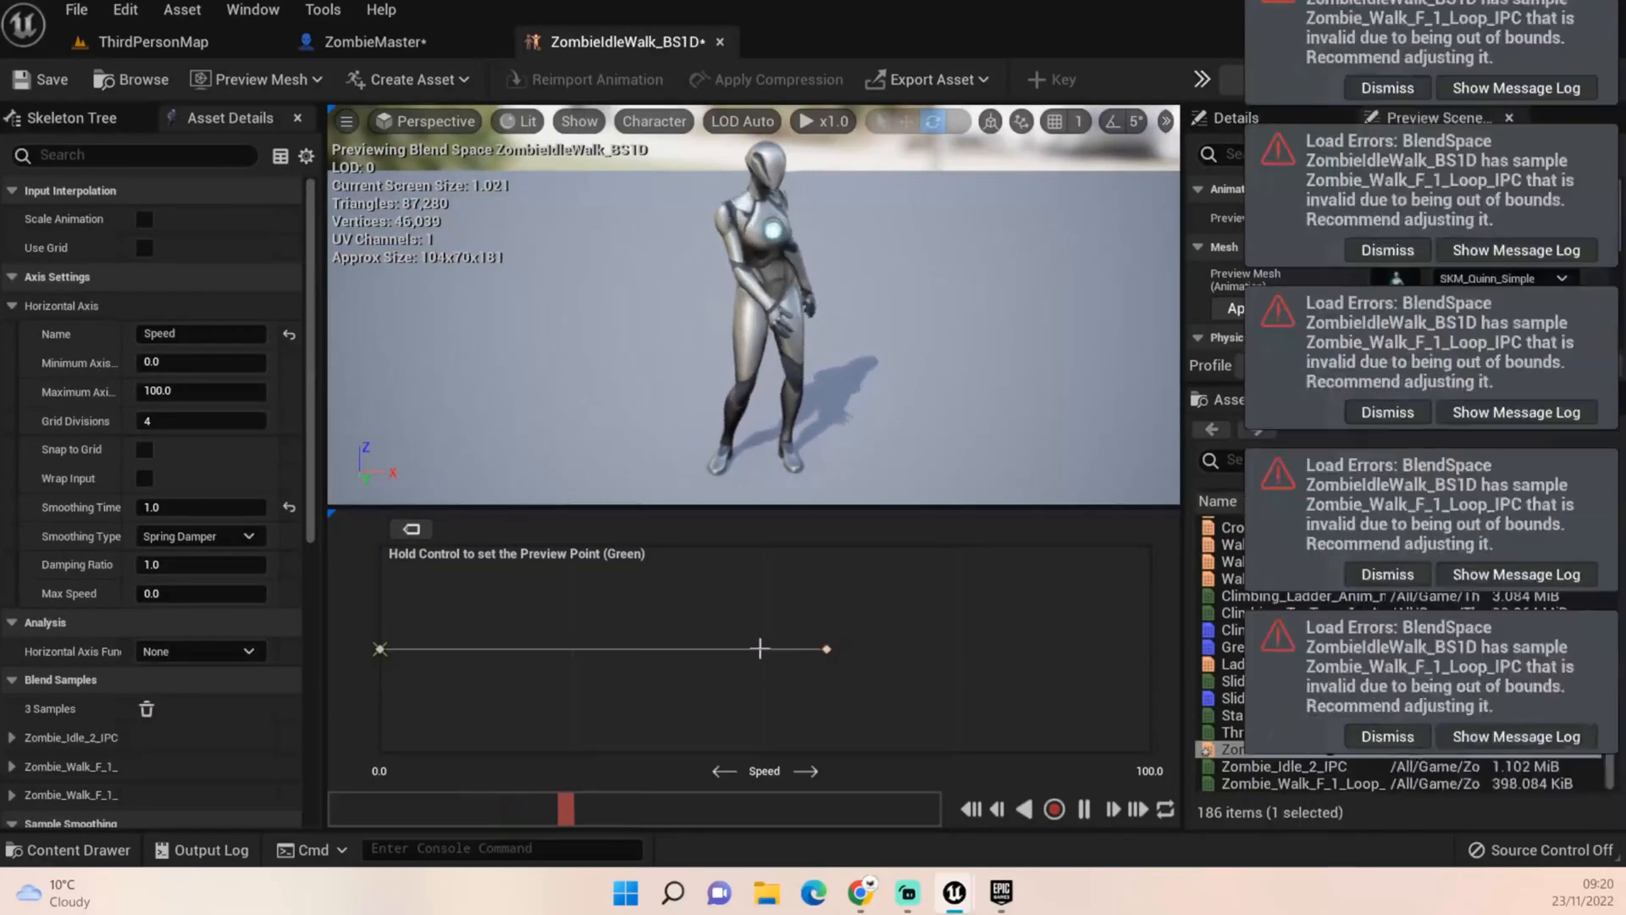
mouse_move(661, 648)
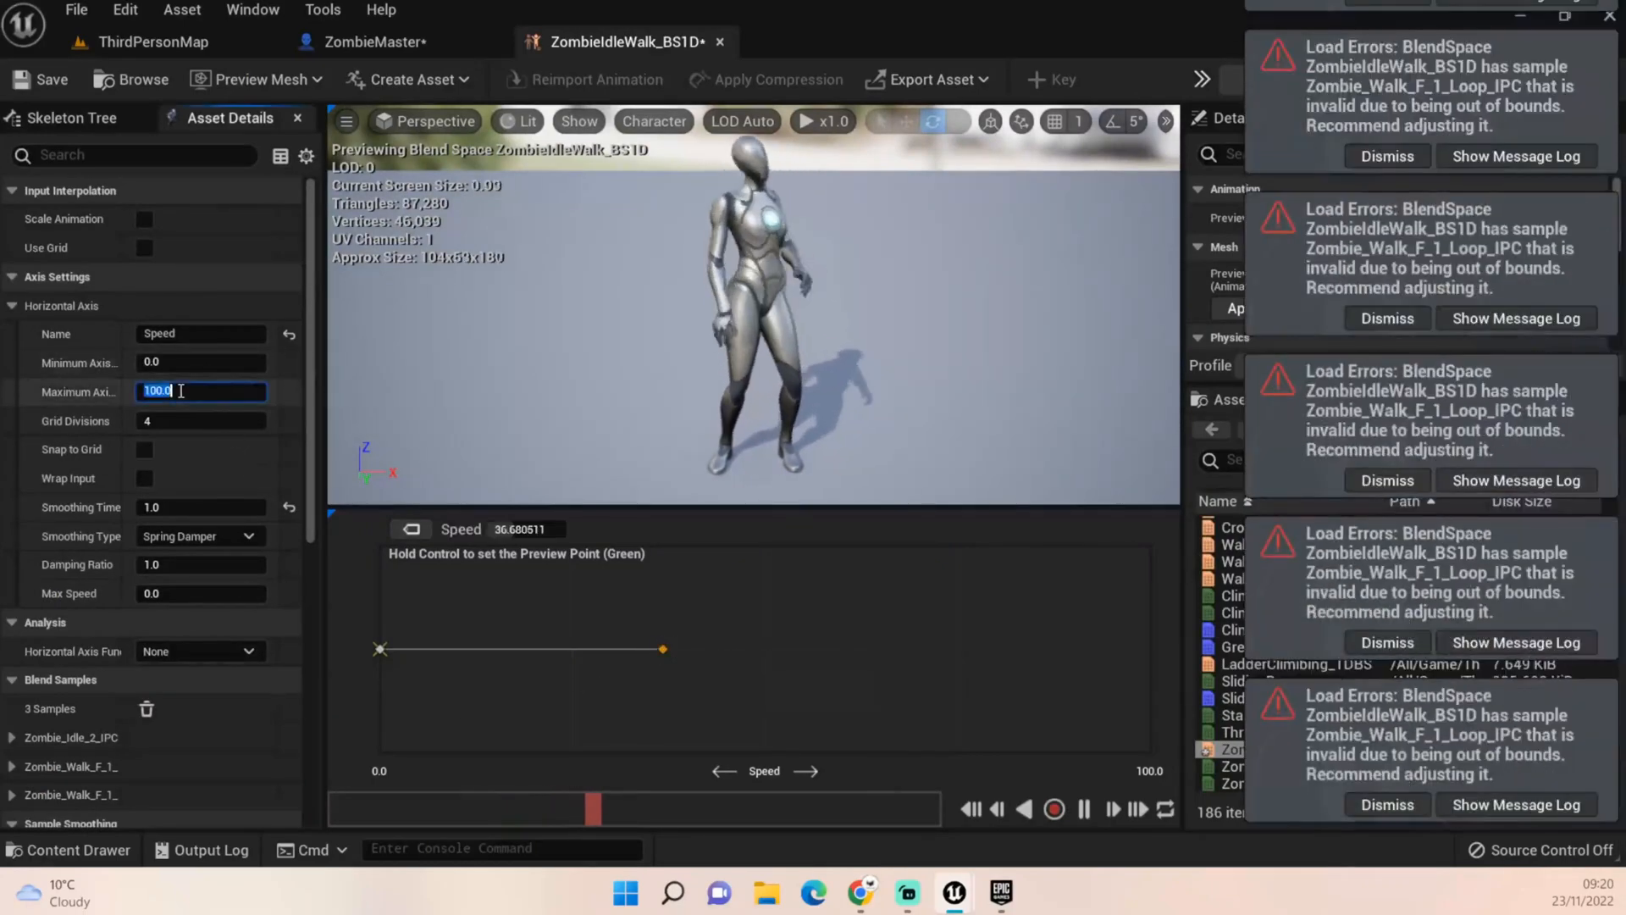
text(150.0)
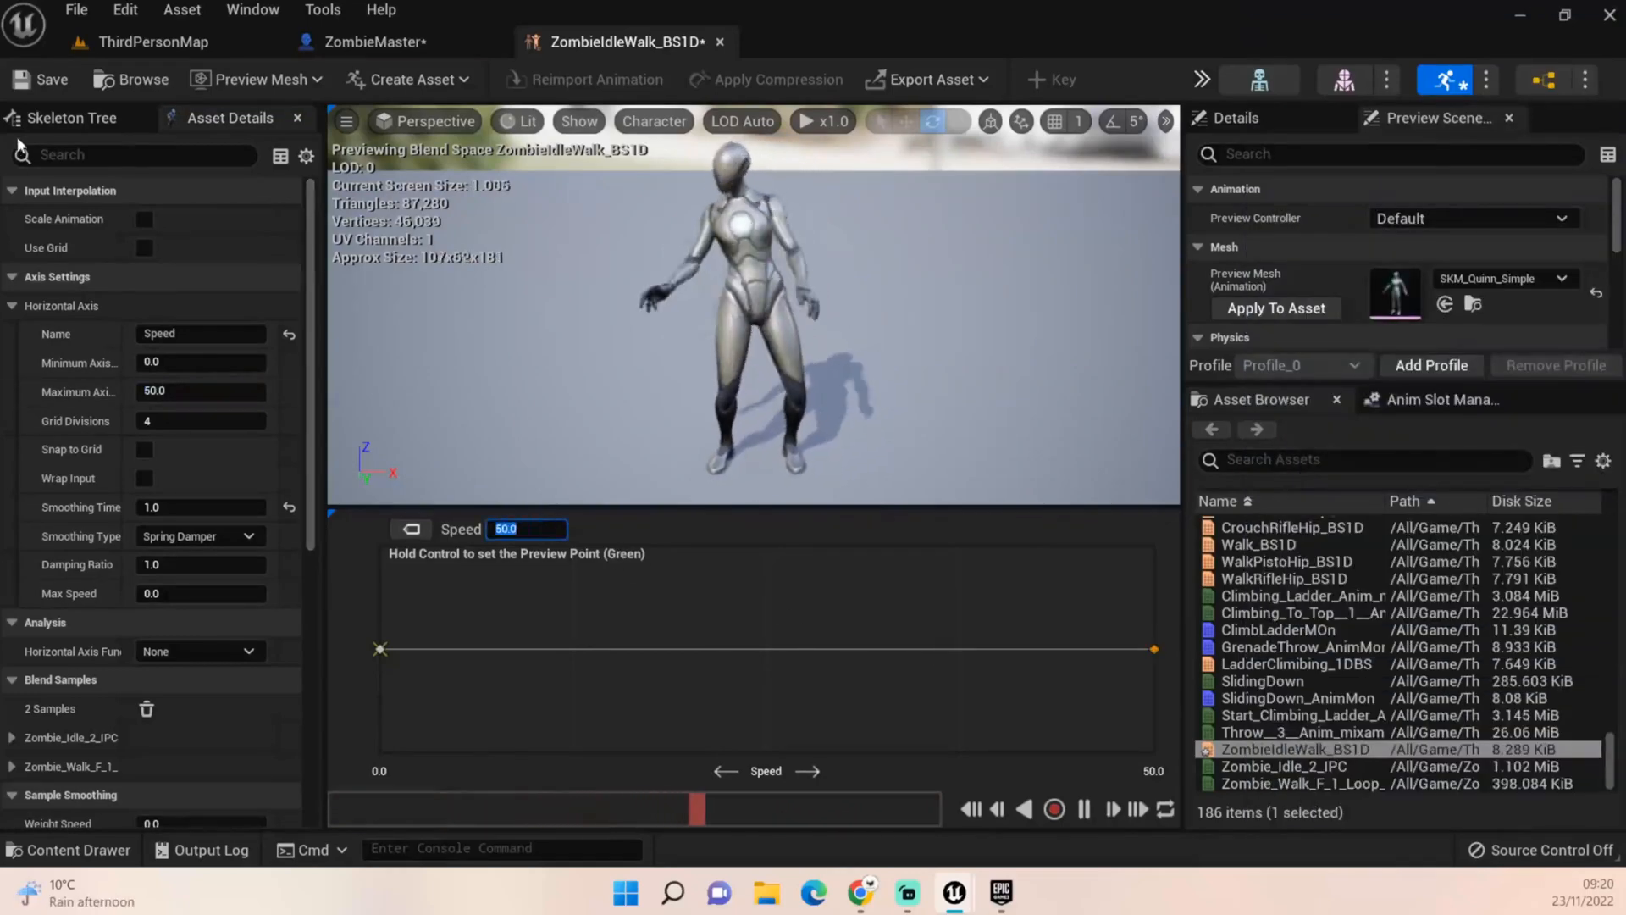
click(368, 42)
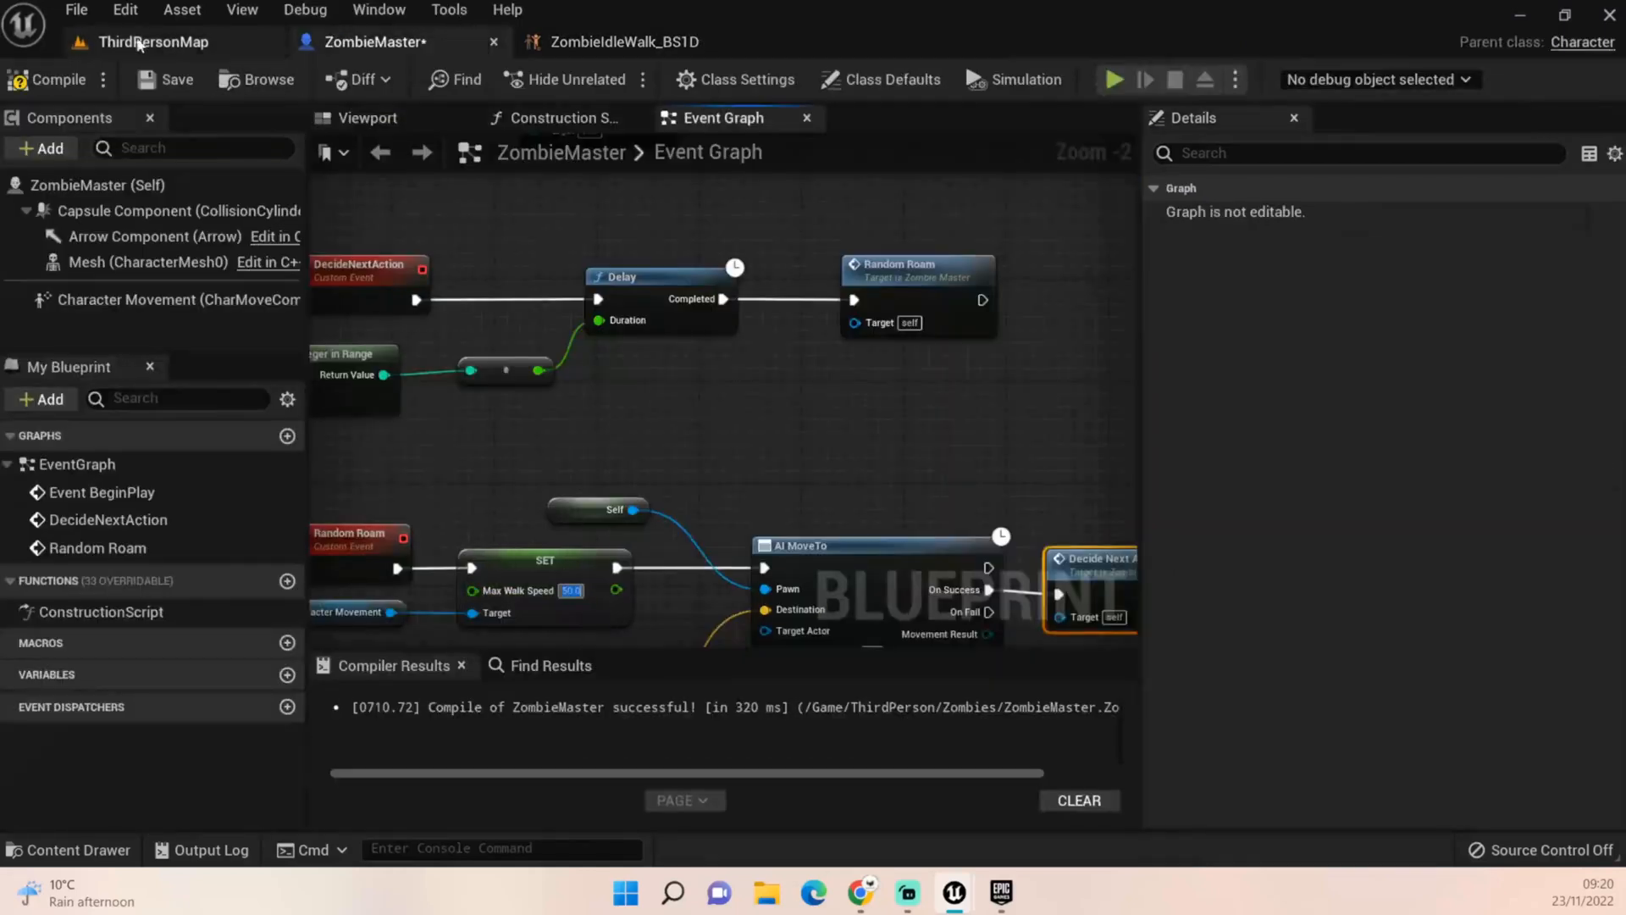
Play-test ThirdPersonMap to watch the zombies walk at reduced speed, then stop
click(152, 41)
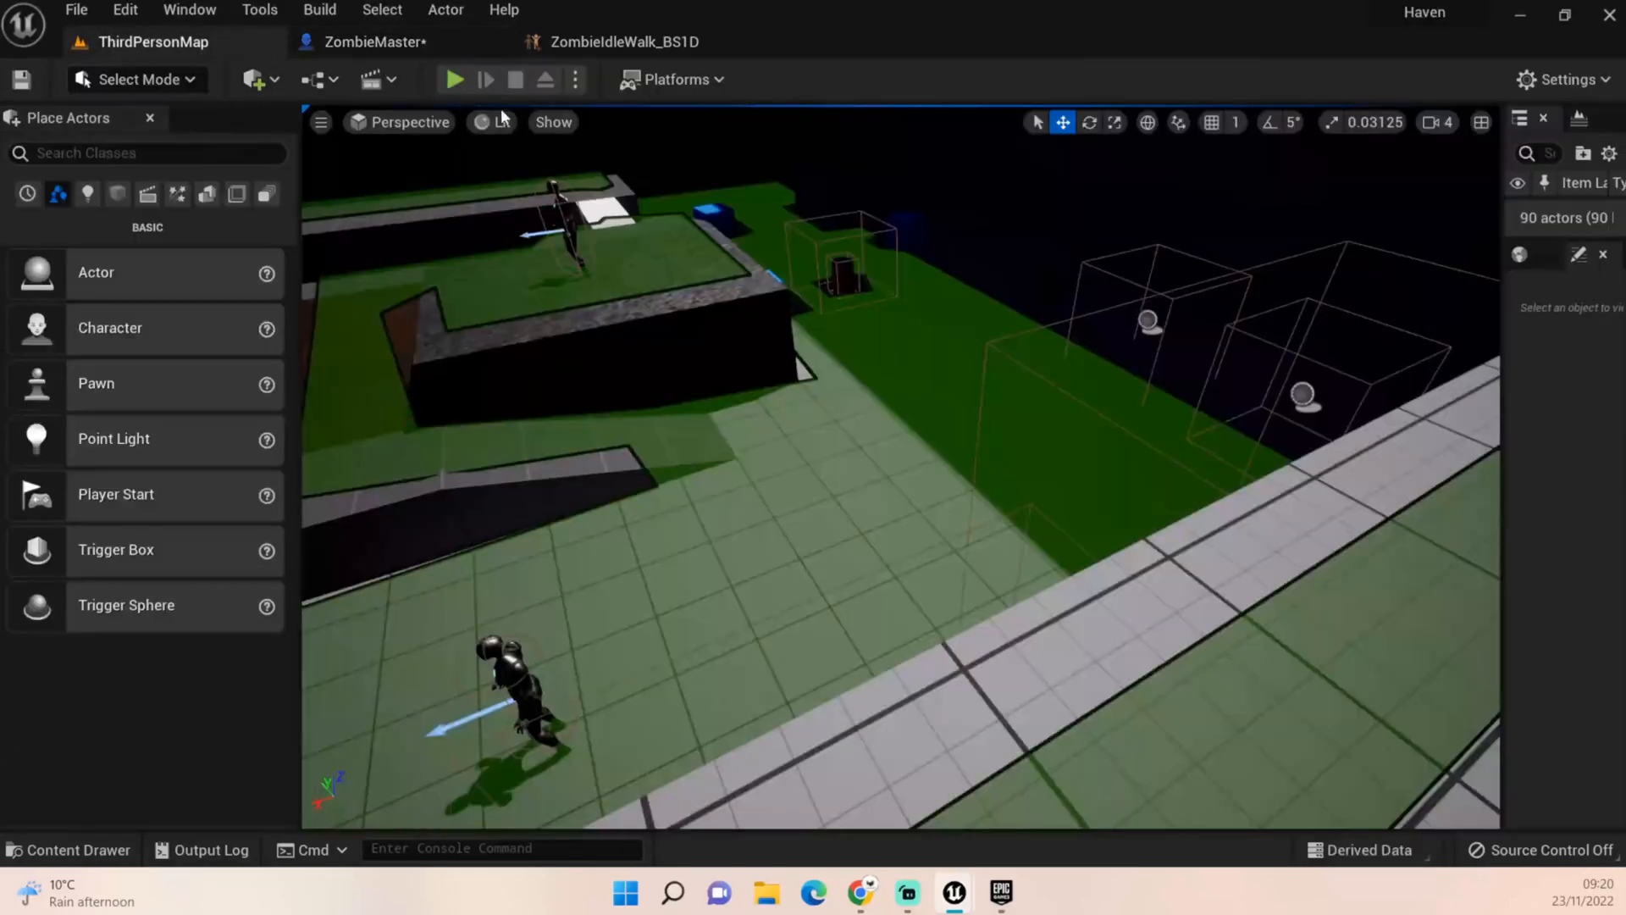
click(452, 79)
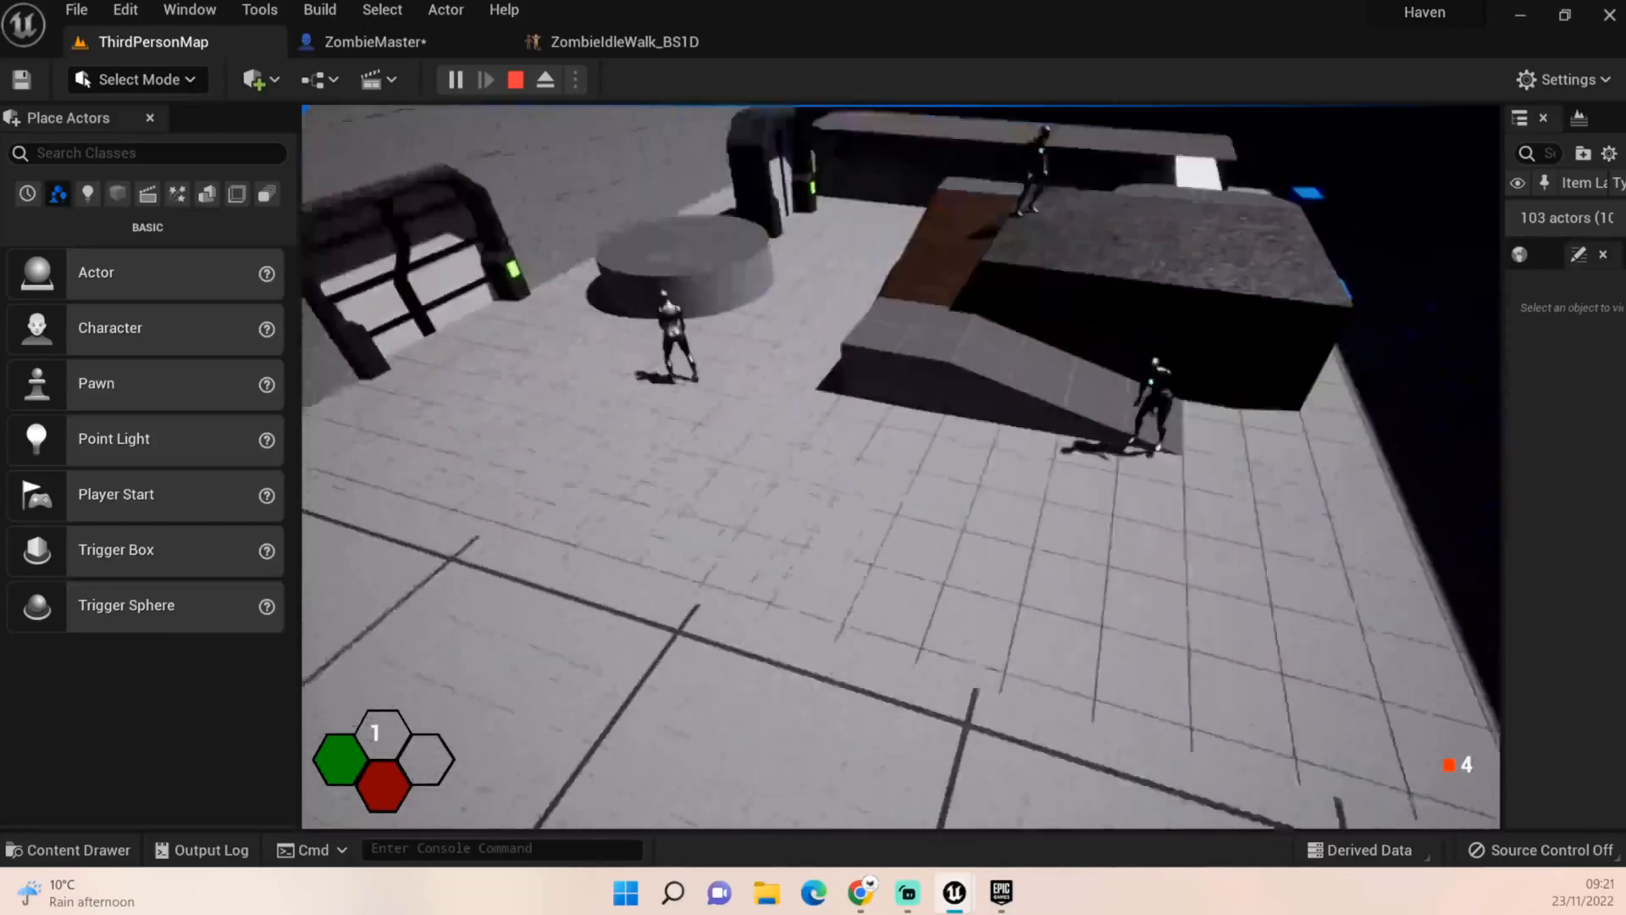
click(516, 79)
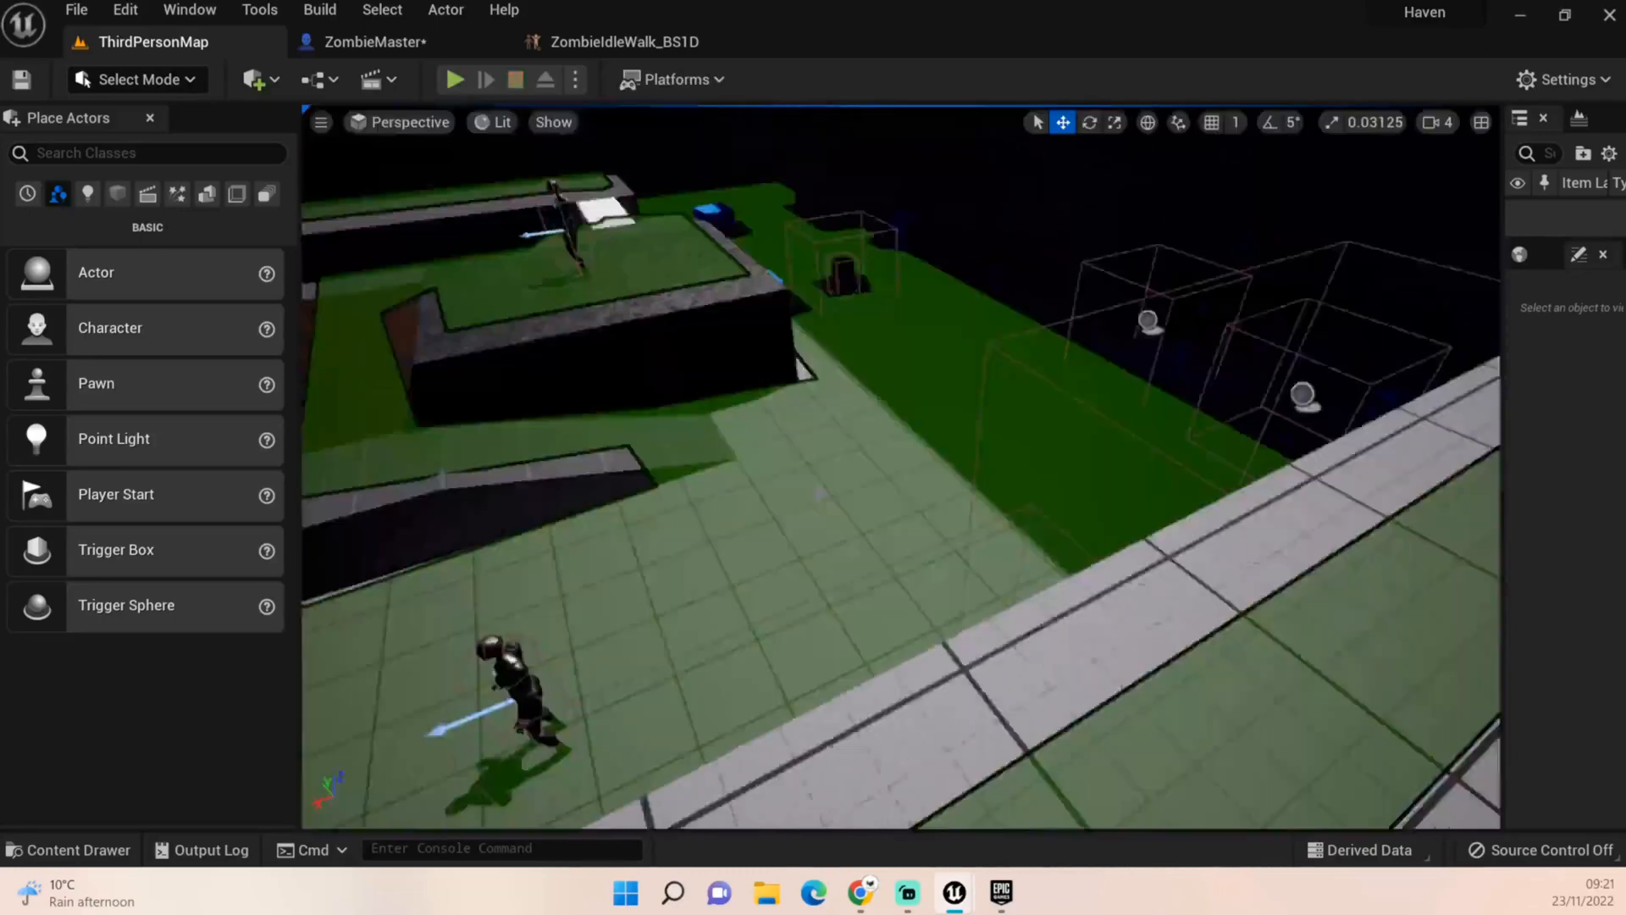
click(373, 41)
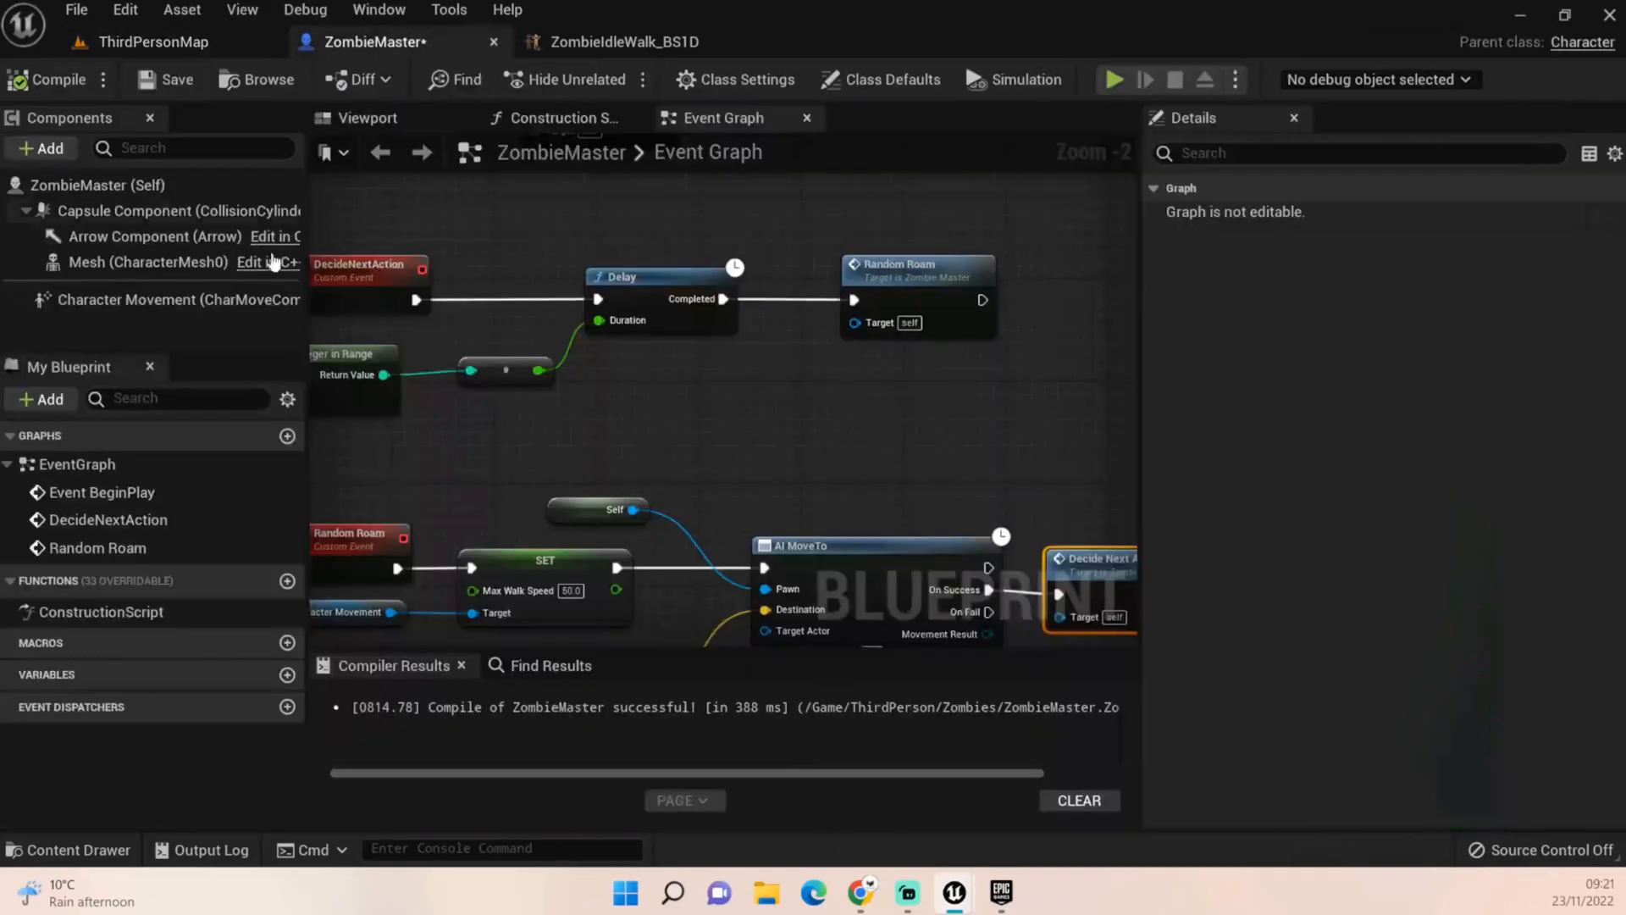
click(153, 42)
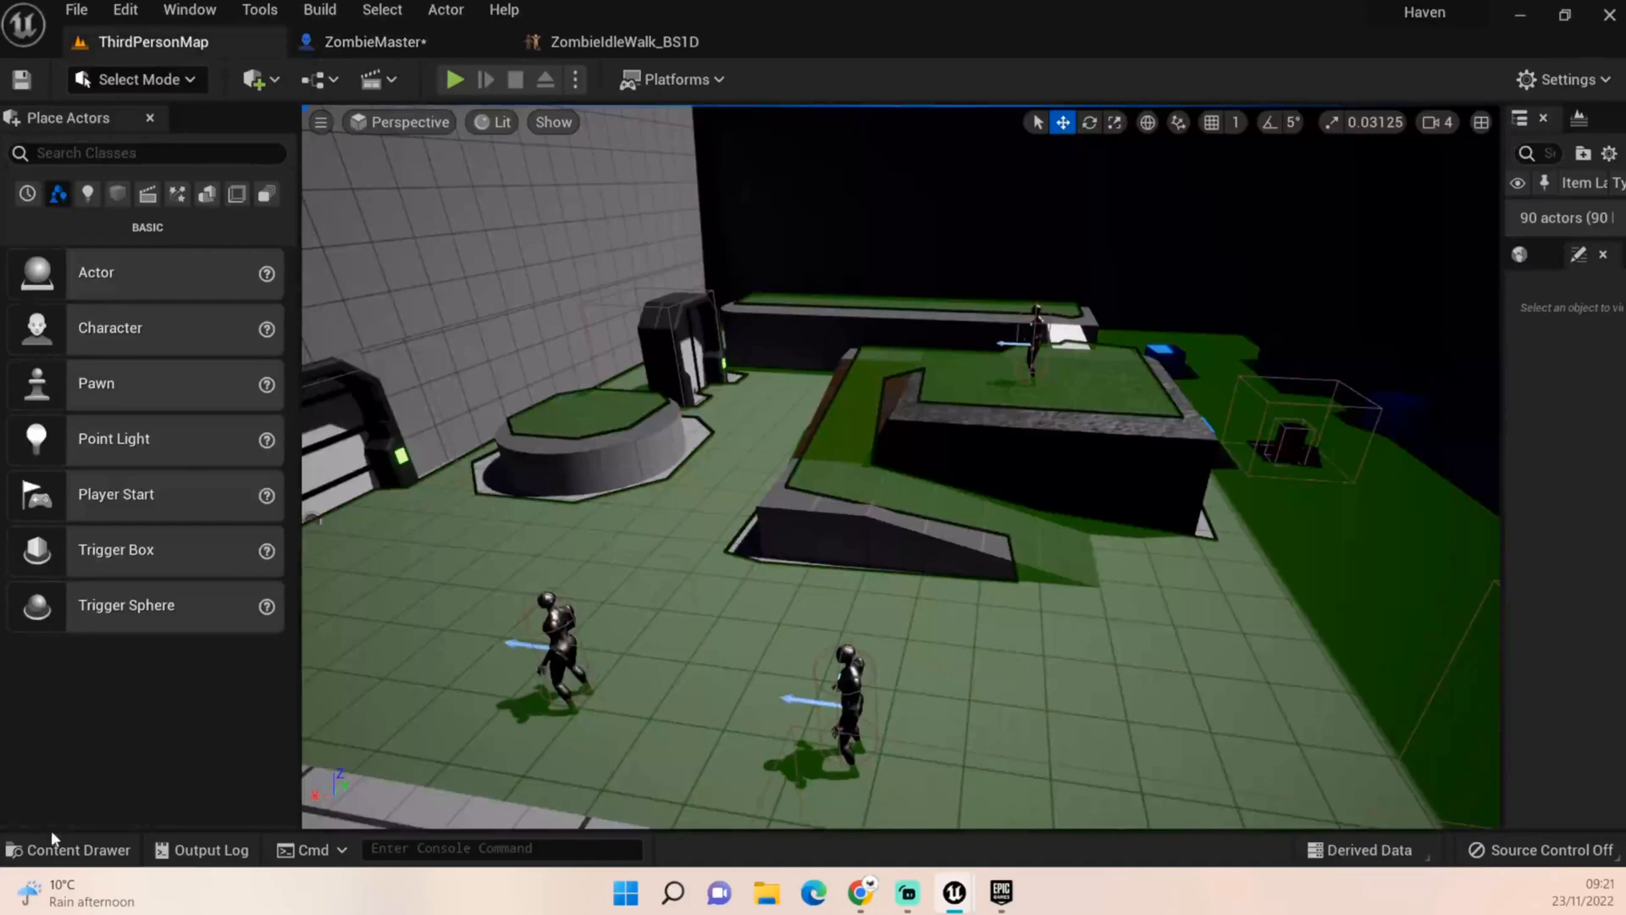
click(69, 850)
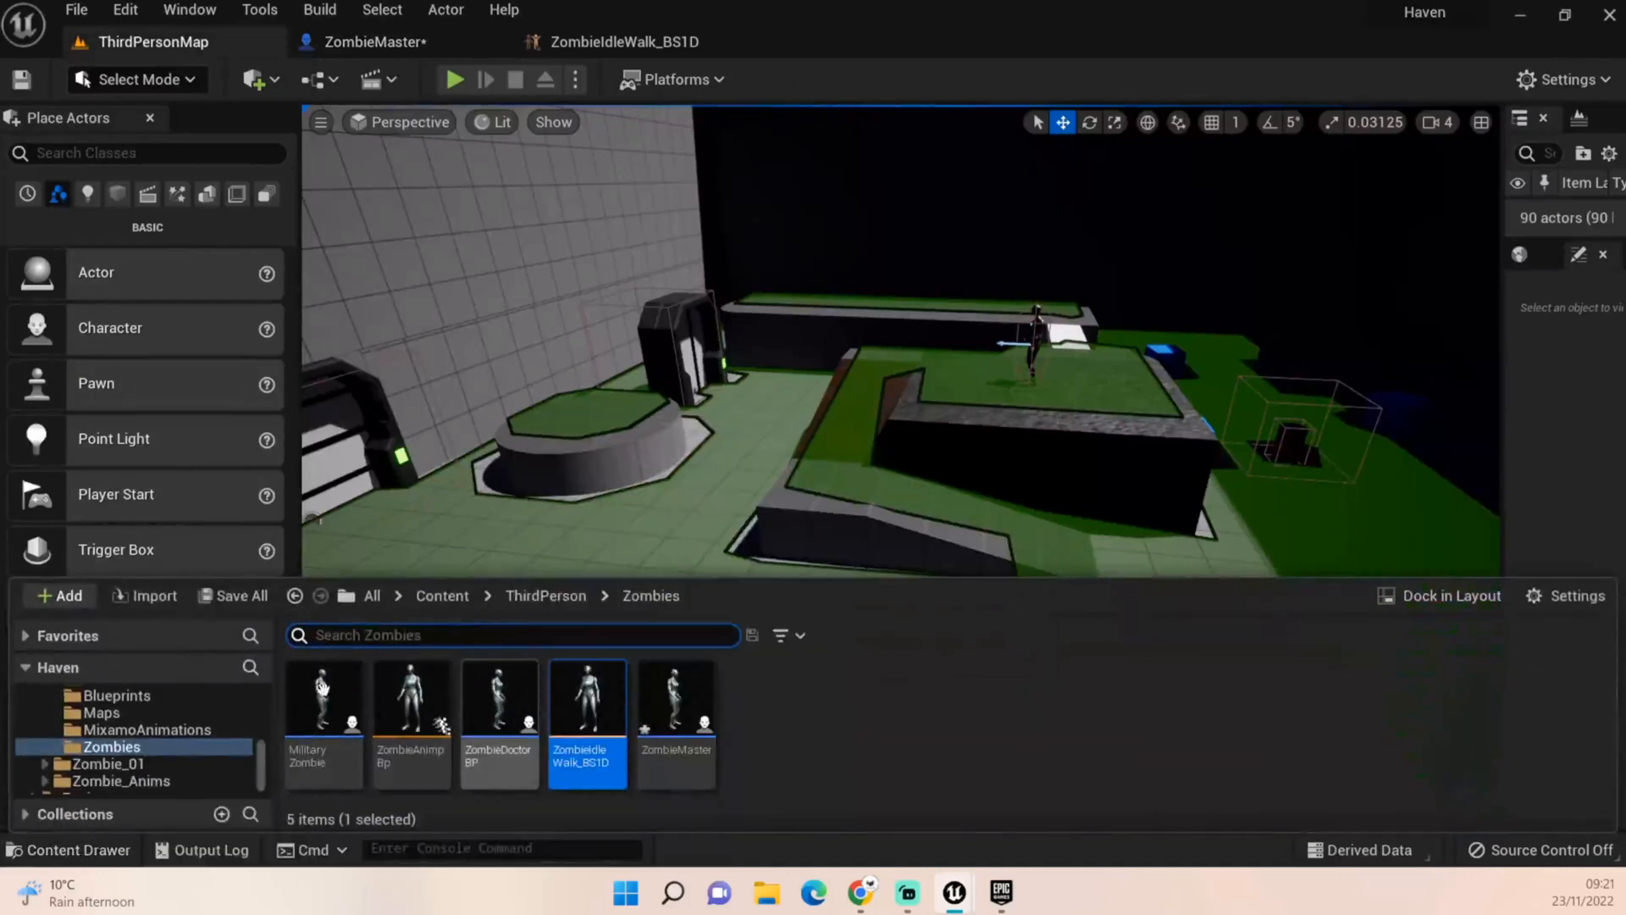
click(323, 694)
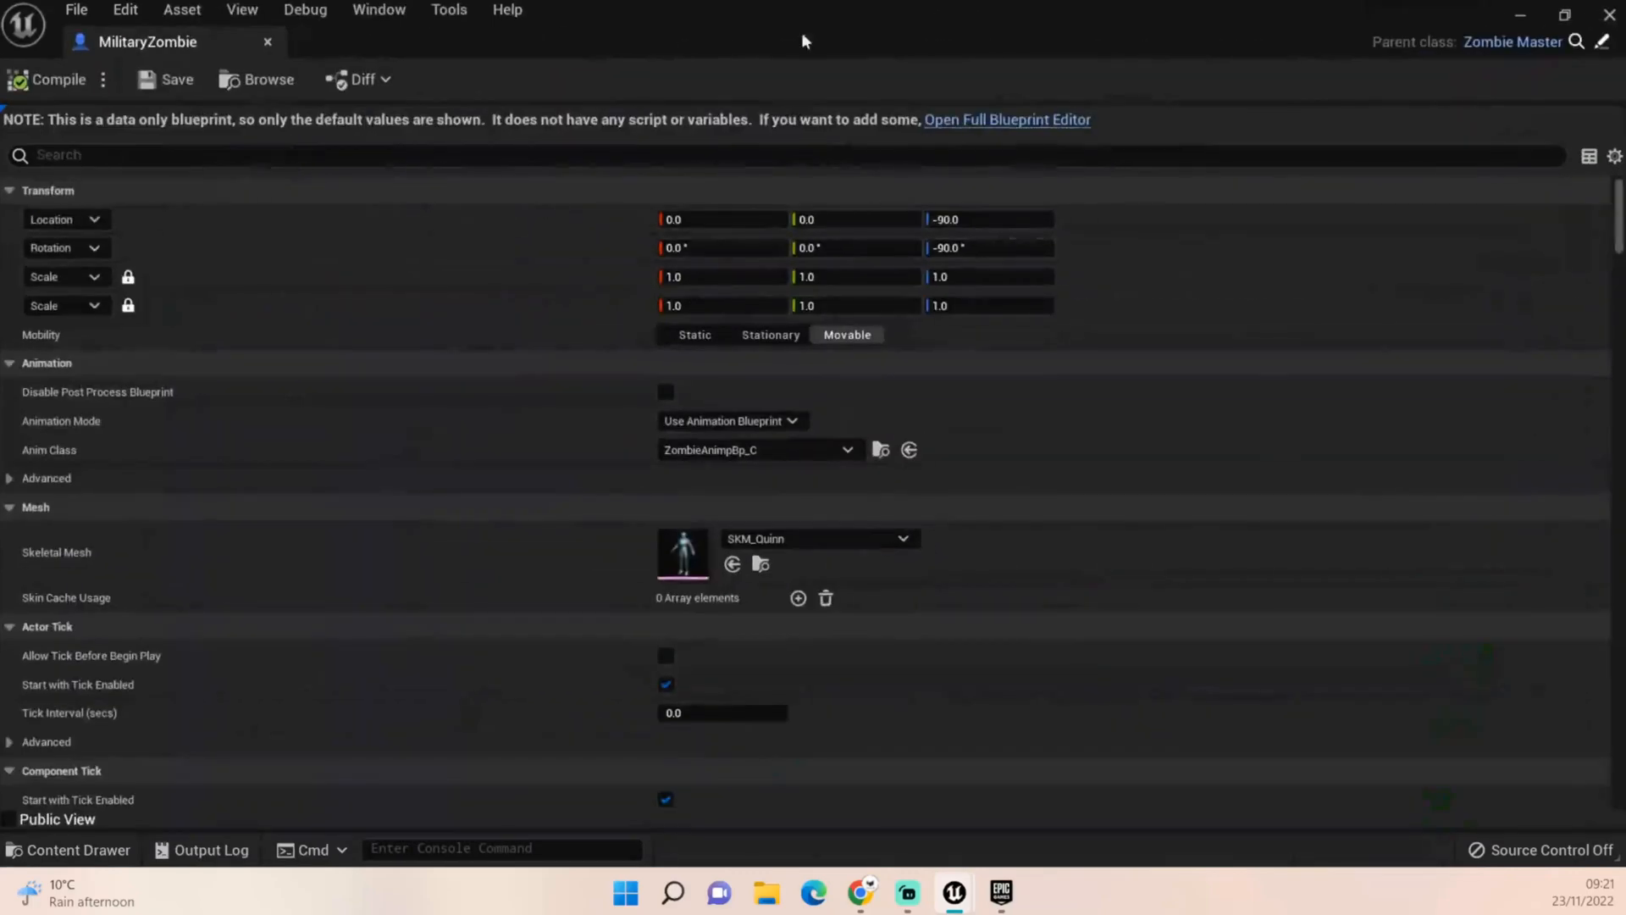
click(1006, 119)
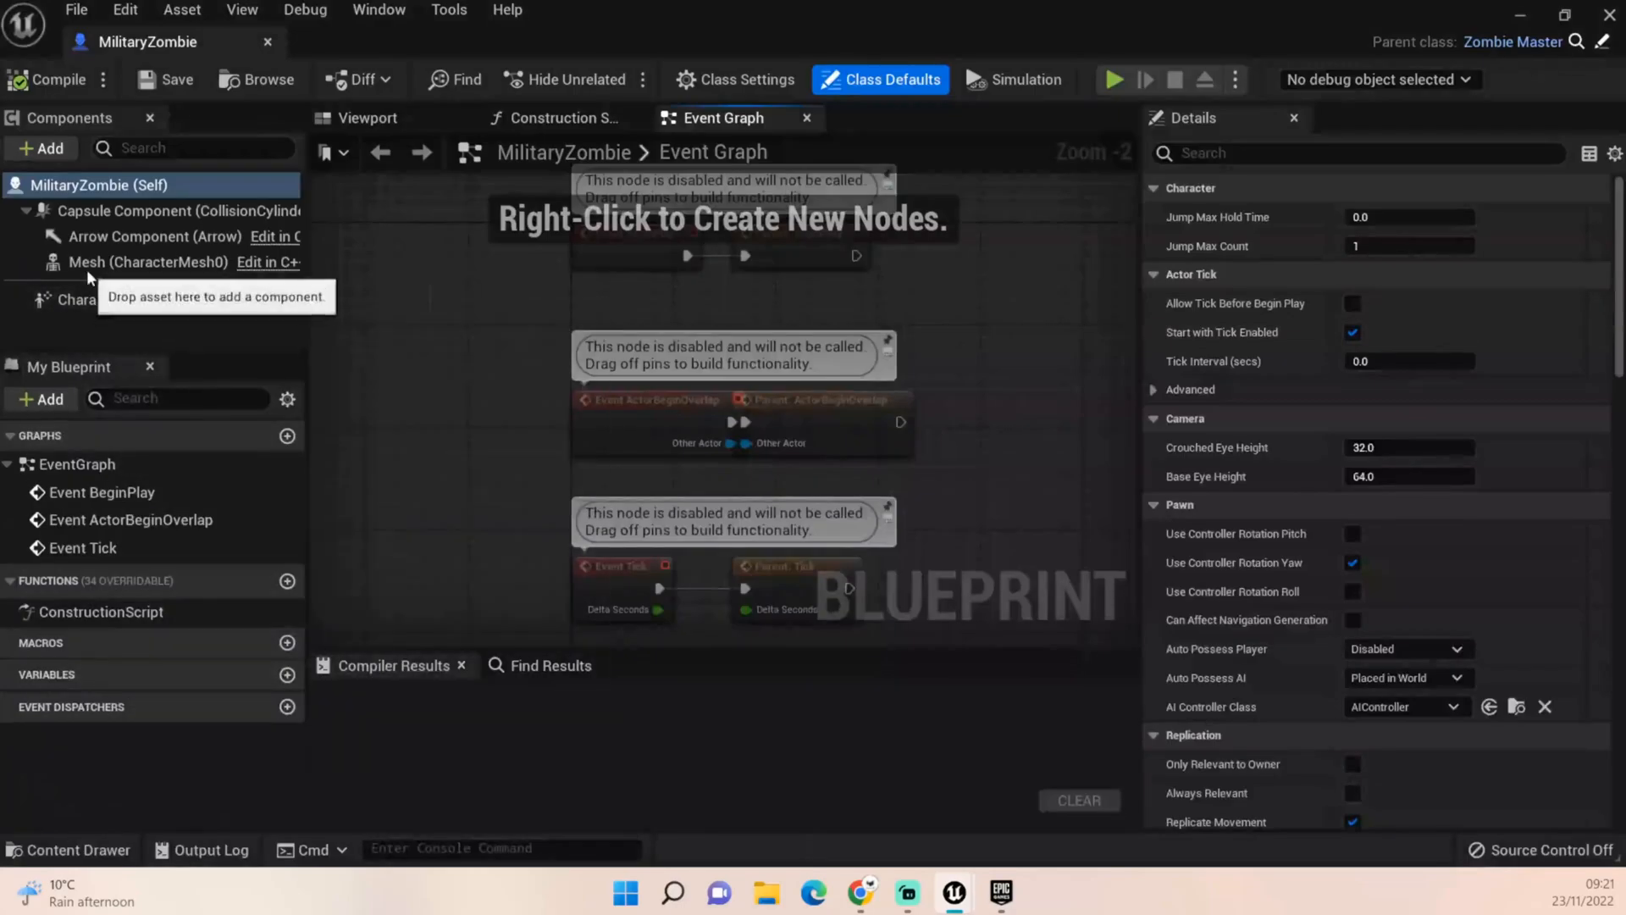
click(147, 262)
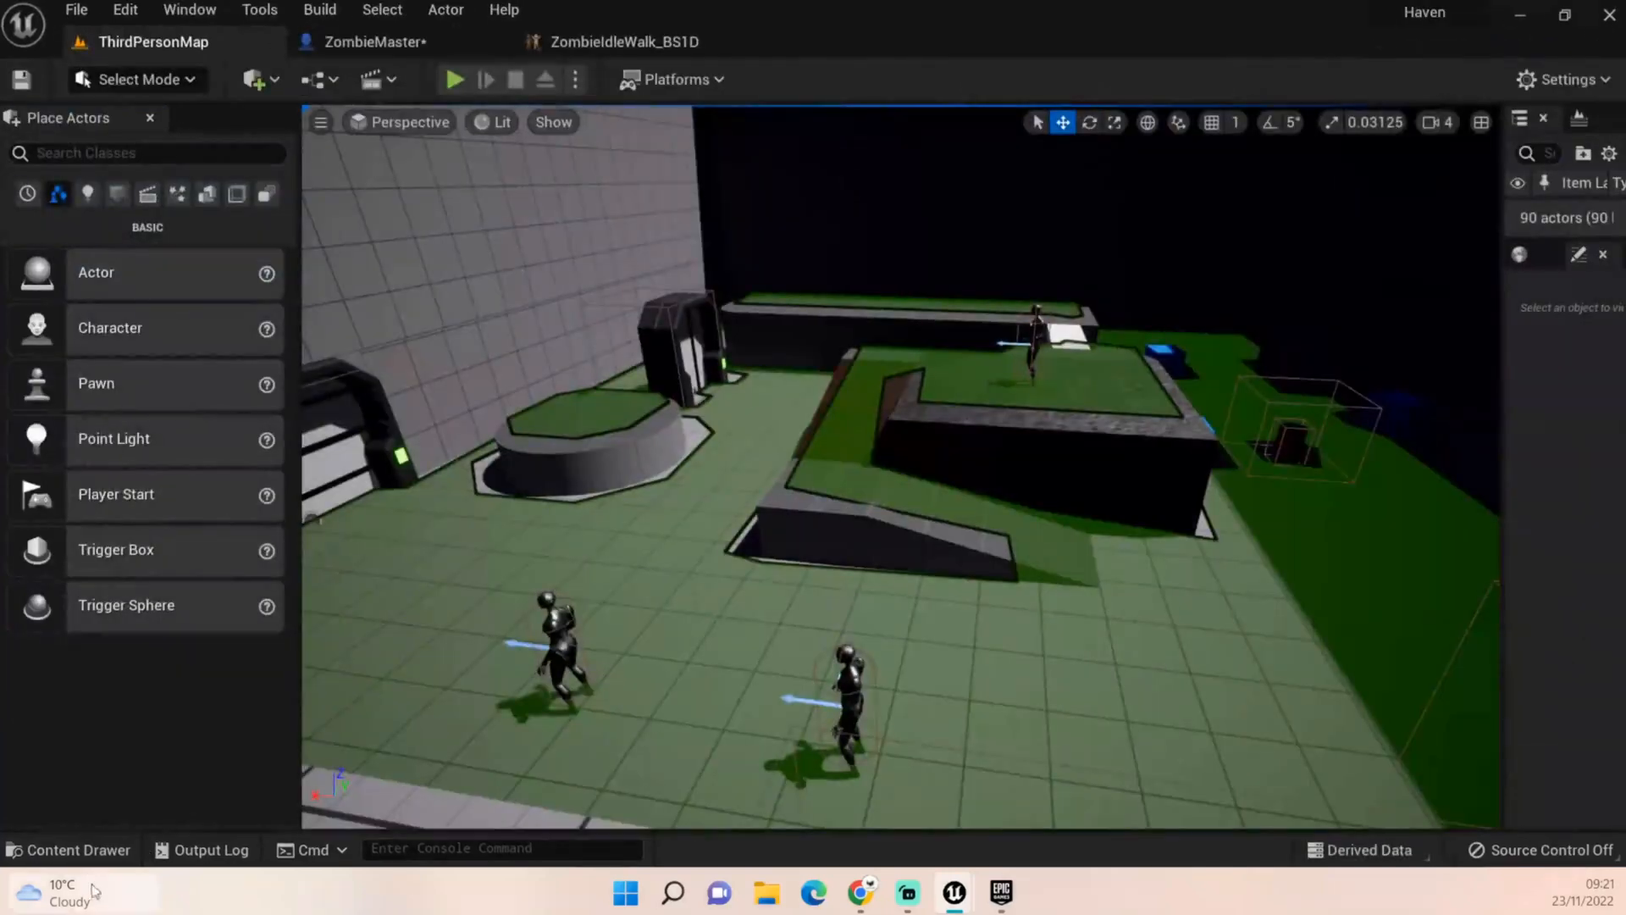
click(69, 849)
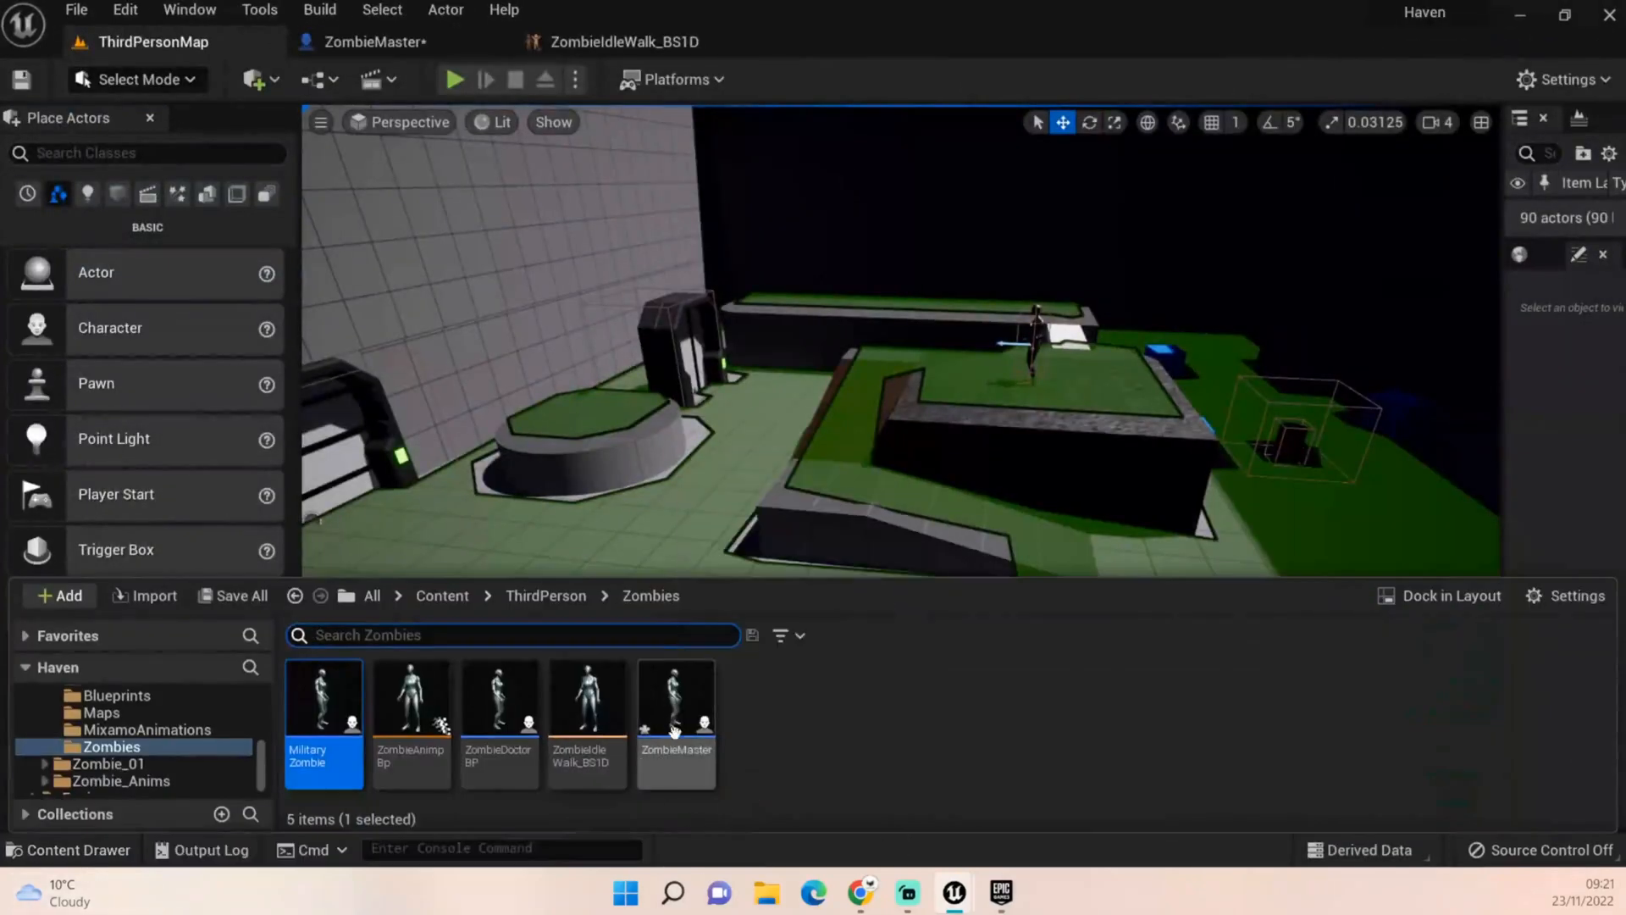
mouse_move(675, 716)
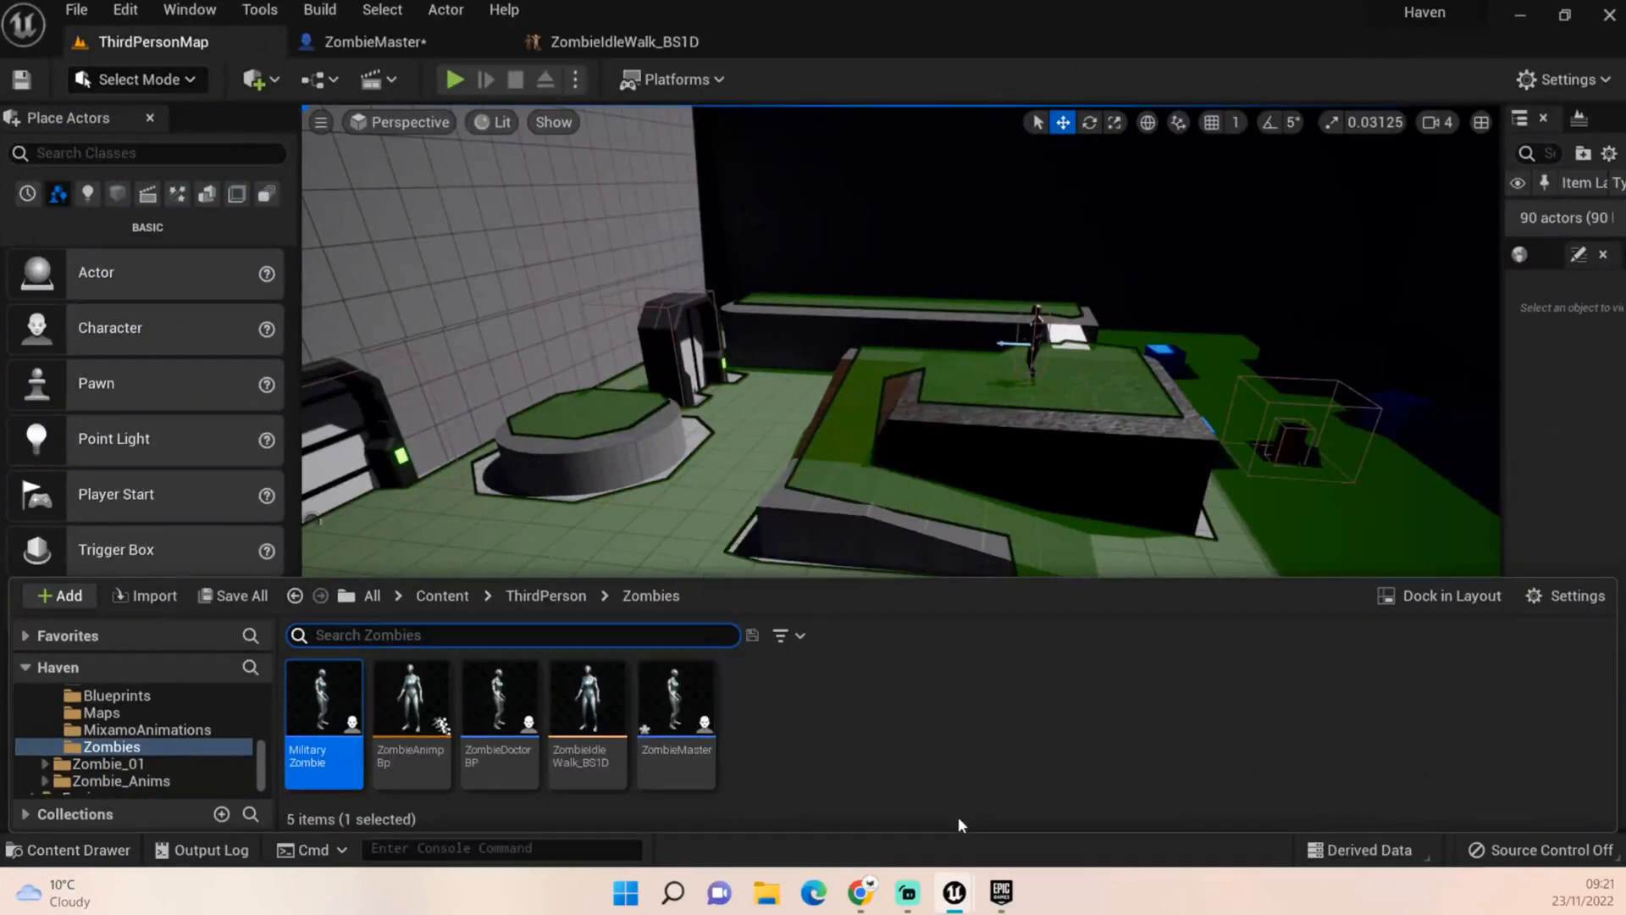
mouse_move(674, 716)
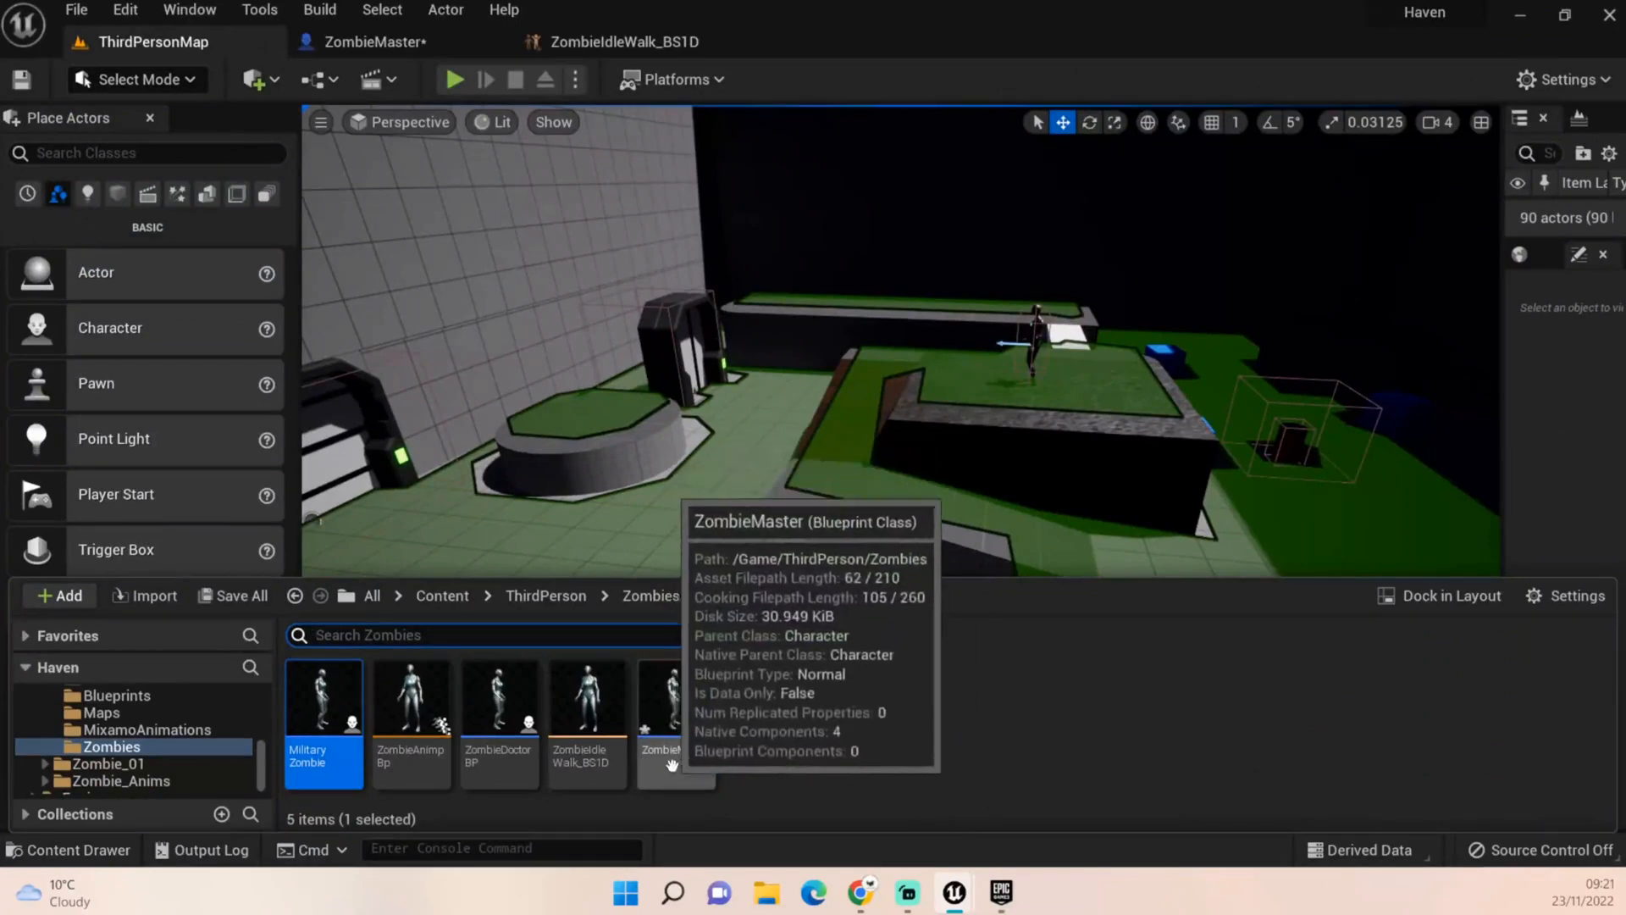
mouse_move(798, 776)
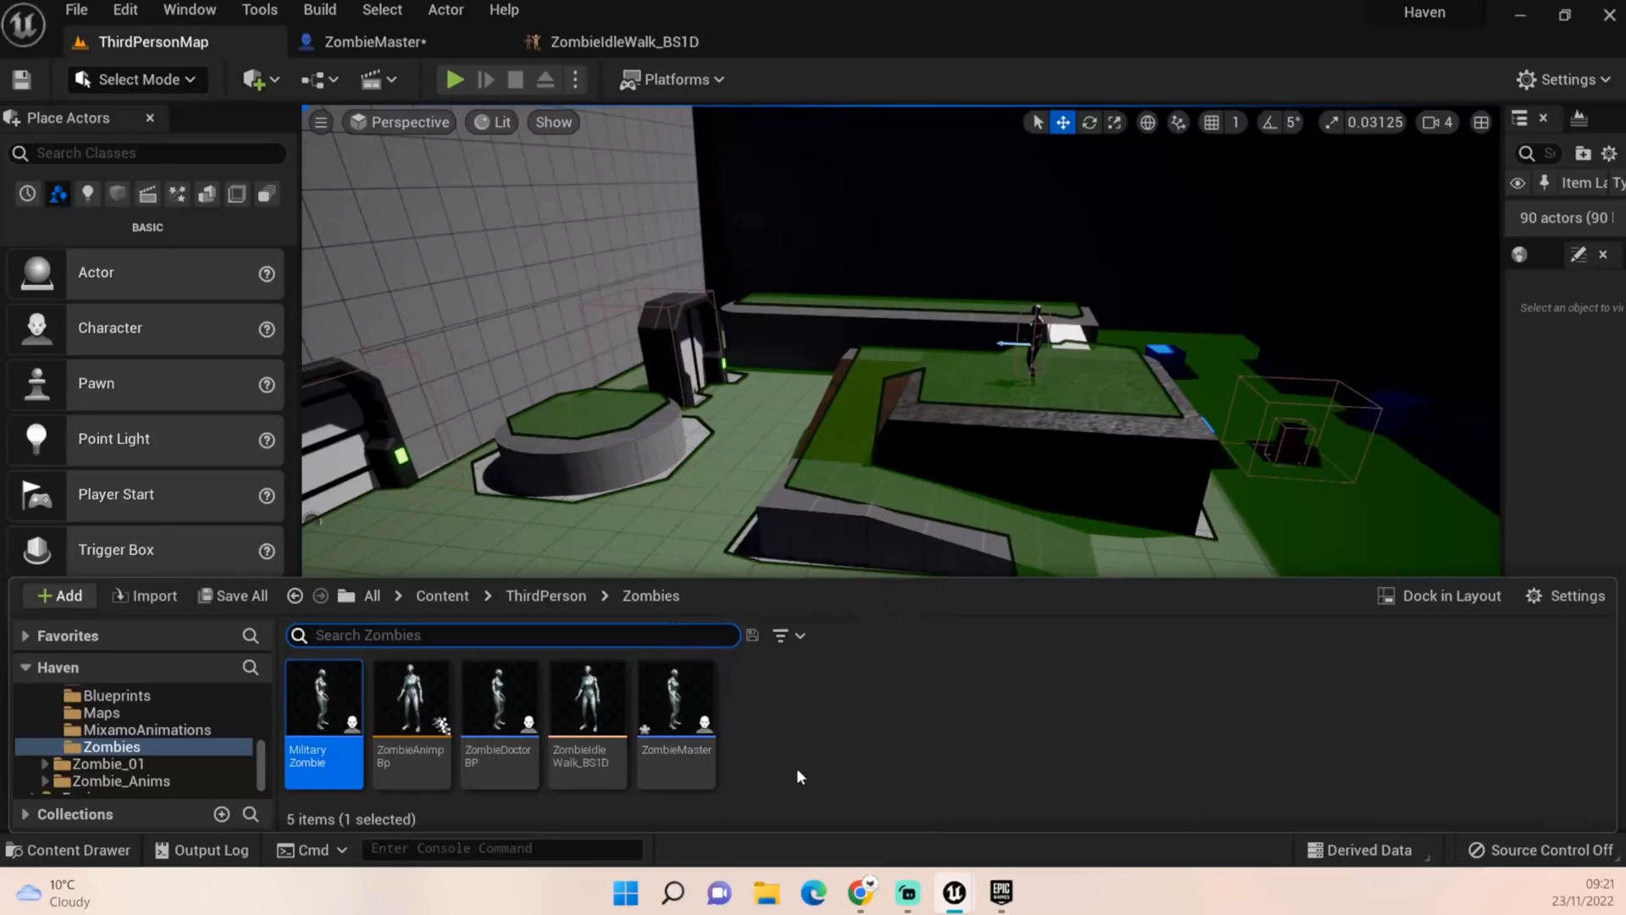
mouse_move(1262, 702)
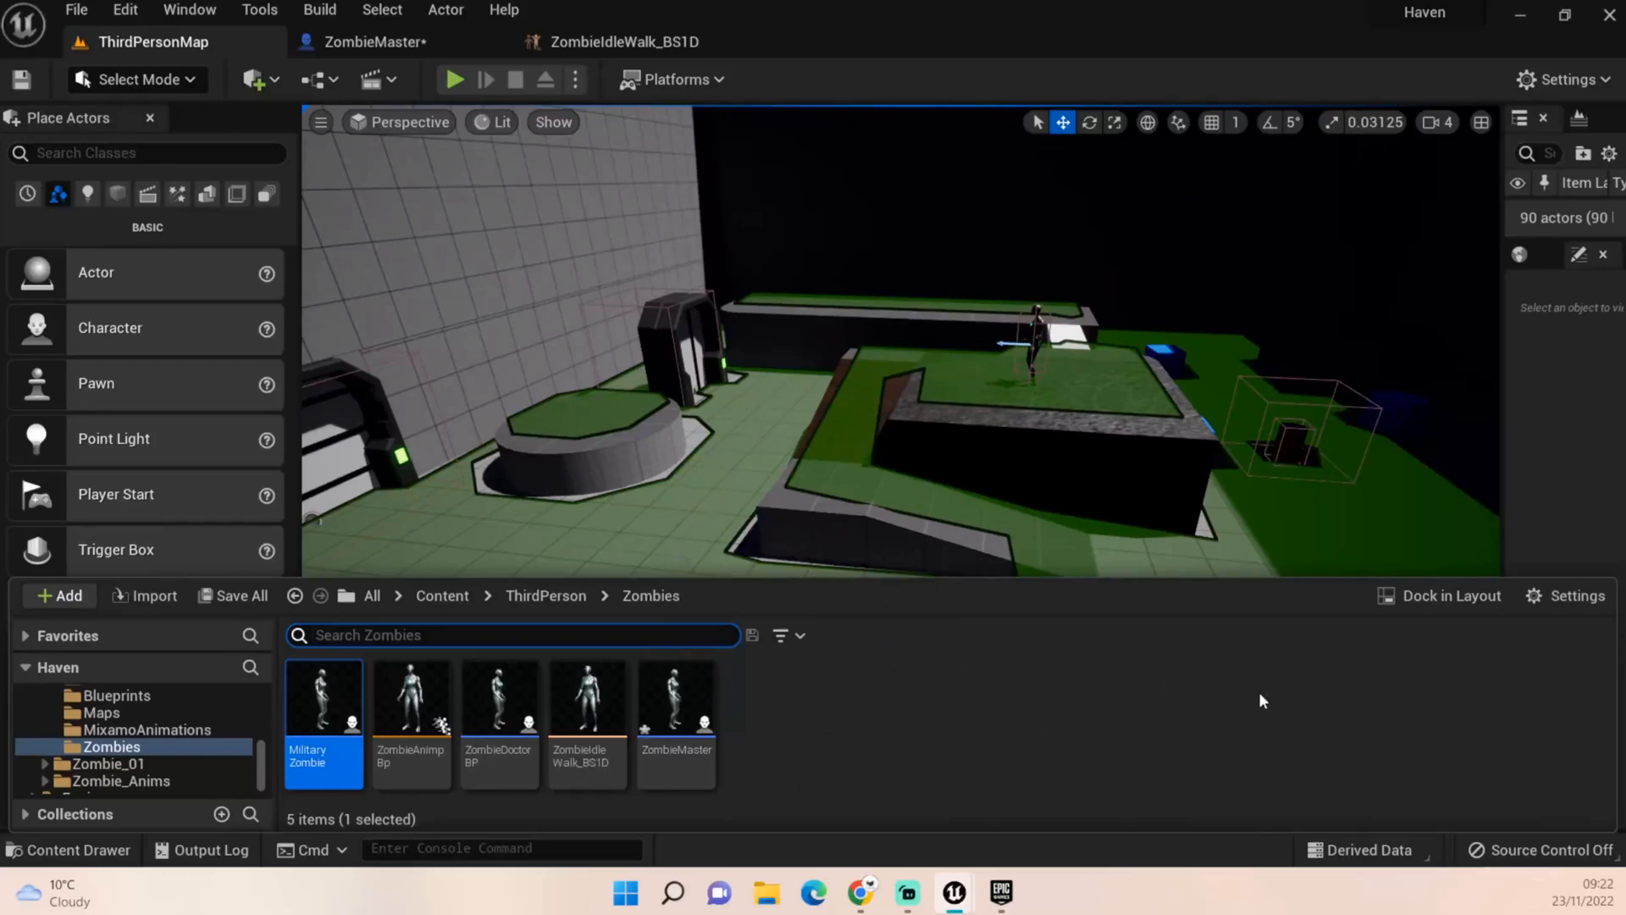
mouse_move(671, 630)
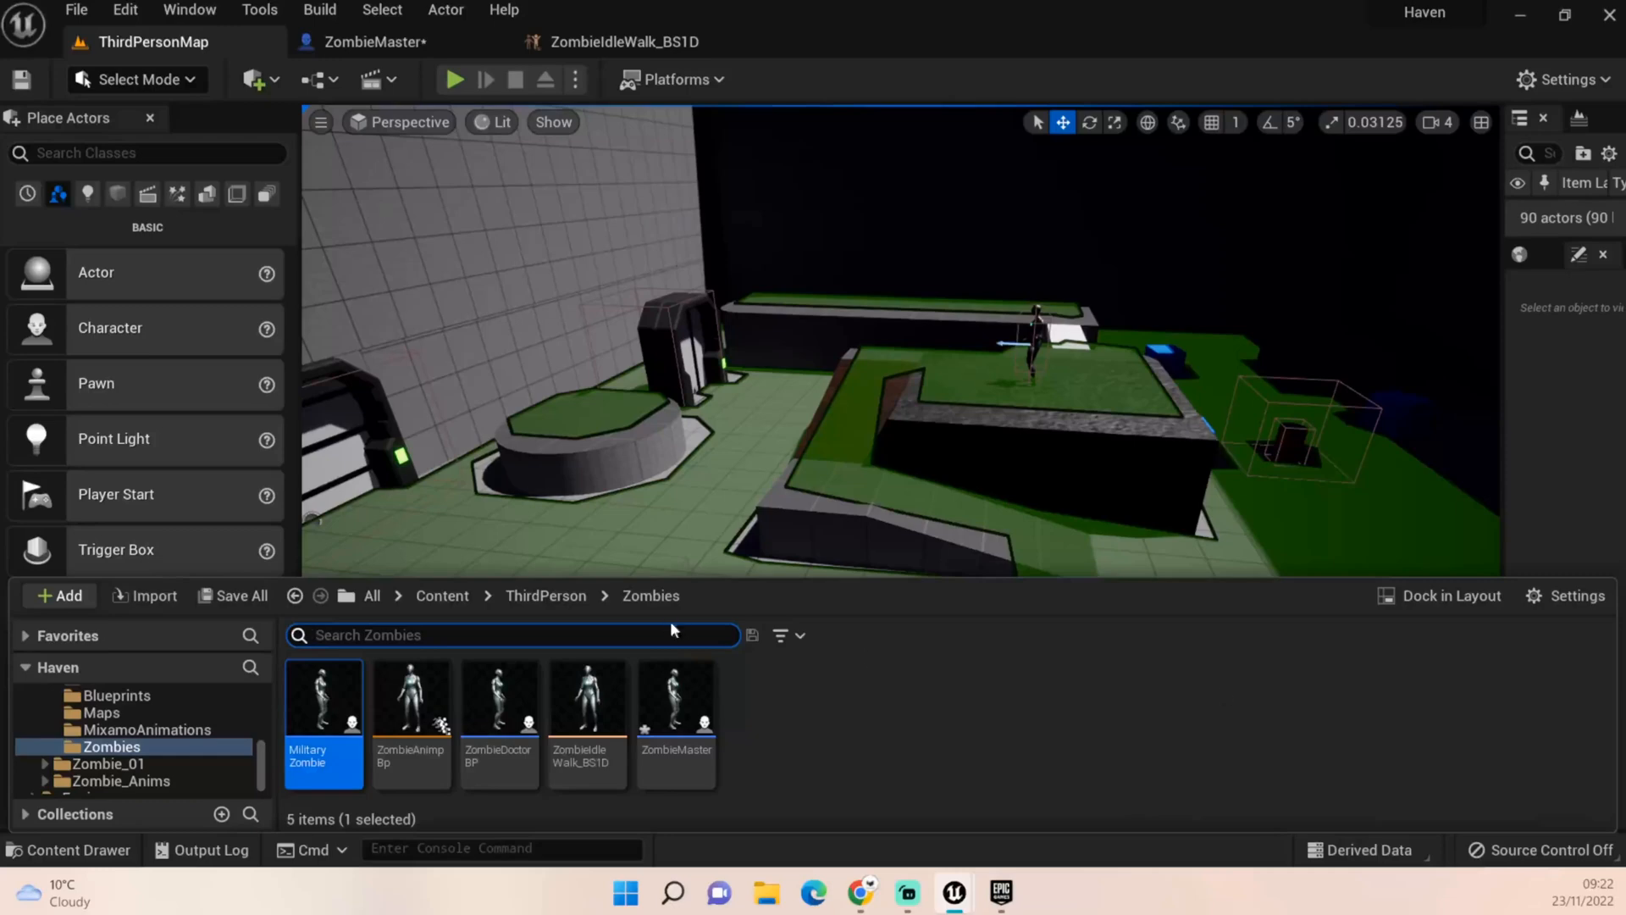
mouse_move(432, 669)
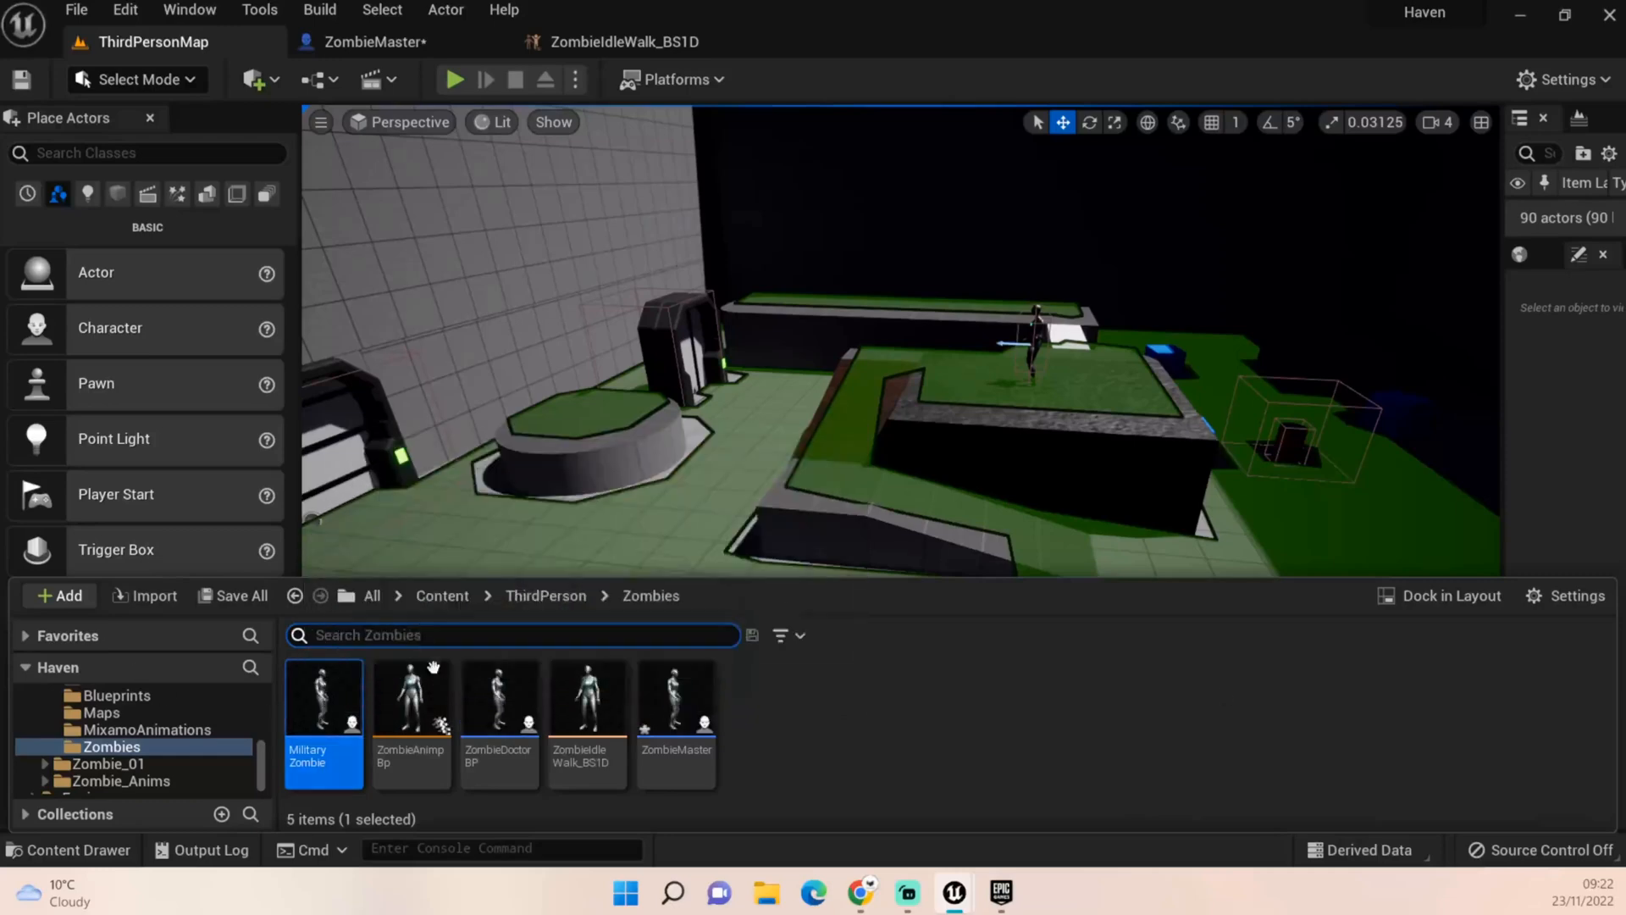
mouse_move(499, 700)
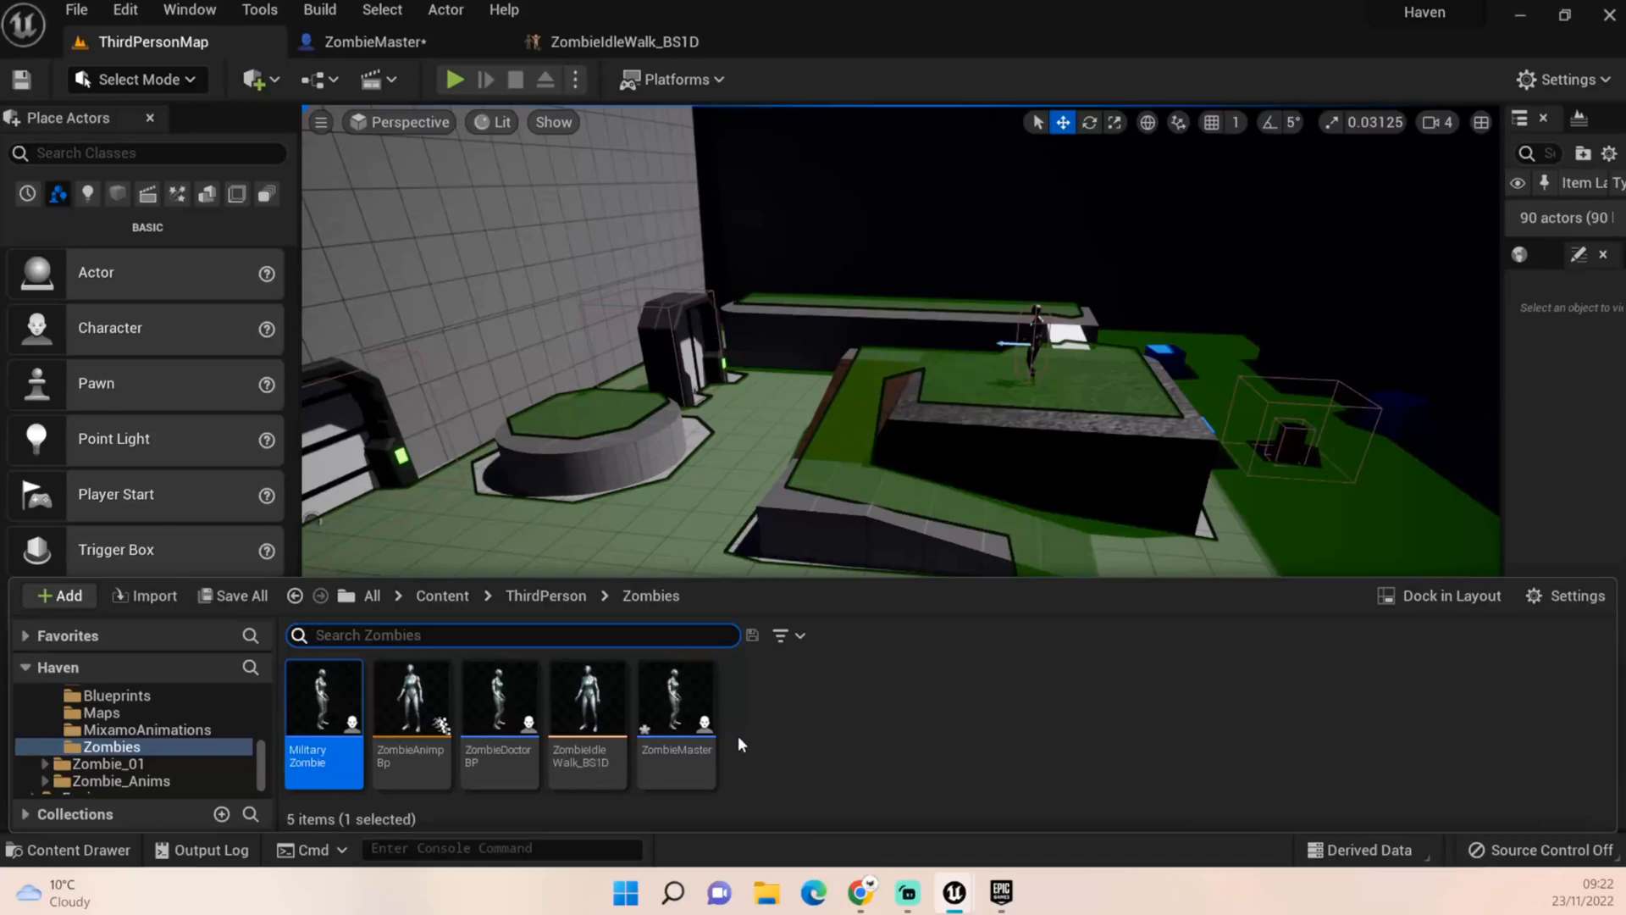
mouse_move(615, 551)
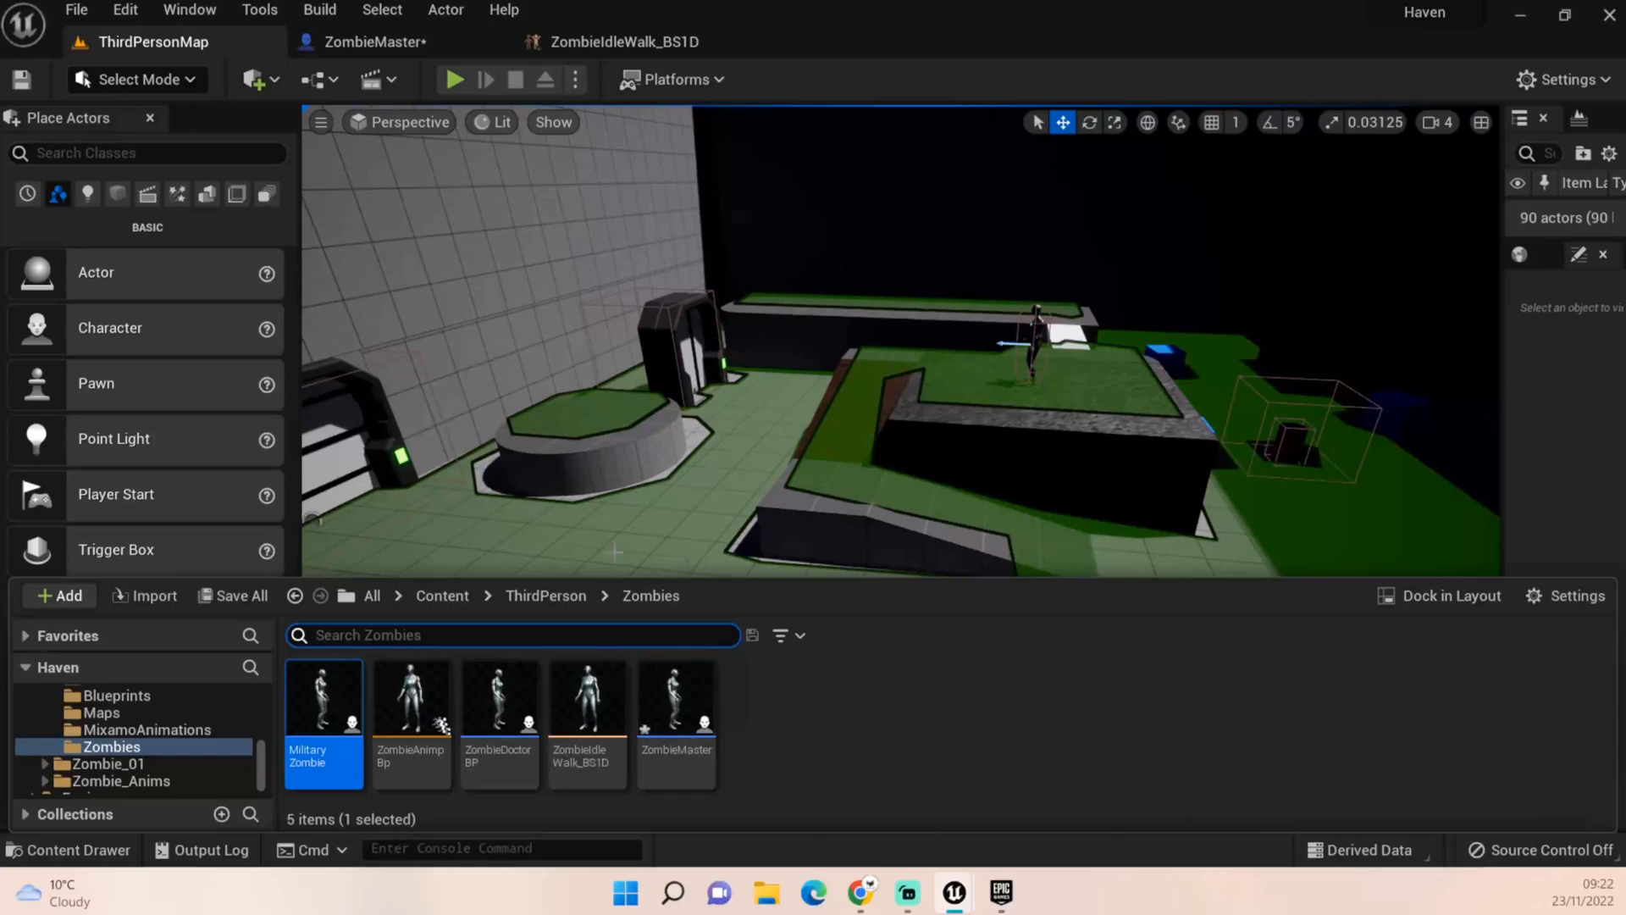
mouse_move(499, 706)
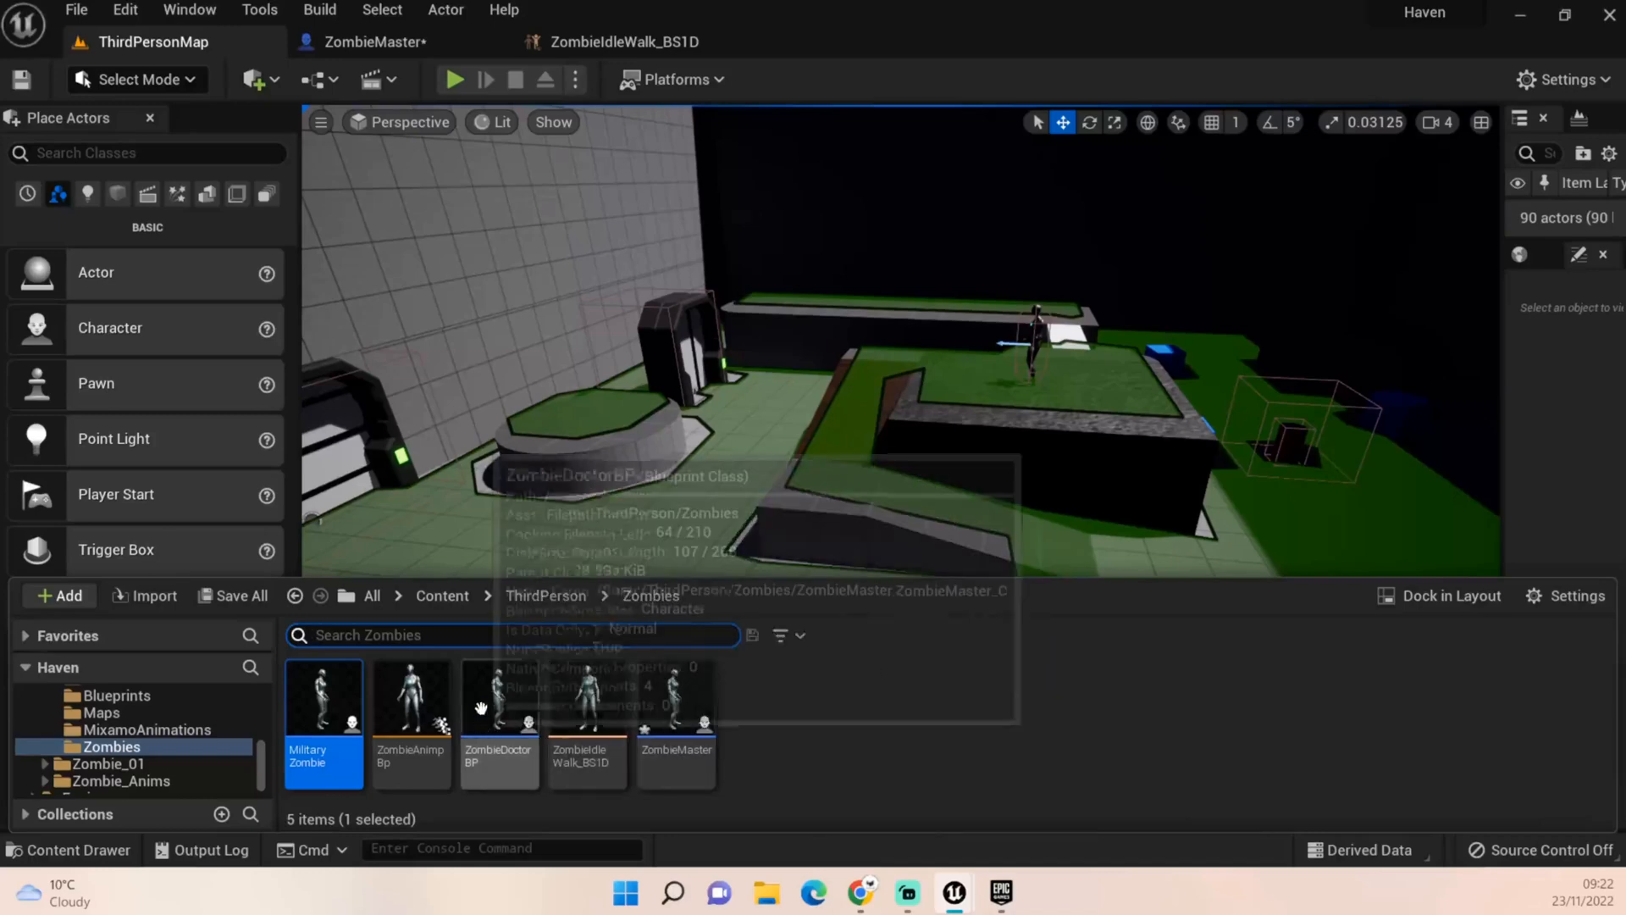
mouse_move(1151, 748)
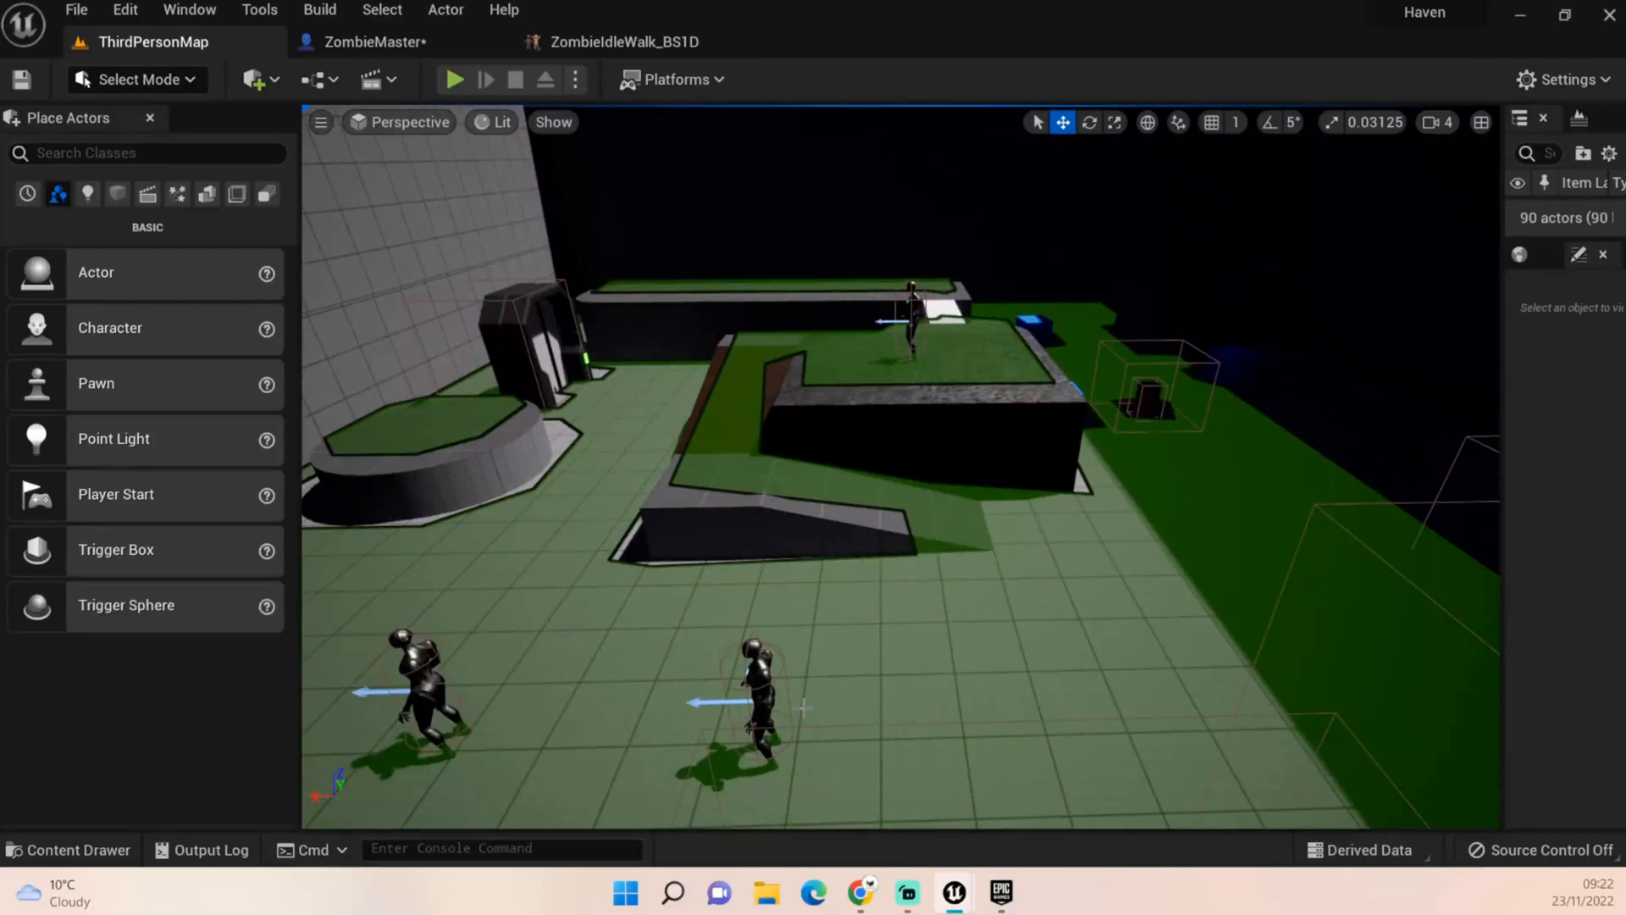
mouse_move(1118, 703)
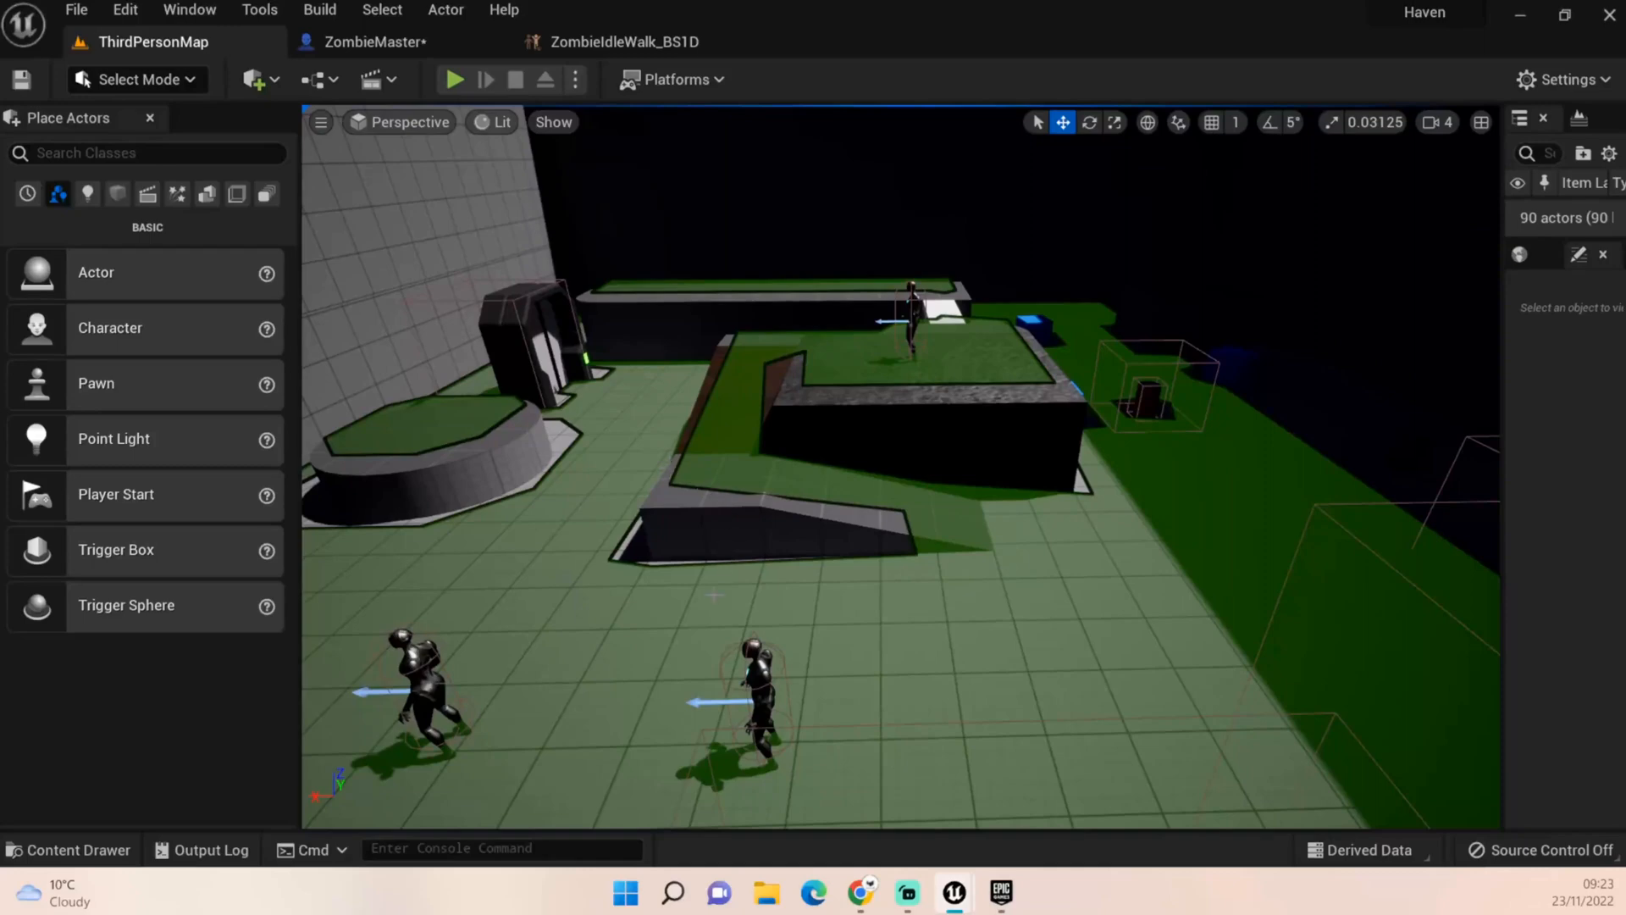
mouse_move(1460, 679)
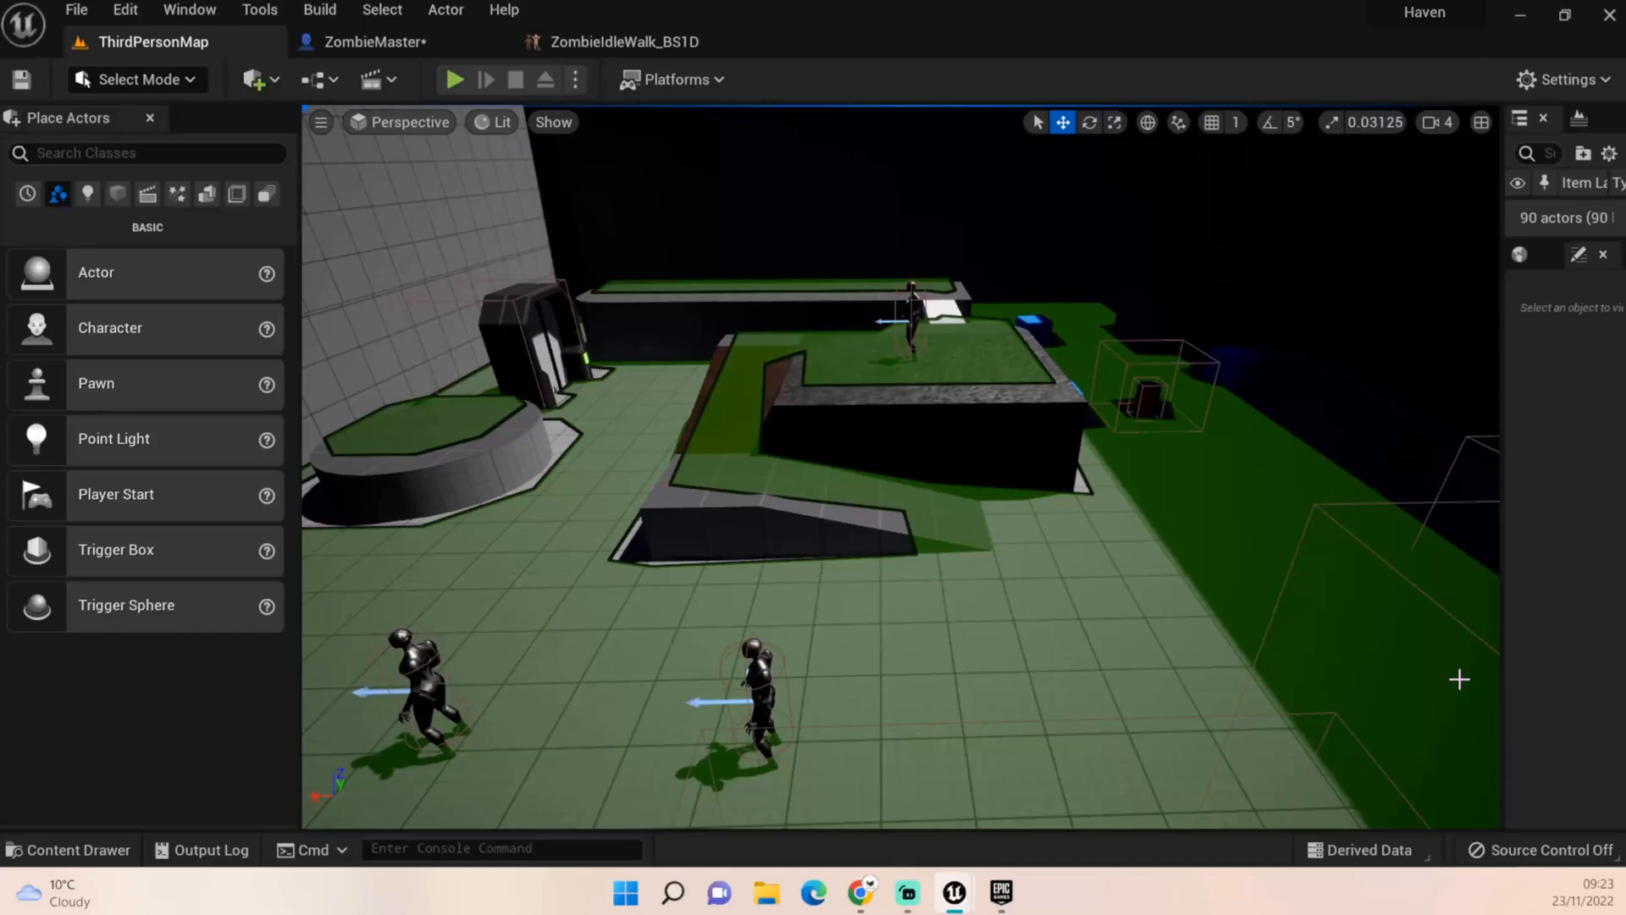
mouse_move(952, 671)
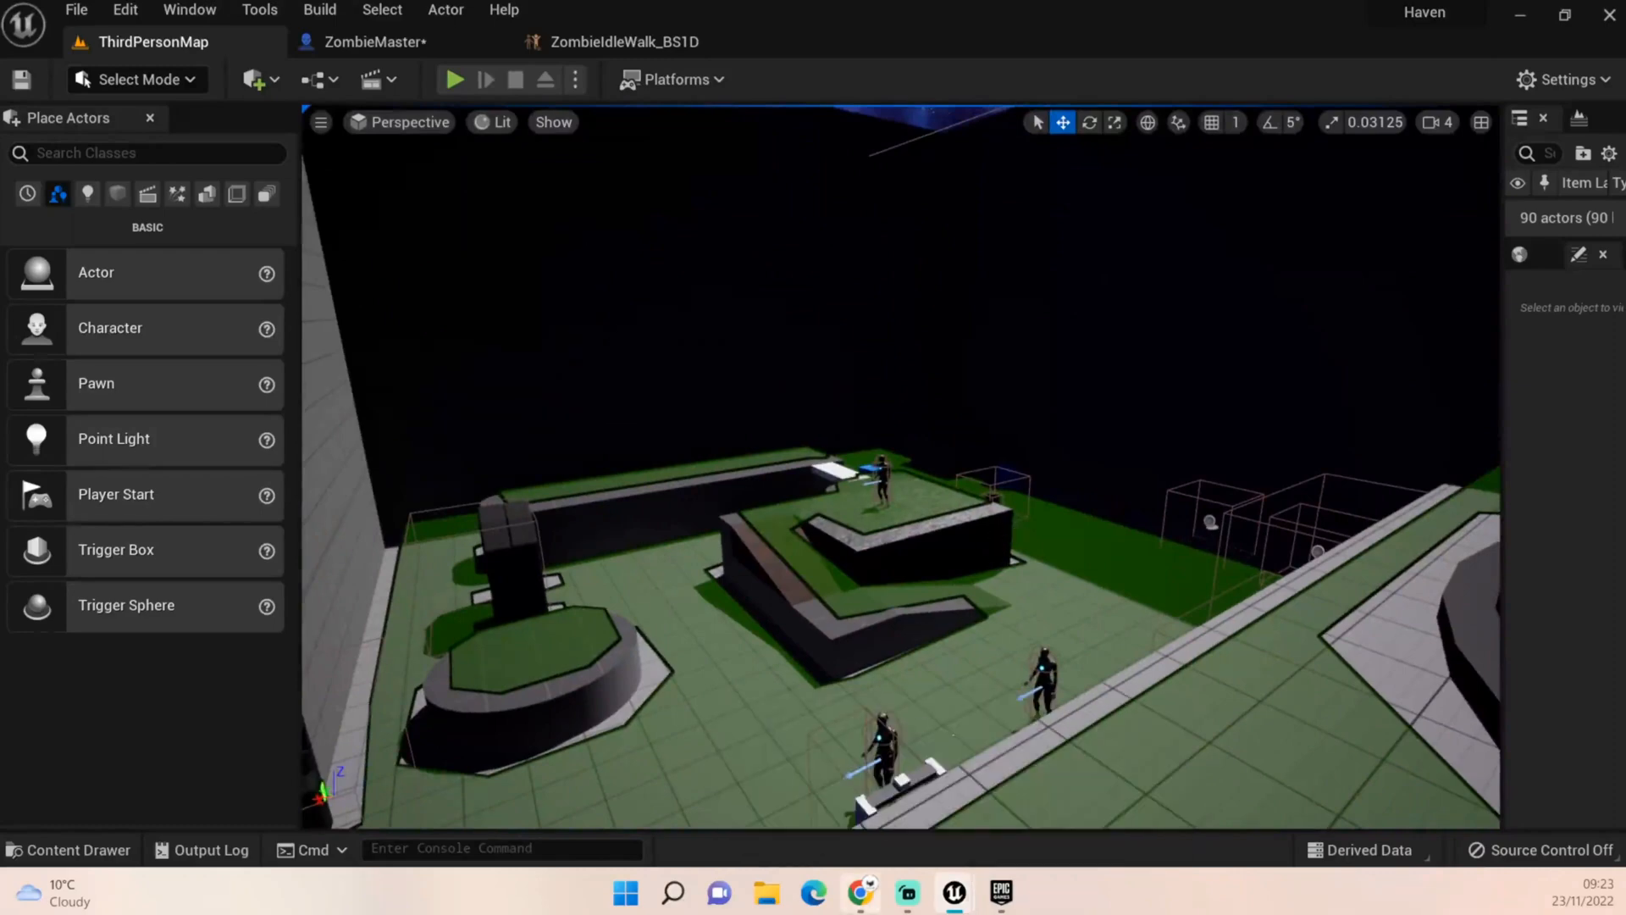
Bring Streamlabs Desktop to the front from the Windows taskbar
click(906, 893)
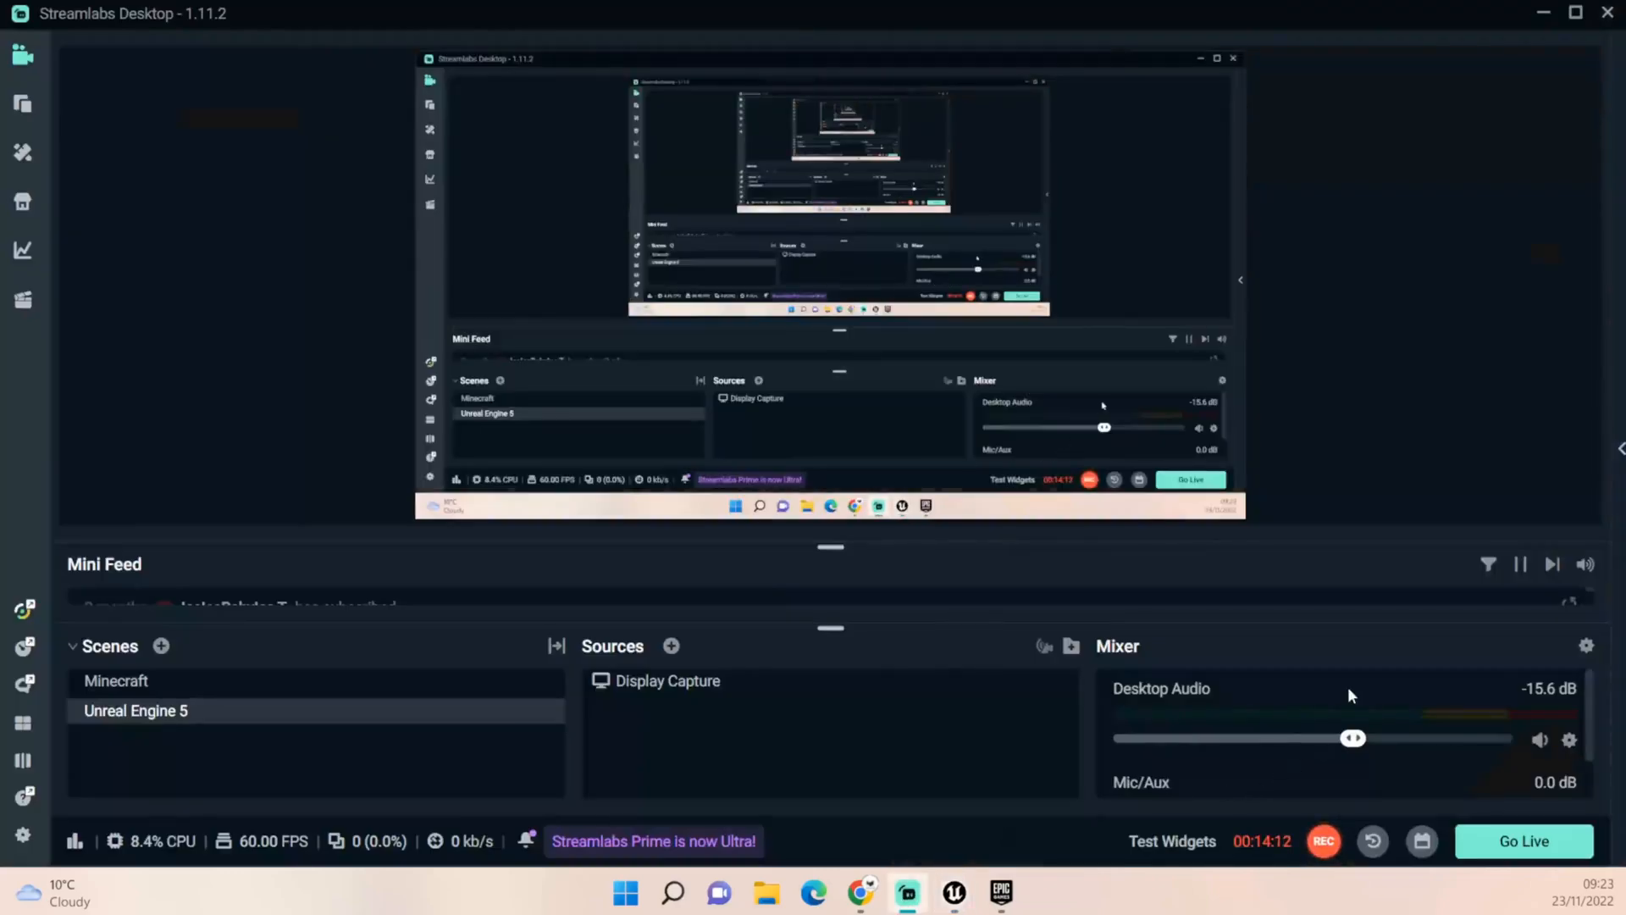